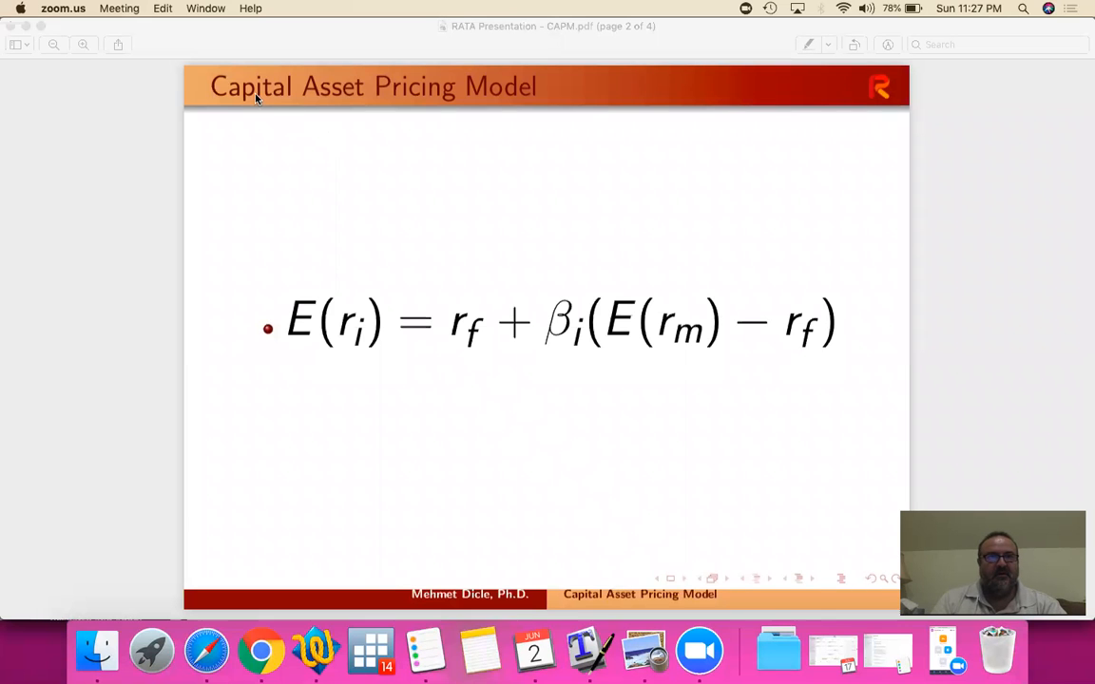
mouse_move(550, 108)
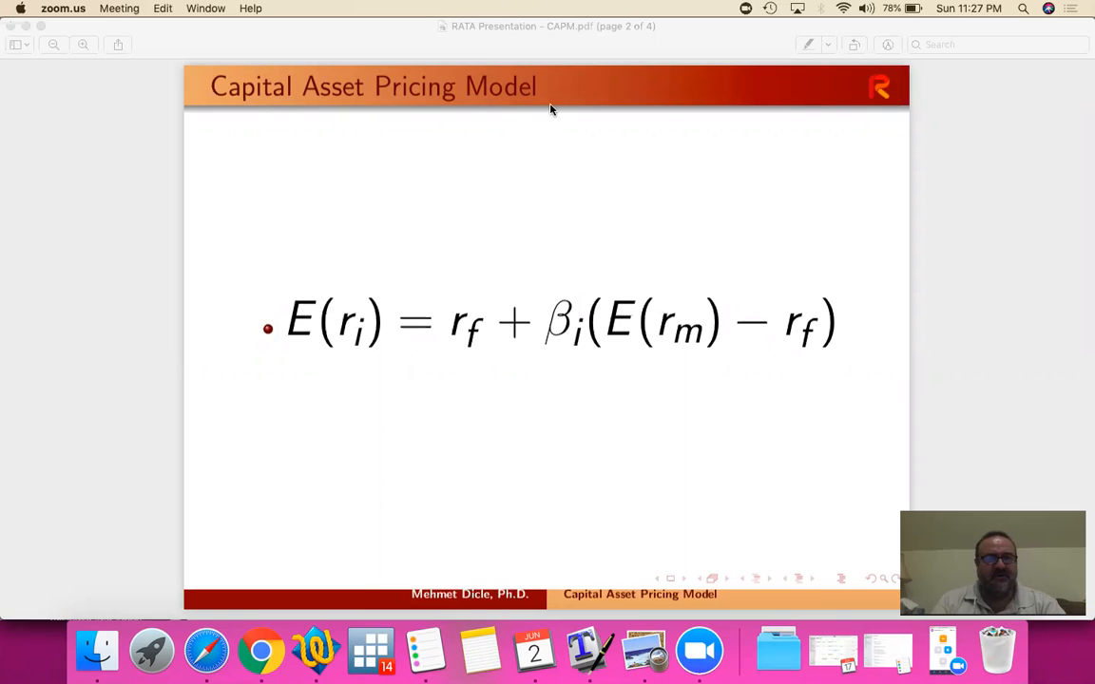
mouse_move(365, 369)
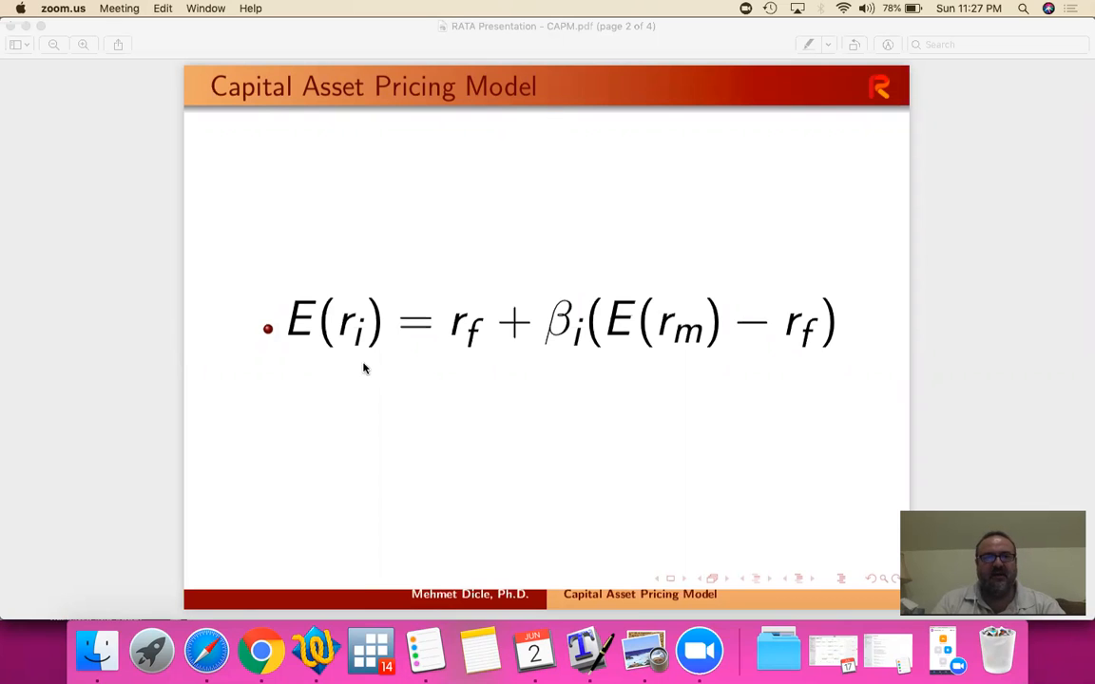
mouse_move(836, 374)
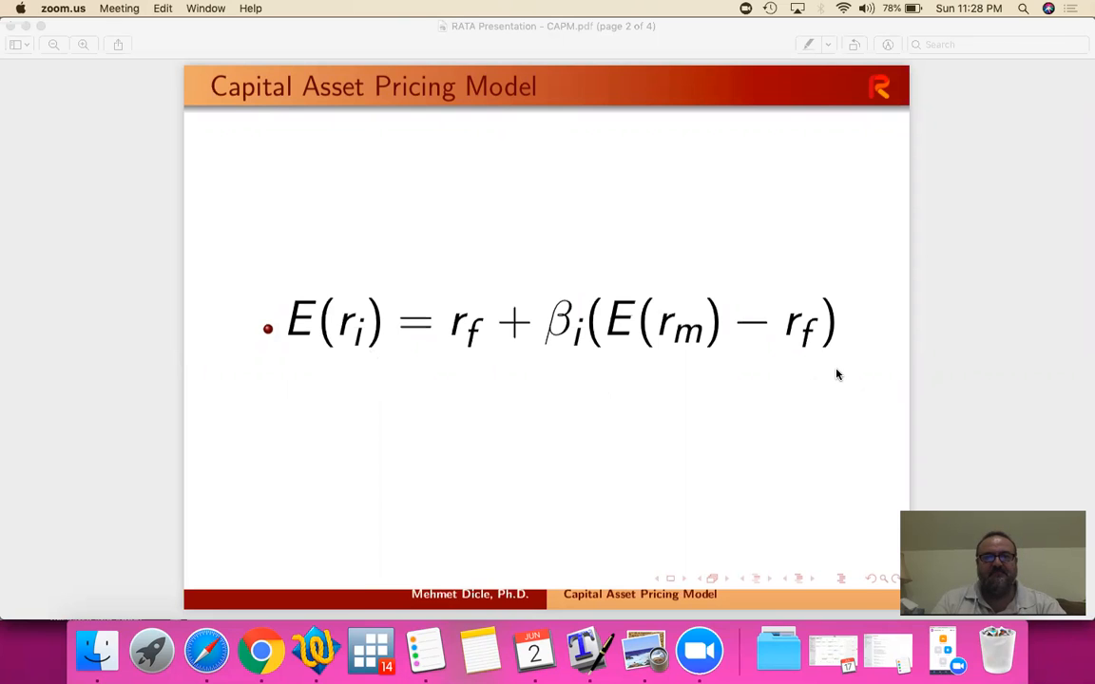
mouse_move(884, 338)
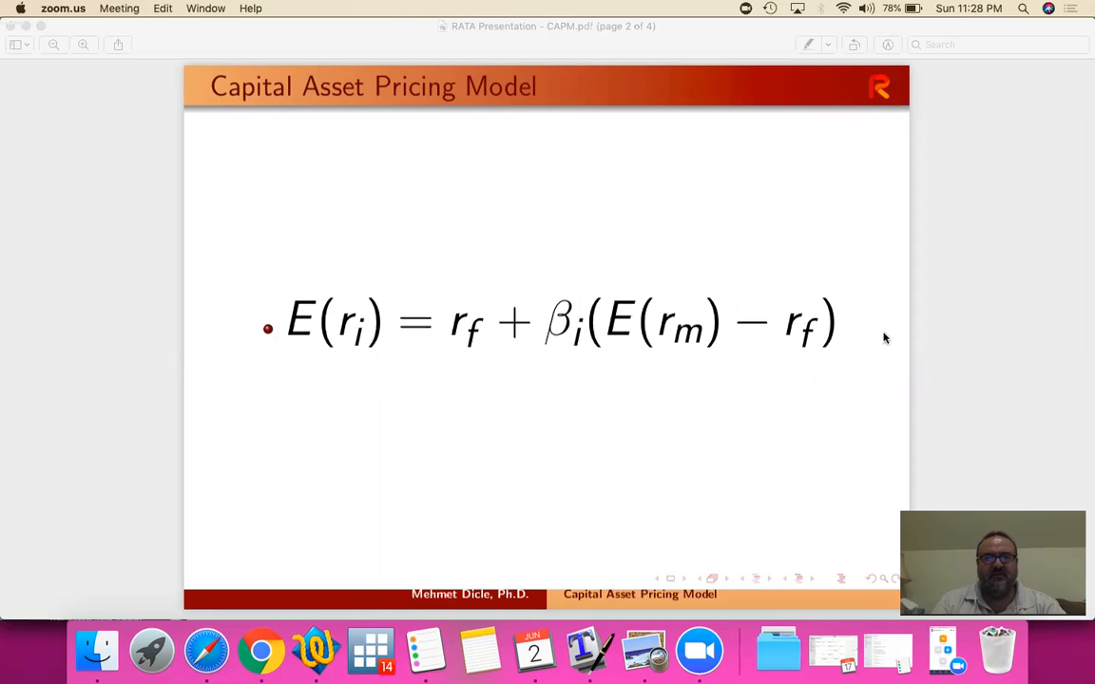
mouse_move(853, 368)
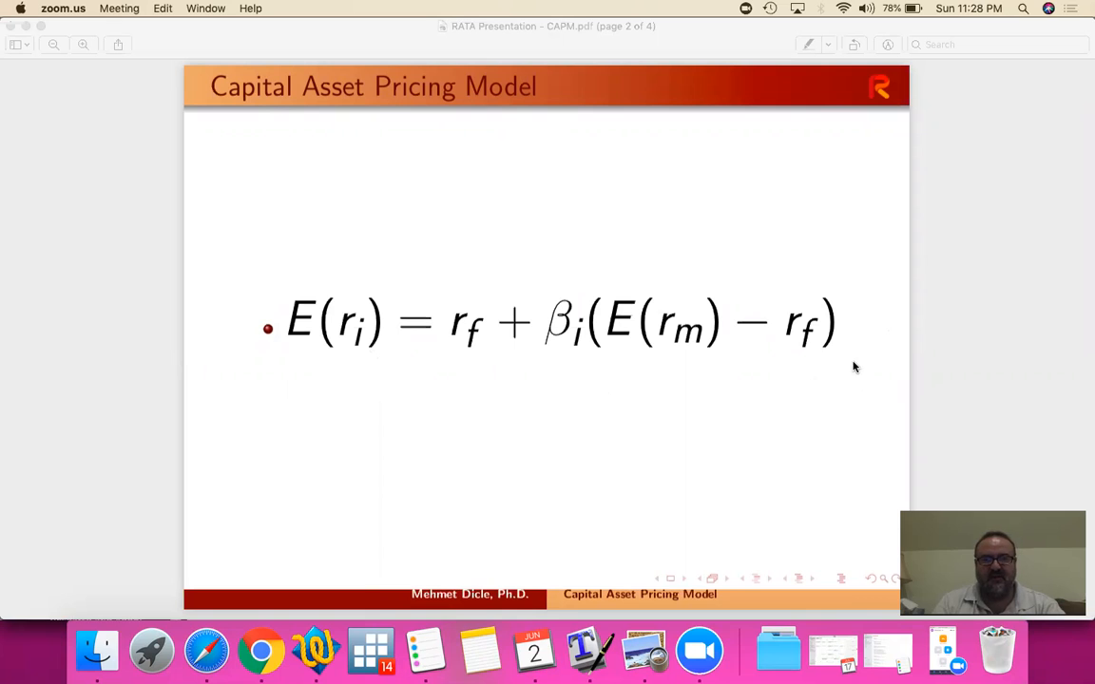
mouse_move(363, 350)
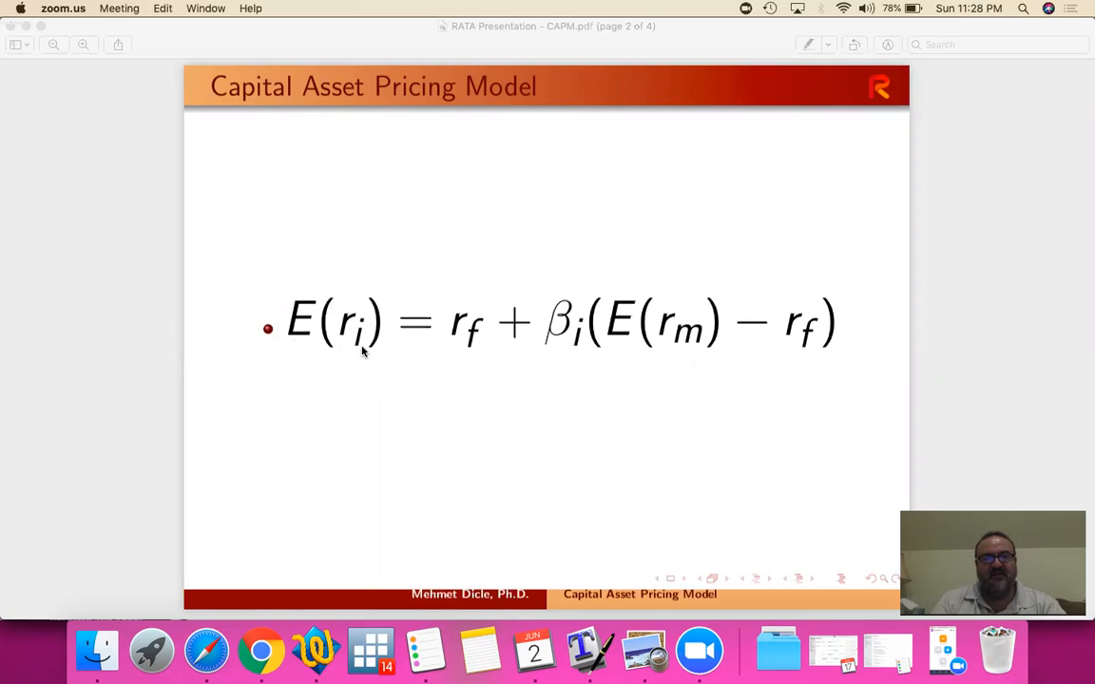
mouse_move(307, 332)
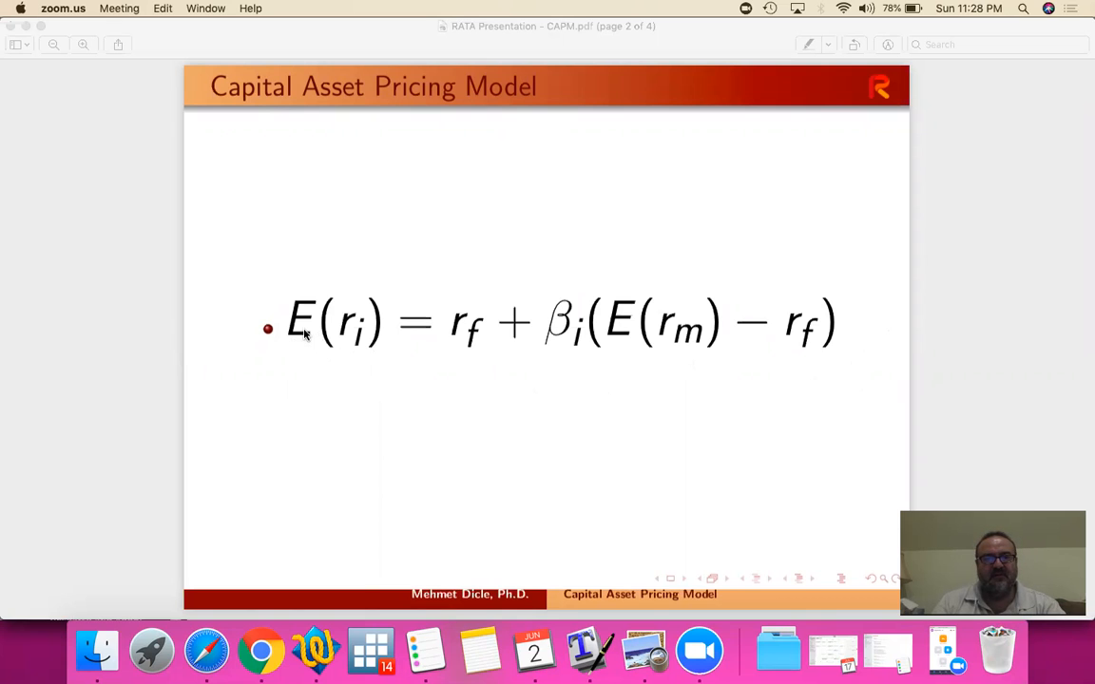
mouse_move(361, 339)
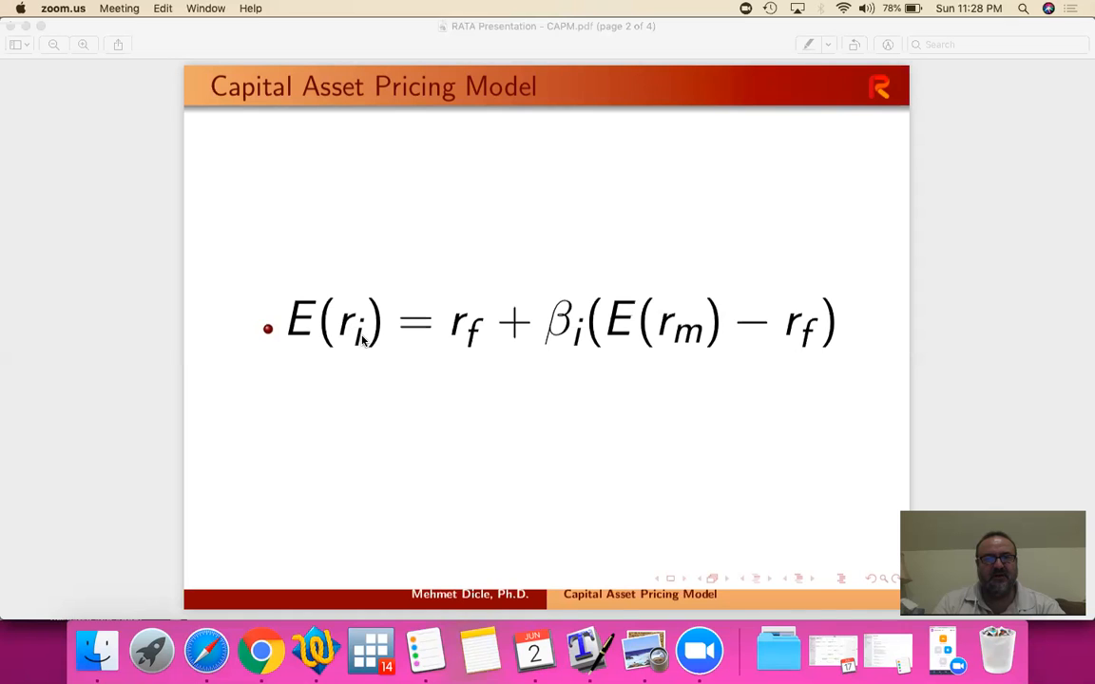
mouse_move(454, 346)
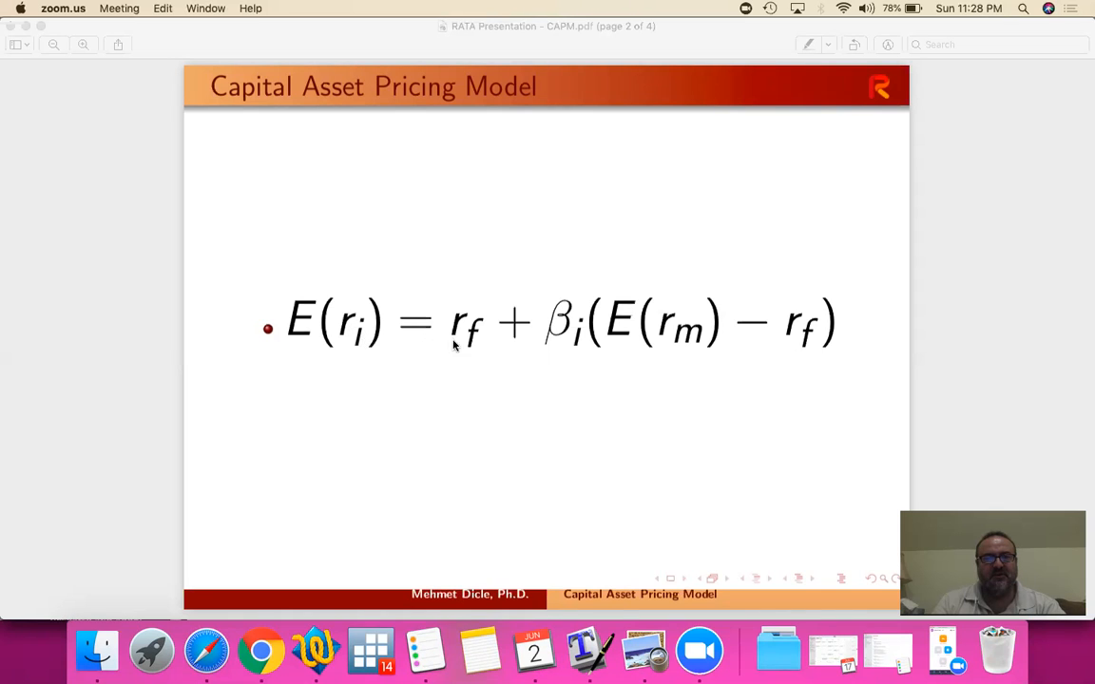
mouse_move(469, 347)
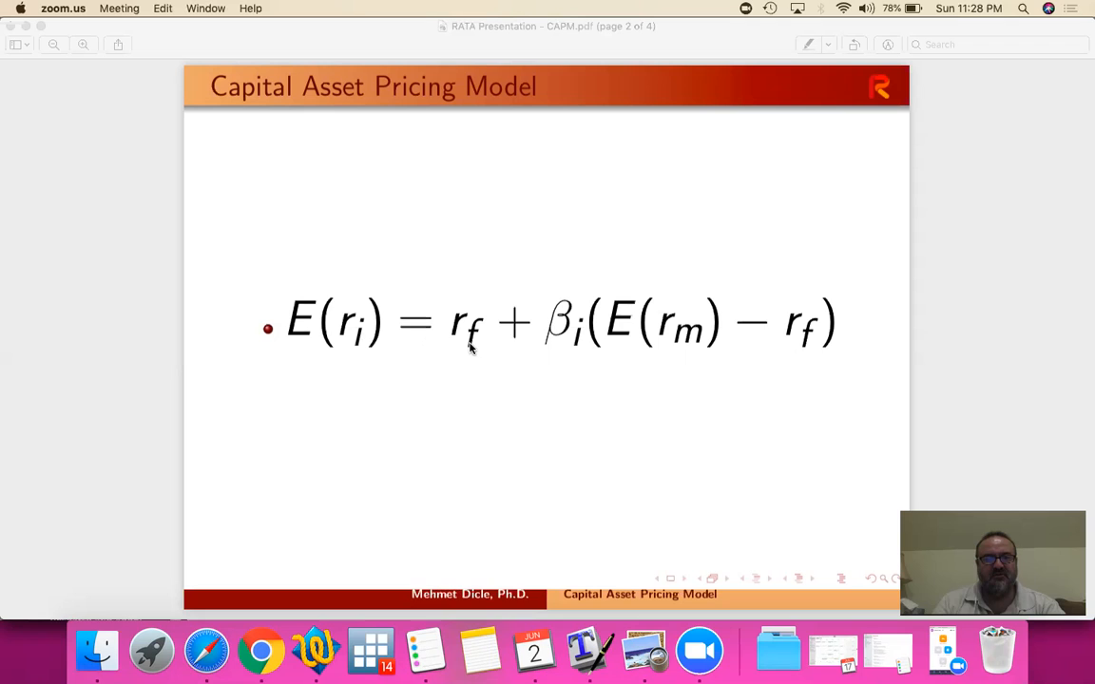
mouse_move(556, 340)
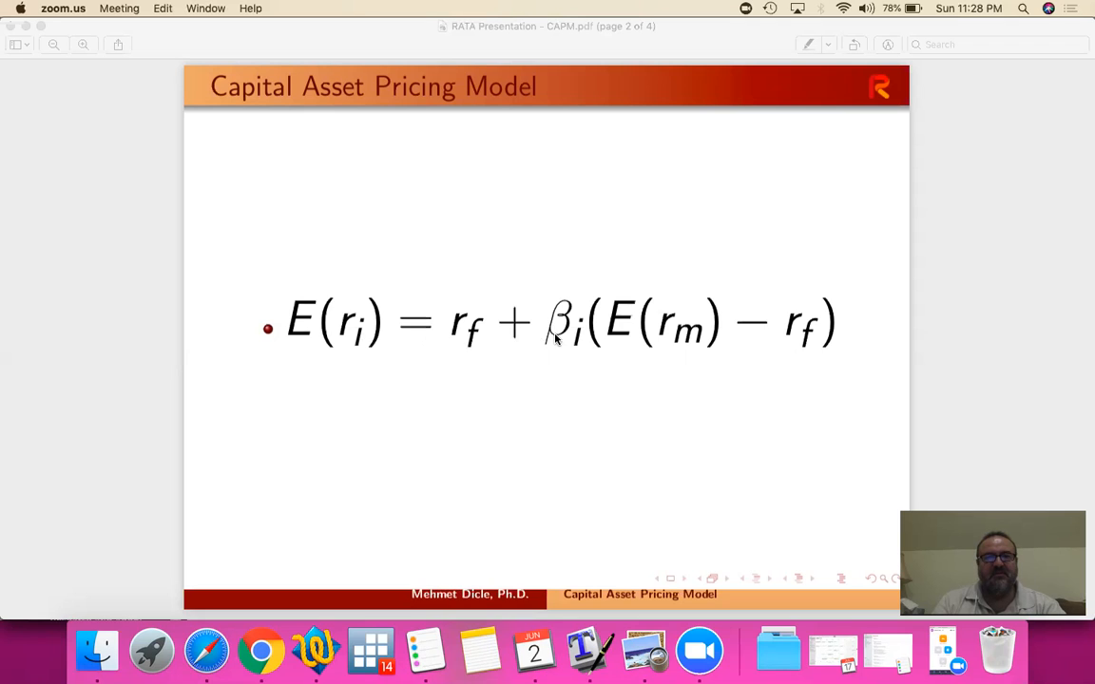
mouse_move(581, 350)
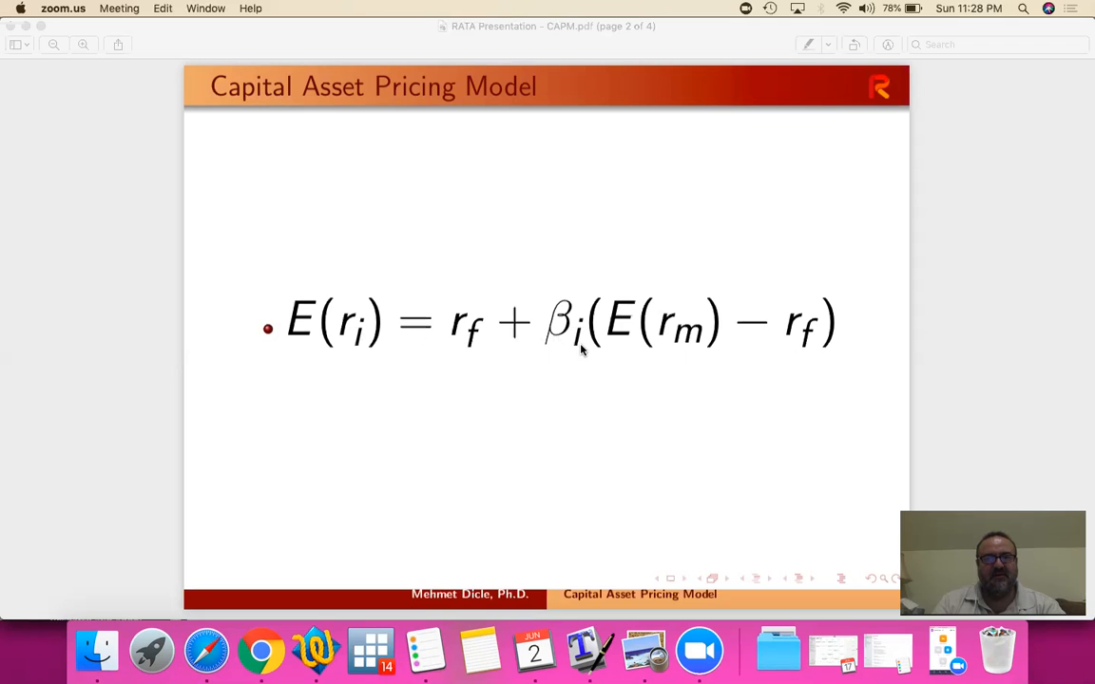
mouse_move(760, 347)
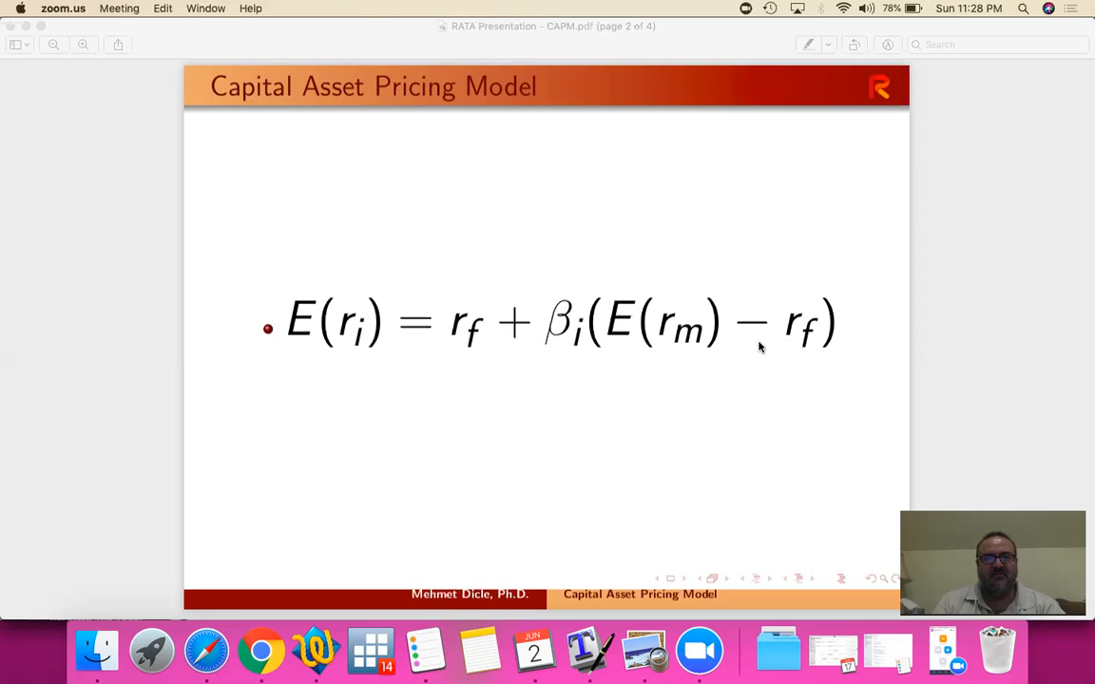
mouse_move(761, 335)
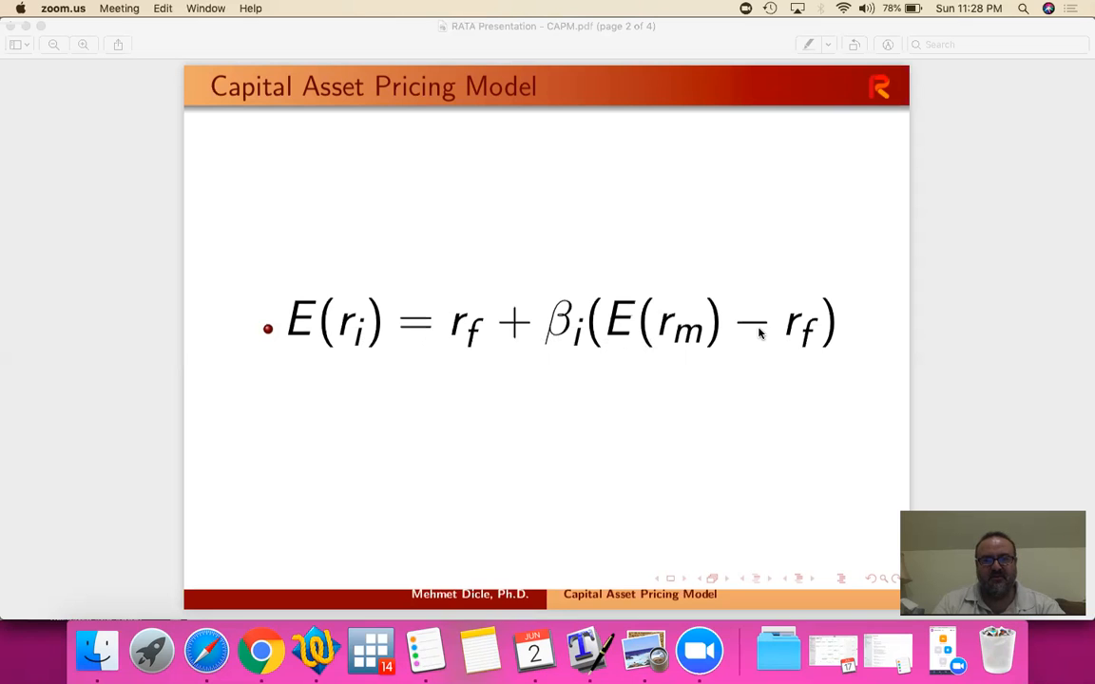
mouse_move(775, 349)
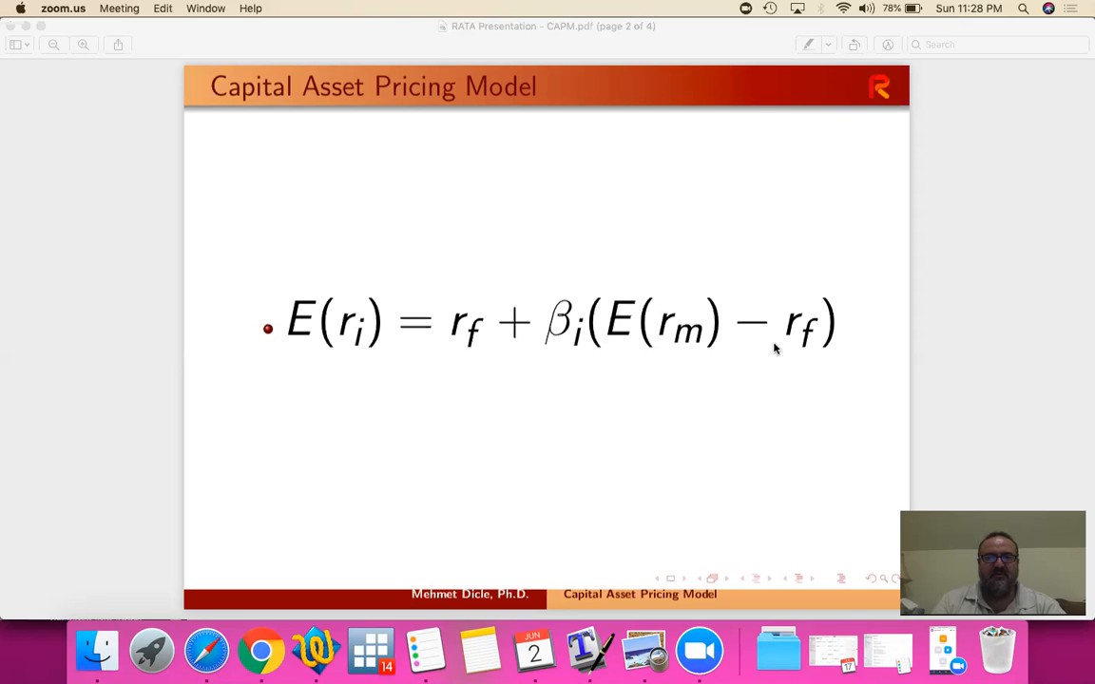
mouse_move(689, 334)
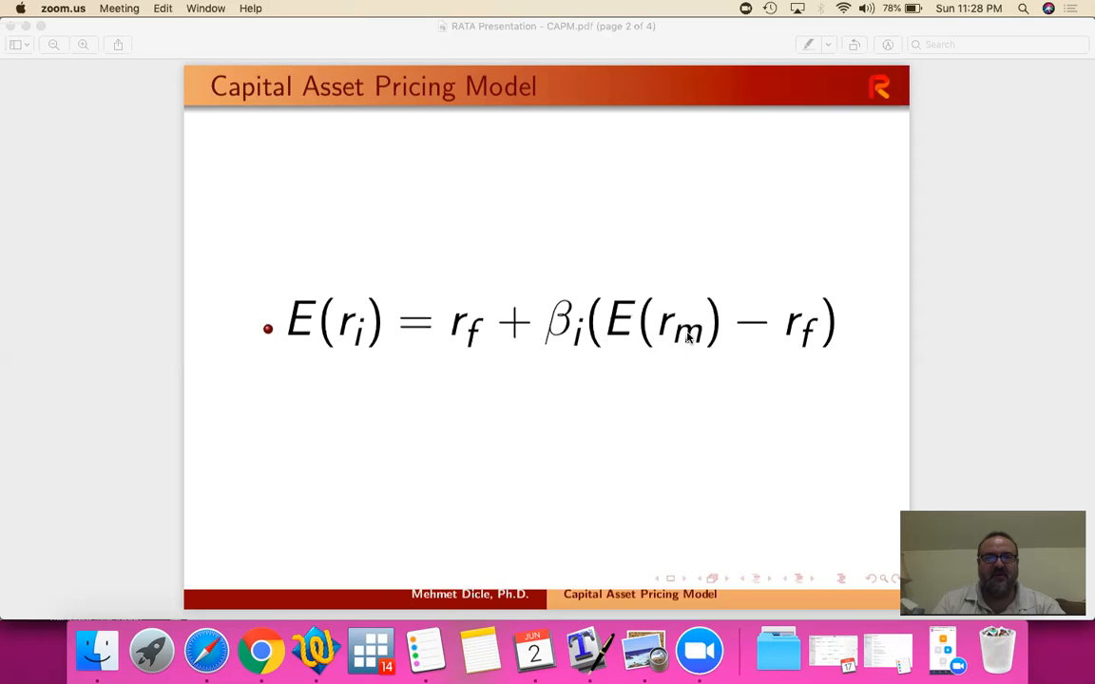
mouse_move(813, 352)
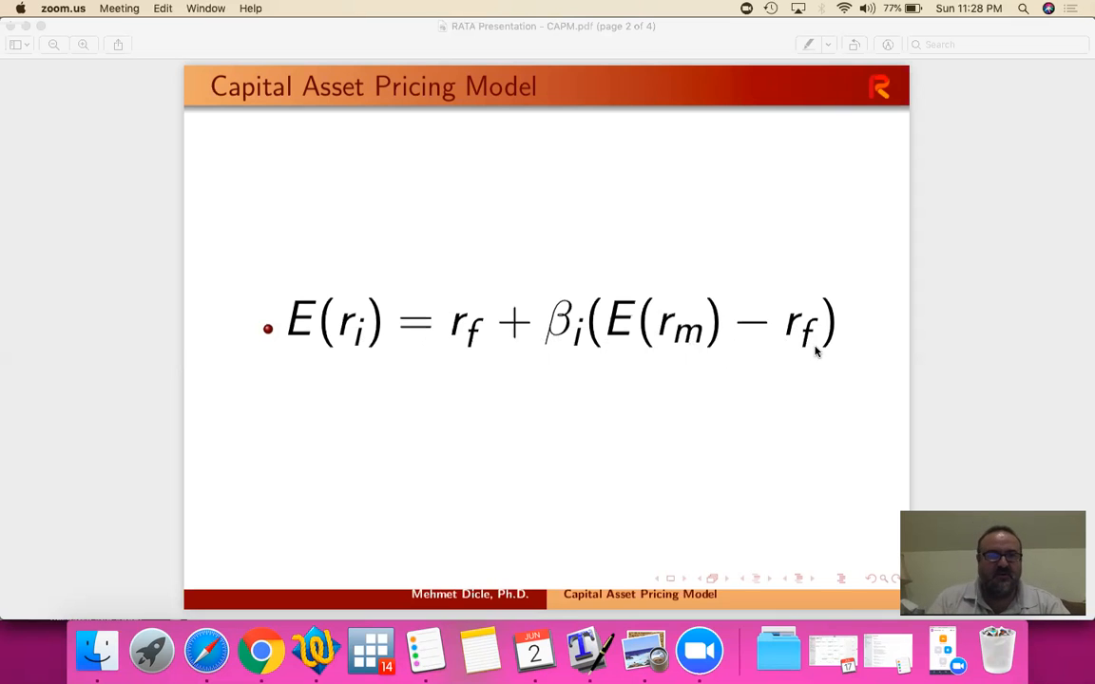
mouse_move(300, 355)
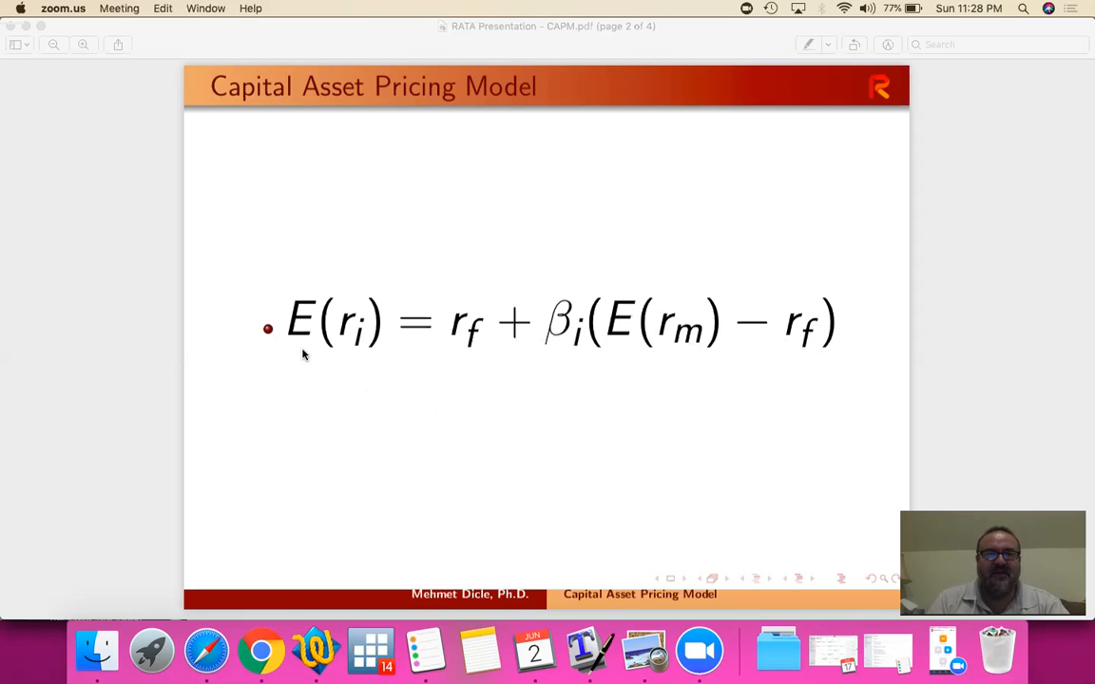
mouse_move(356, 354)
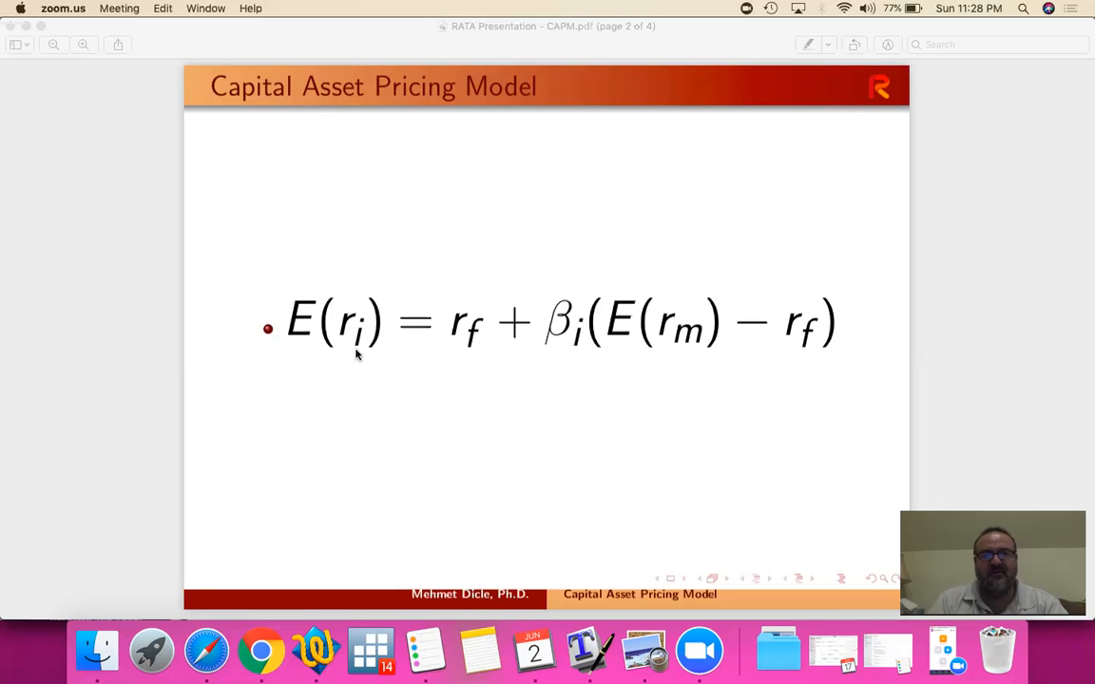
mouse_move(206, 651)
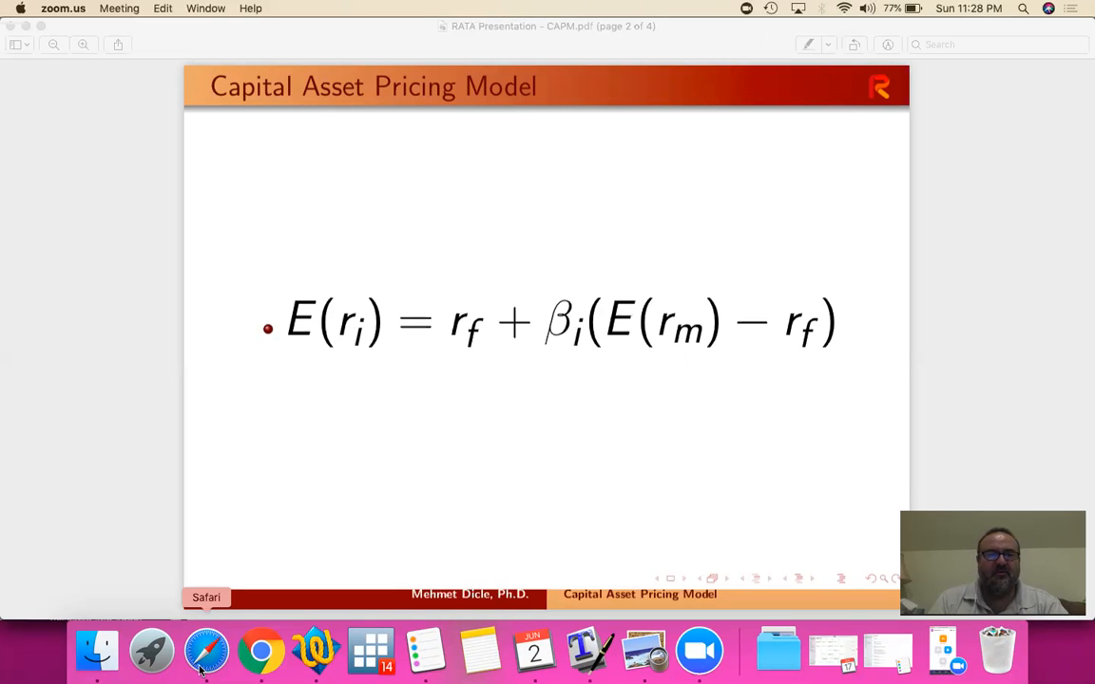
- Search Yahoo Finance in Safari for AAPL to reach Apple's quote page
click(206, 651)
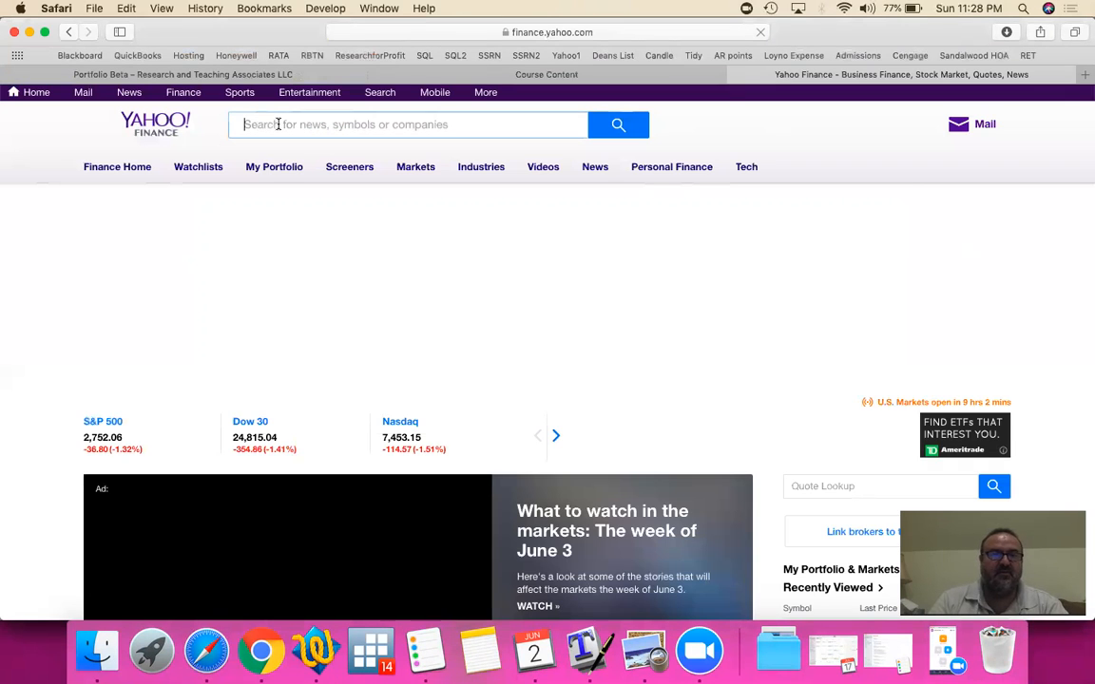
text(AA)
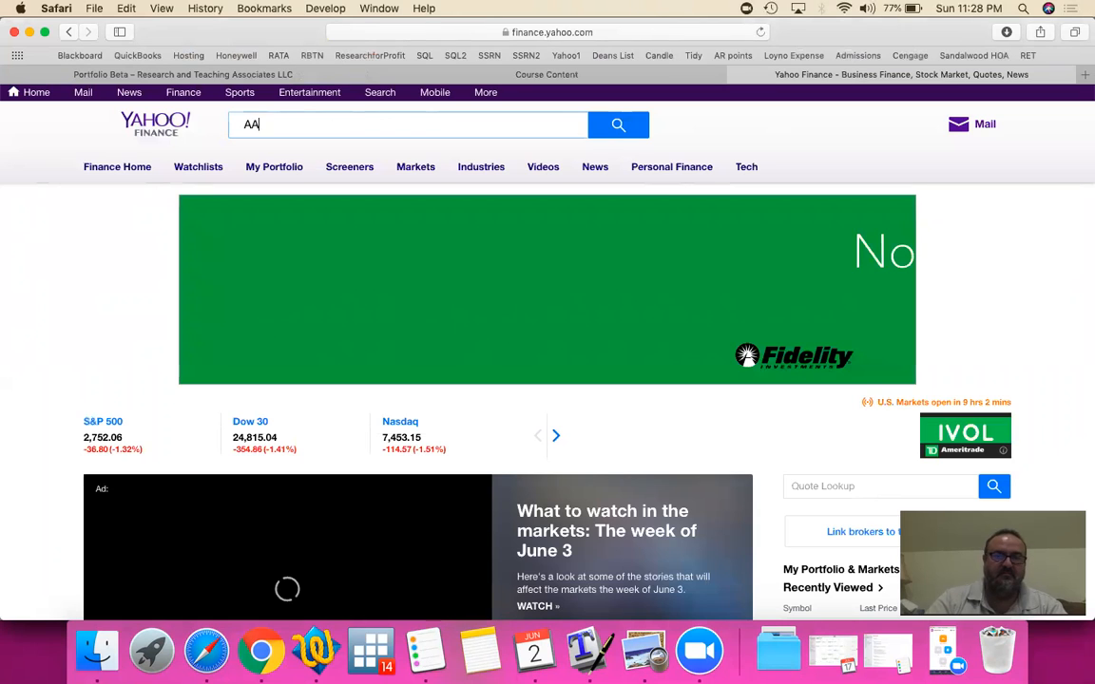
text(PL)
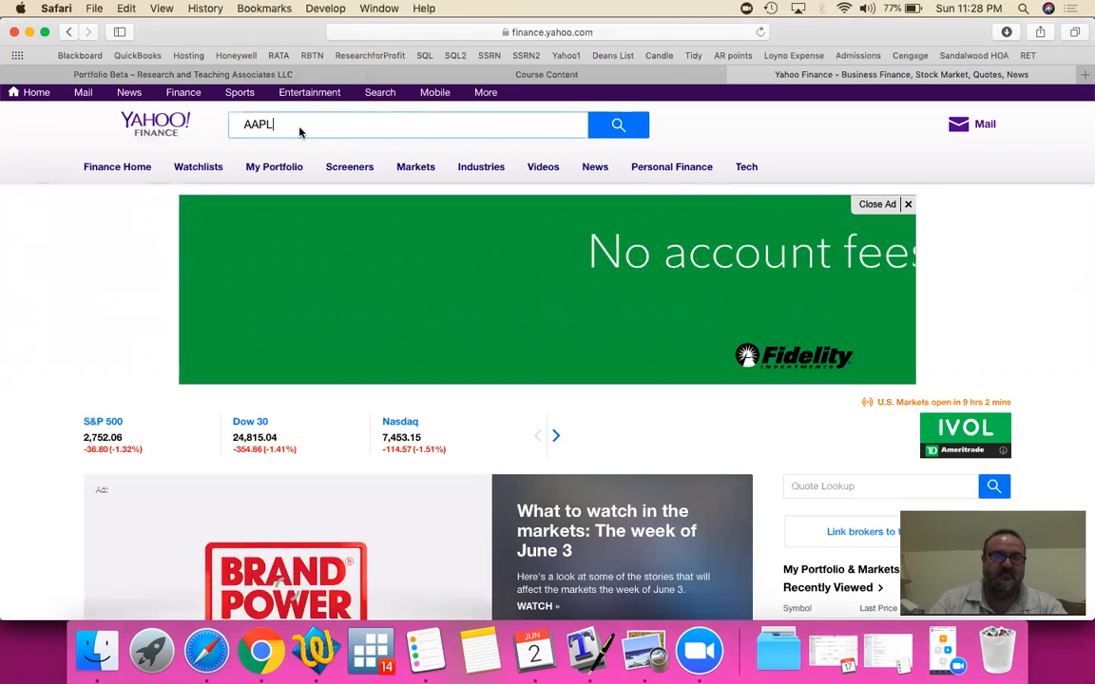
click(381, 124)
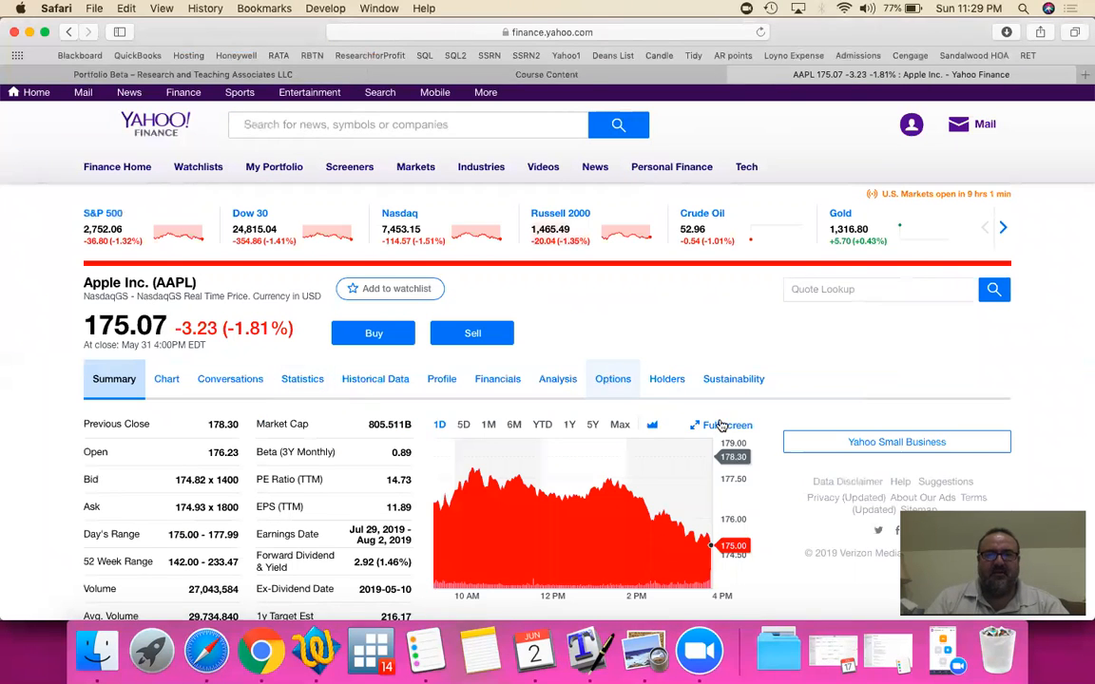
scroll(down, 3)
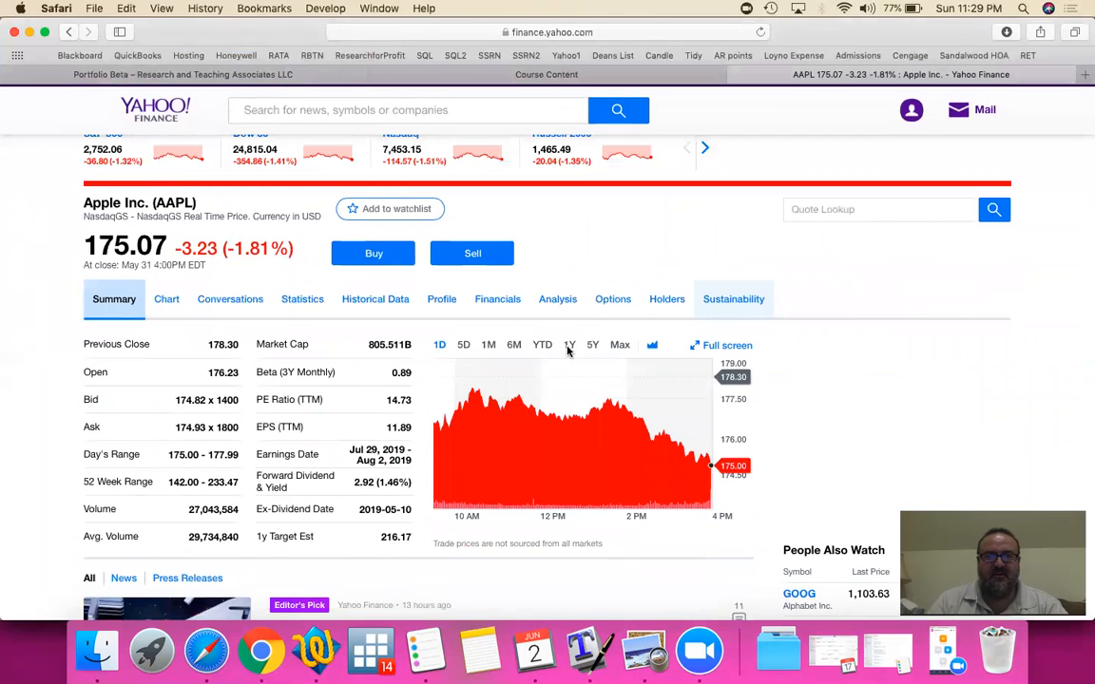
click(569, 344)
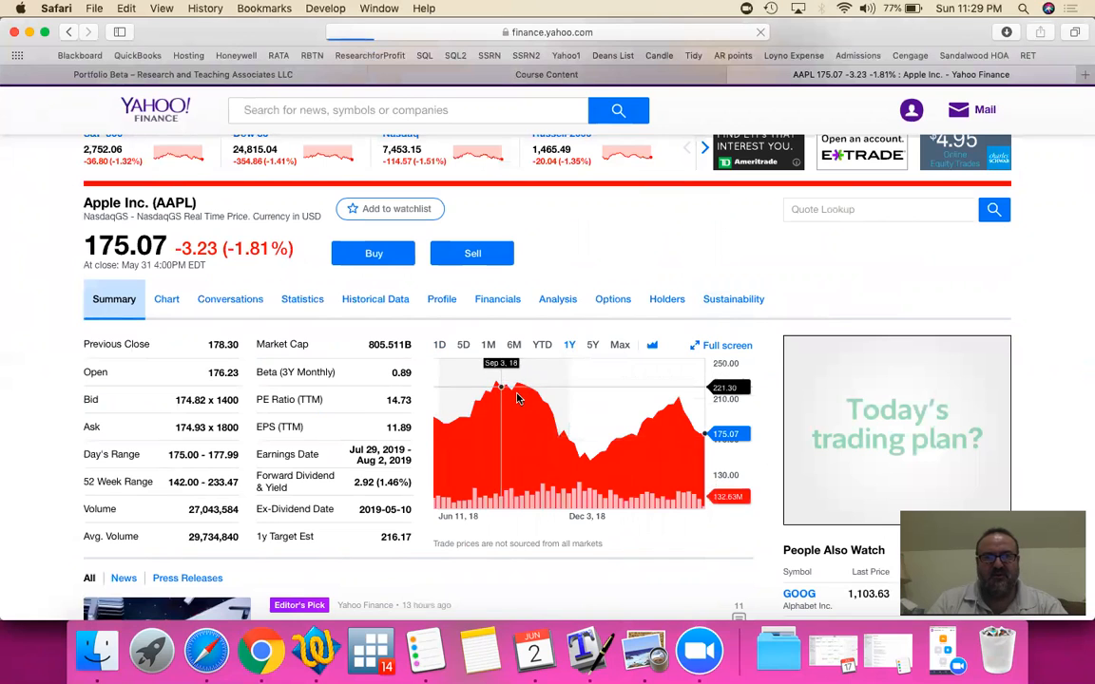
scroll(up, 3)
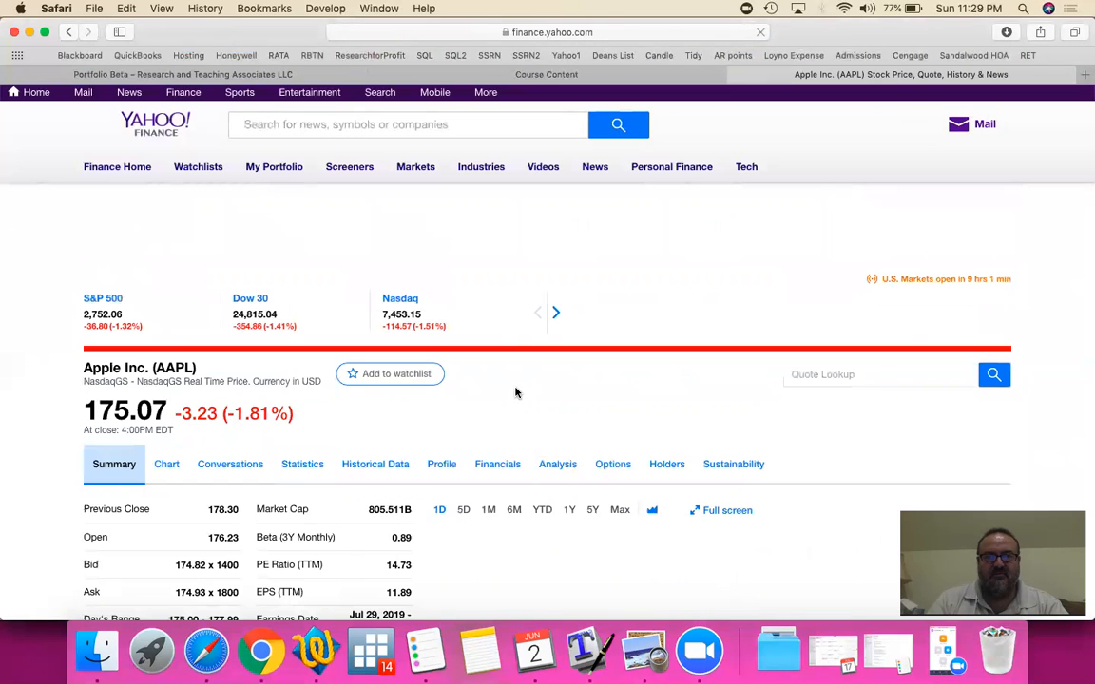
scroll(down, 3)
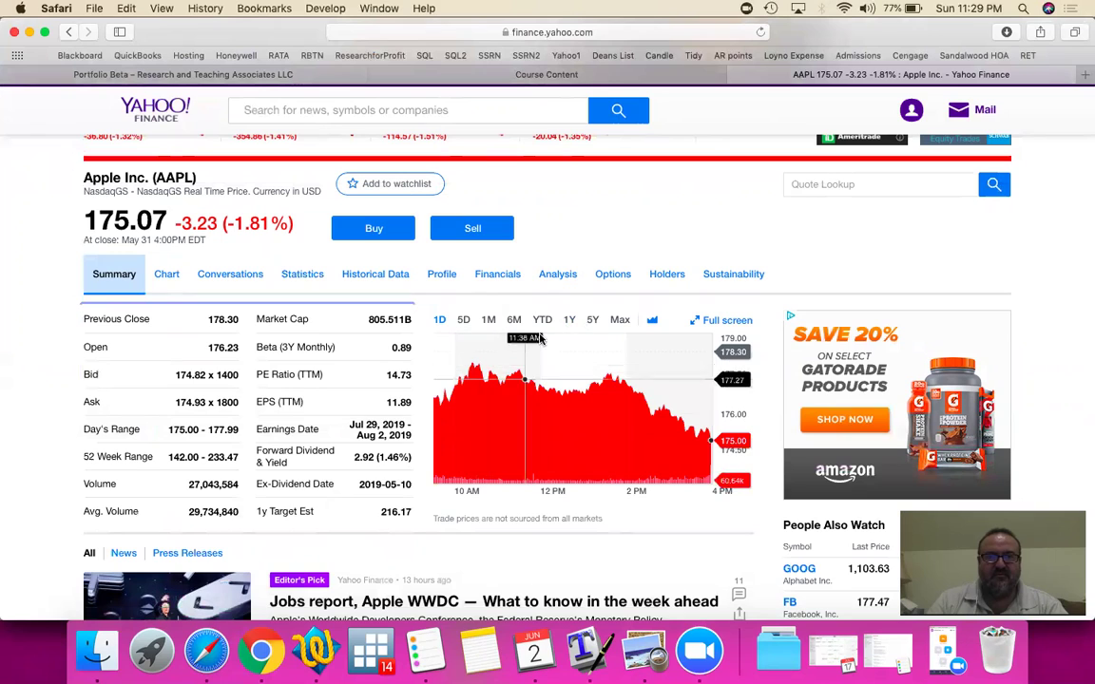
click(569, 319)
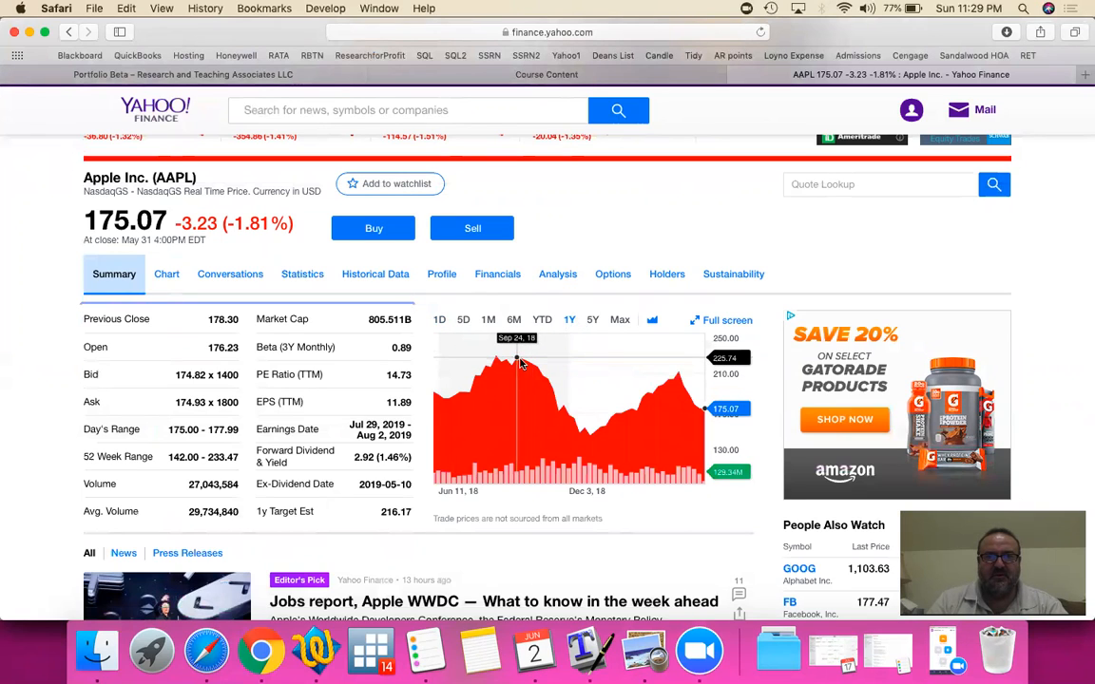
mouse_move(590, 435)
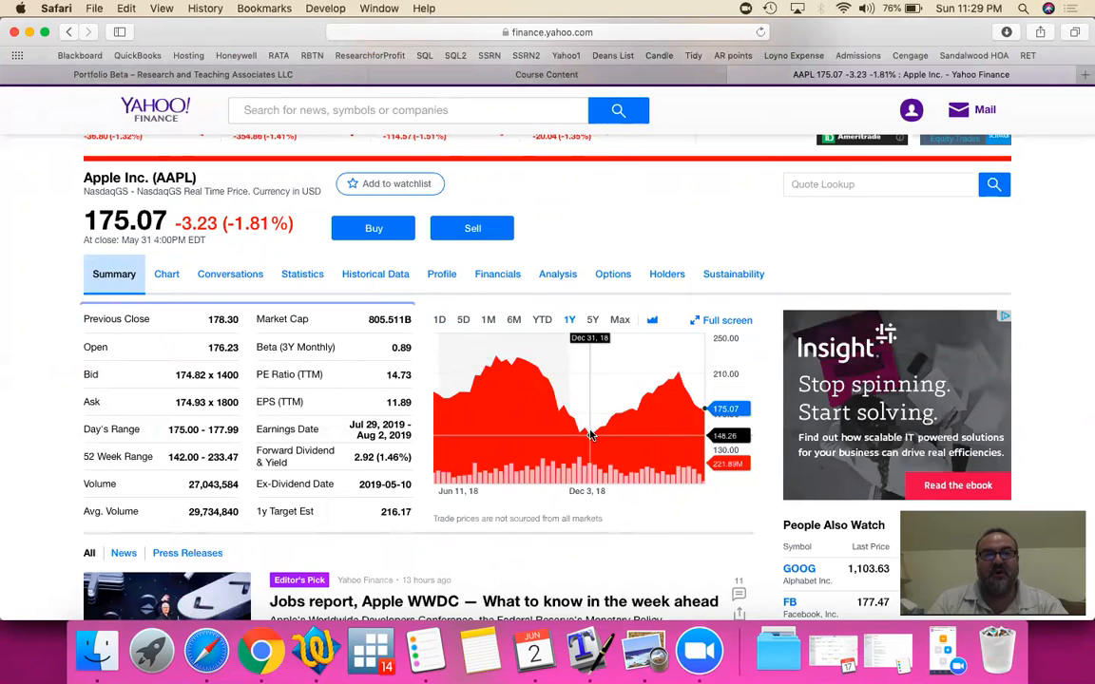
mouse_move(606, 426)
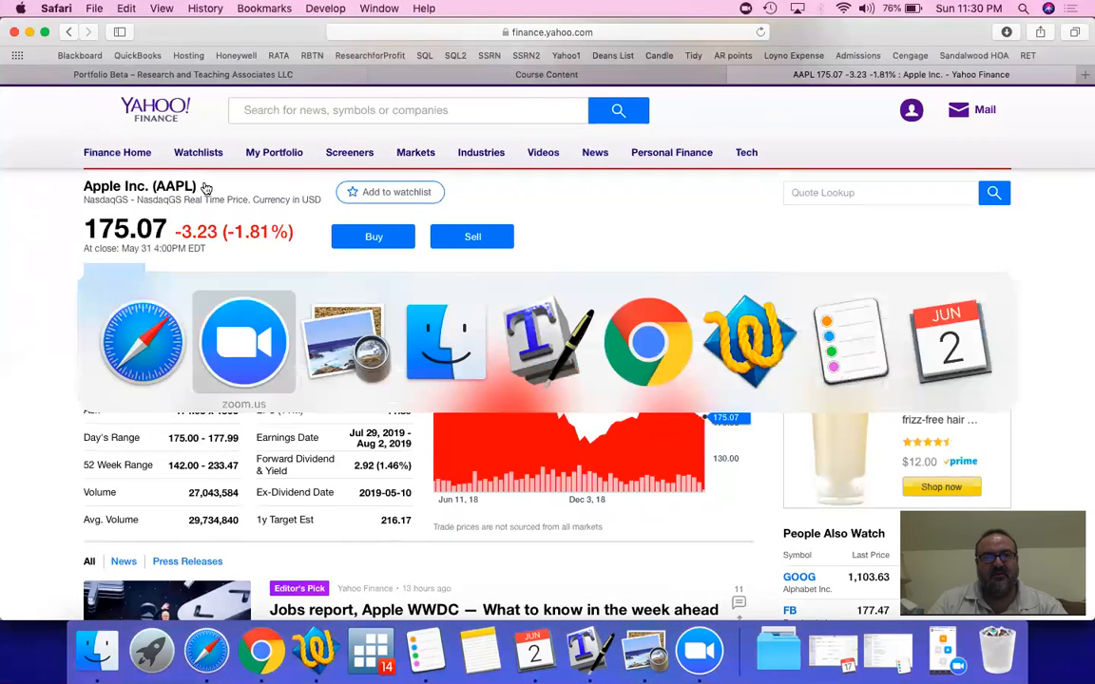
- Switch to Preview on the CAPM expected-return formula slide
click(641, 651)
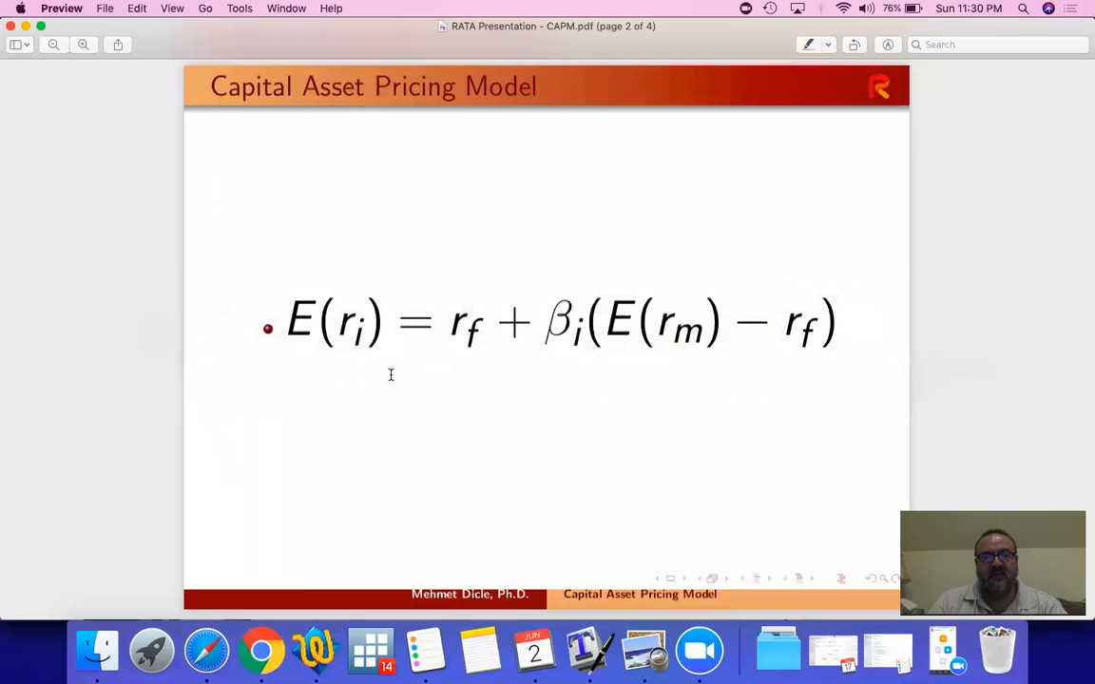
mouse_move(364, 339)
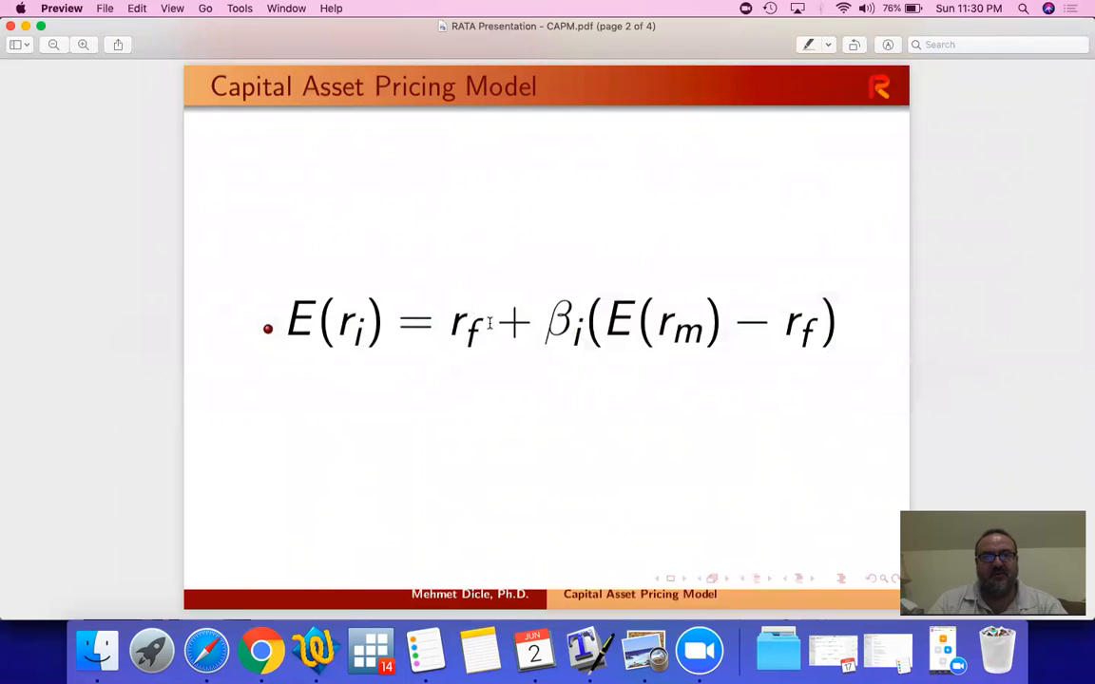
mouse_move(675, 336)
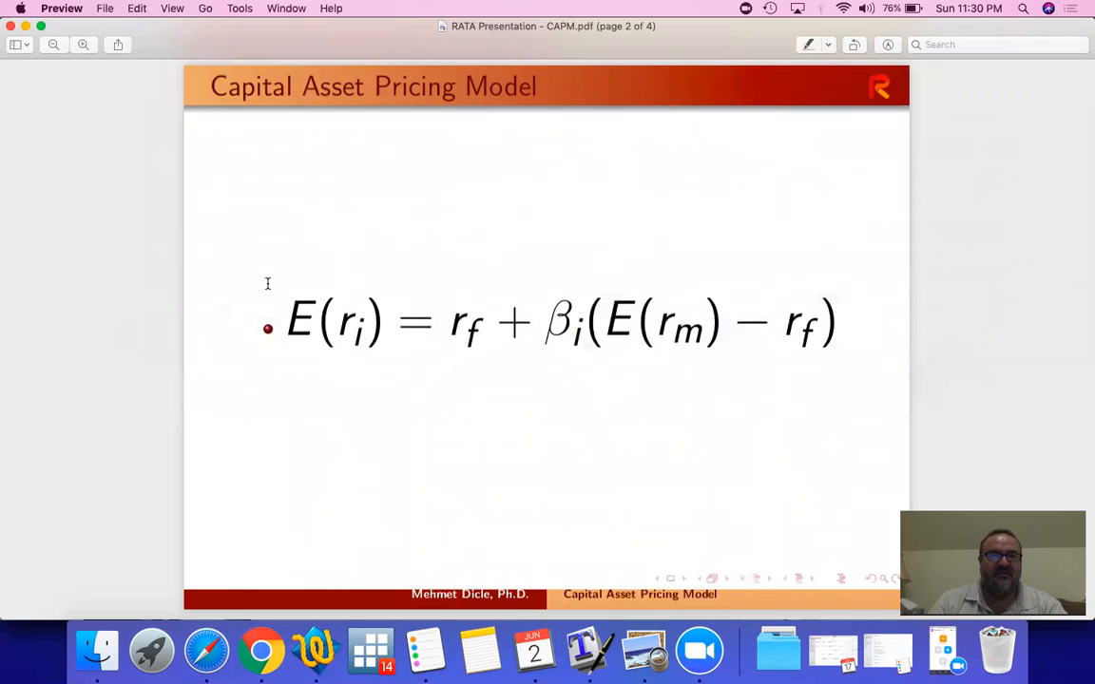
mouse_move(359, 340)
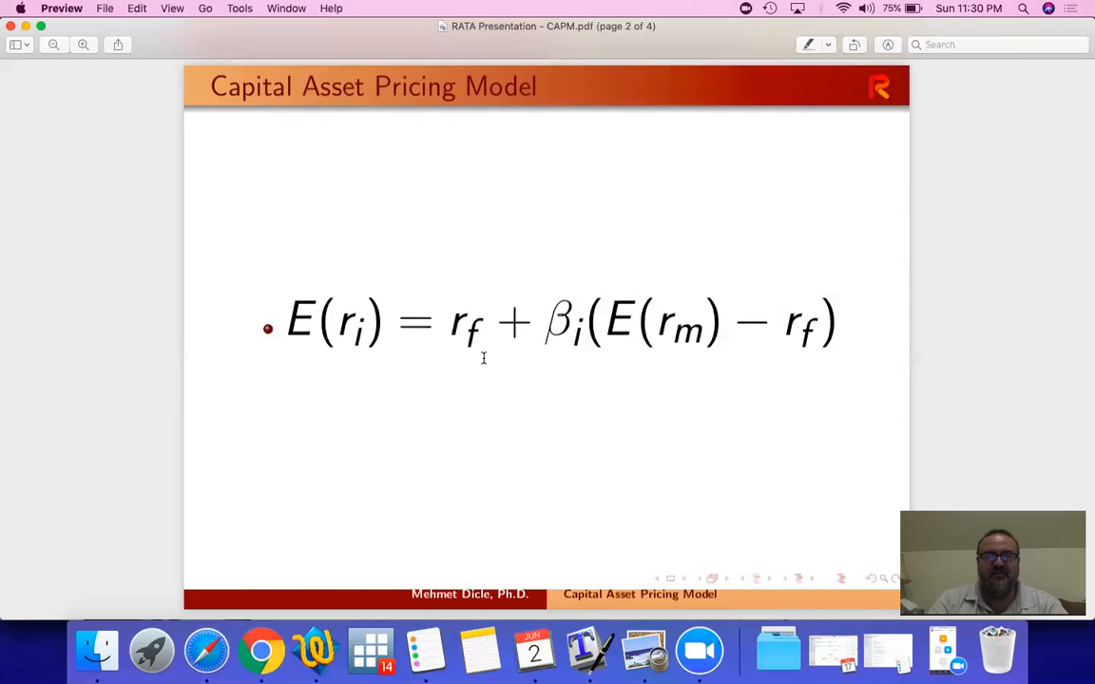
mouse_move(206, 650)
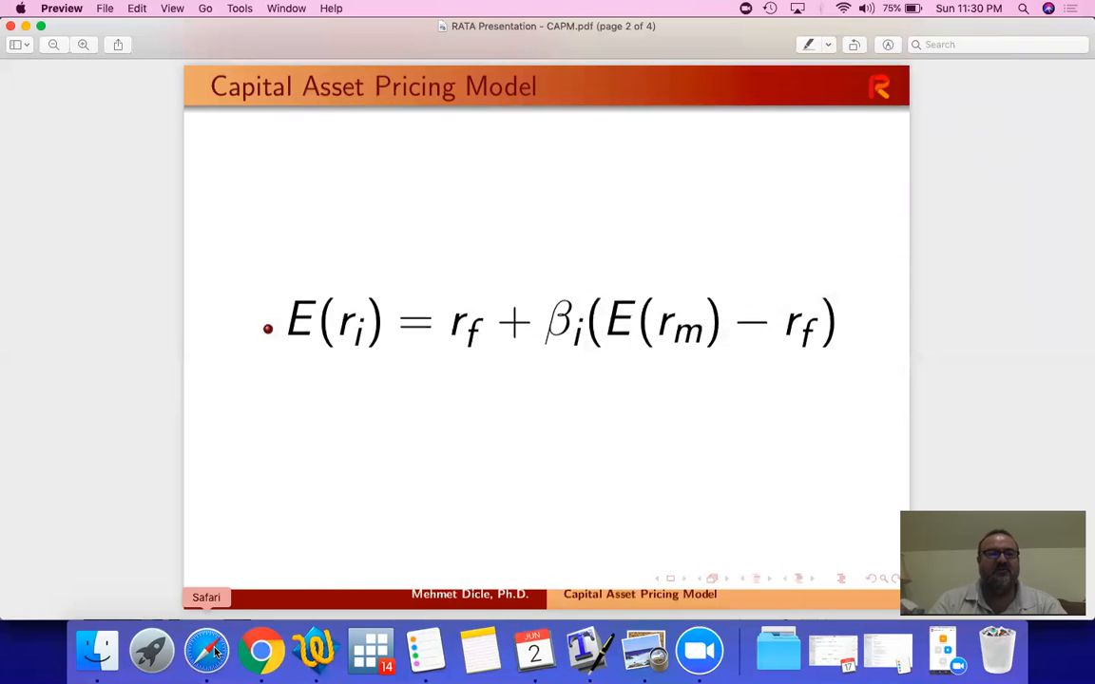
- Search 'us treasury yields', open Treasury.gov's yield curve rates and scroll to May 2019
click(207, 651)
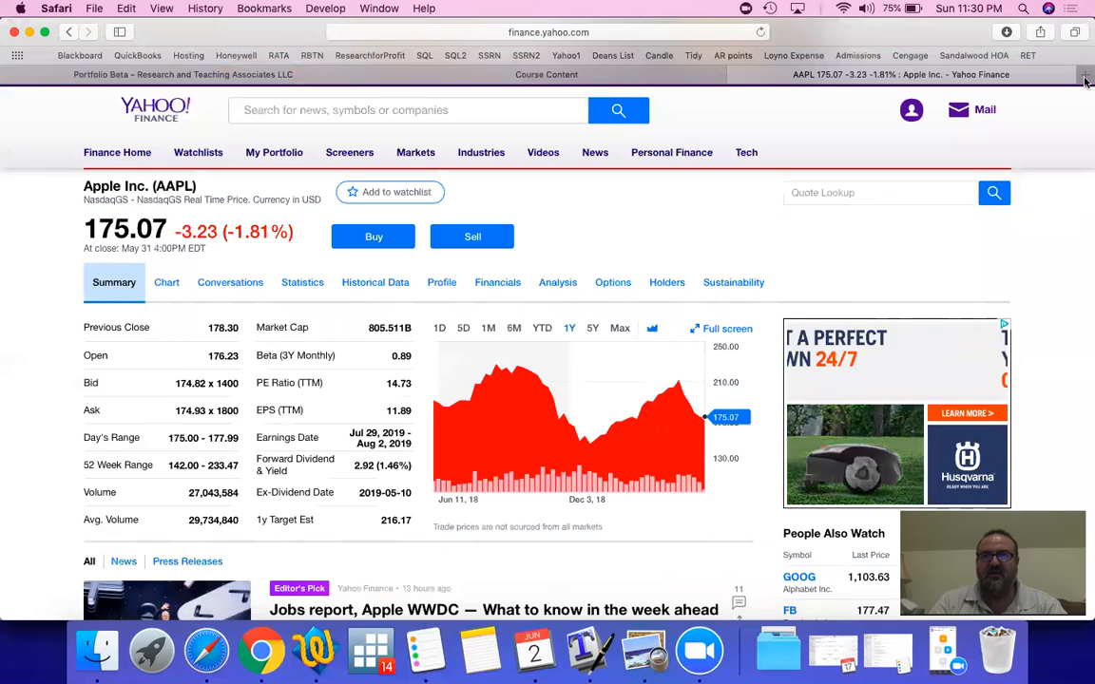
text(us treasury yields)
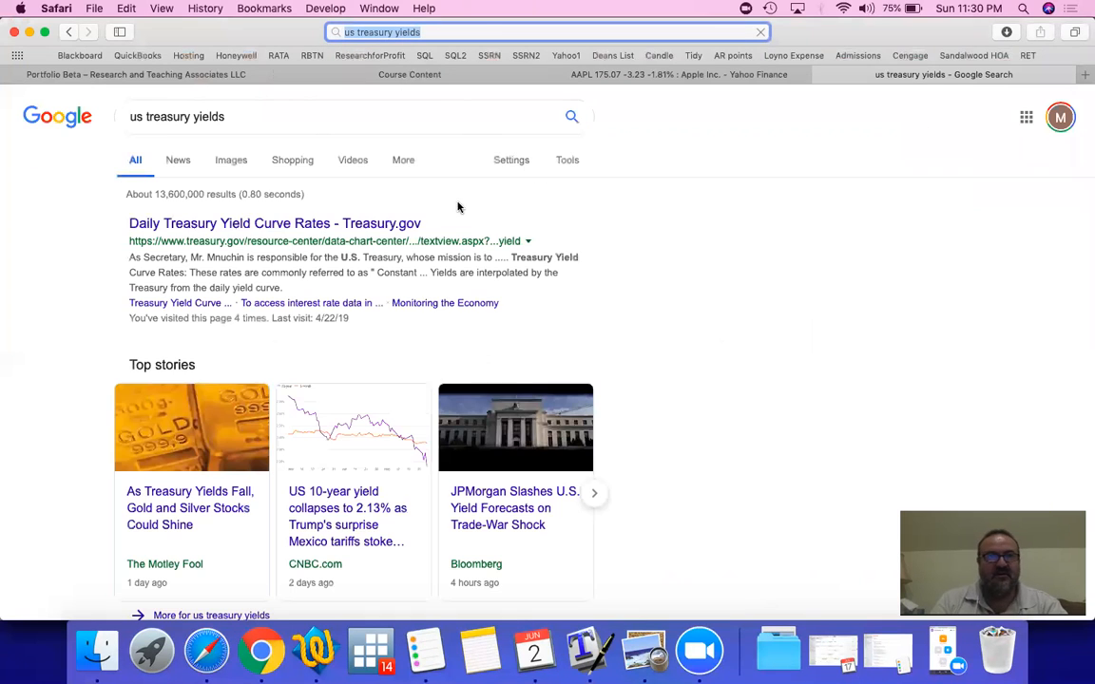
click(274, 224)
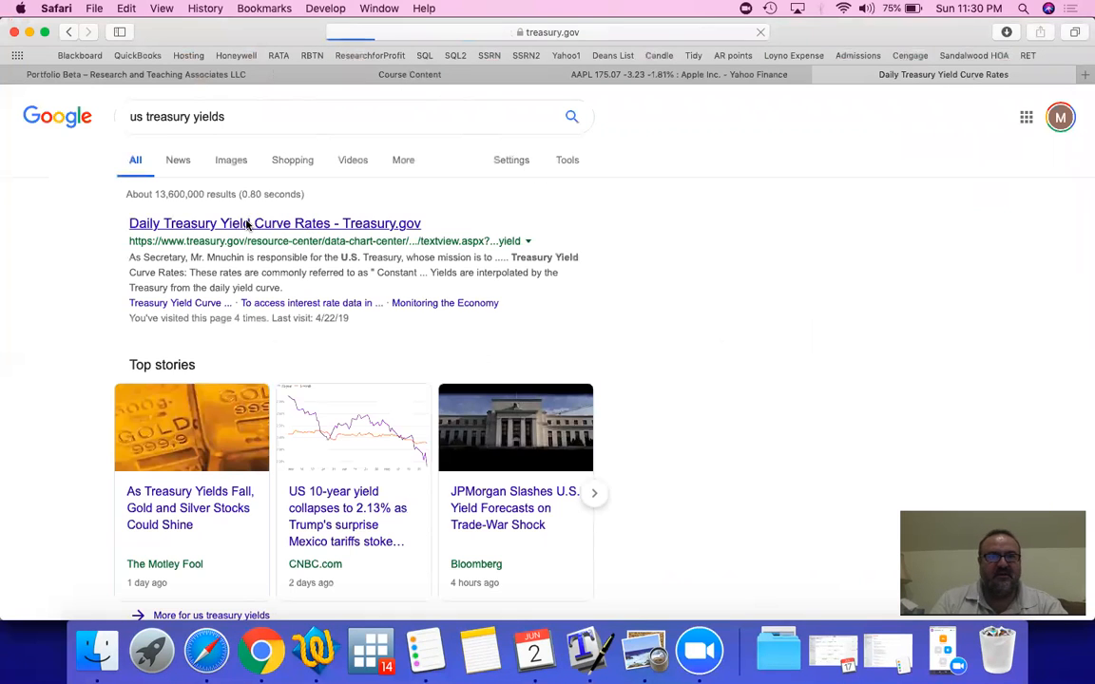
click(275, 222)
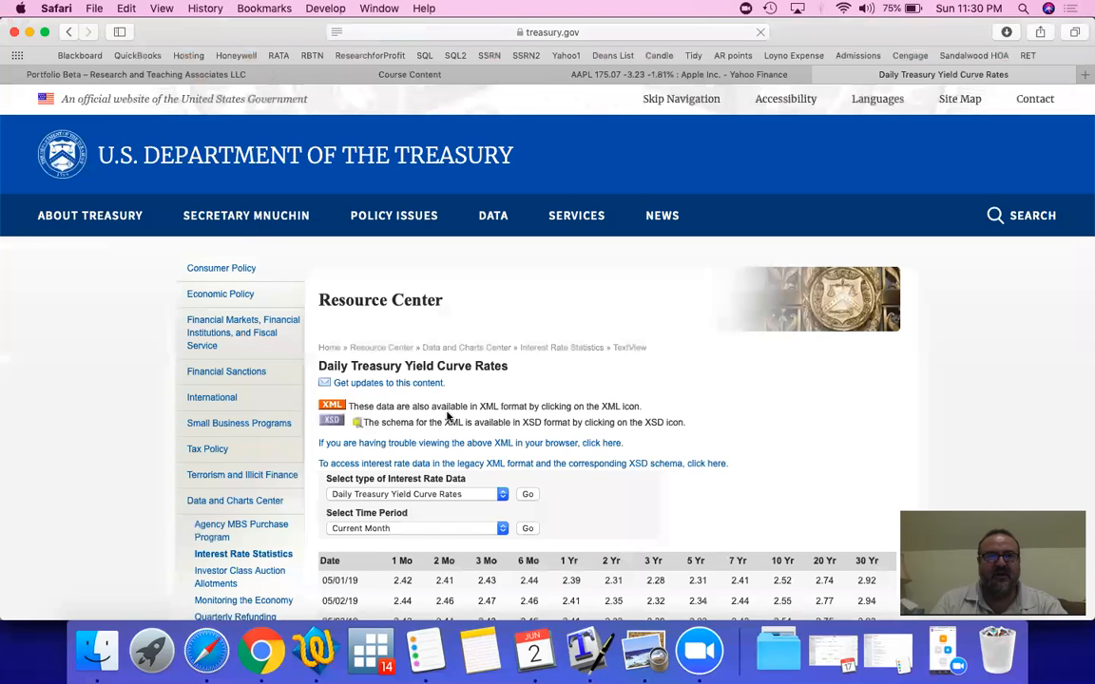
scroll(down, 3)
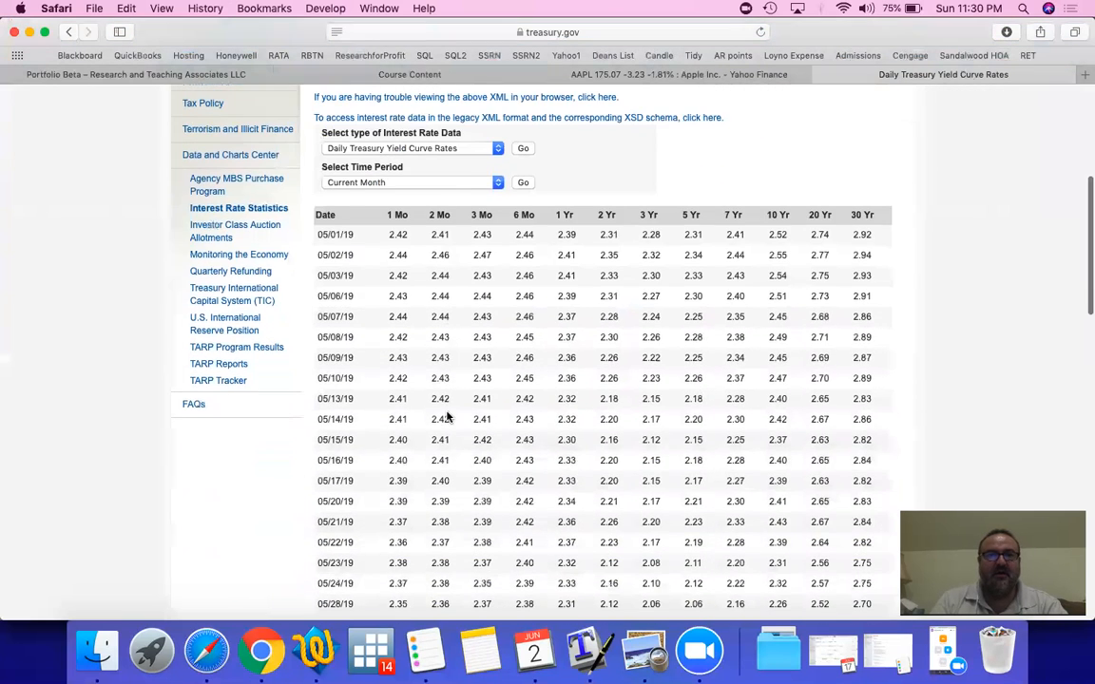
scroll(down, 3)
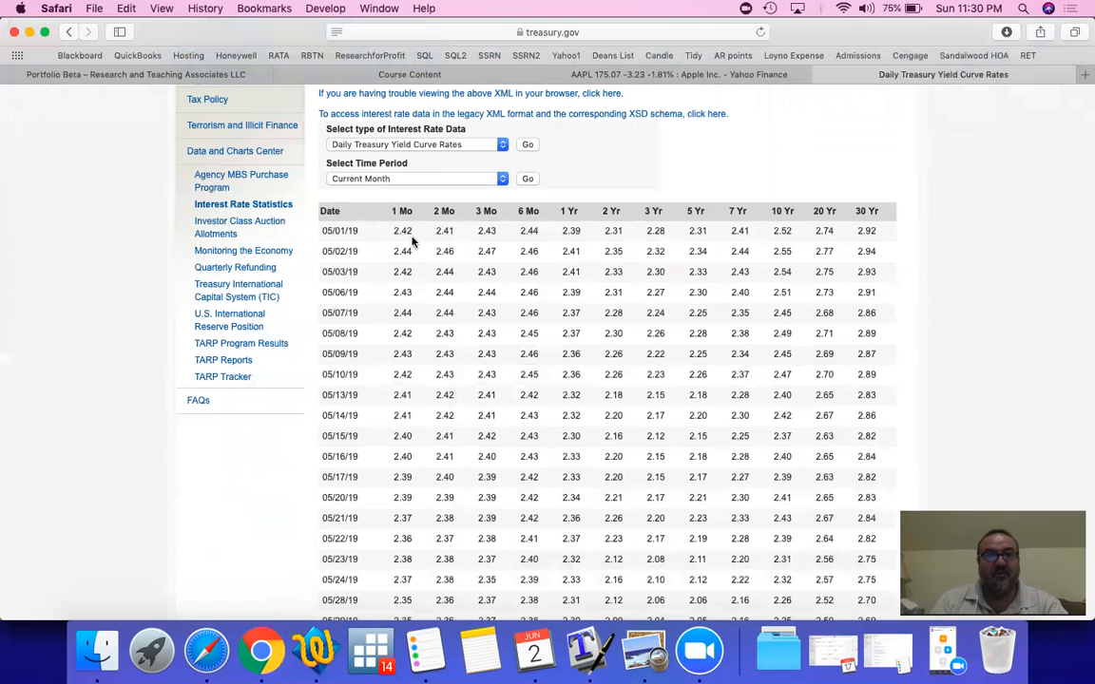
mouse_move(504, 217)
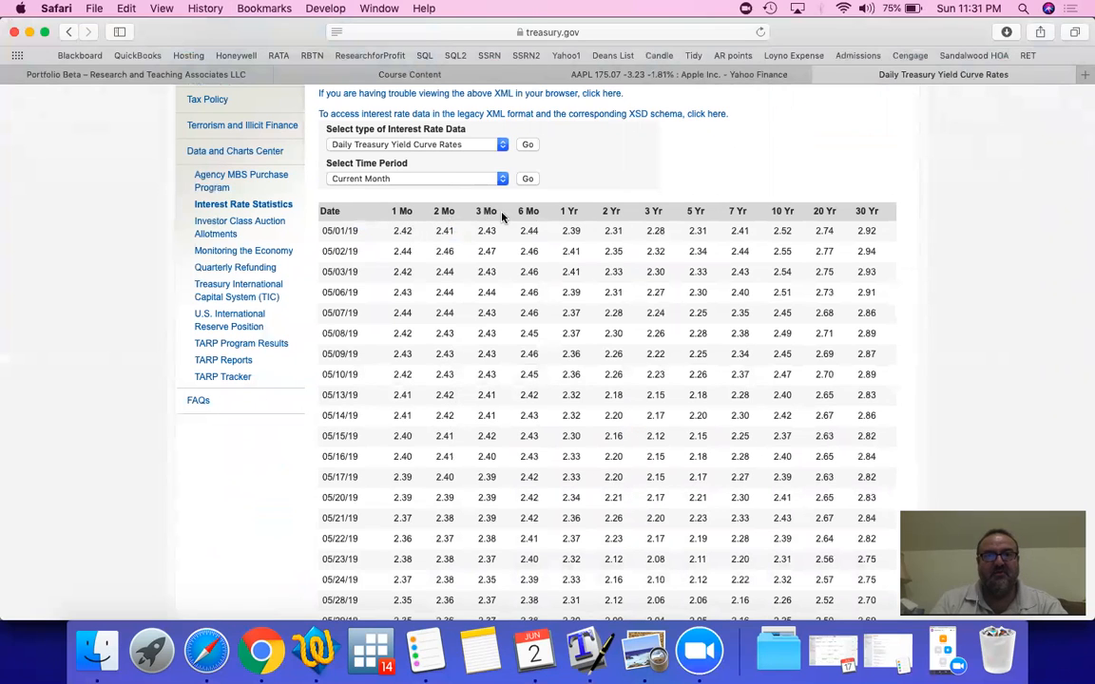
mouse_move(419, 223)
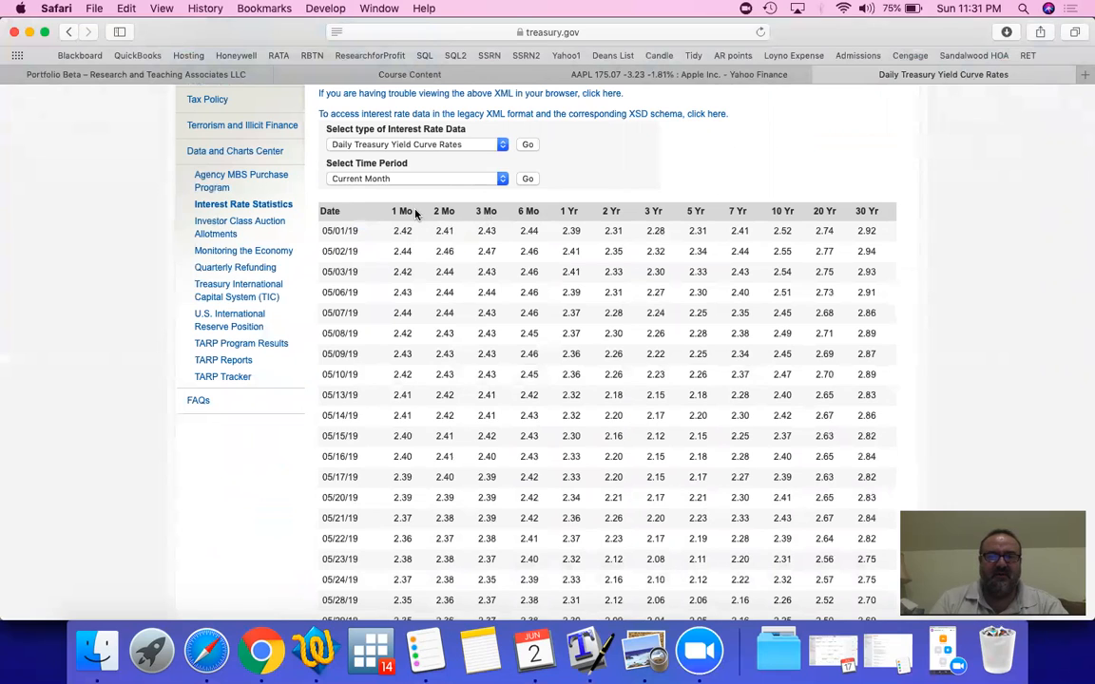
mouse_move(422, 317)
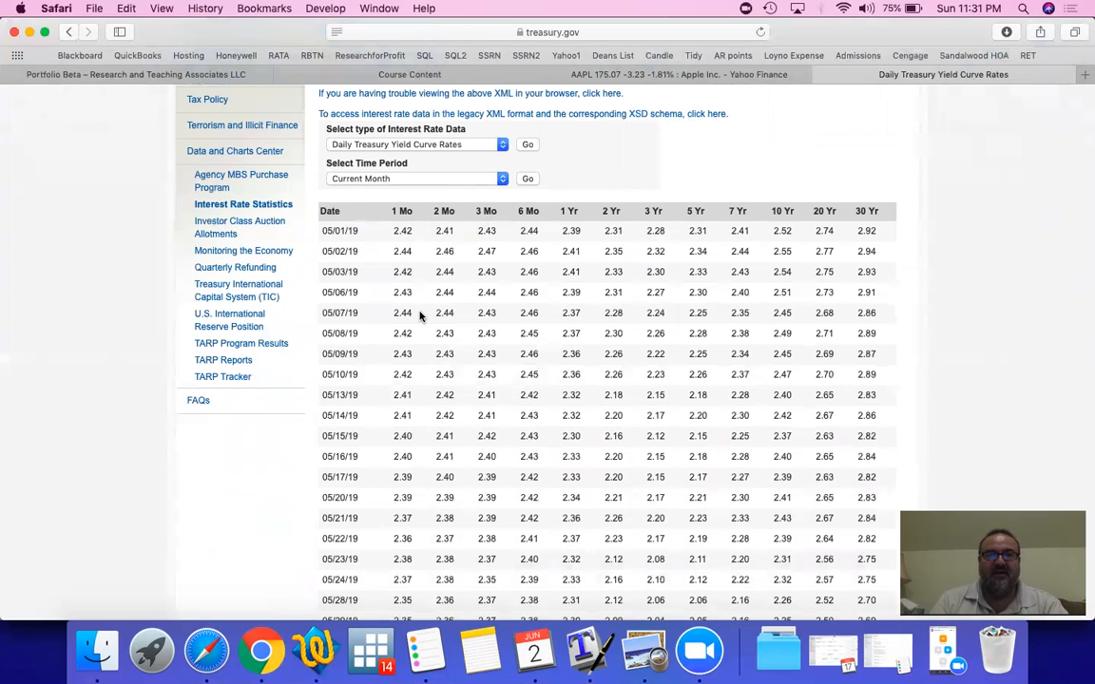
mouse_move(423, 411)
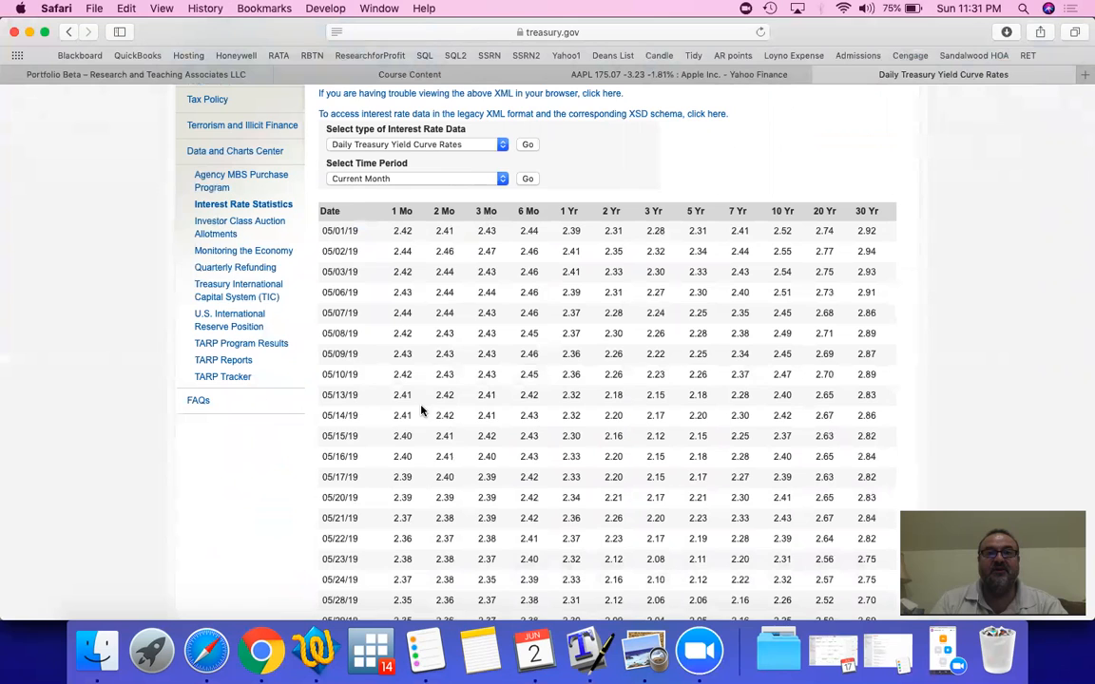
scroll(down, 3)
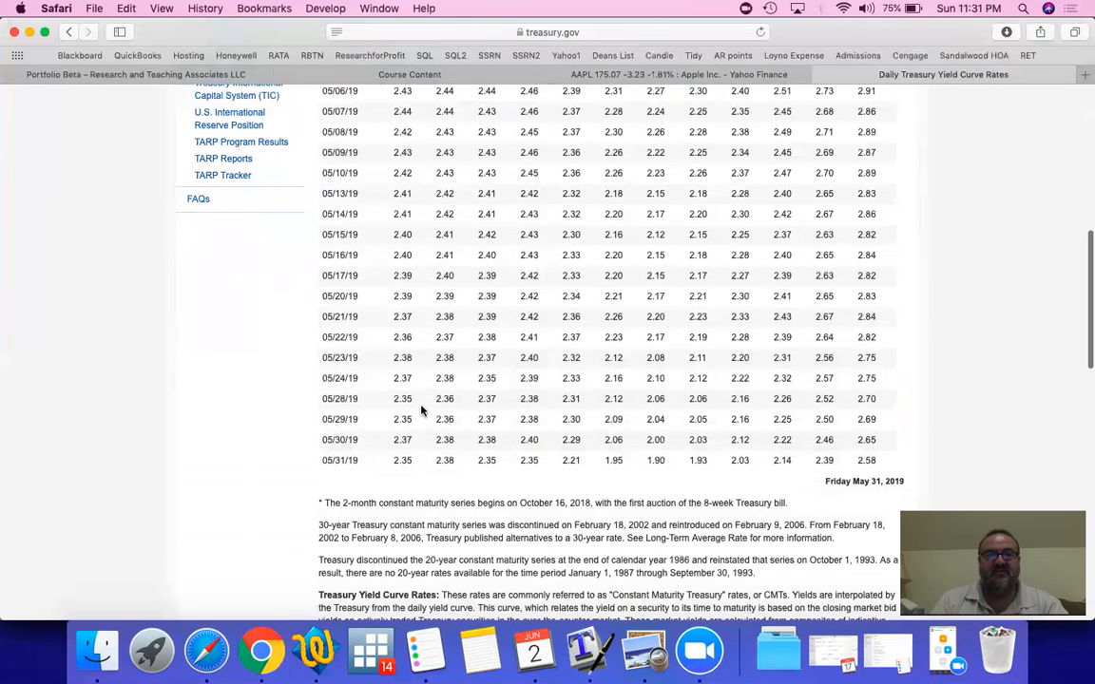
mouse_move(409, 470)
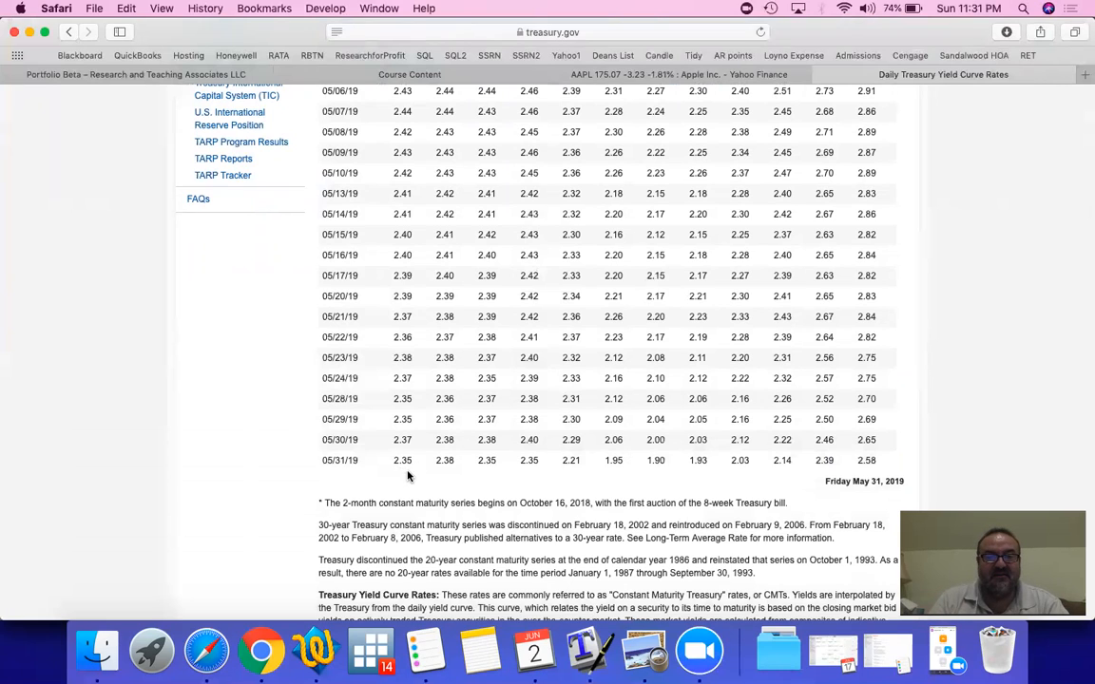
mouse_move(414, 470)
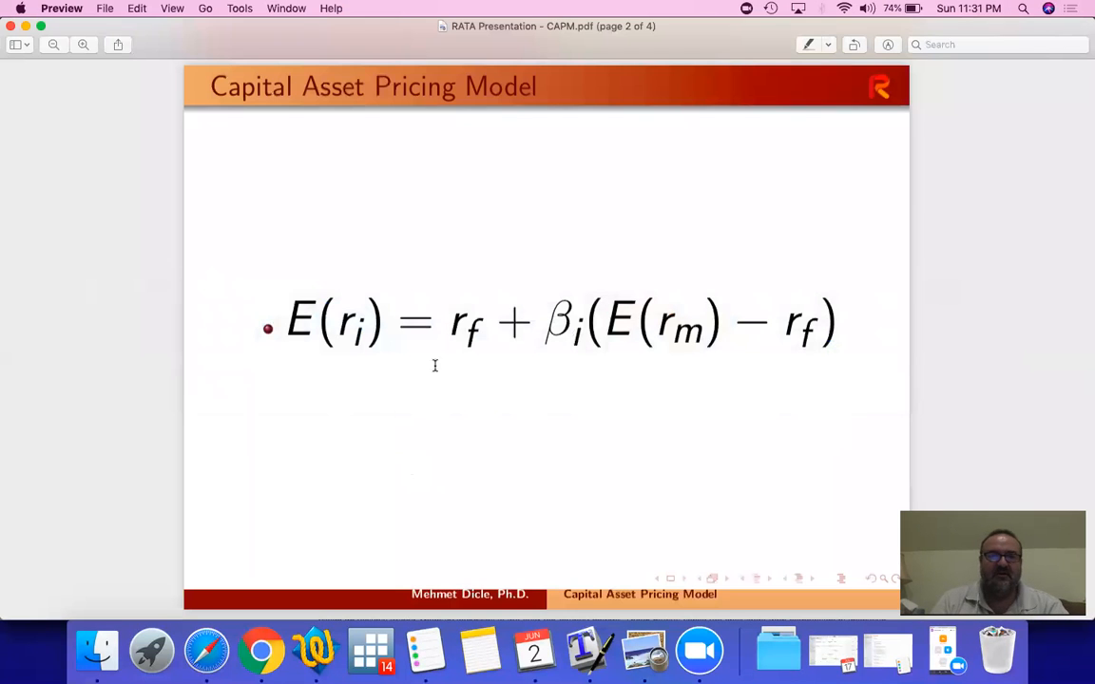
mouse_move(471, 357)
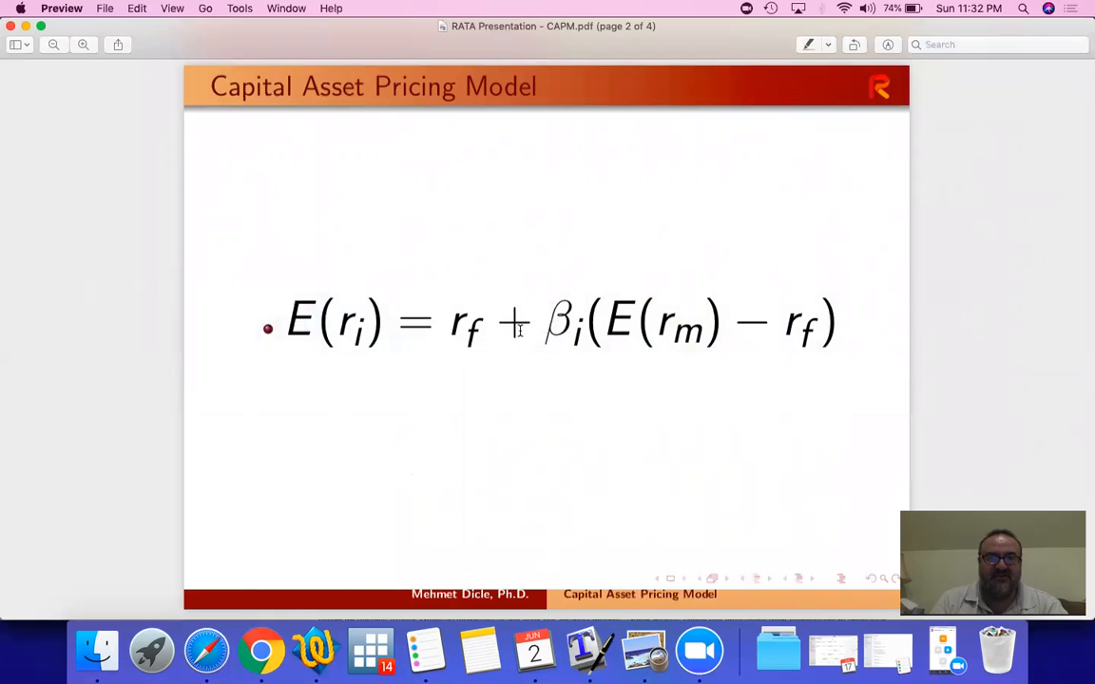
mouse_move(727, 375)
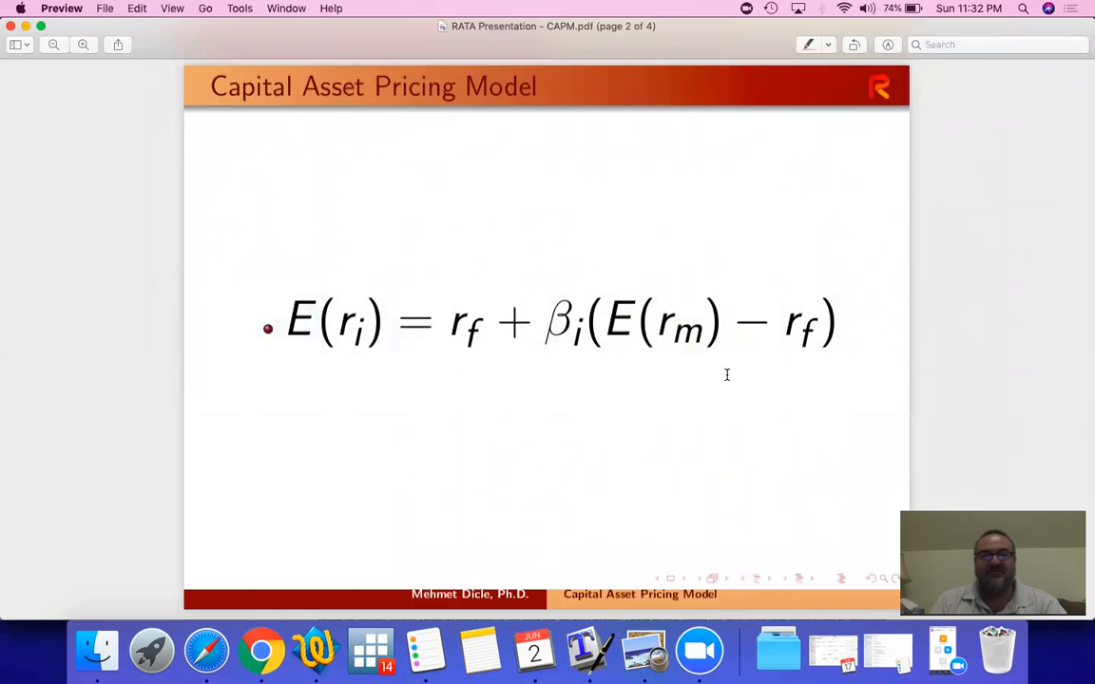
mouse_move(708, 376)
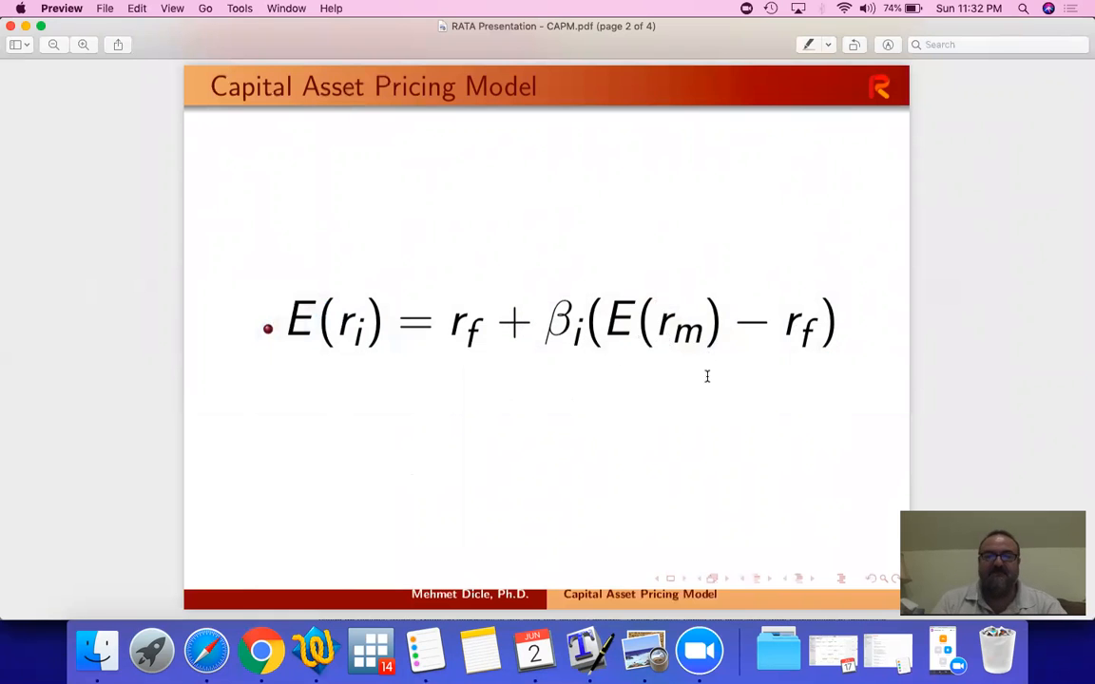
mouse_move(640, 451)
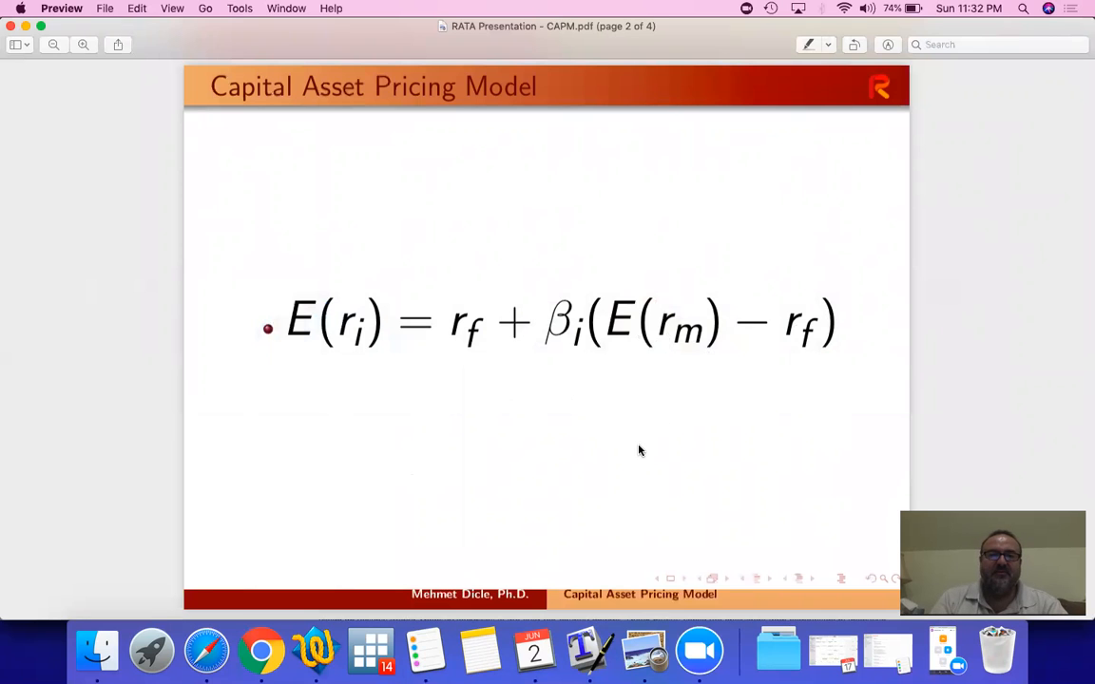
- Scroll RATA Presentation - CAPM.pdf until page 2's CAPM equation is fully visible
scroll(down, 3)
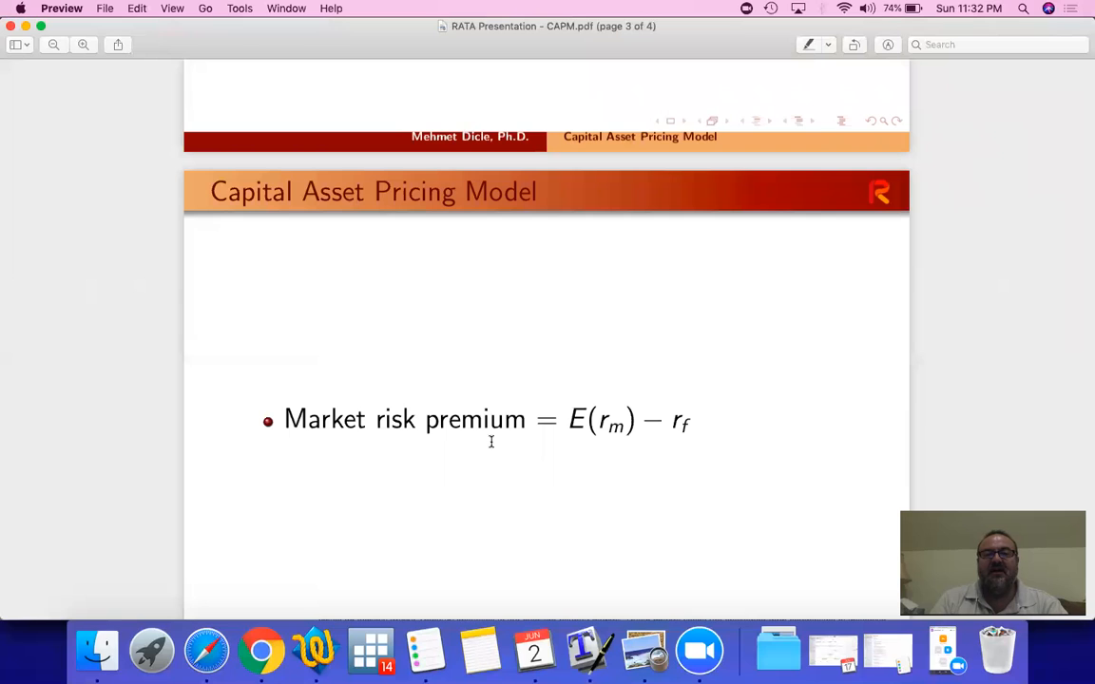
mouse_move(631, 444)
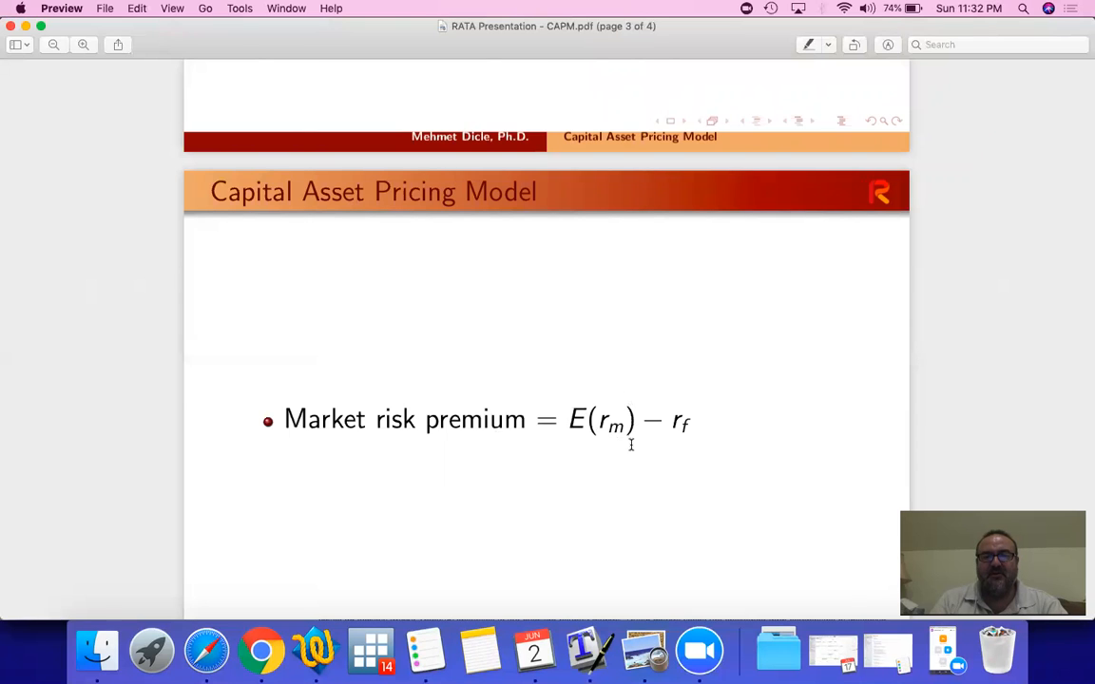
mouse_move(646, 436)
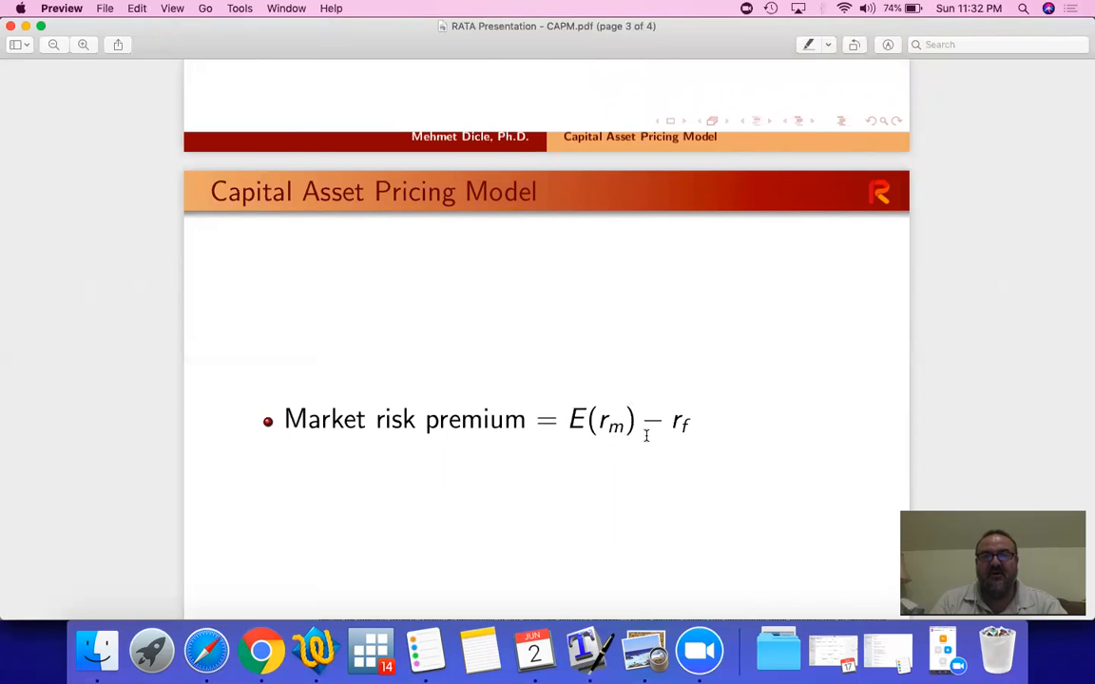
mouse_move(698, 429)
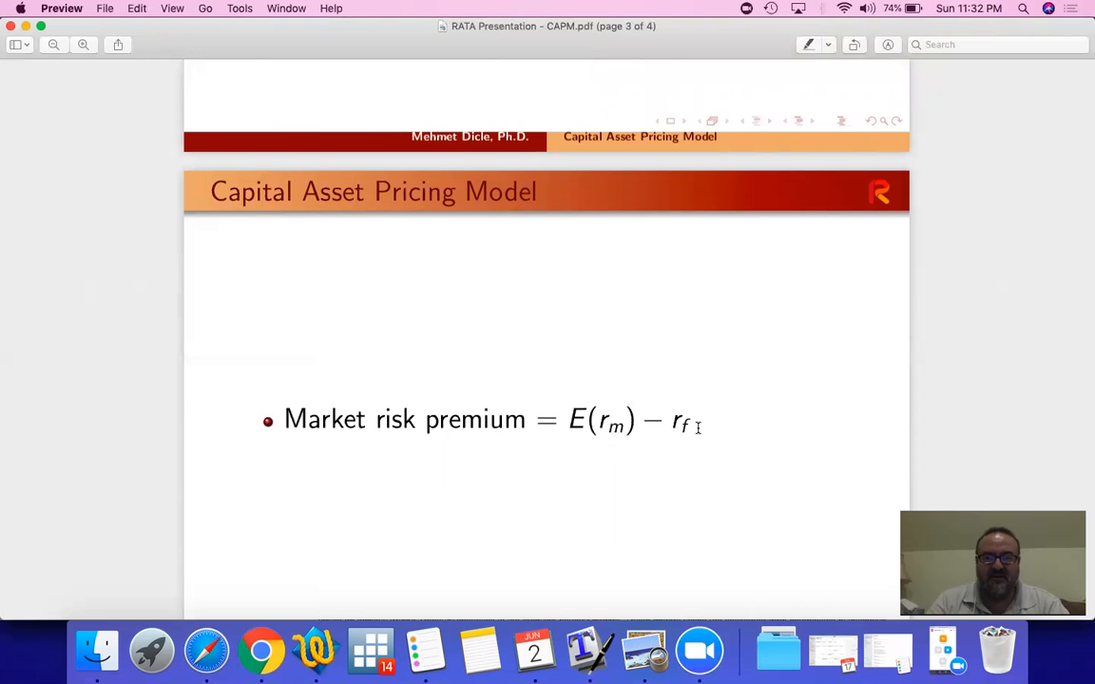
scroll(up, 3)
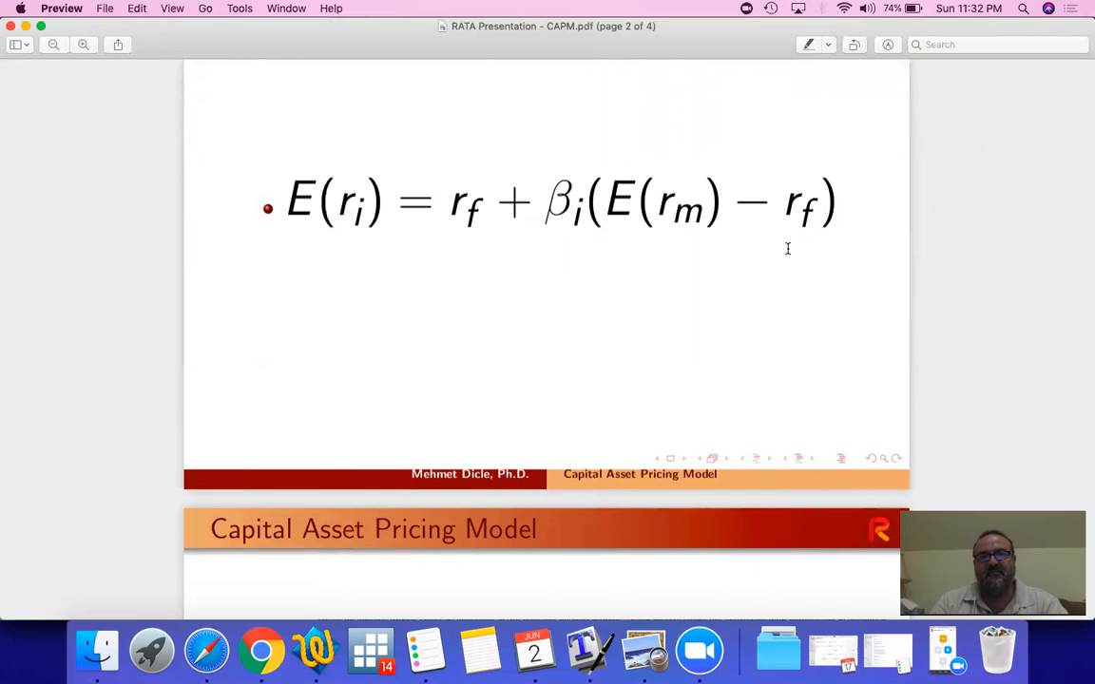
scroll(down, 3)
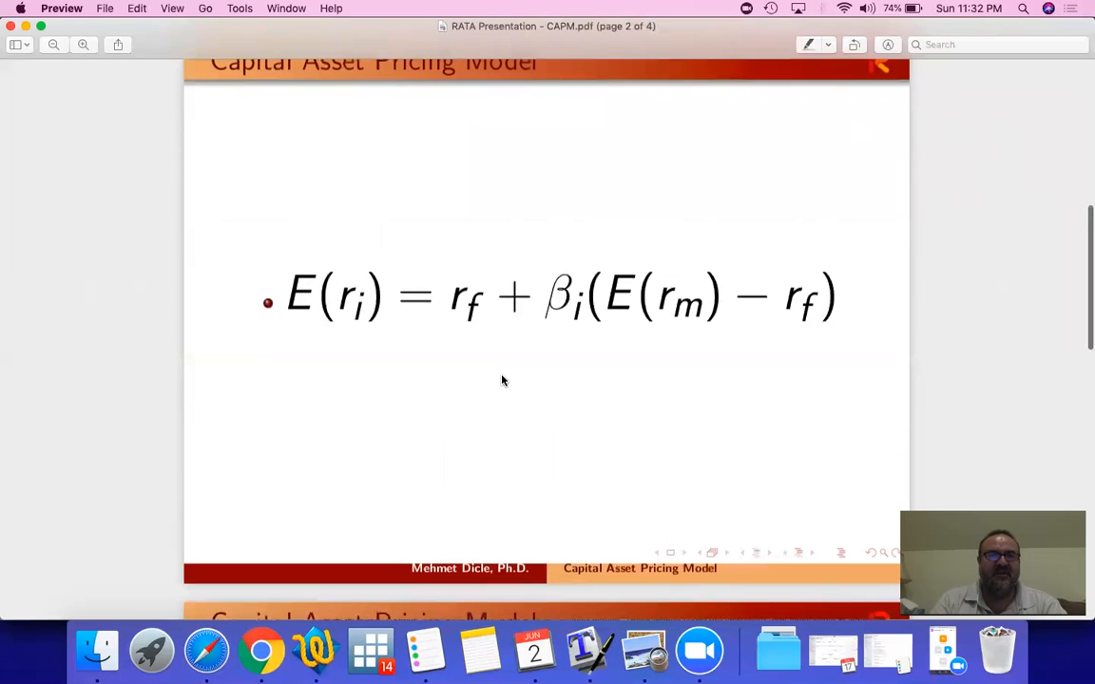
mouse_move(368, 321)
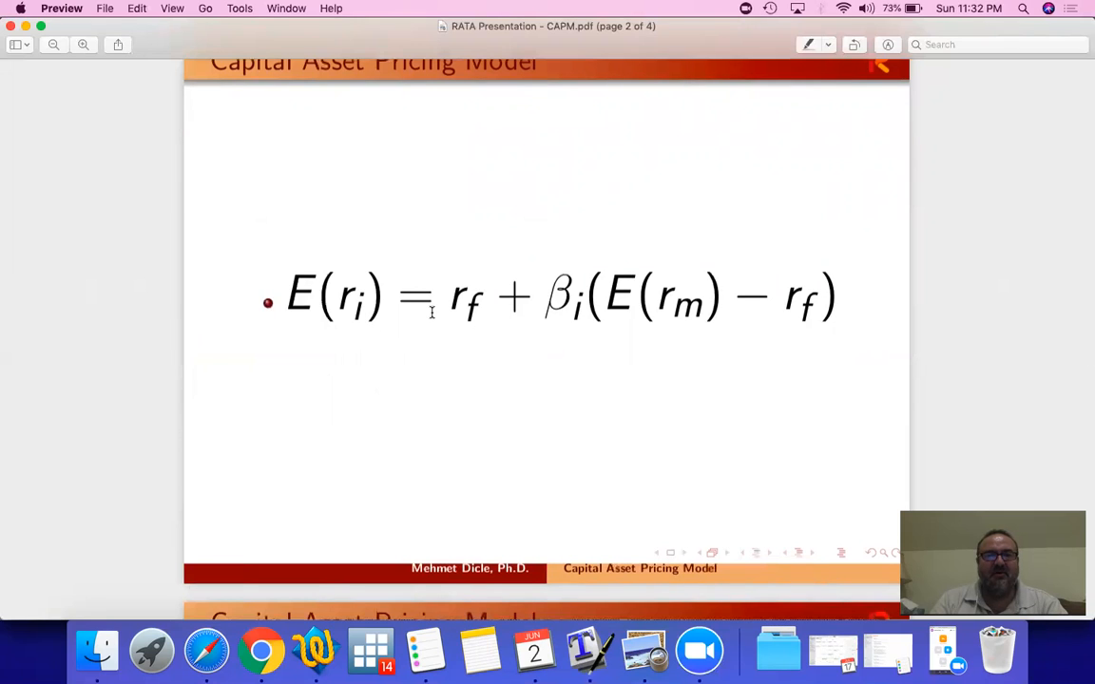
mouse_move(480, 325)
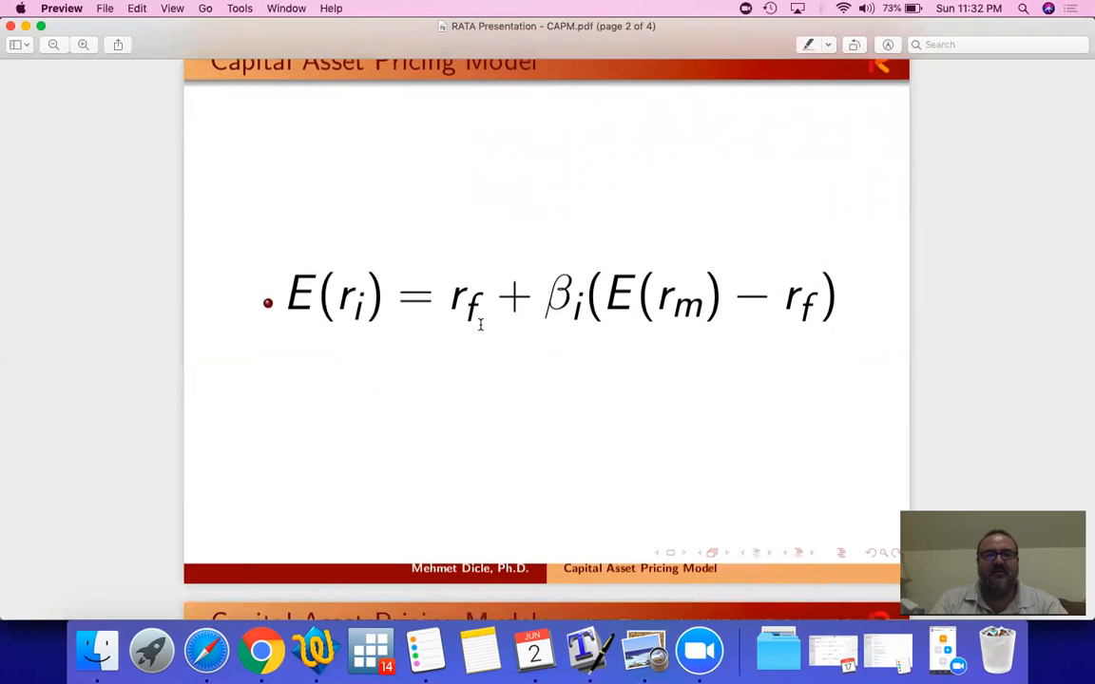
mouse_move(513, 299)
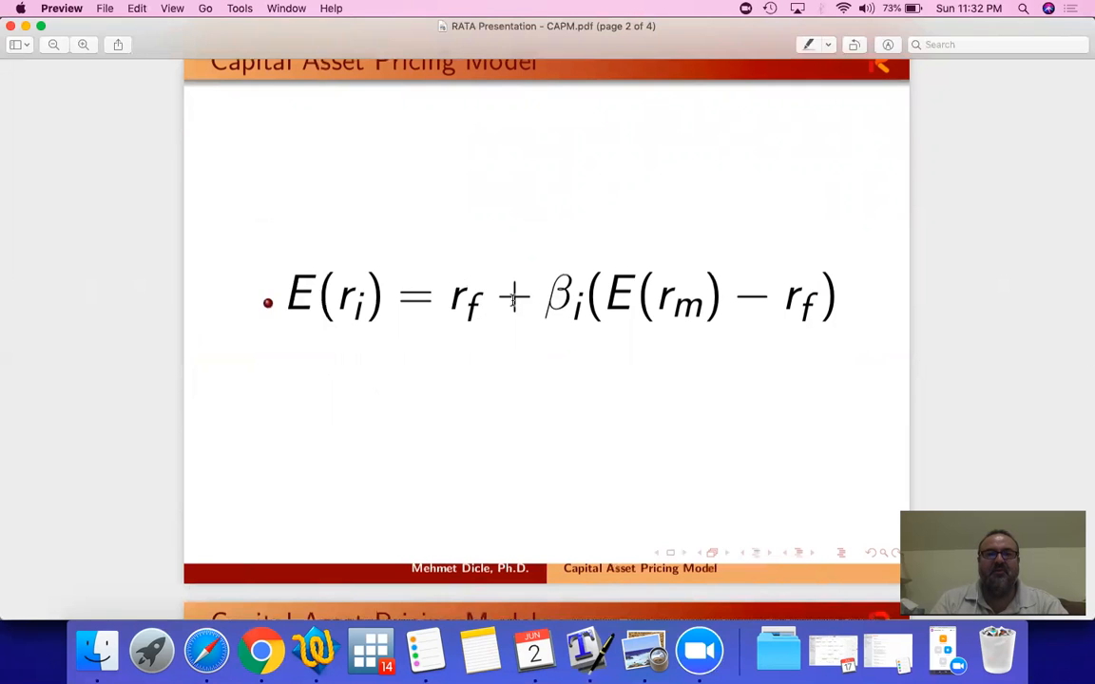
mouse_move(711, 302)
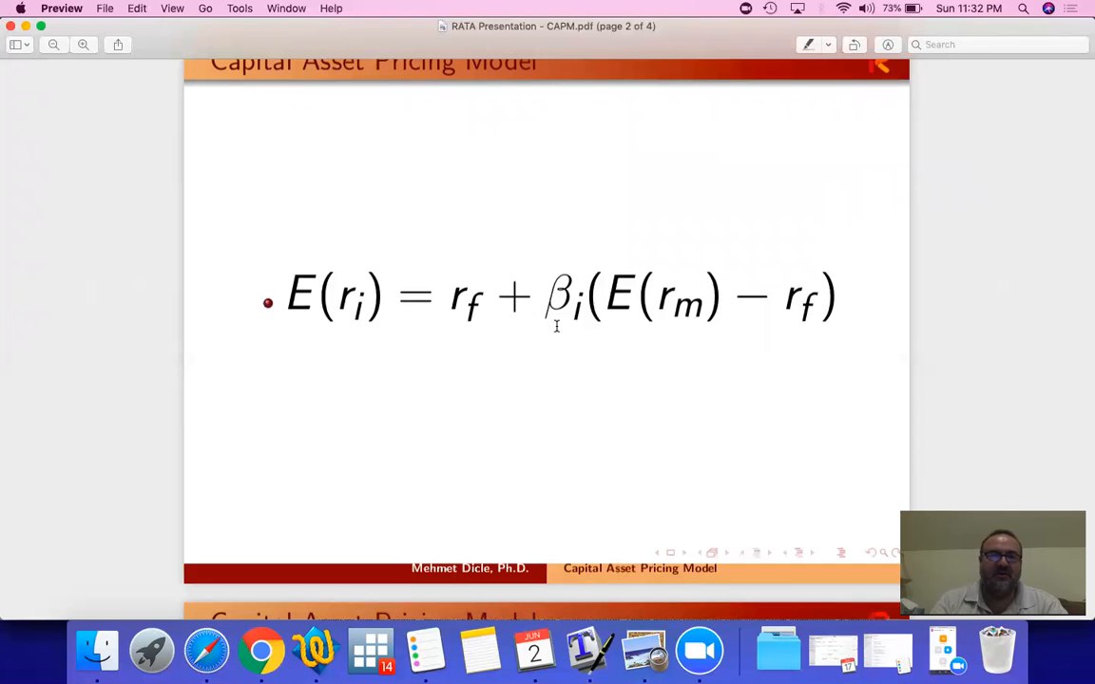
mouse_move(562, 266)
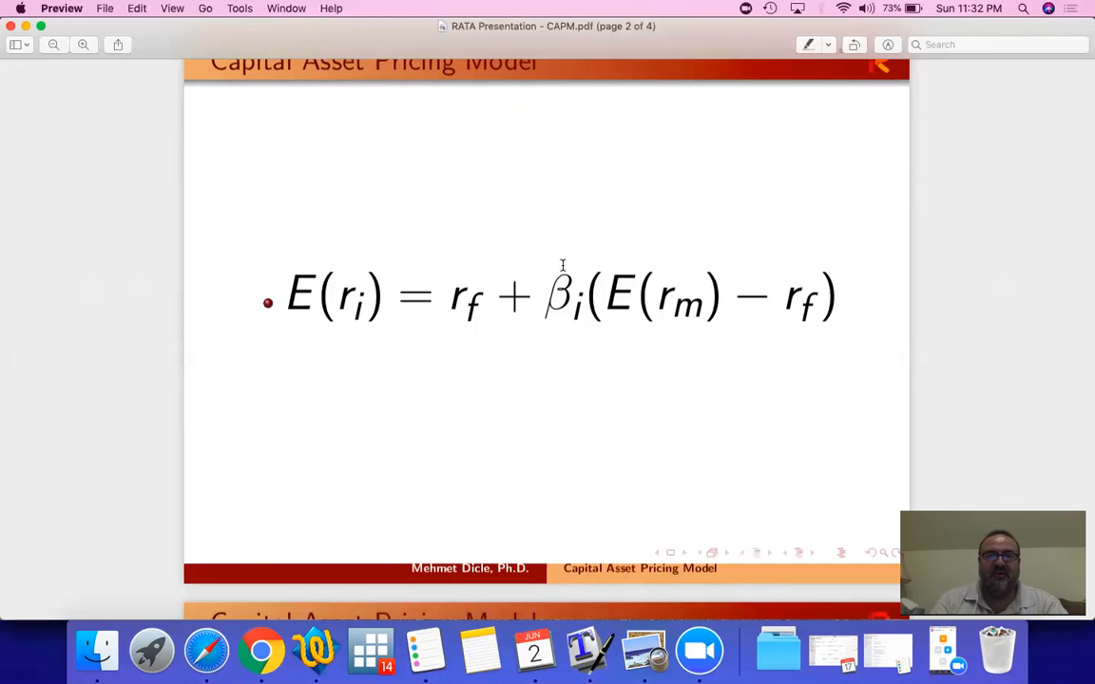
mouse_move(577, 337)
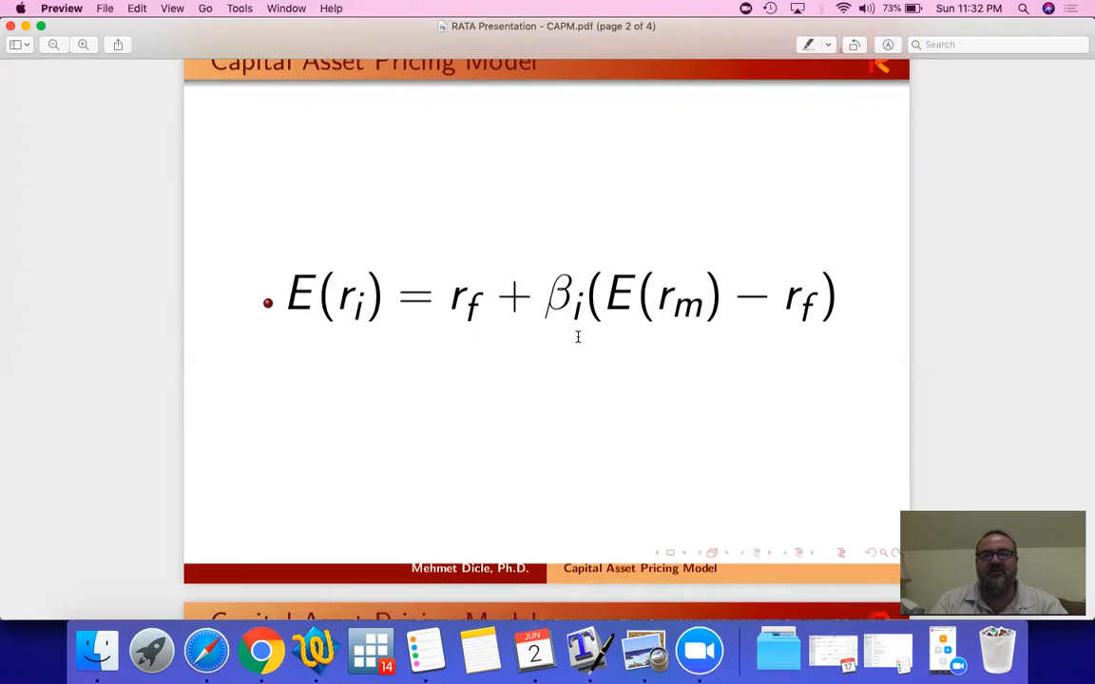
mouse_move(810, 333)
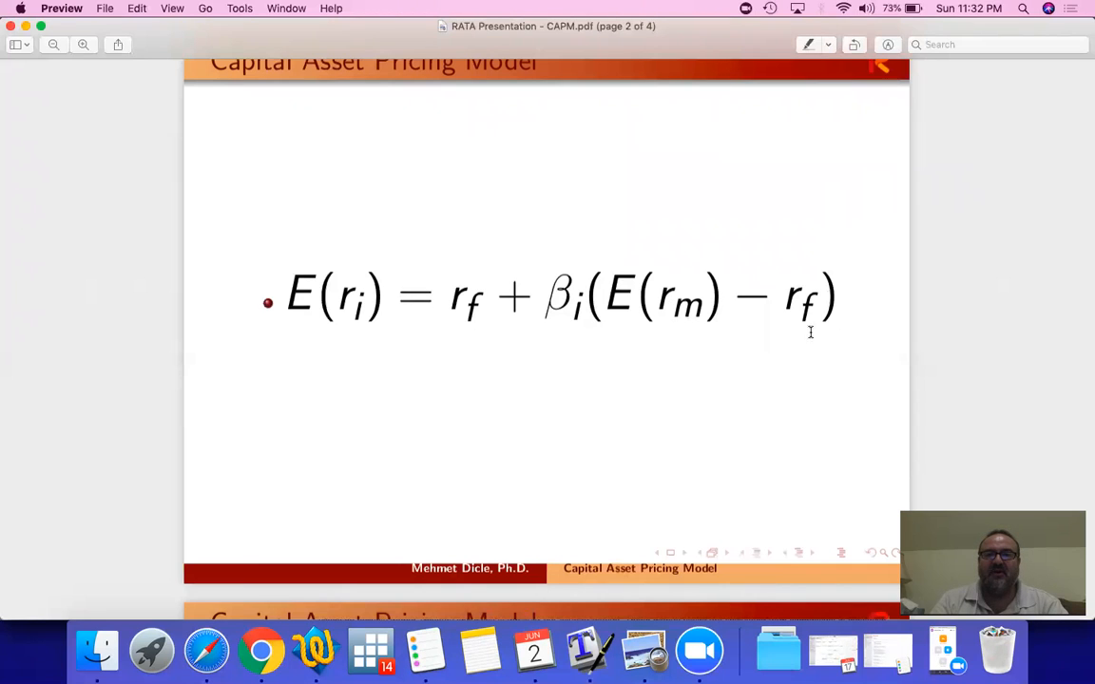
mouse_move(328, 297)
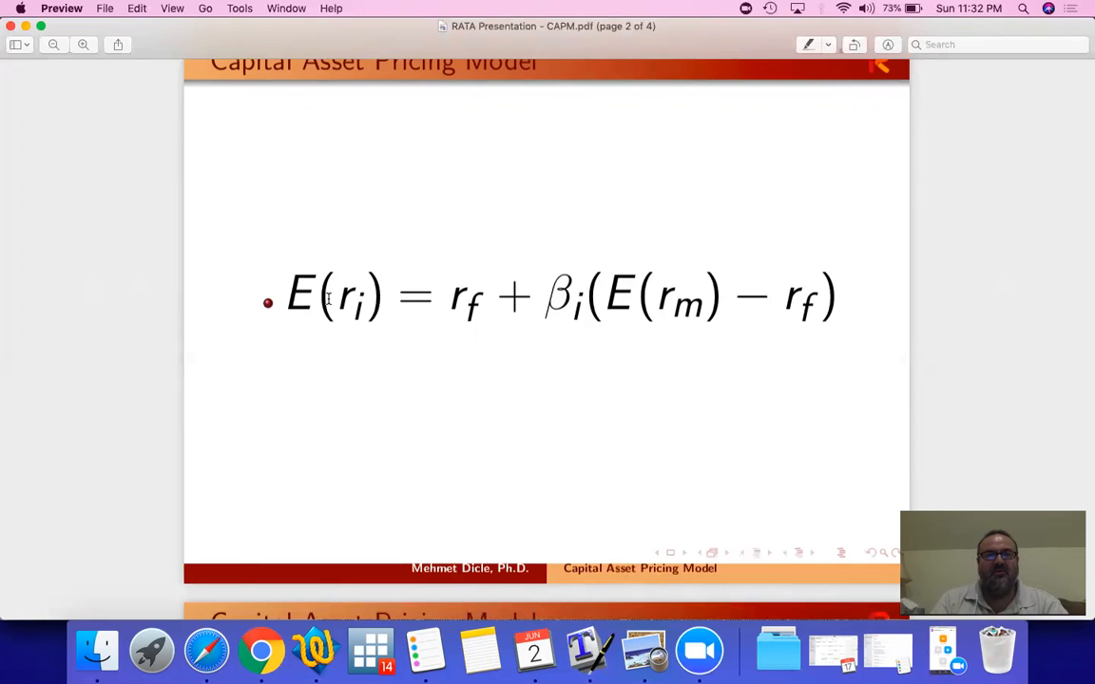
scroll(up, 3)
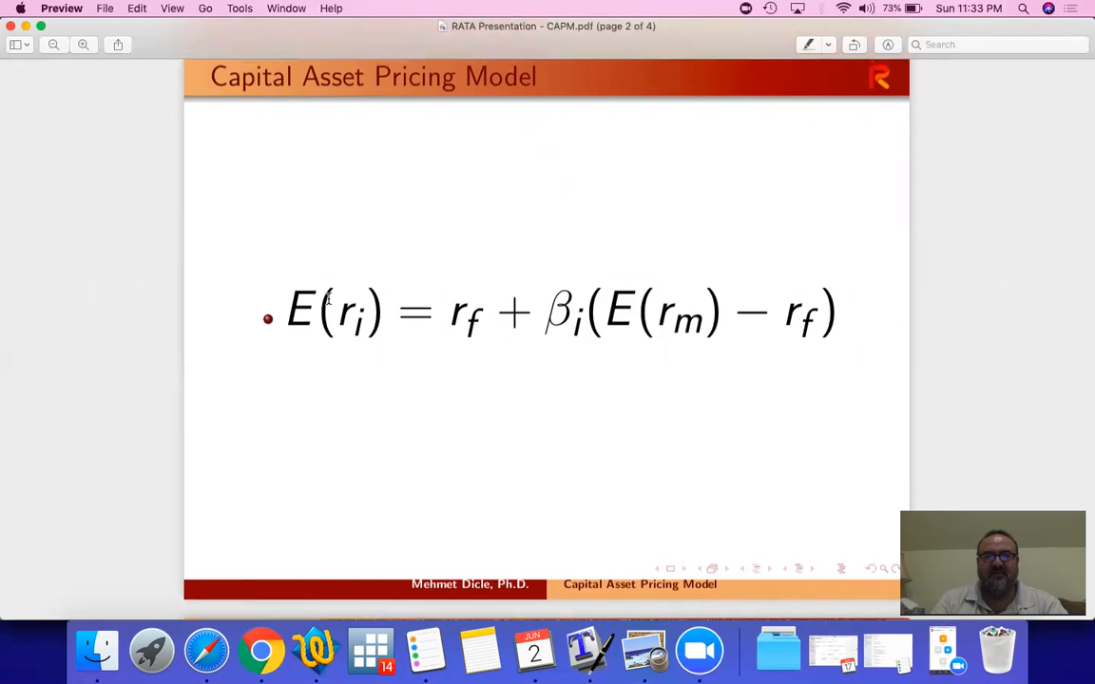
mouse_move(357, 93)
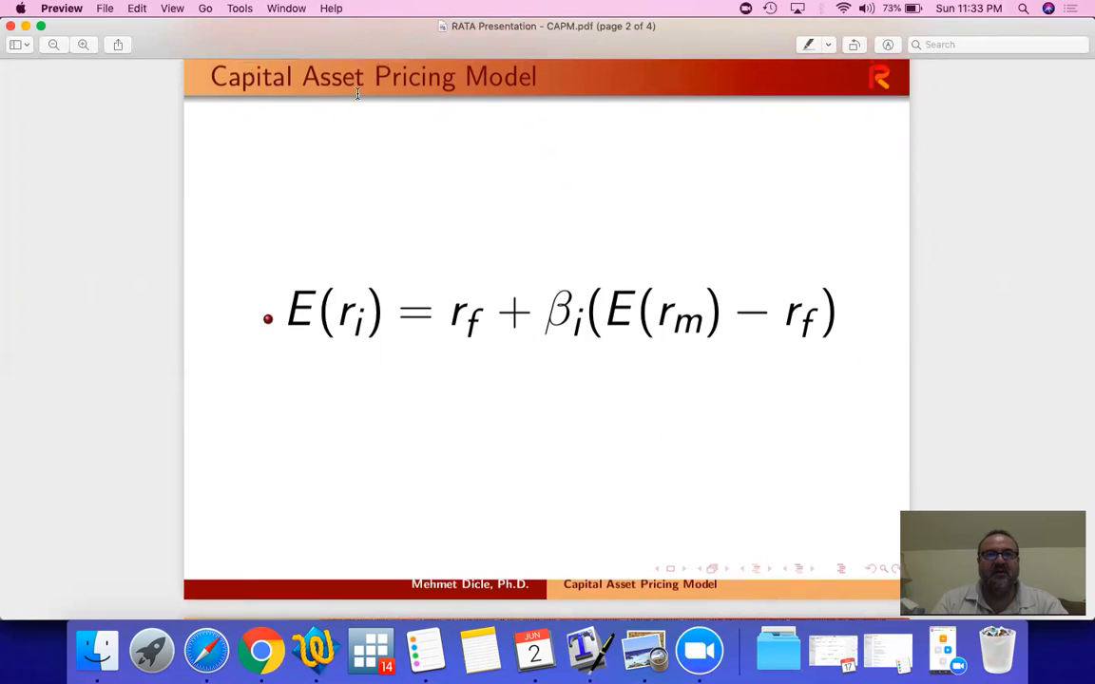
mouse_move(380, 355)
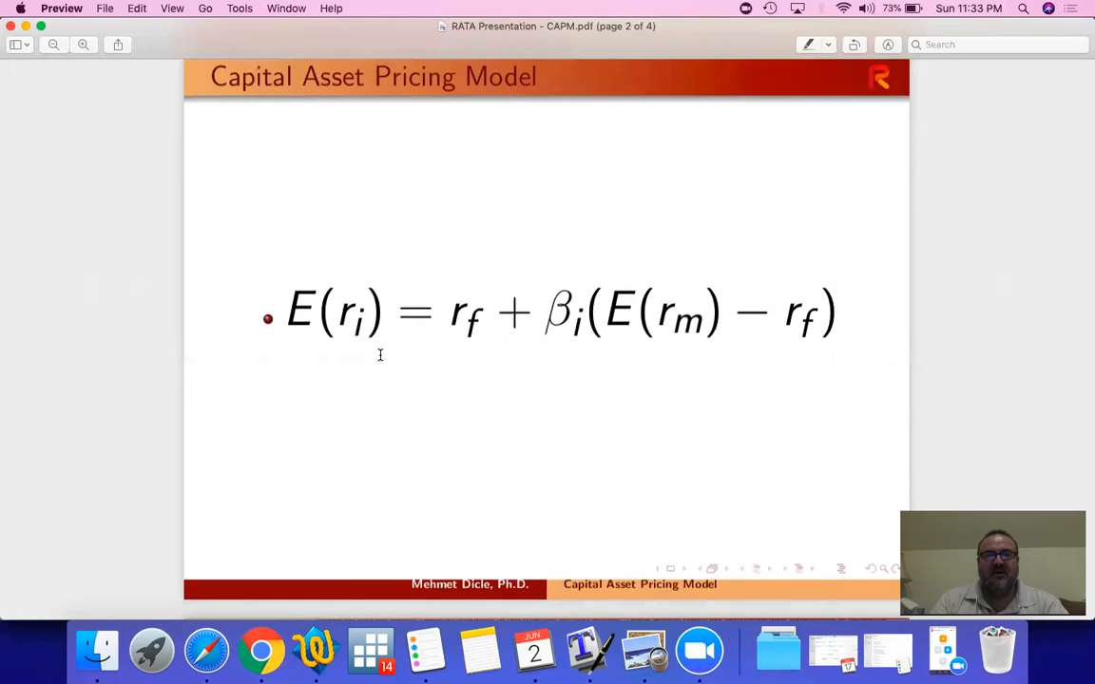
mouse_move(370, 651)
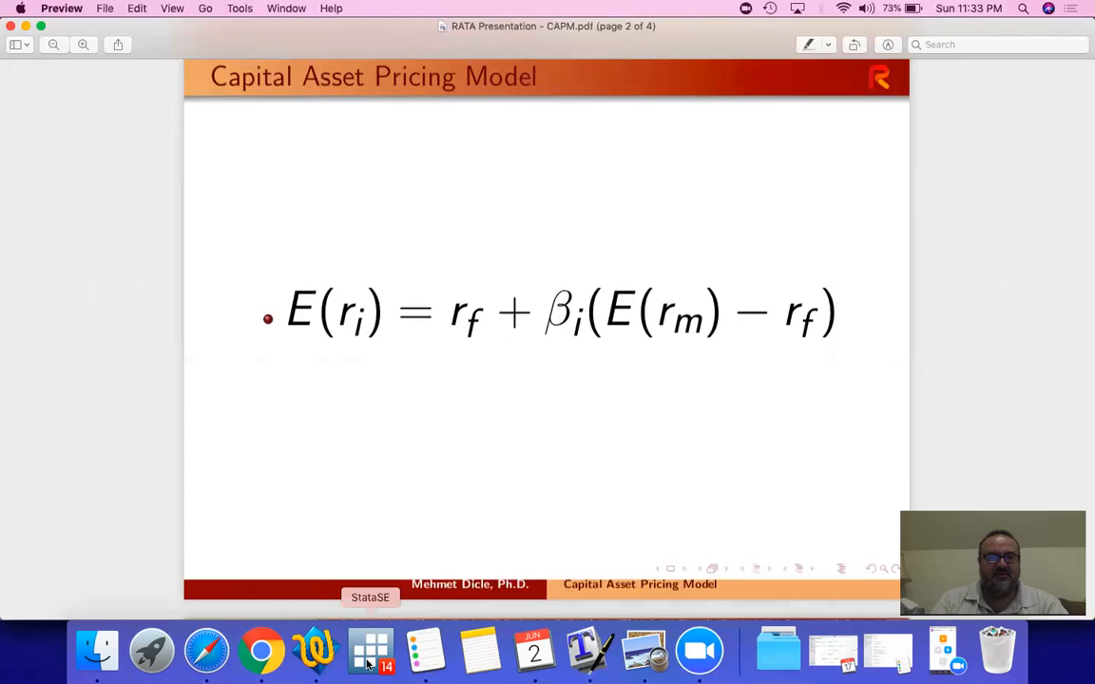
mouse_move(373, 41)
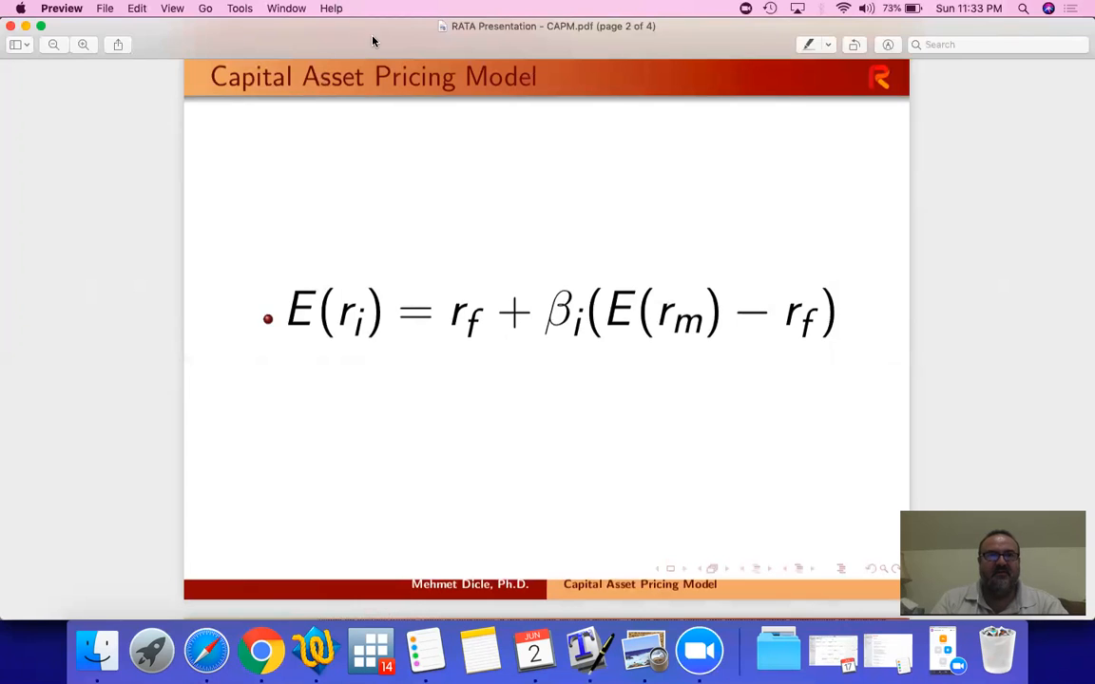
mouse_move(520, 40)
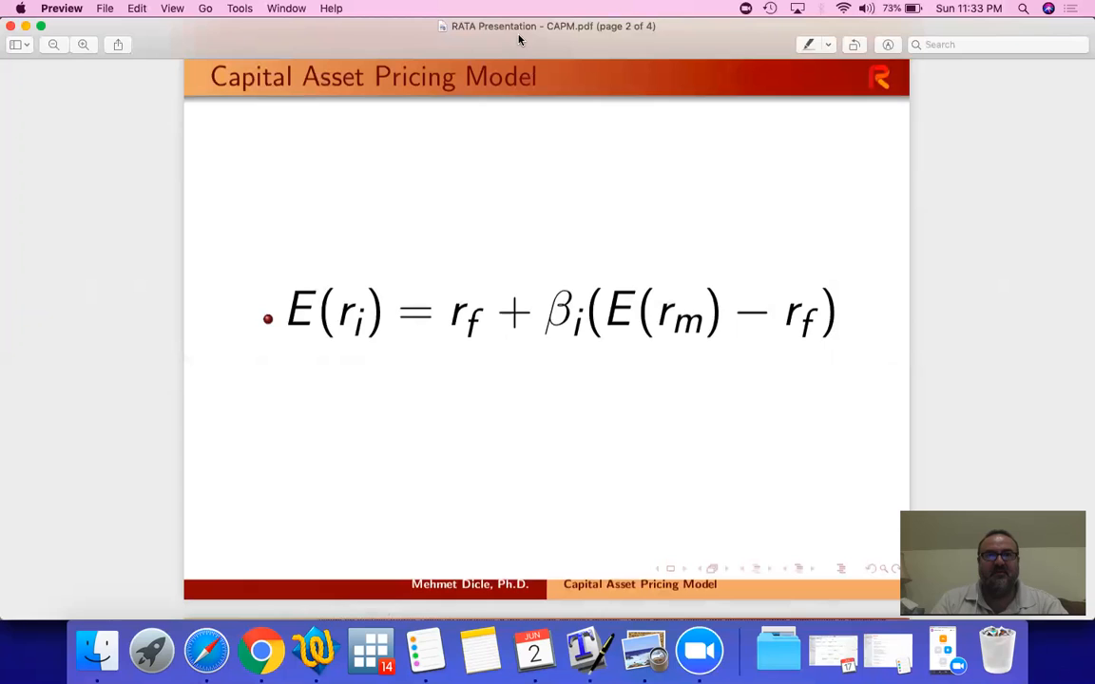
mouse_move(556, 122)
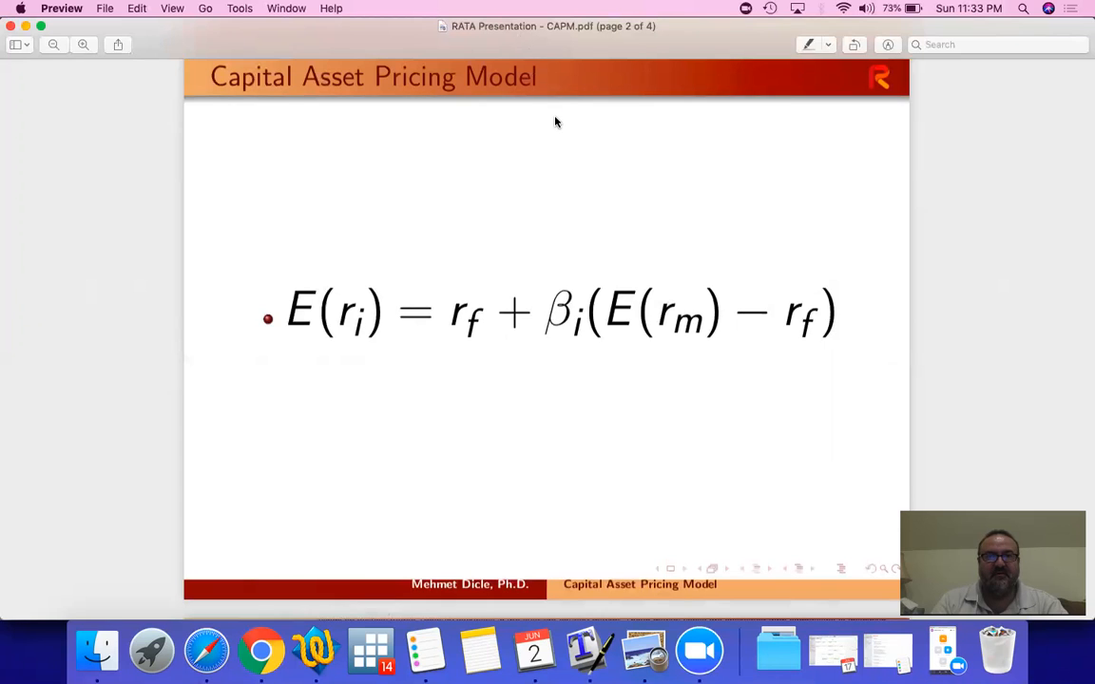
mouse_move(492, 220)
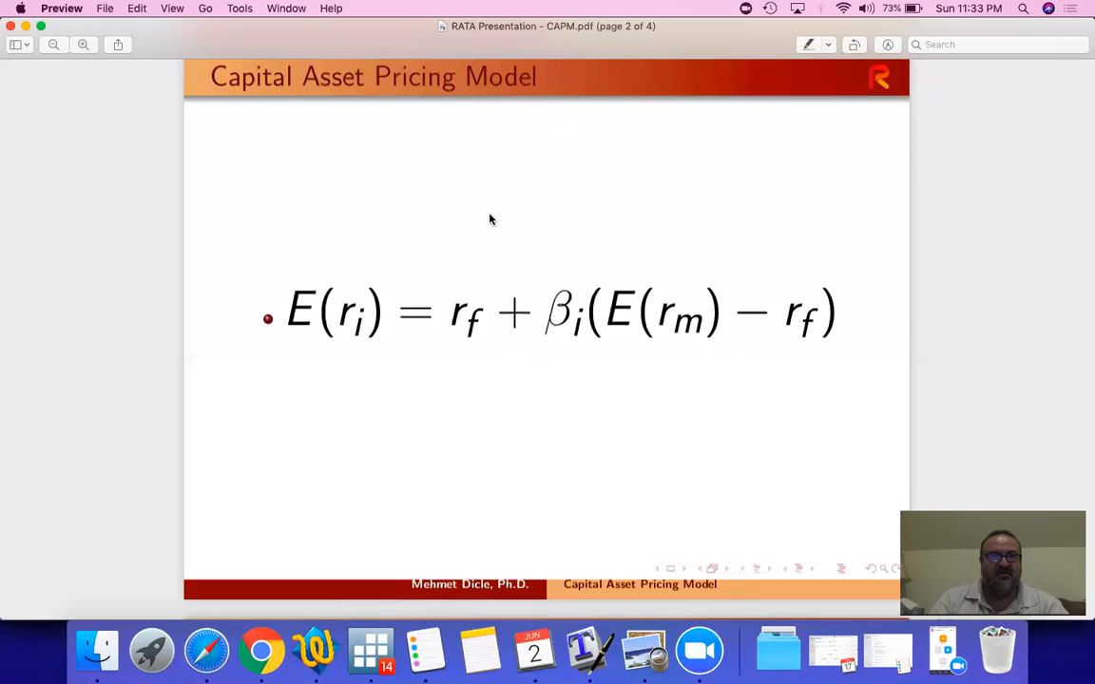
mouse_move(370, 651)
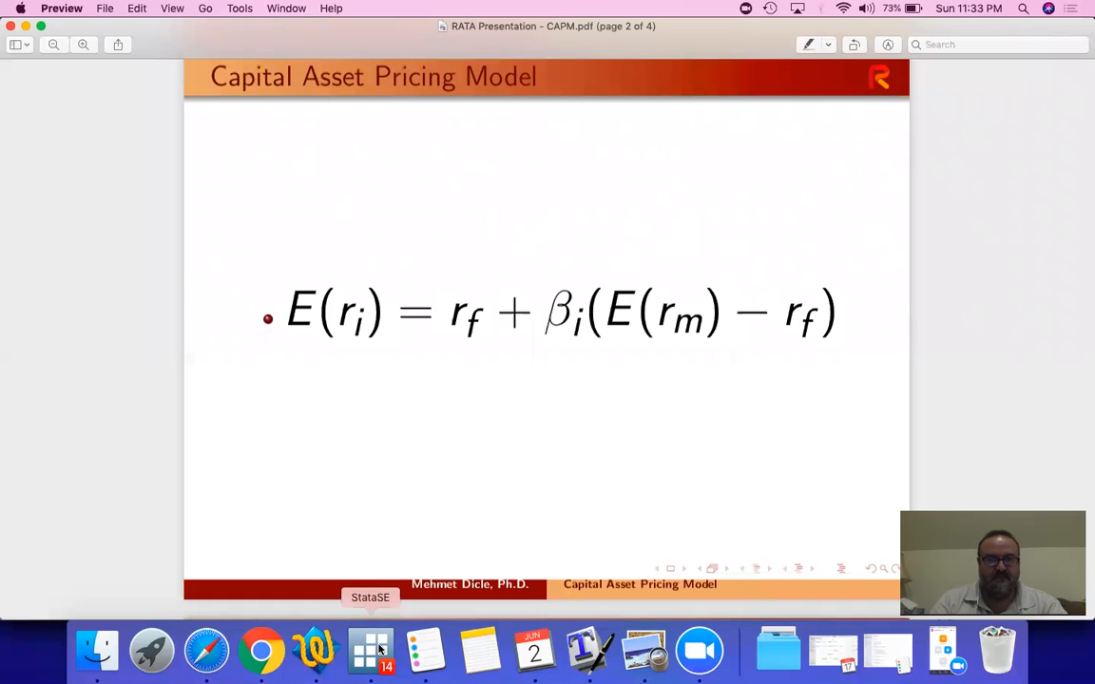
- Run fetchyahooquotes AAPL ^GSPC, freq(d) start(01jan2018) chg(ln) in Stata
click(370, 651)
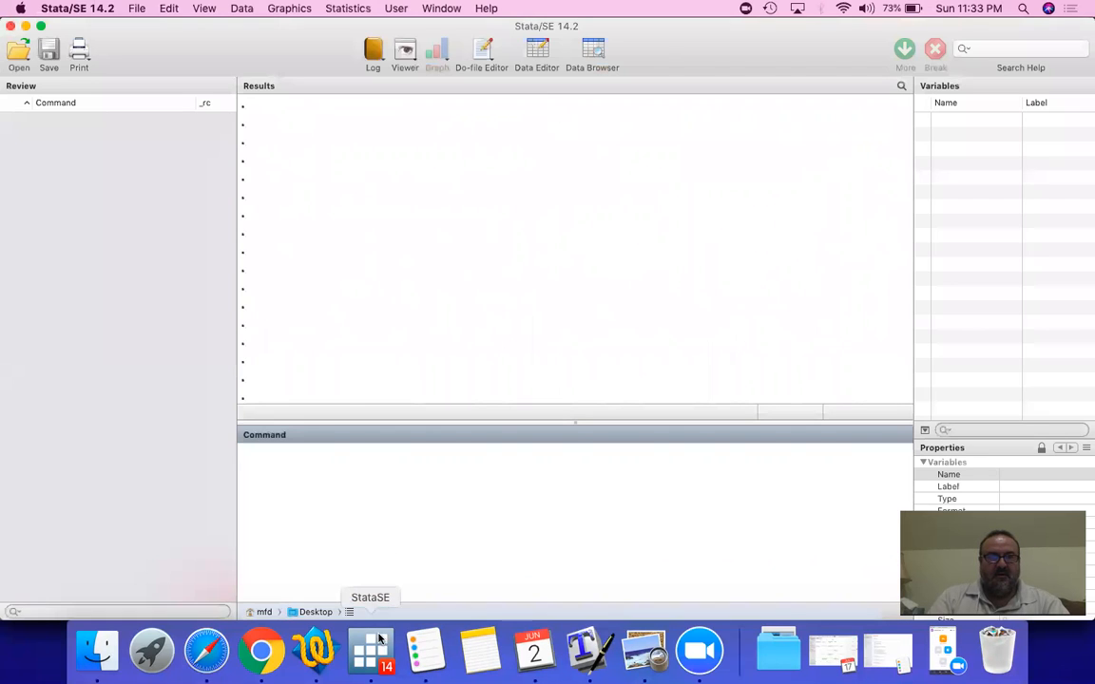
text(fetch)
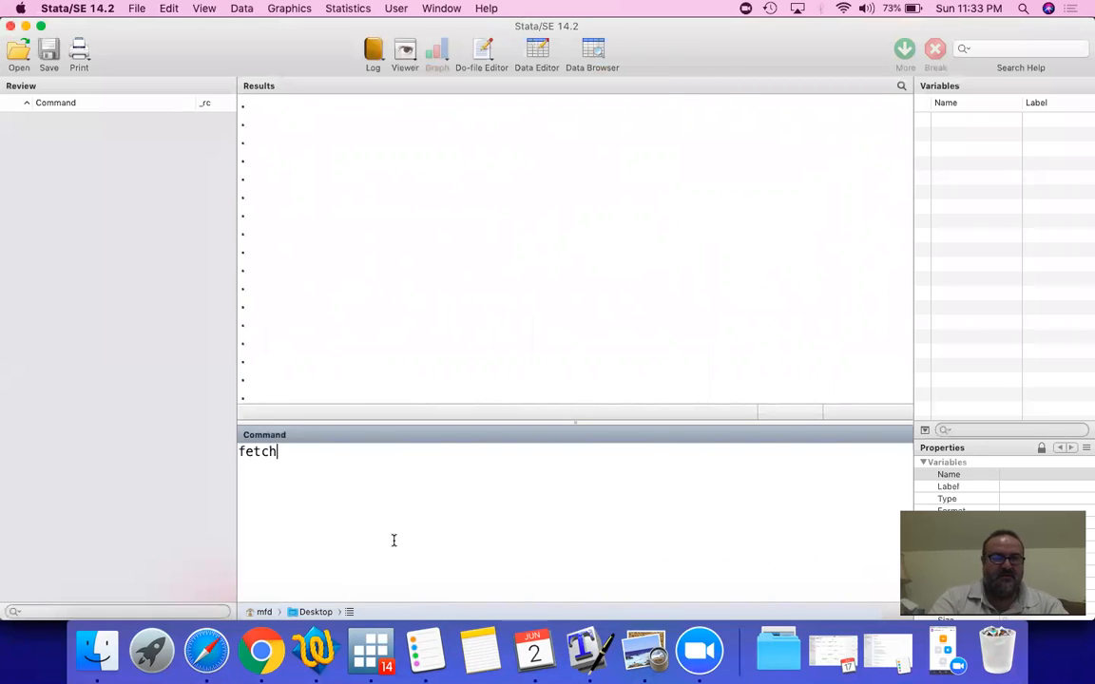
text(yahooqu)
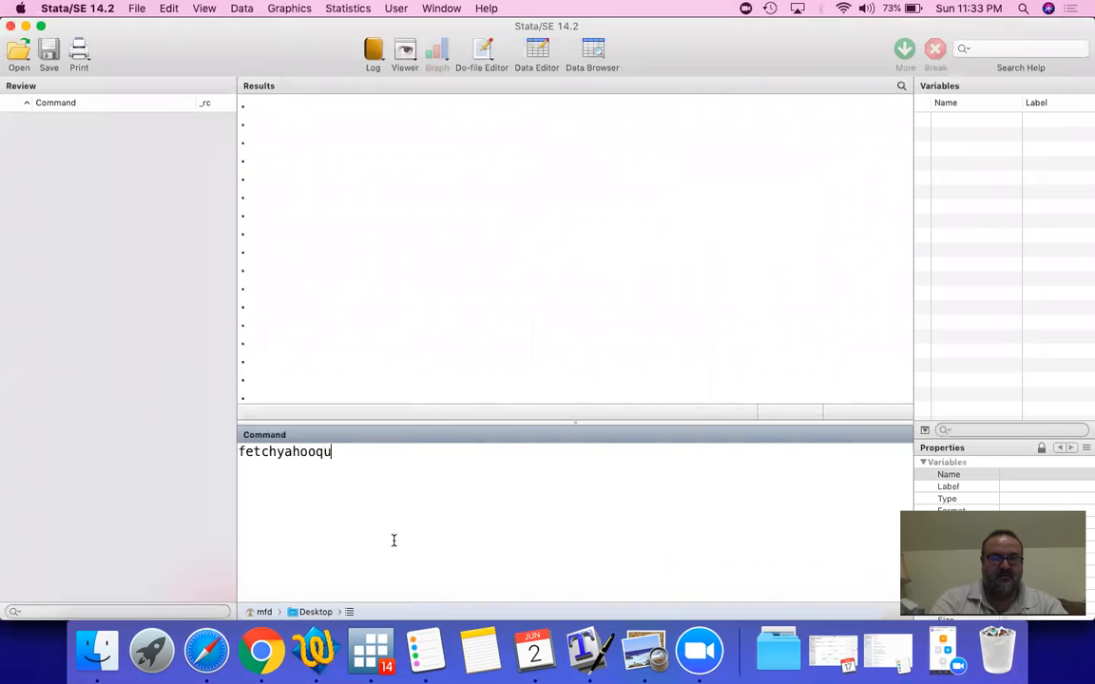
text(otes AAPL)
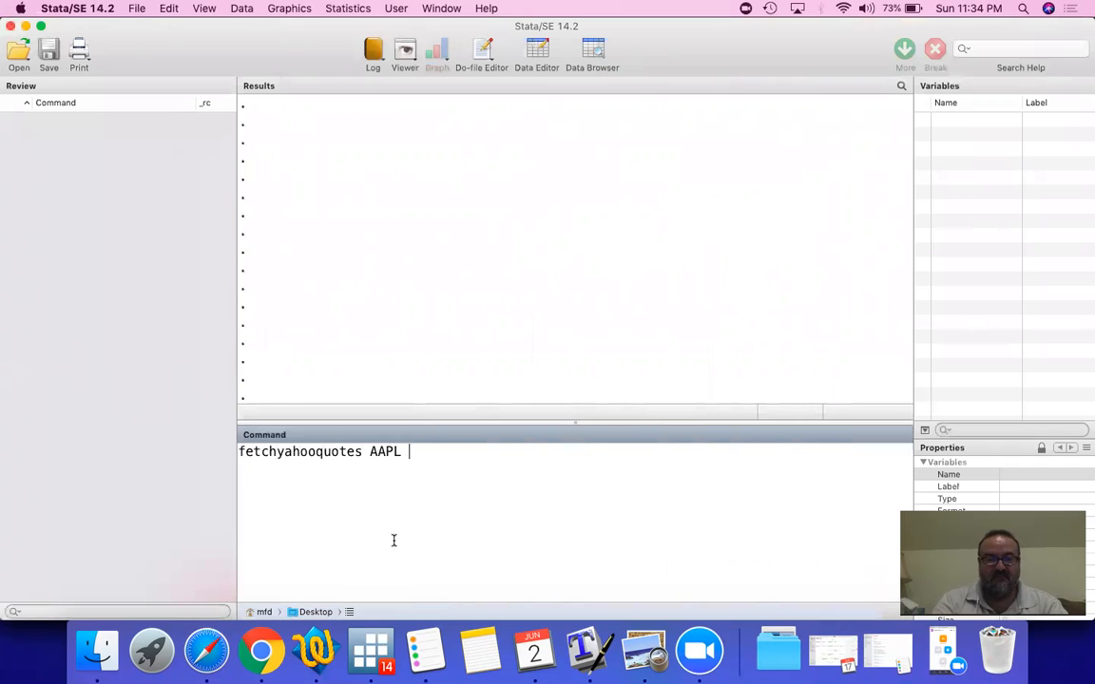
text(^GSPC)
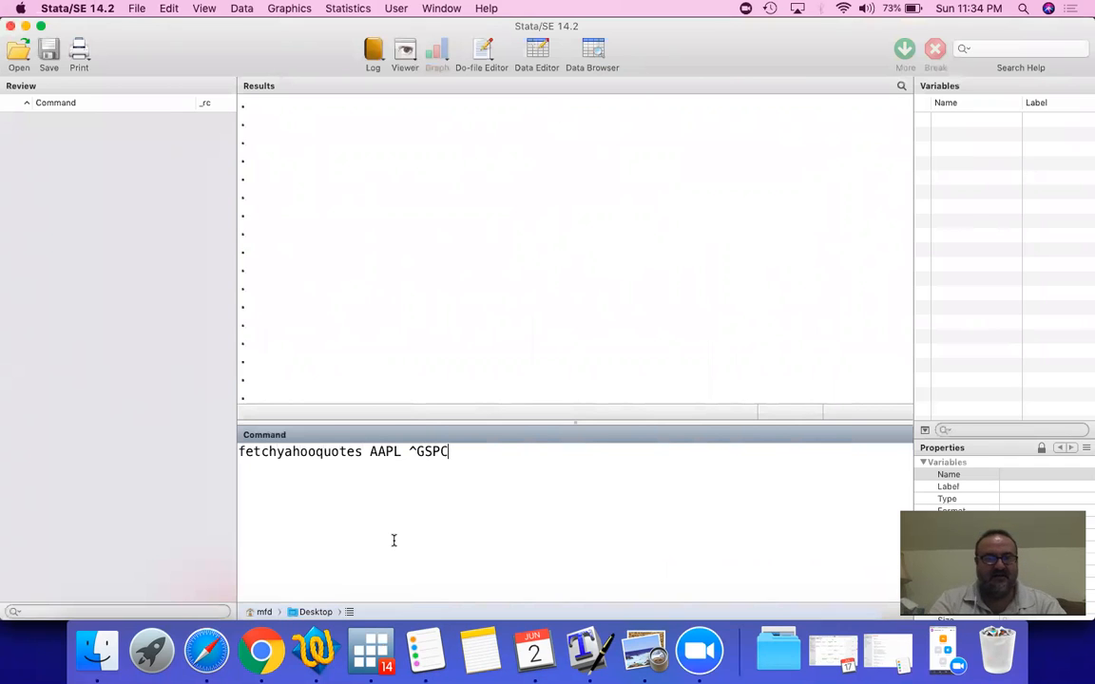
text(, freq)
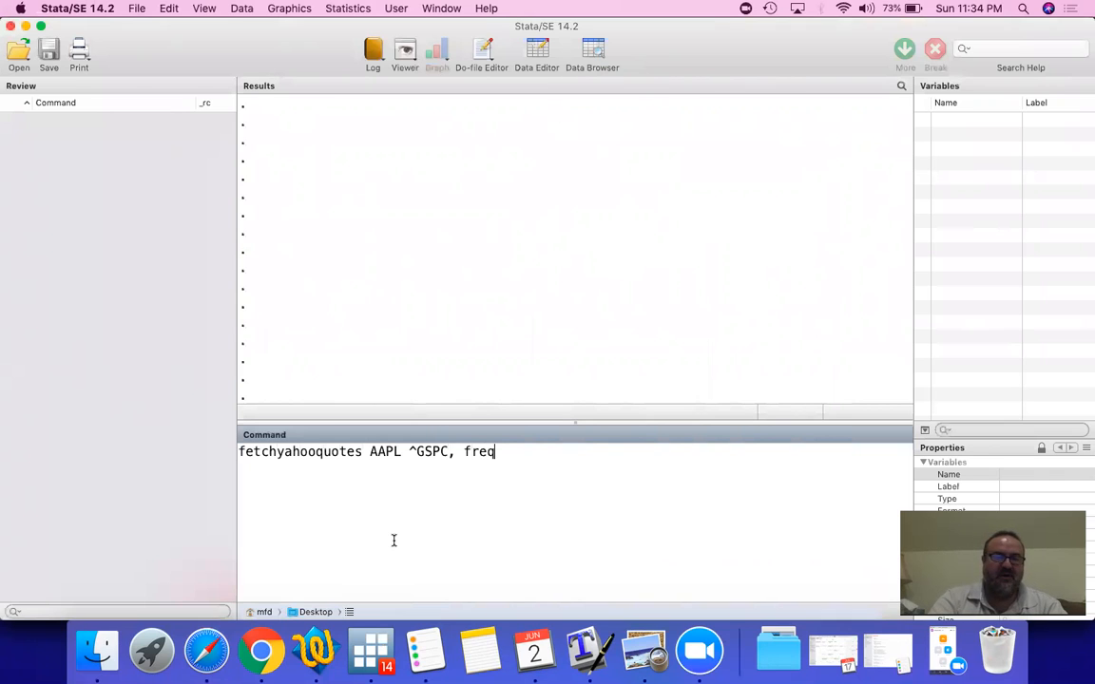
text((d) start)
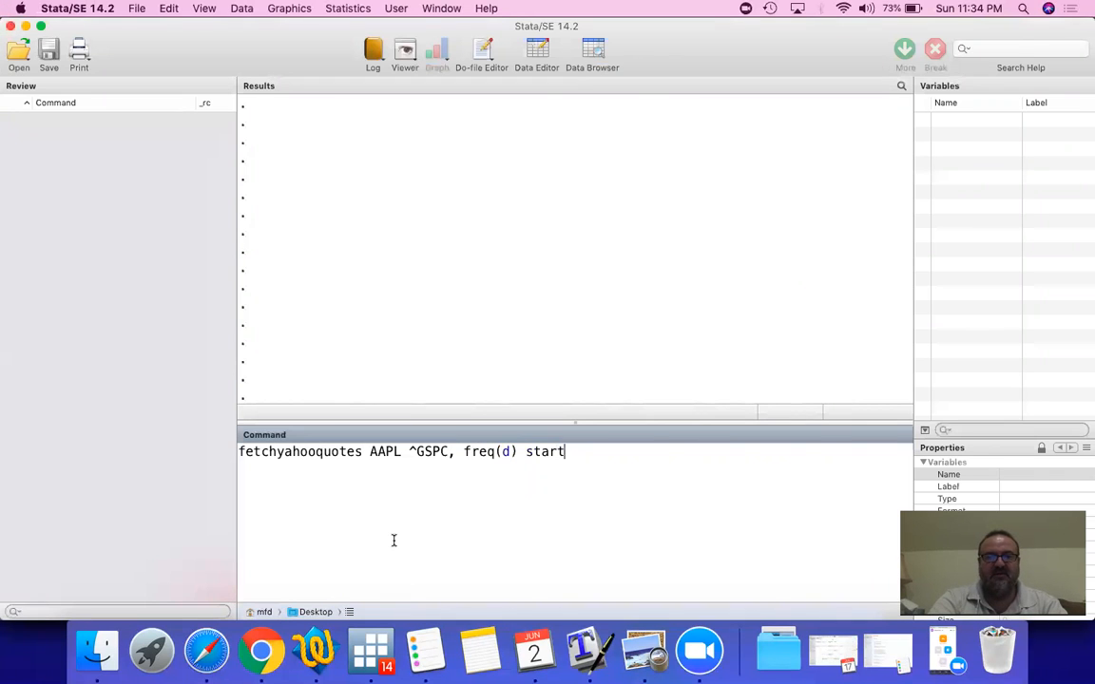
text((01jan)
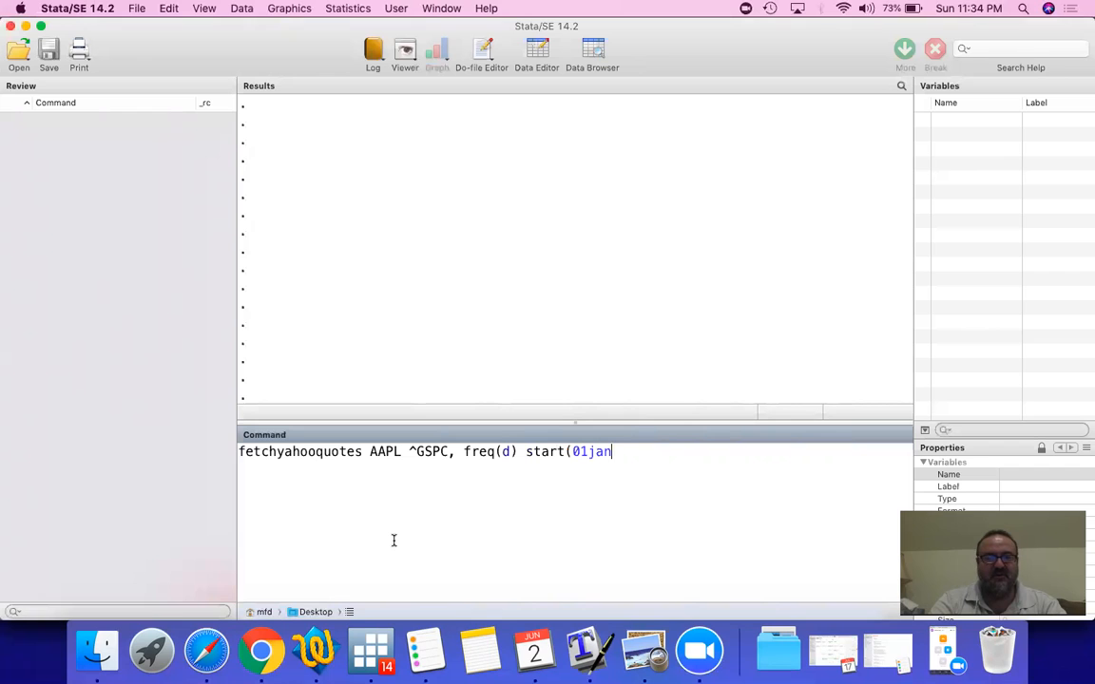
text(2018))
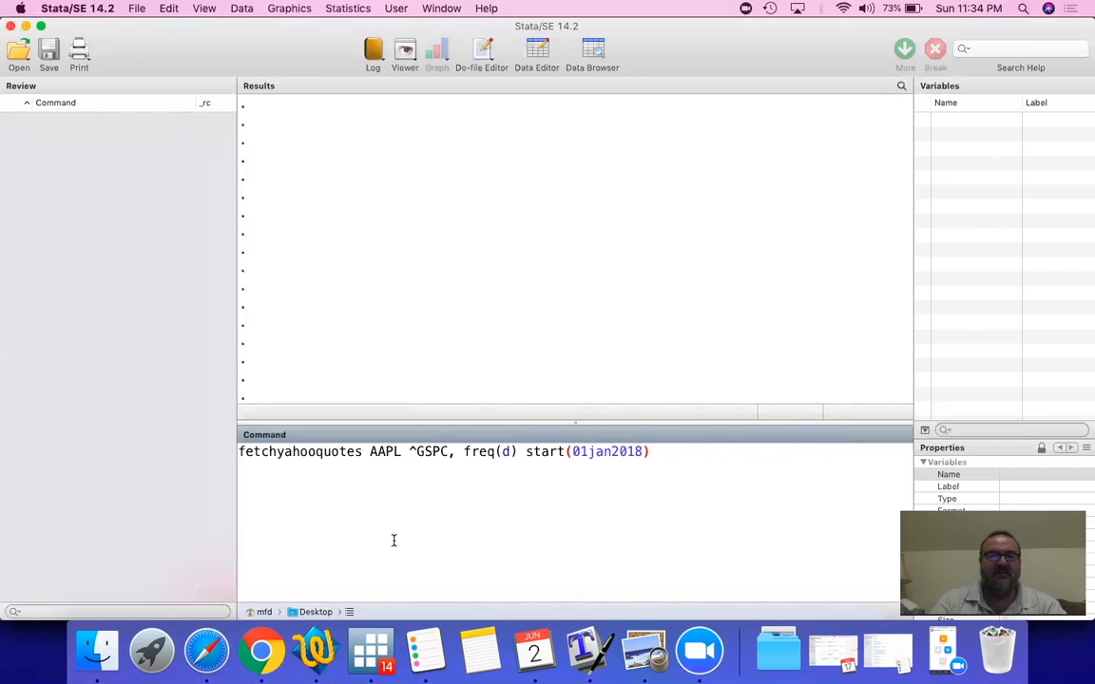
mouse_move(676, 451)
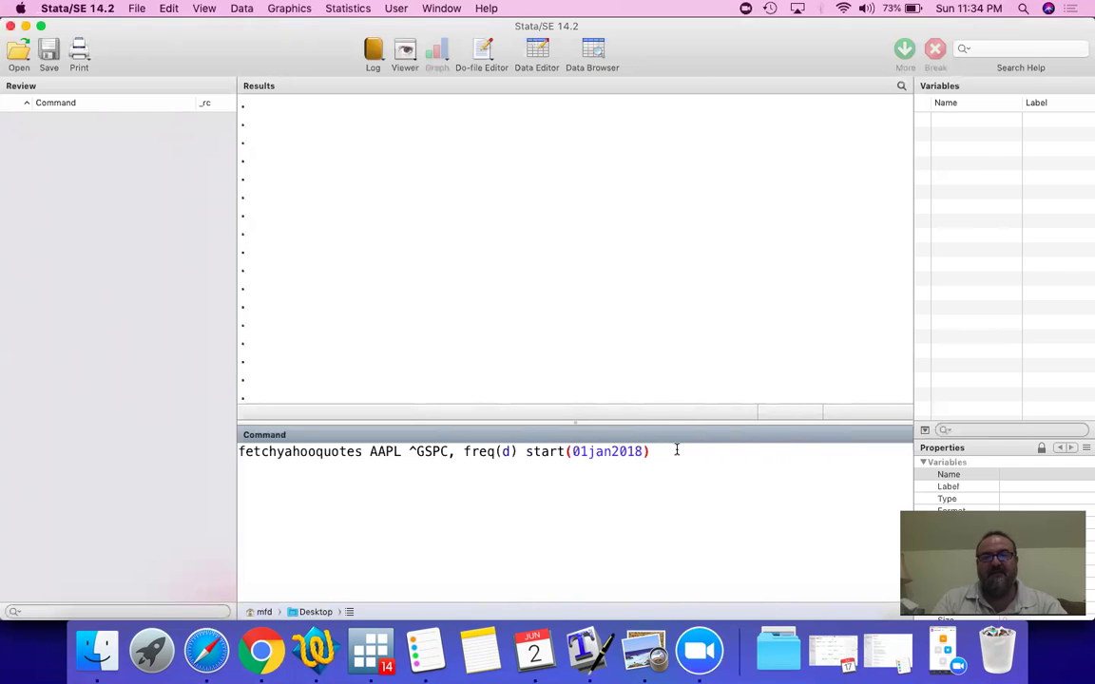
mouse_move(666, 453)
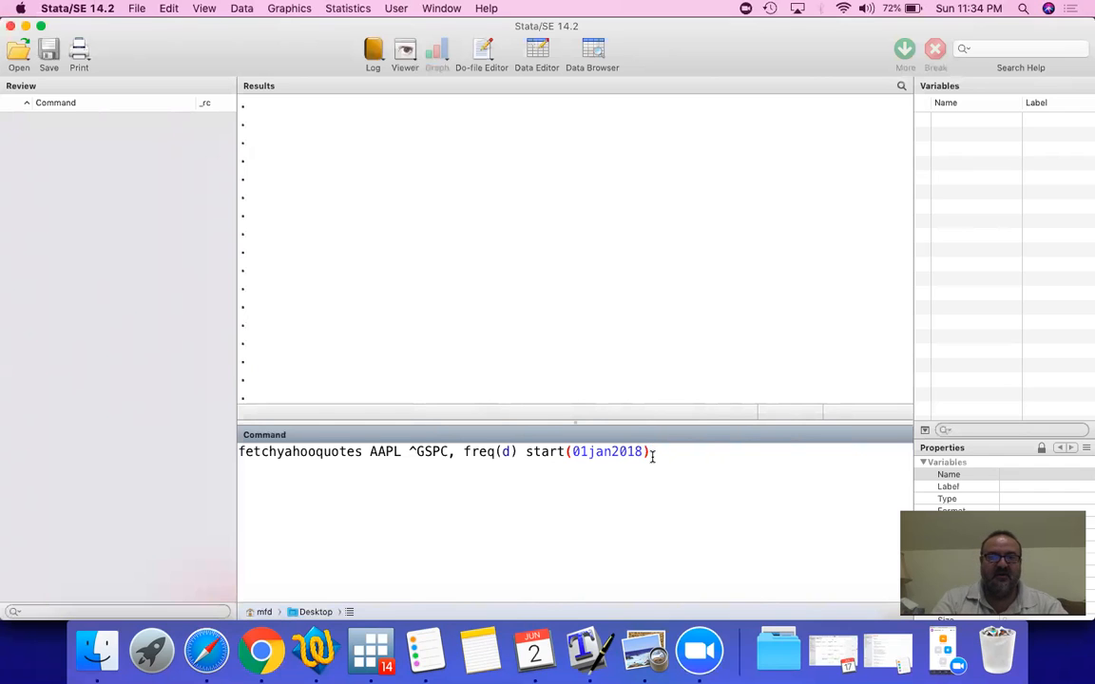
text(ch()
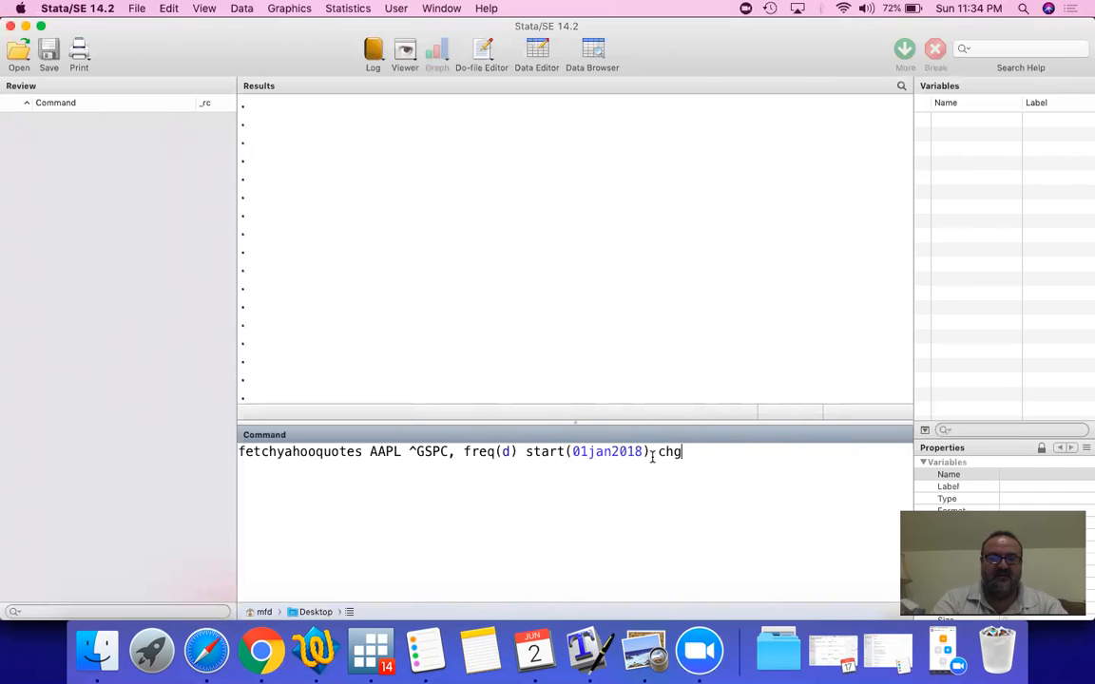
text((ln))
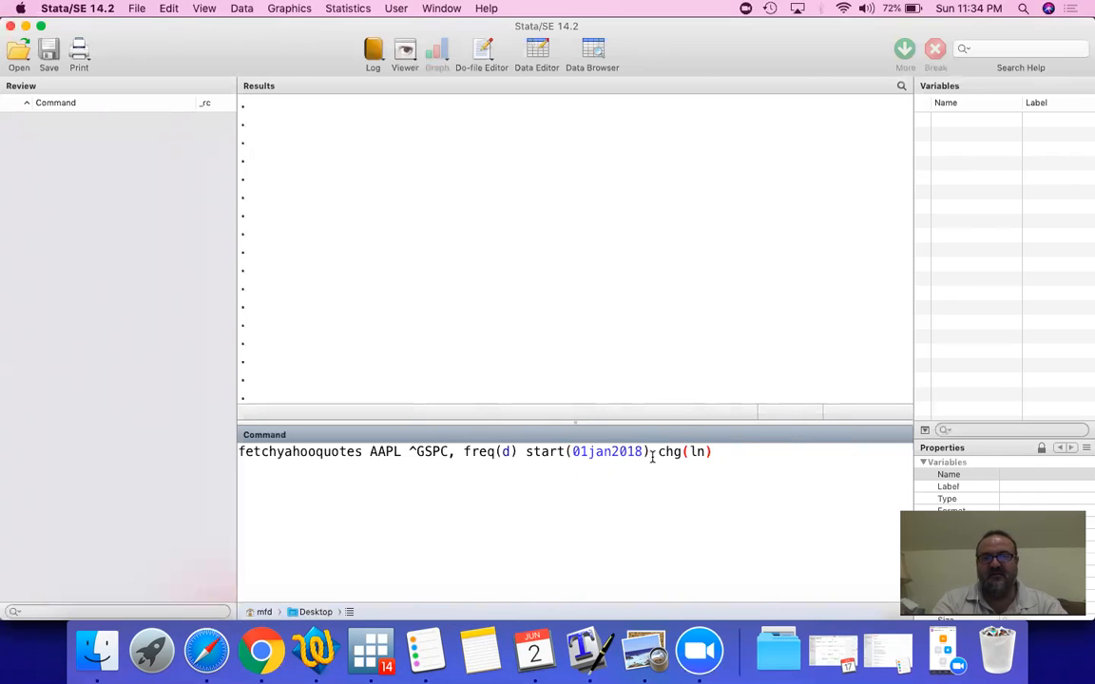
key(Return)
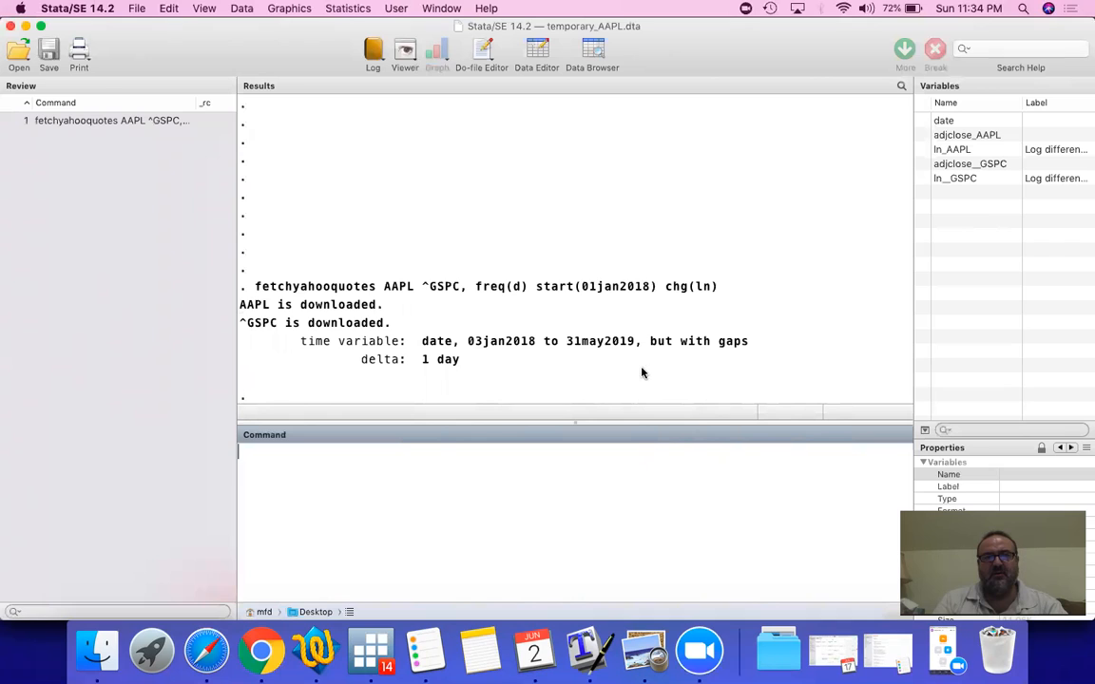
mouse_move(545, 366)
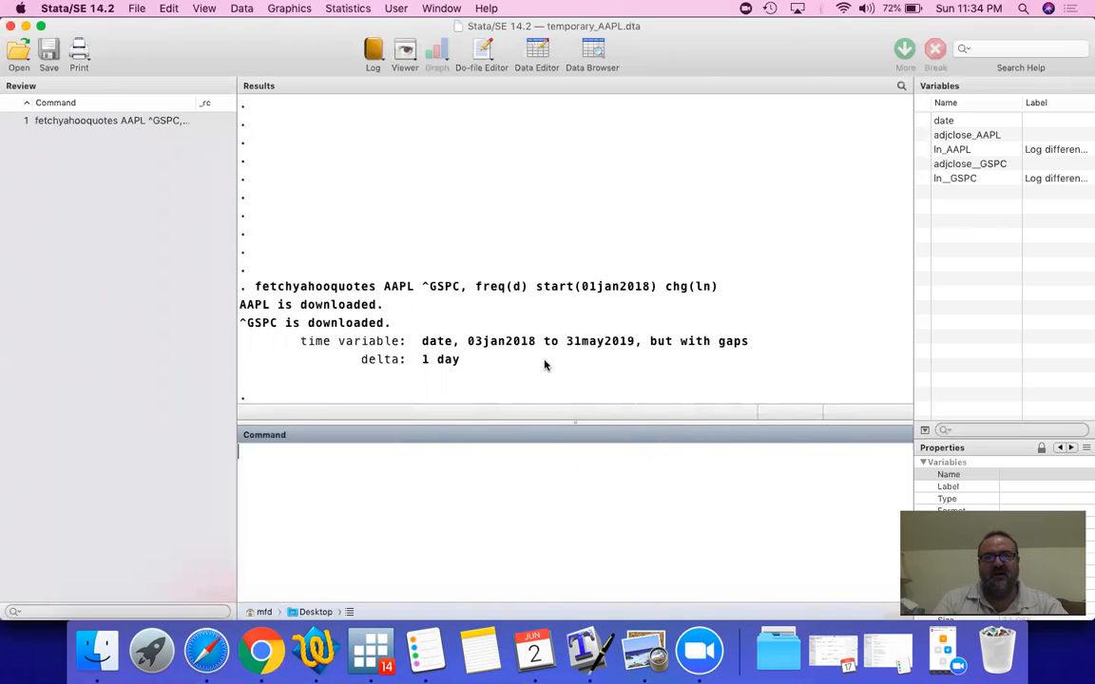
mouse_move(578, 327)
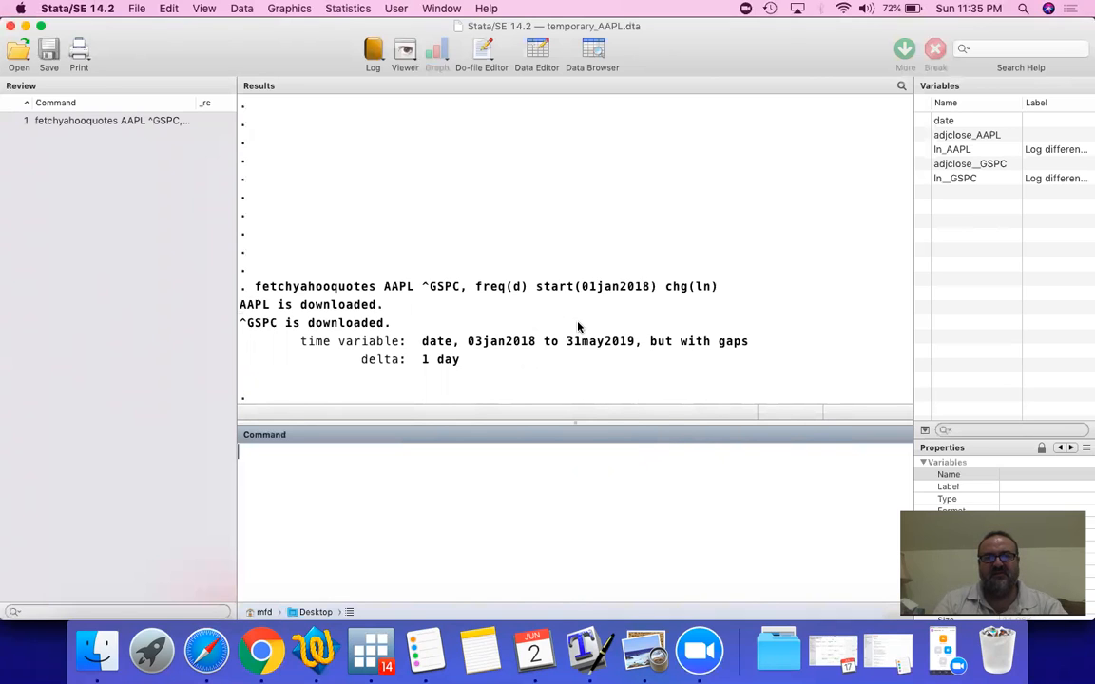
mouse_move(760, 296)
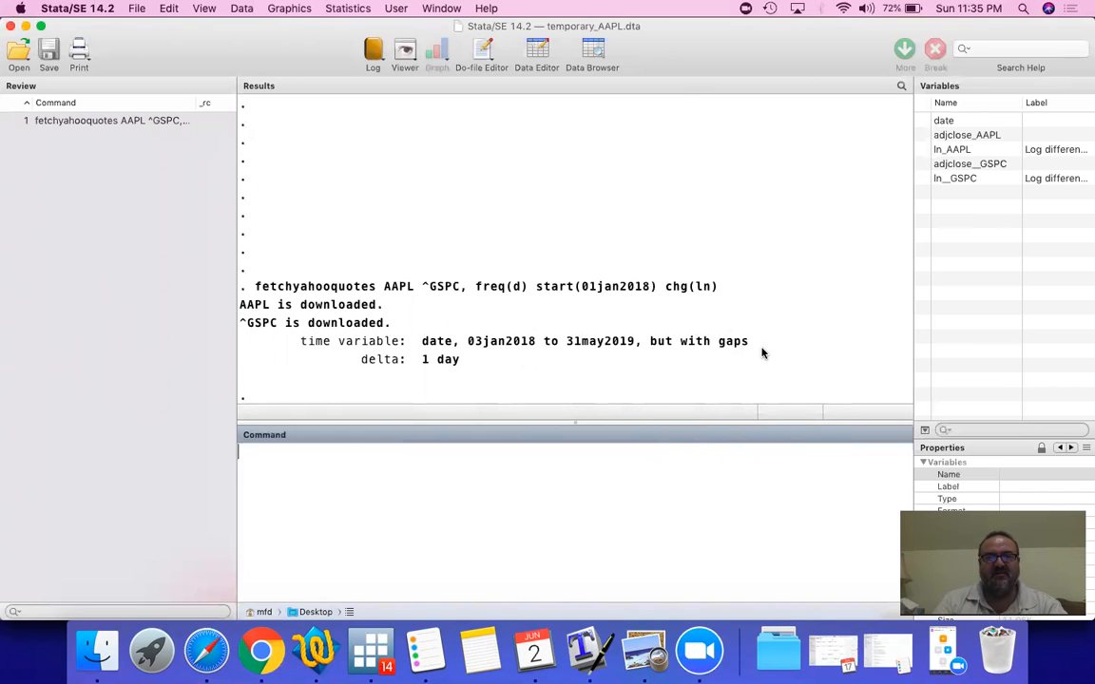
mouse_move(678, 533)
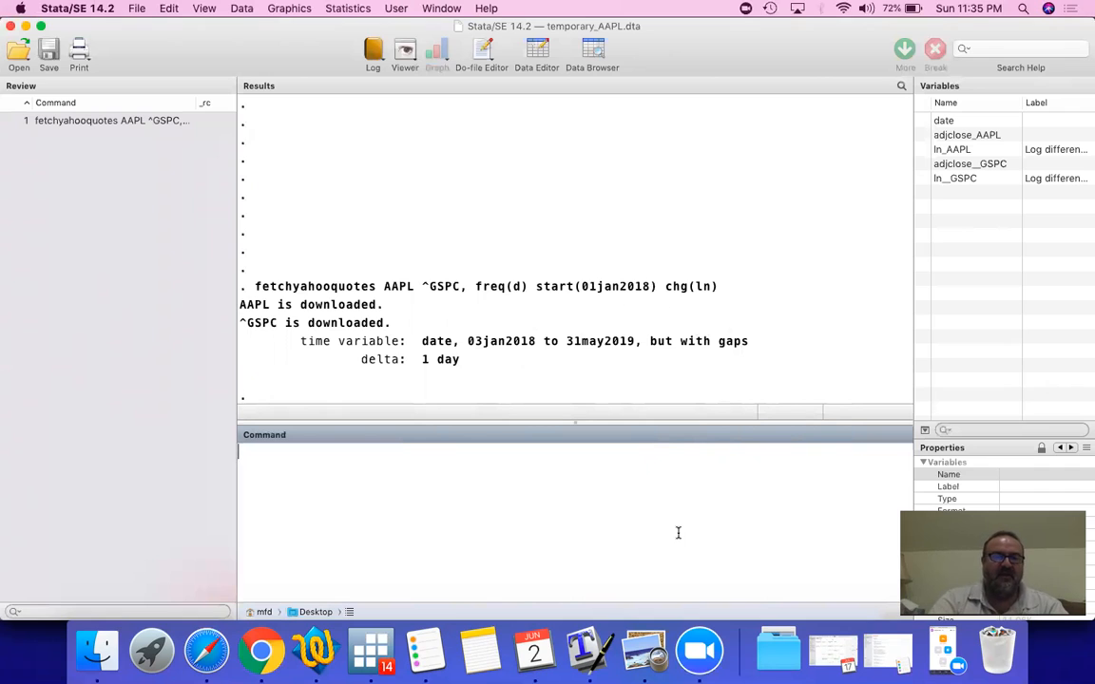
- Type regress and add ln_AAPL from the Variables window
text(reg)
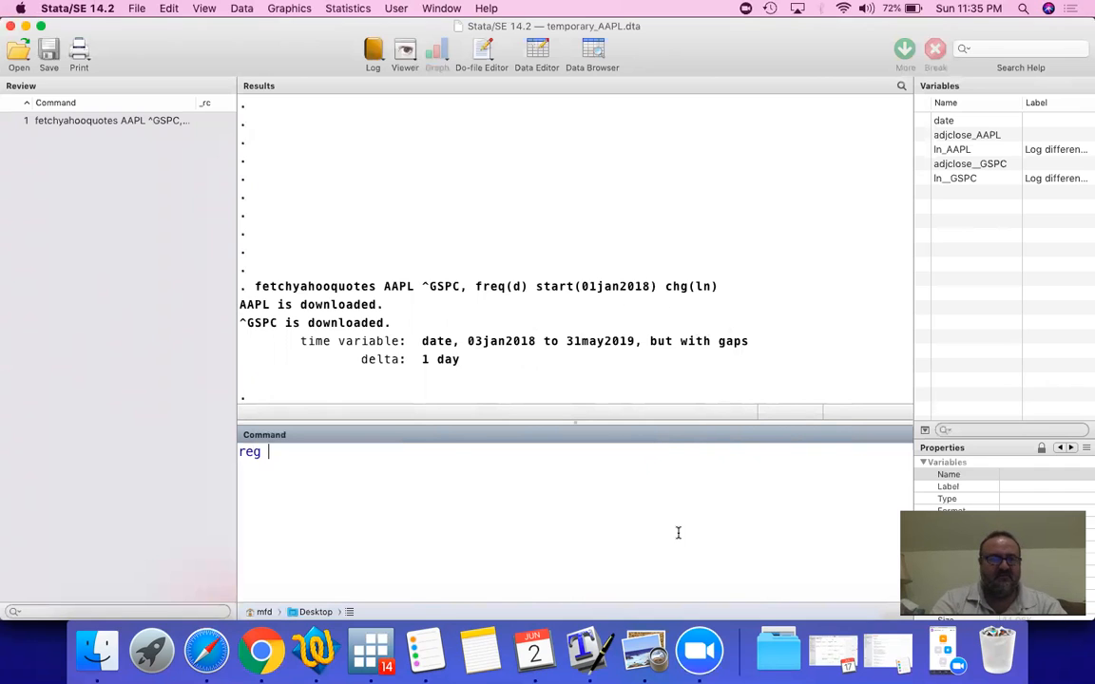
text(ress)
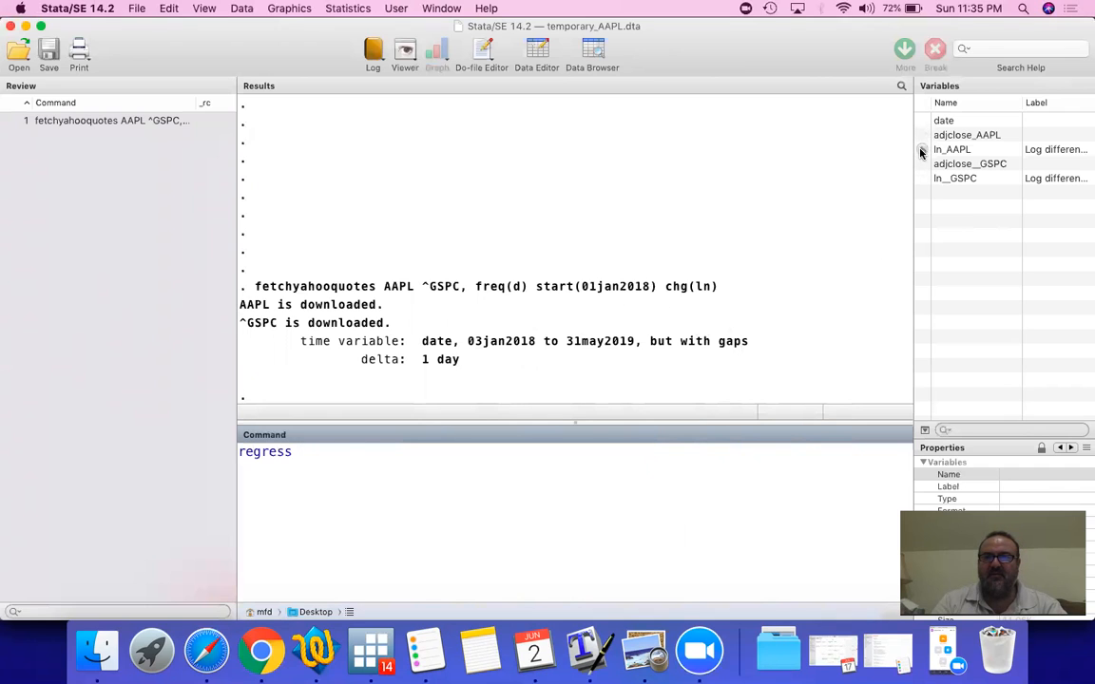
click(955, 178)
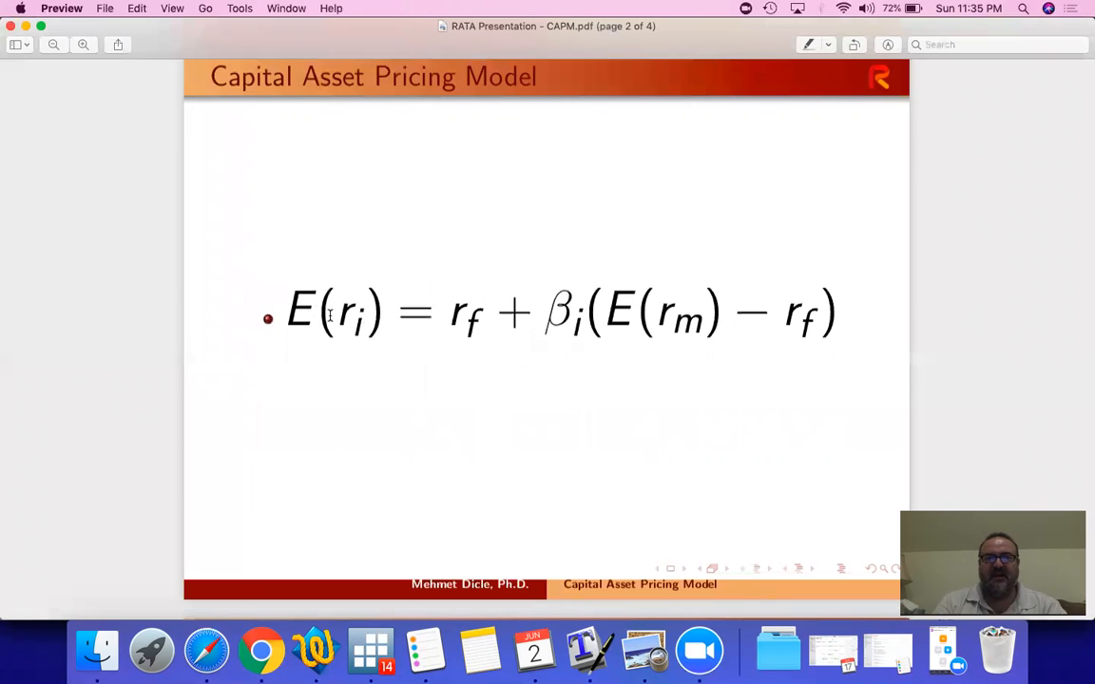
mouse_move(748, 368)
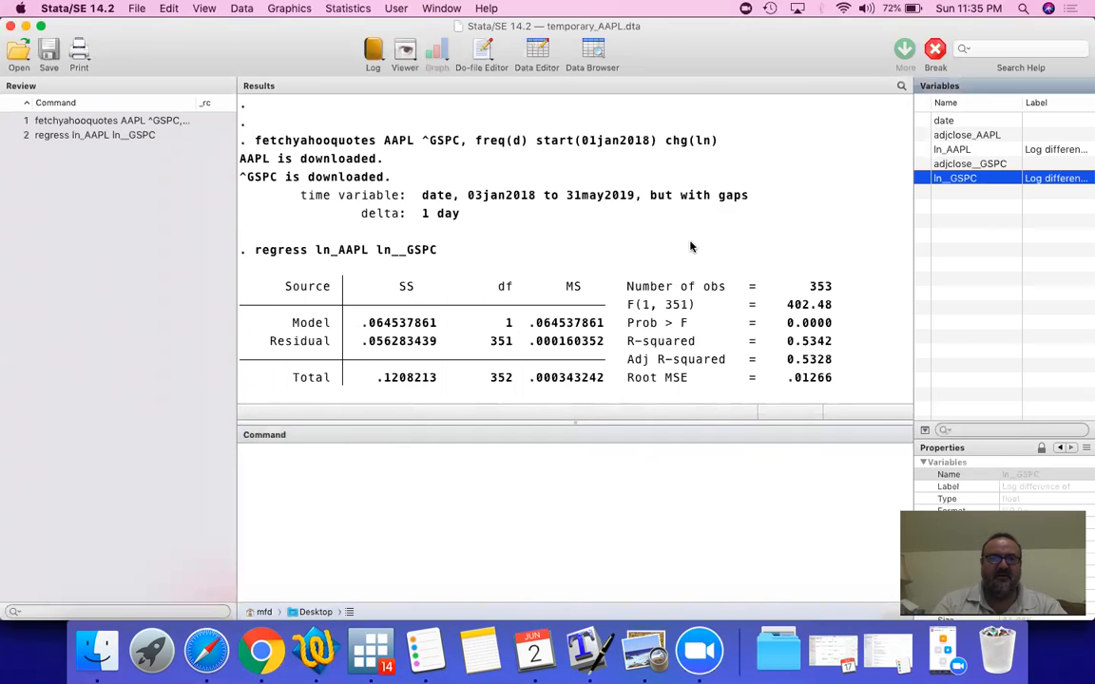
- Review the AAPL regression (beta 1.343, R-squared 0.534) and recall its regress command
scroll(down, 3)
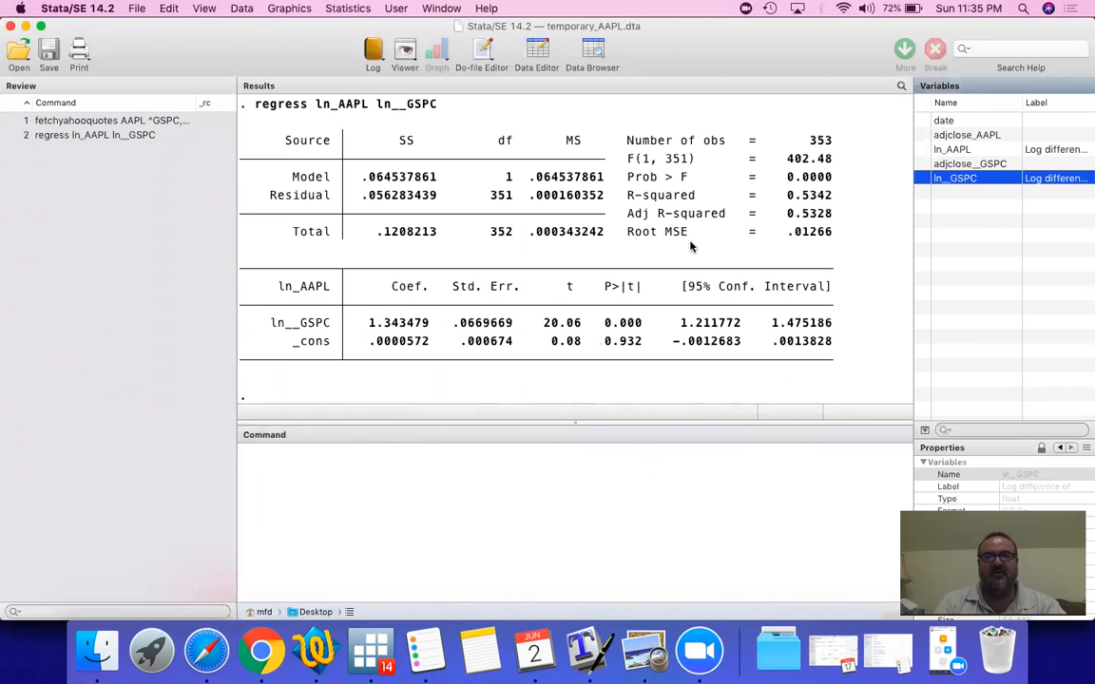
mouse_move(825, 356)
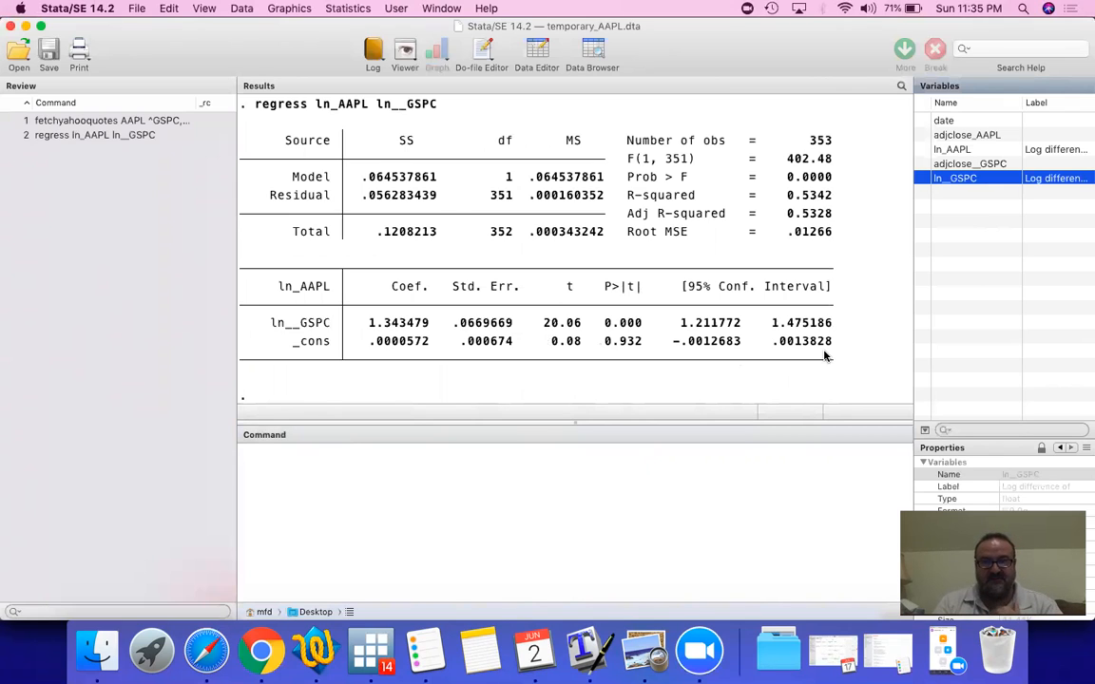
mouse_move(350, 300)
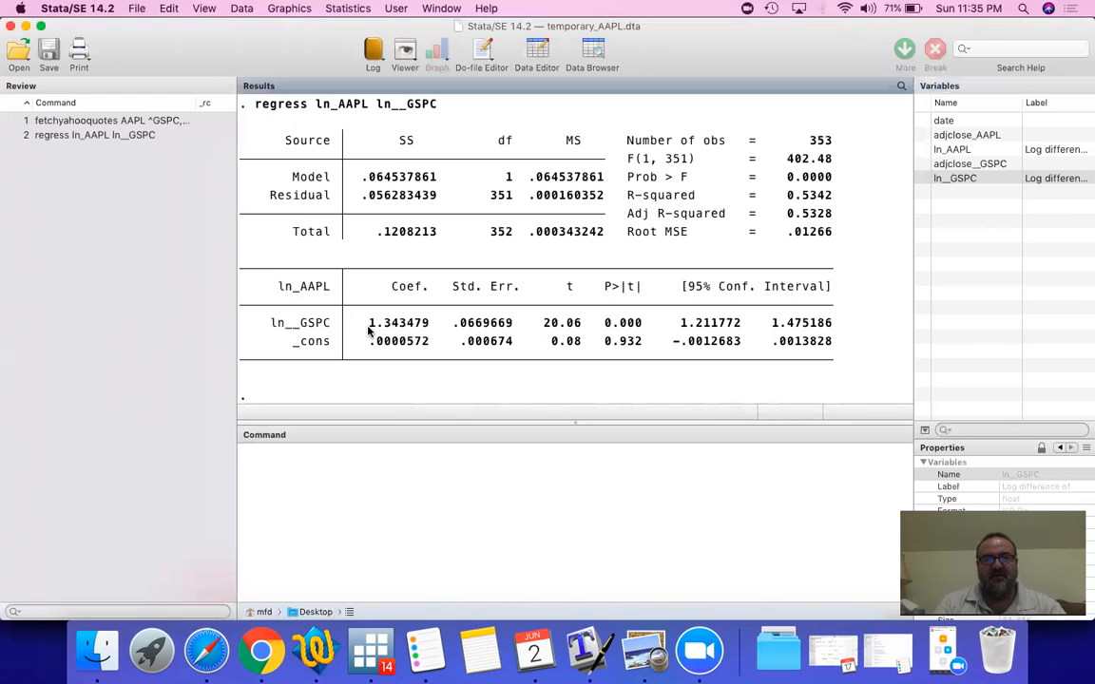
double_click(397, 323)
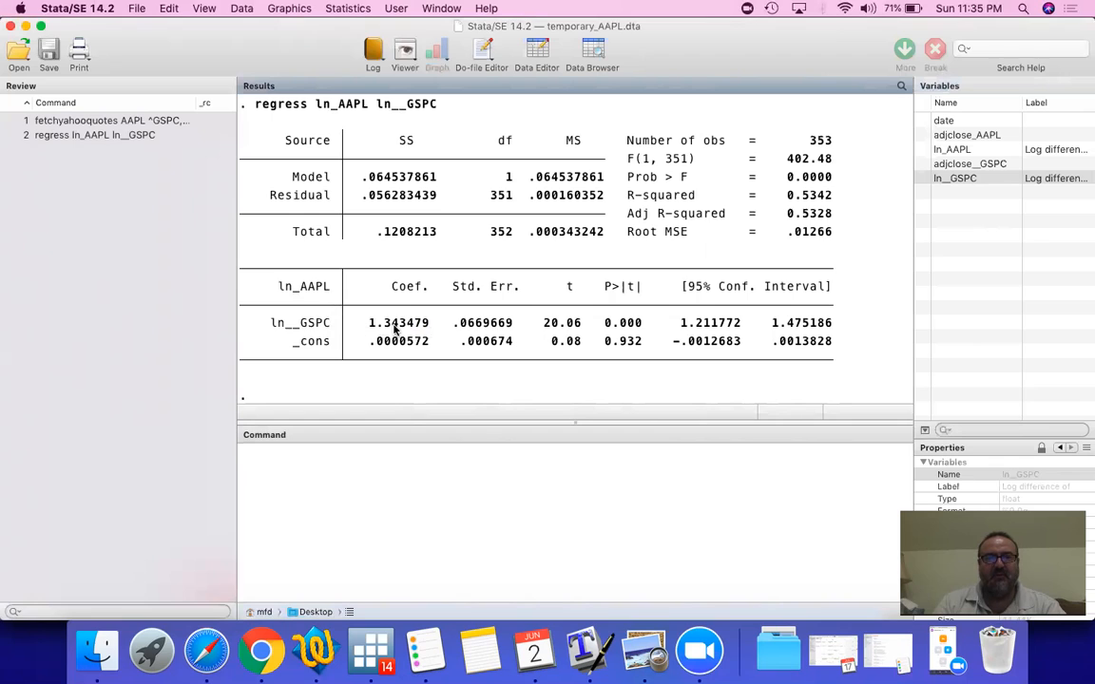
mouse_move(435, 333)
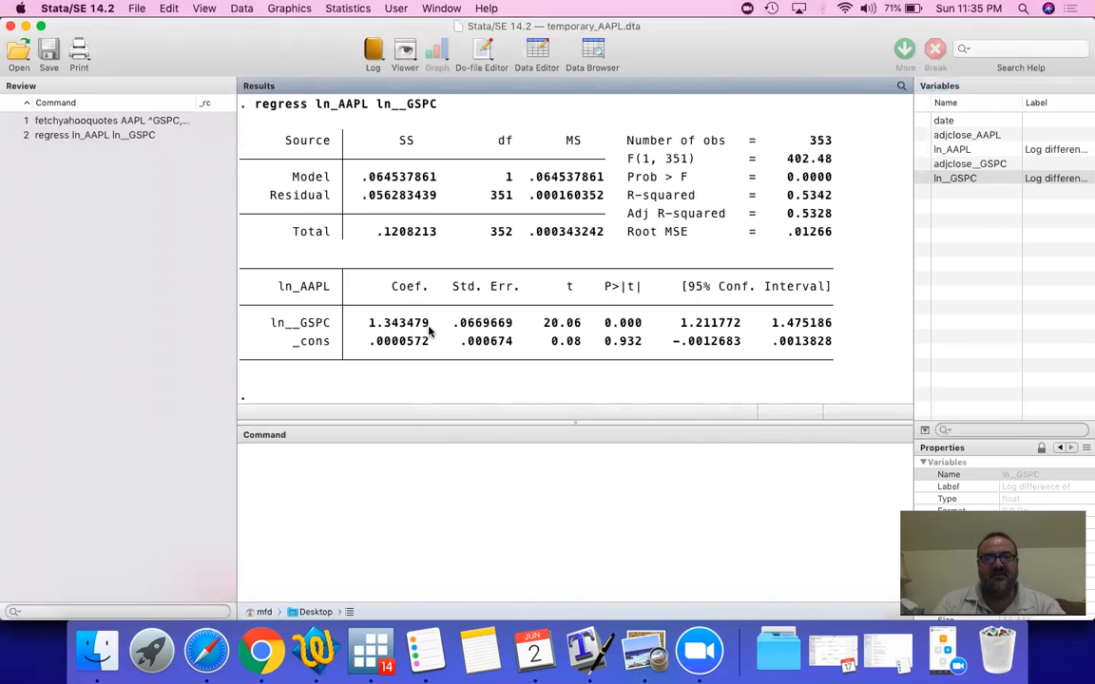
mouse_move(332, 295)
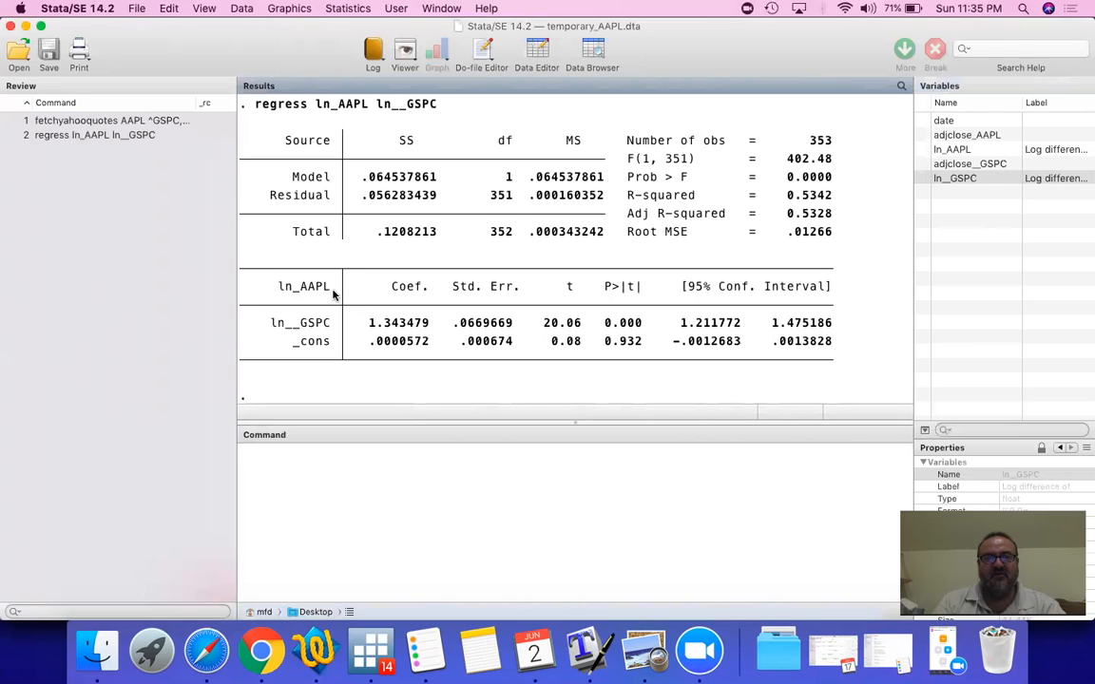
mouse_move(335, 328)
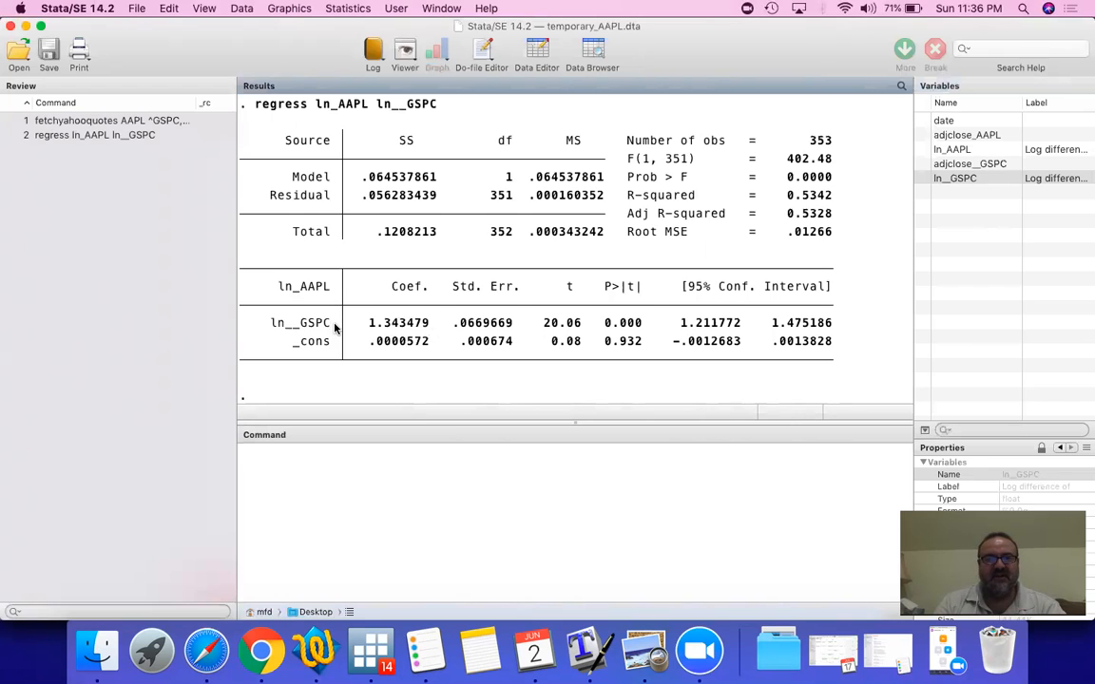
mouse_move(513, 311)
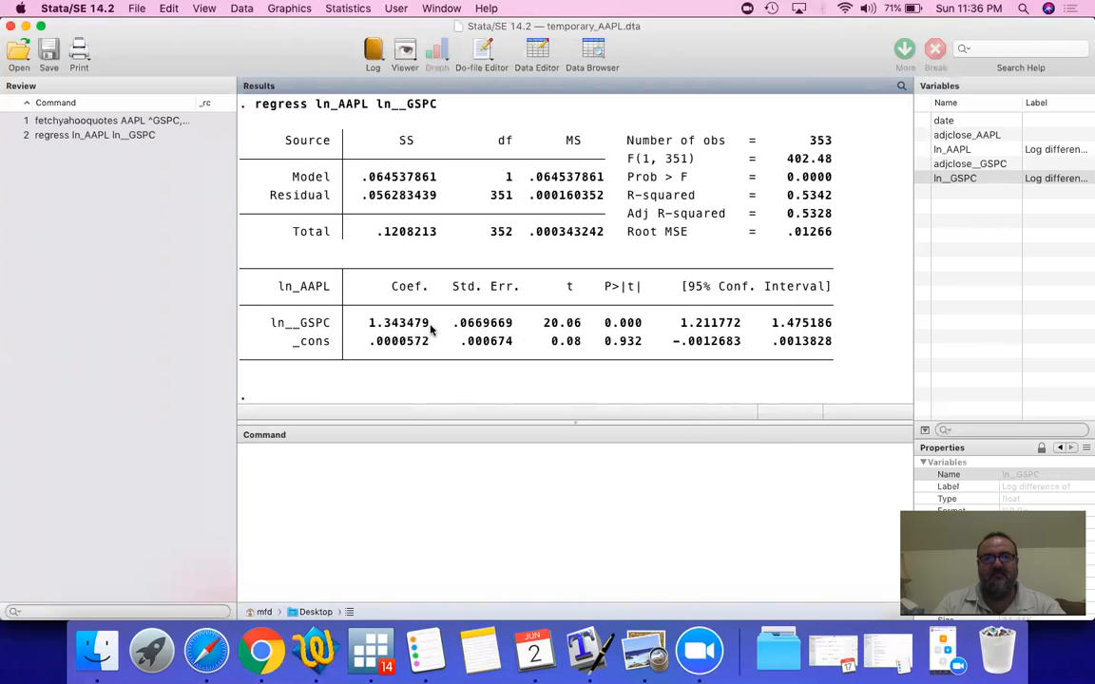
mouse_move(642, 331)
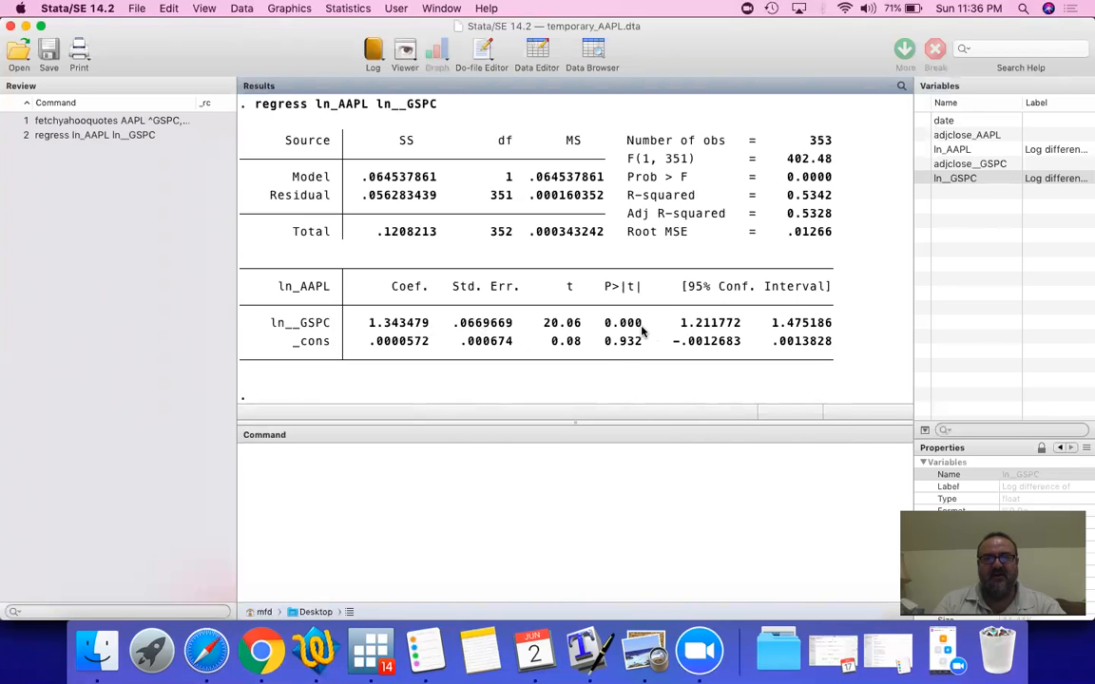
mouse_move(371, 21)
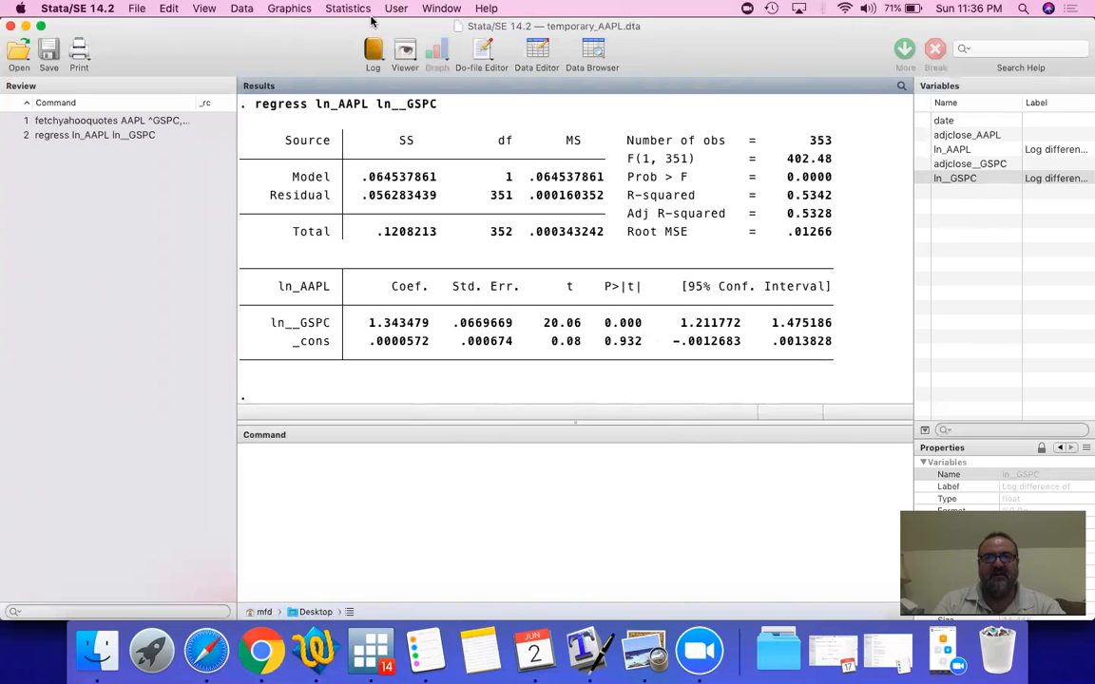
mouse_move(518, 36)
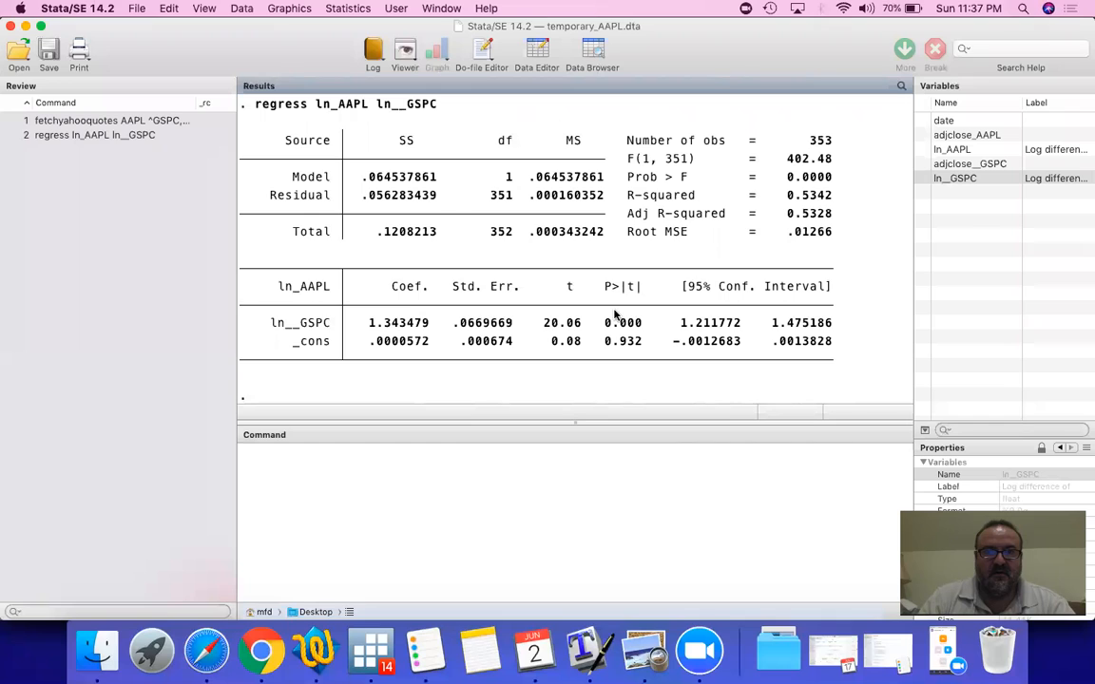
mouse_move(645, 330)
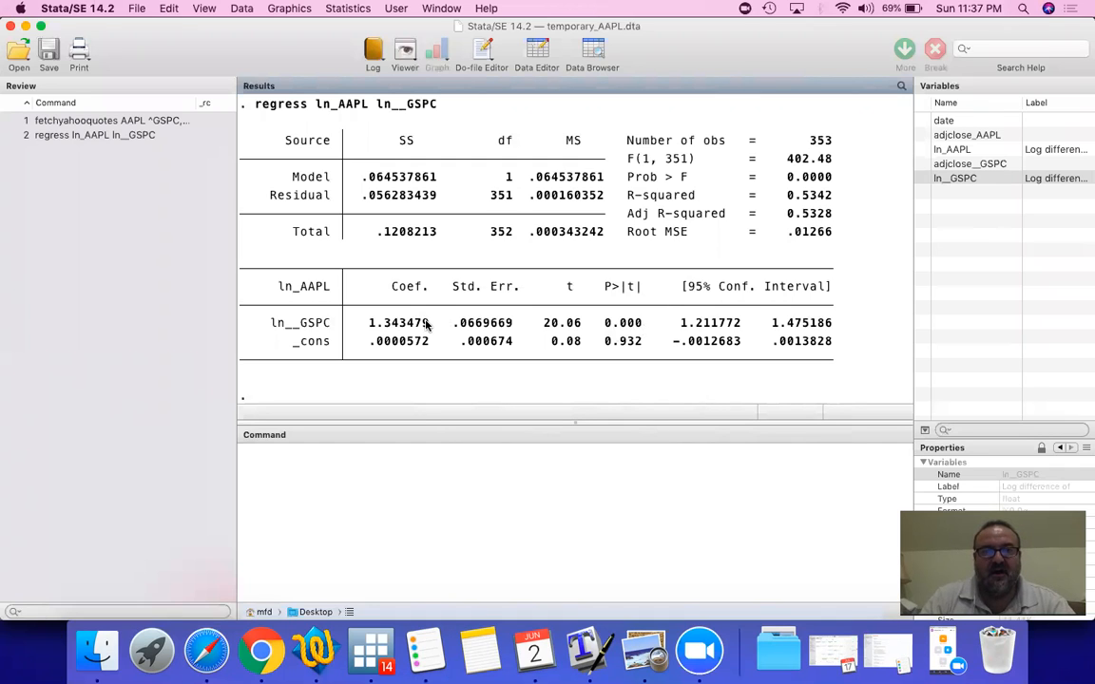
mouse_move(648, 328)
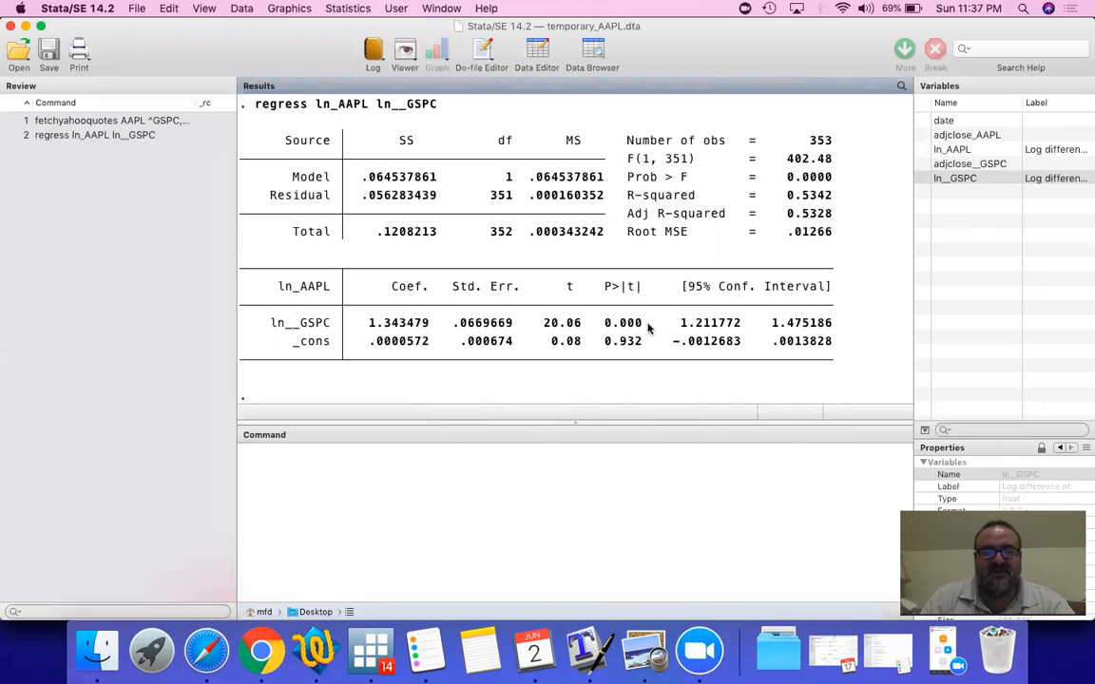
mouse_move(630, 287)
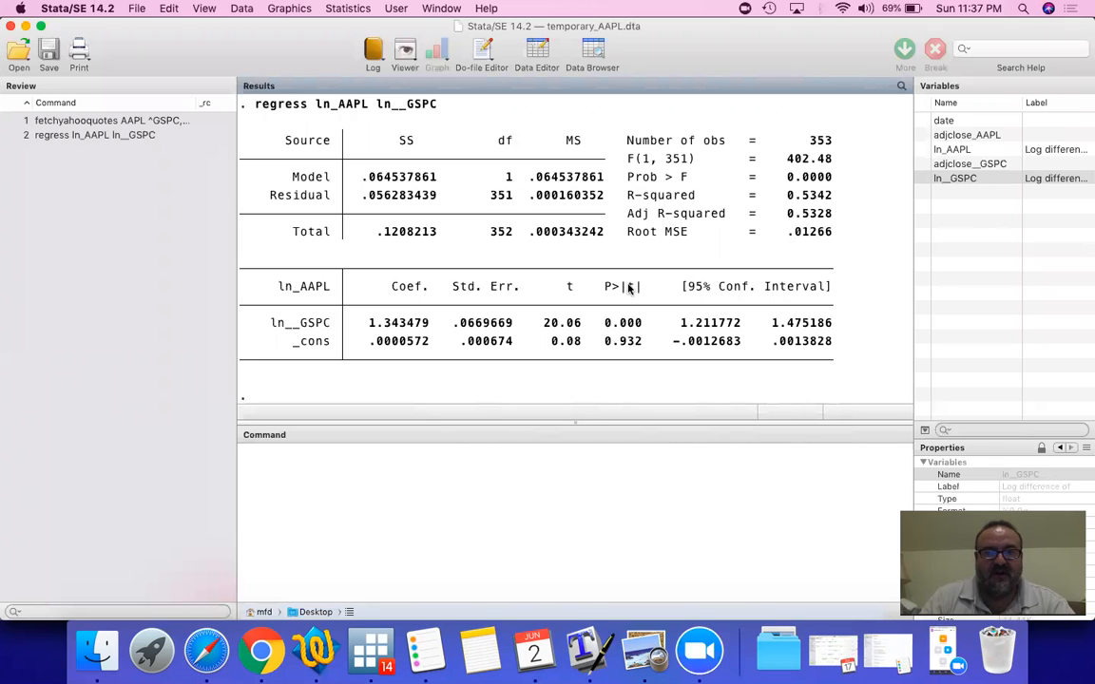
mouse_move(640, 330)
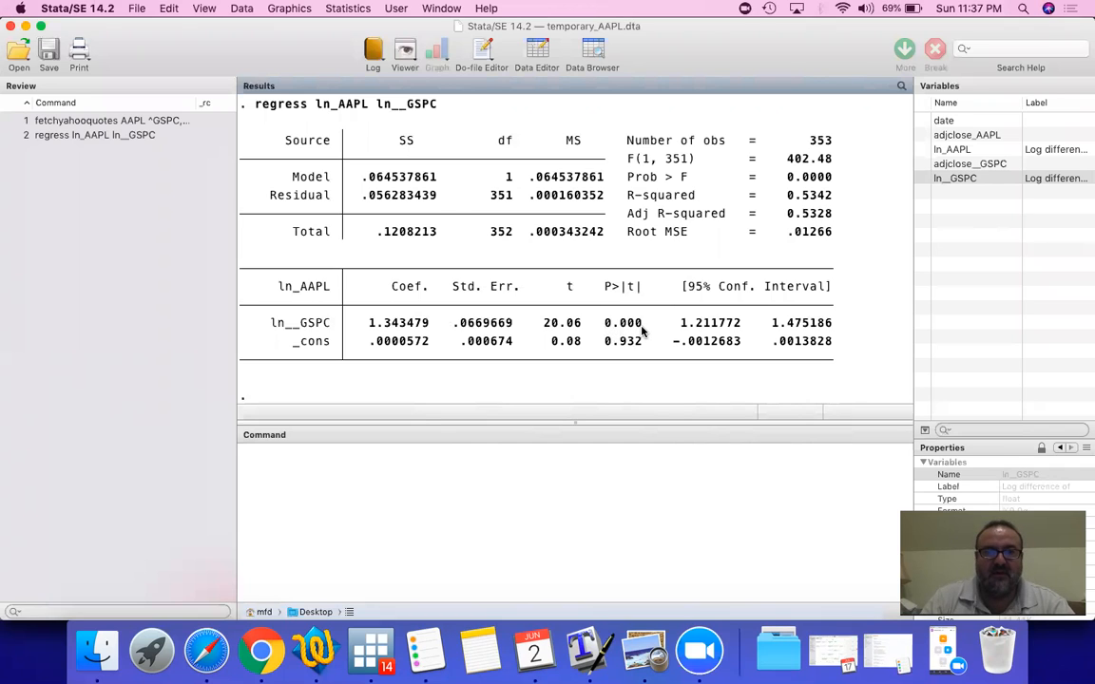
mouse_move(721, 202)
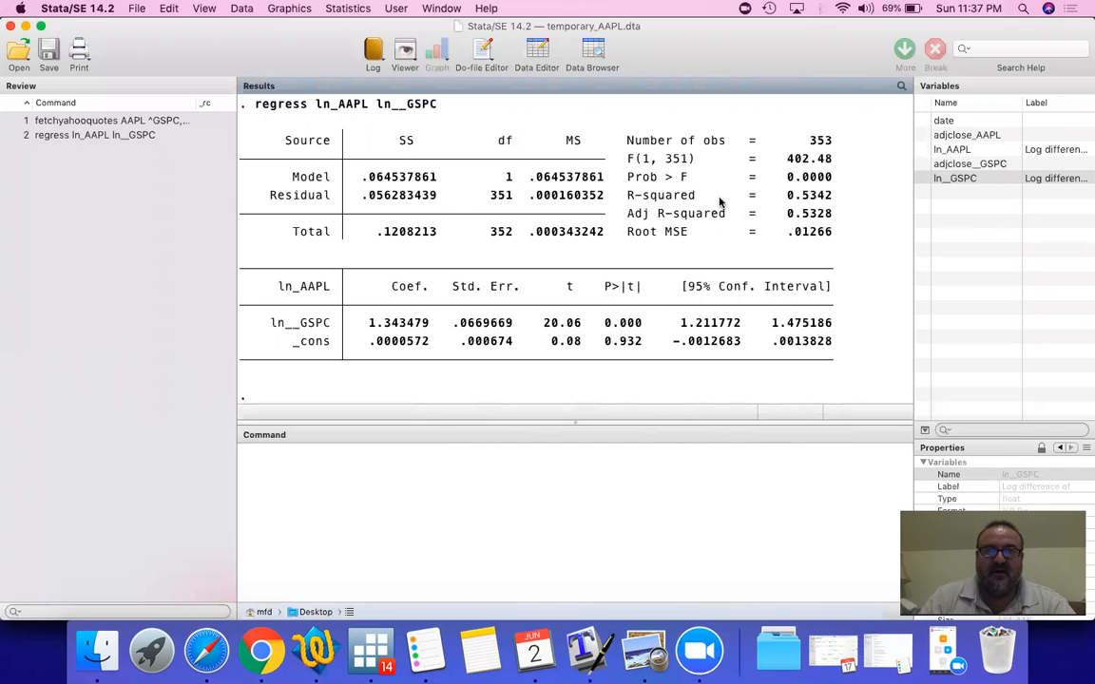
mouse_move(839, 205)
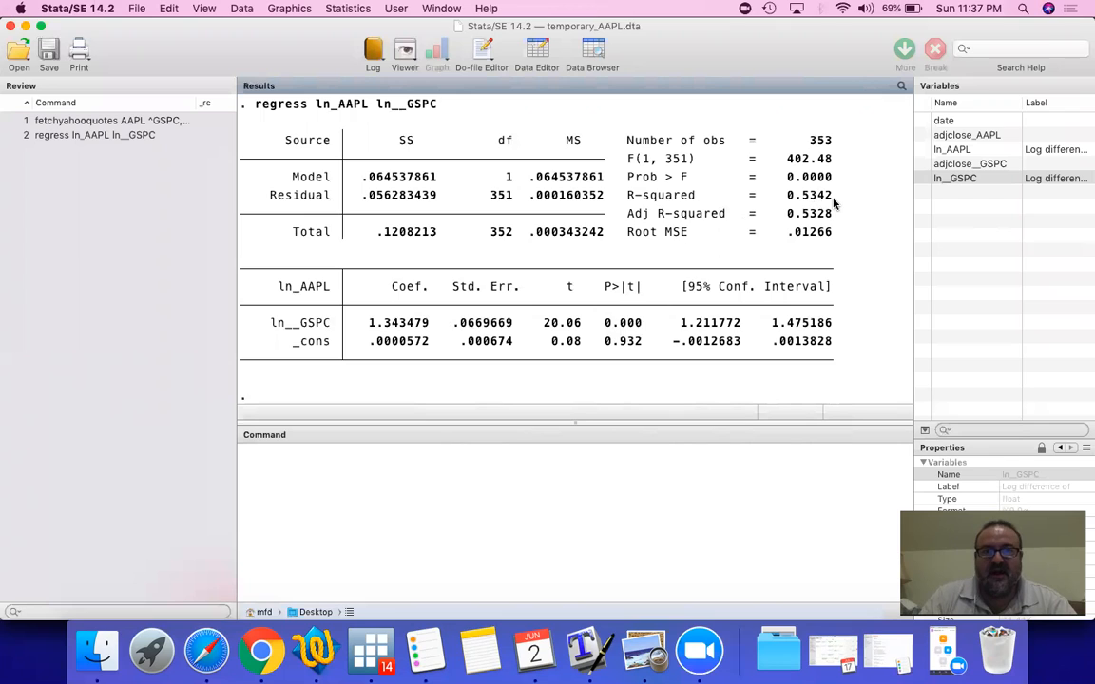
mouse_move(326, 292)
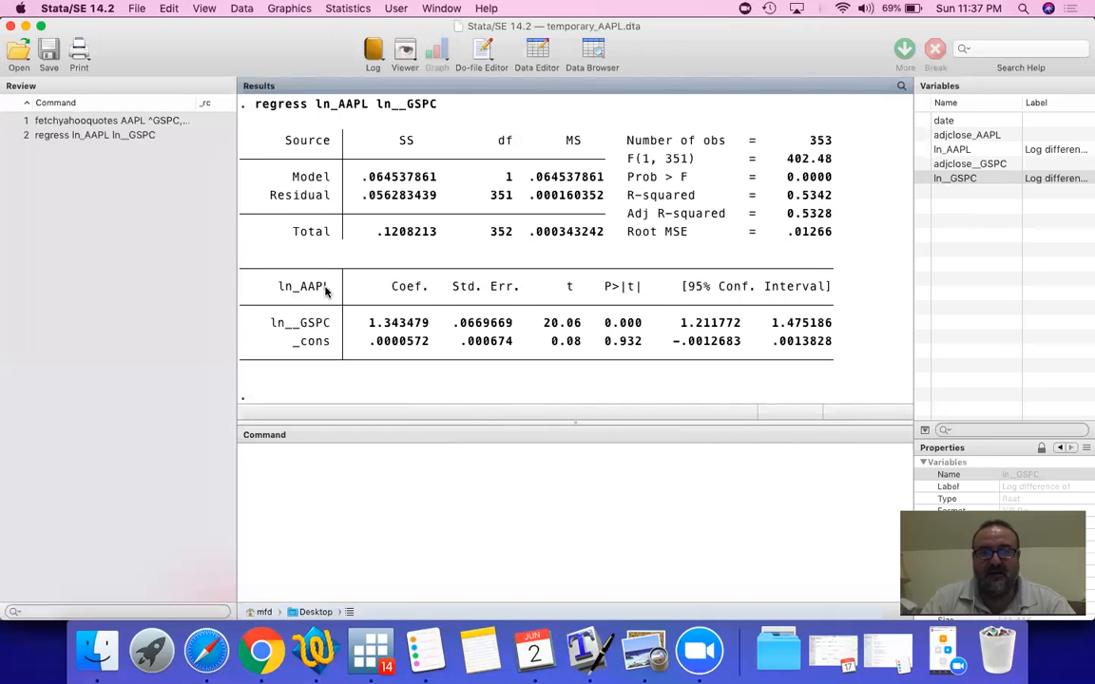
mouse_move(835, 202)
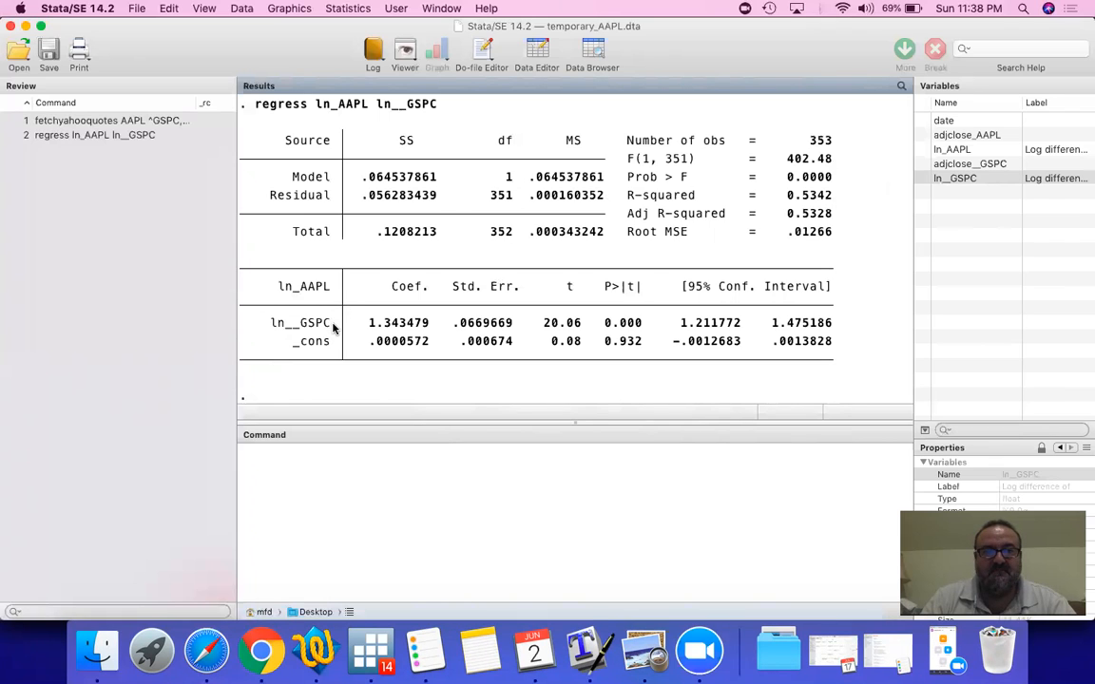
mouse_move(835, 201)
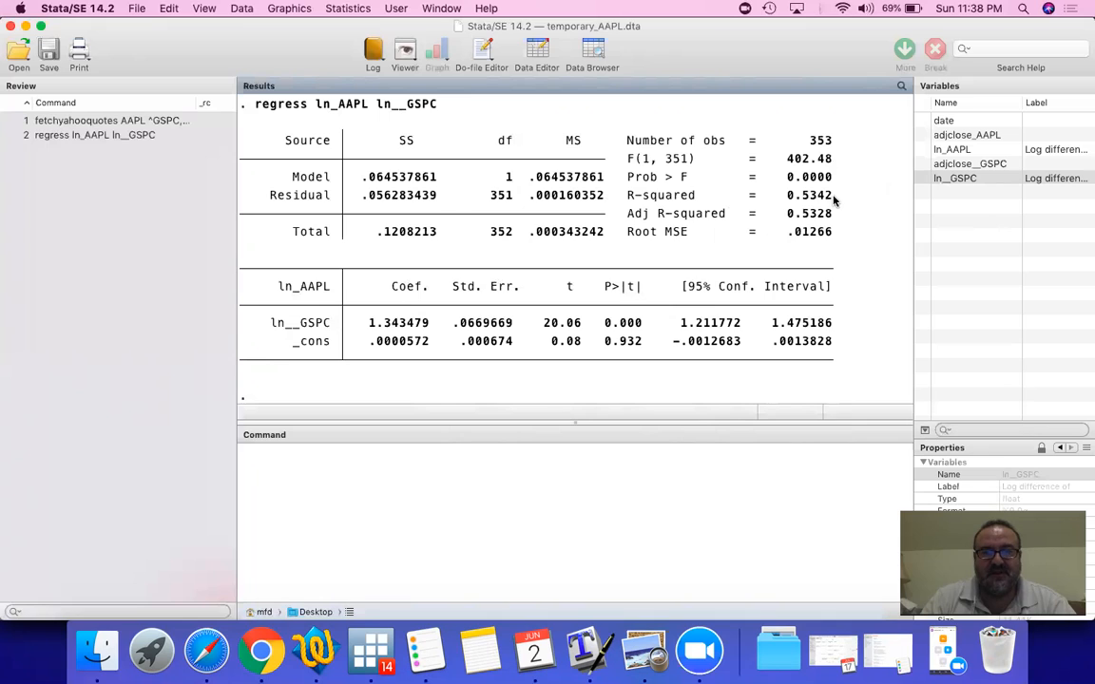
mouse_move(803, 207)
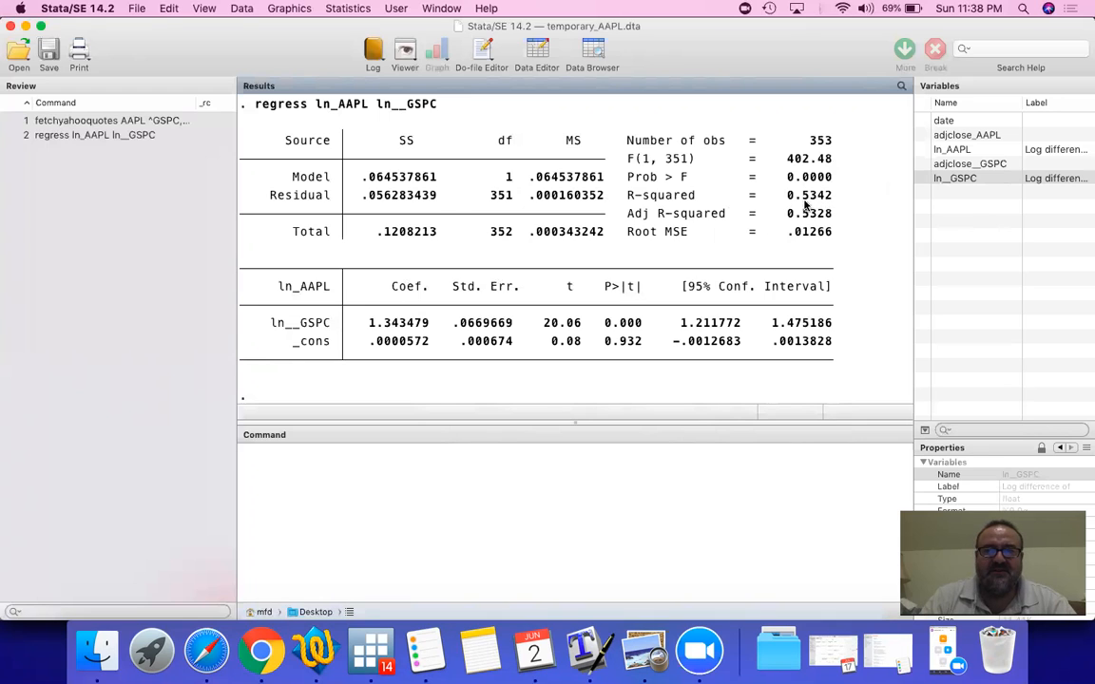
mouse_move(835, 204)
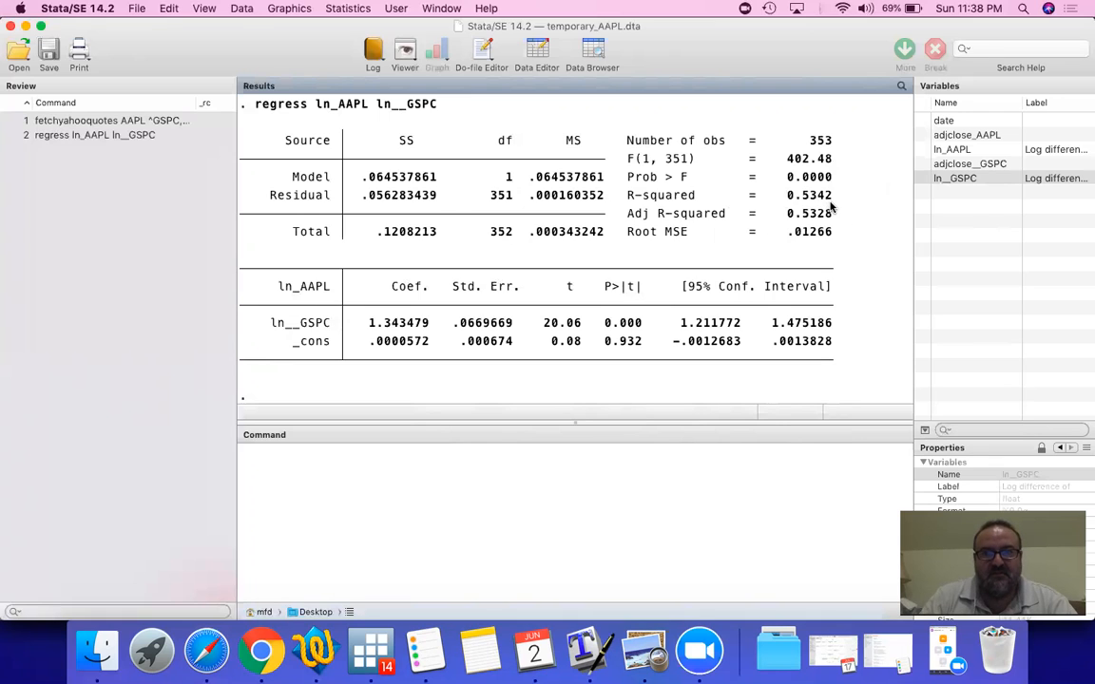
mouse_move(443, 273)
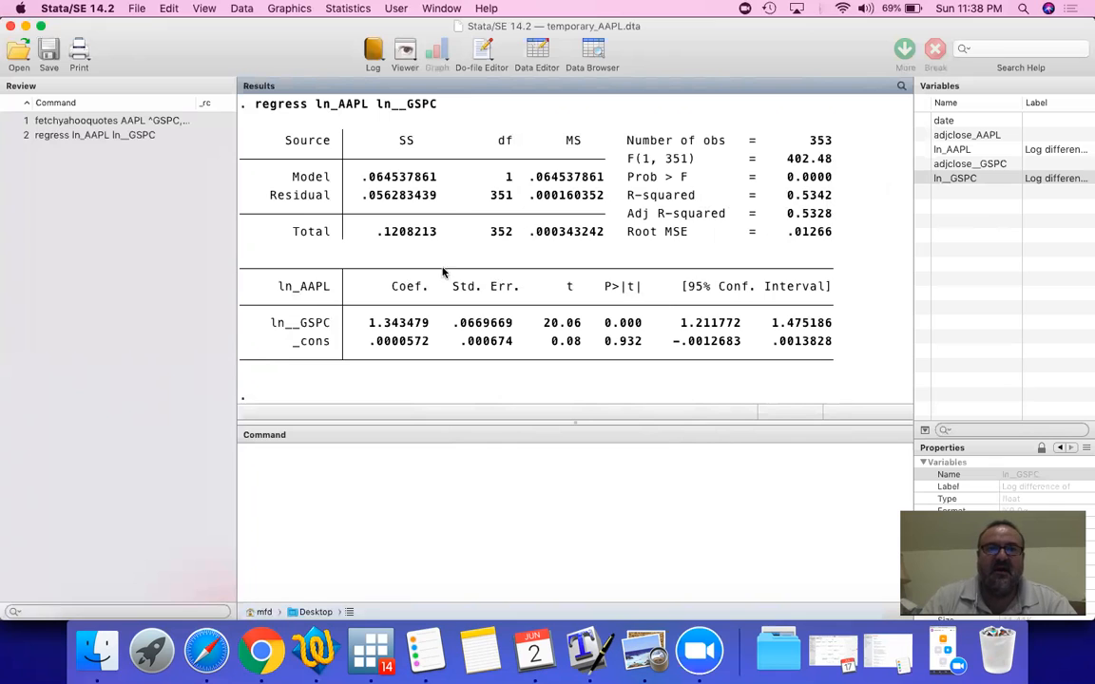
mouse_move(330, 337)
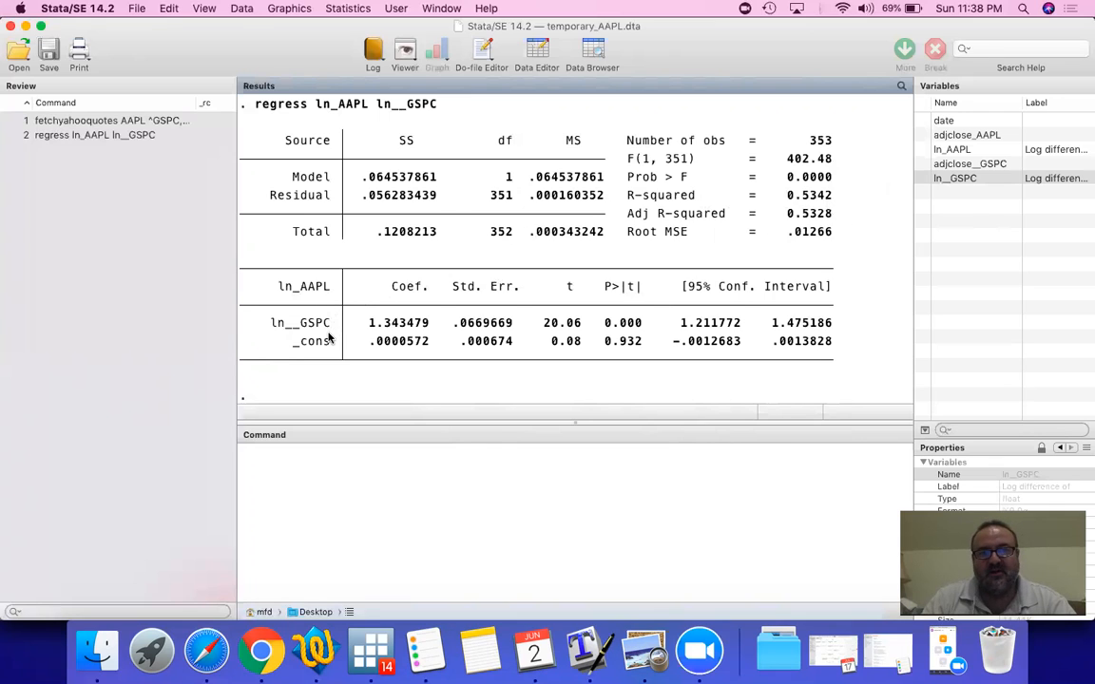
mouse_move(432, 344)
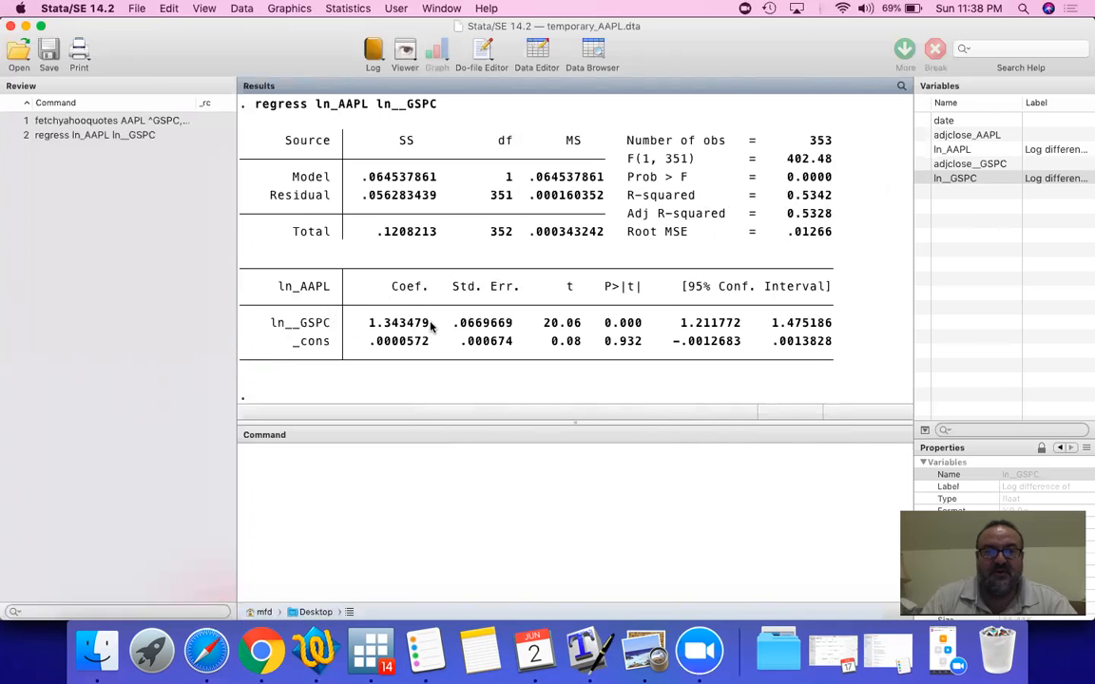
mouse_move(650, 329)
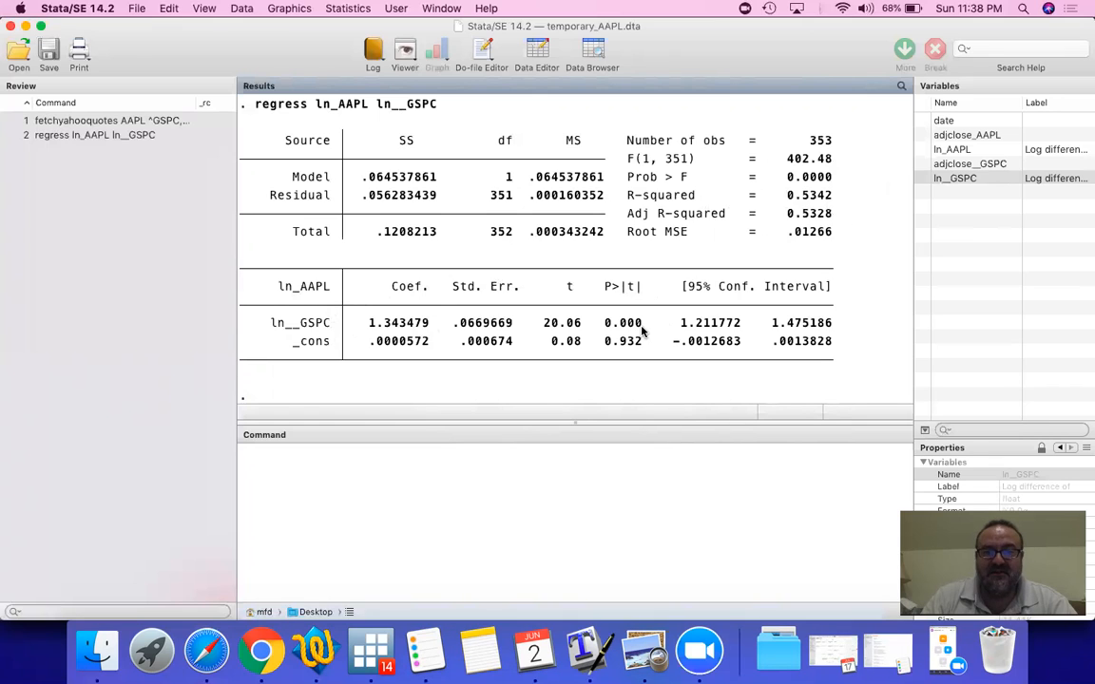
mouse_move(610, 340)
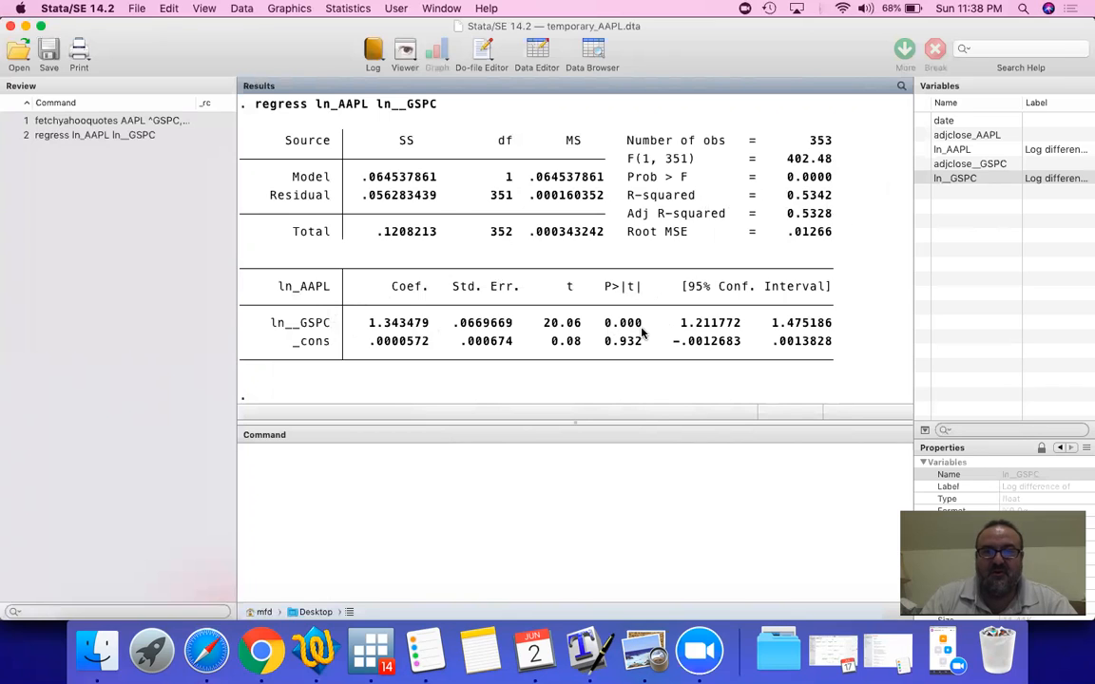
mouse_move(631, 328)
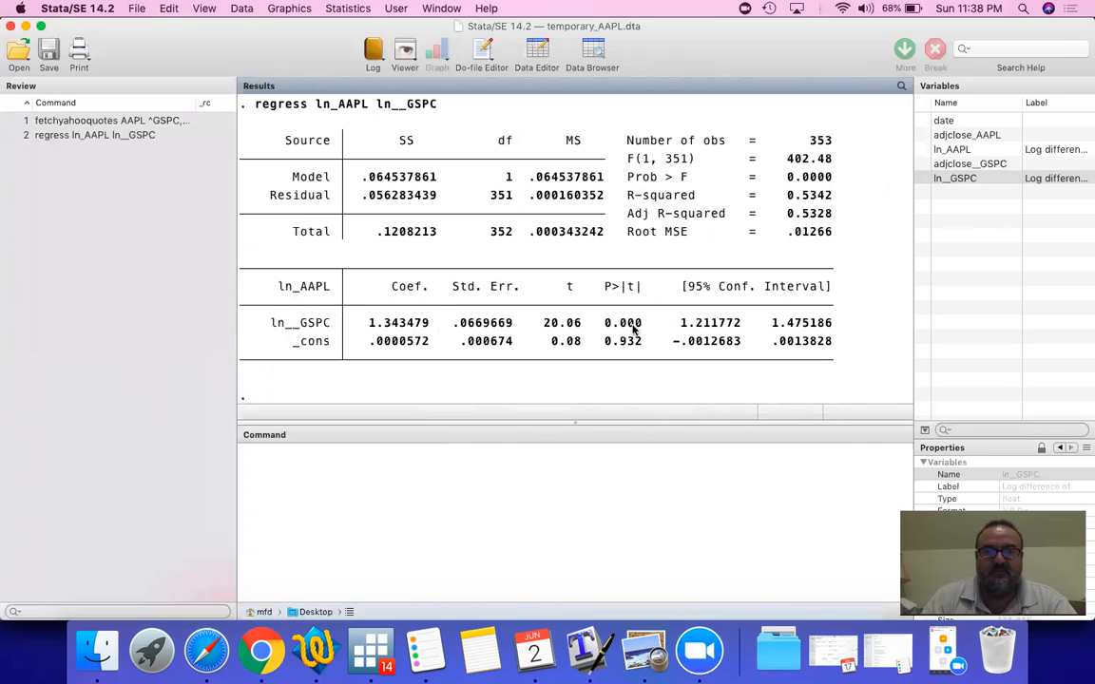
mouse_move(834, 203)
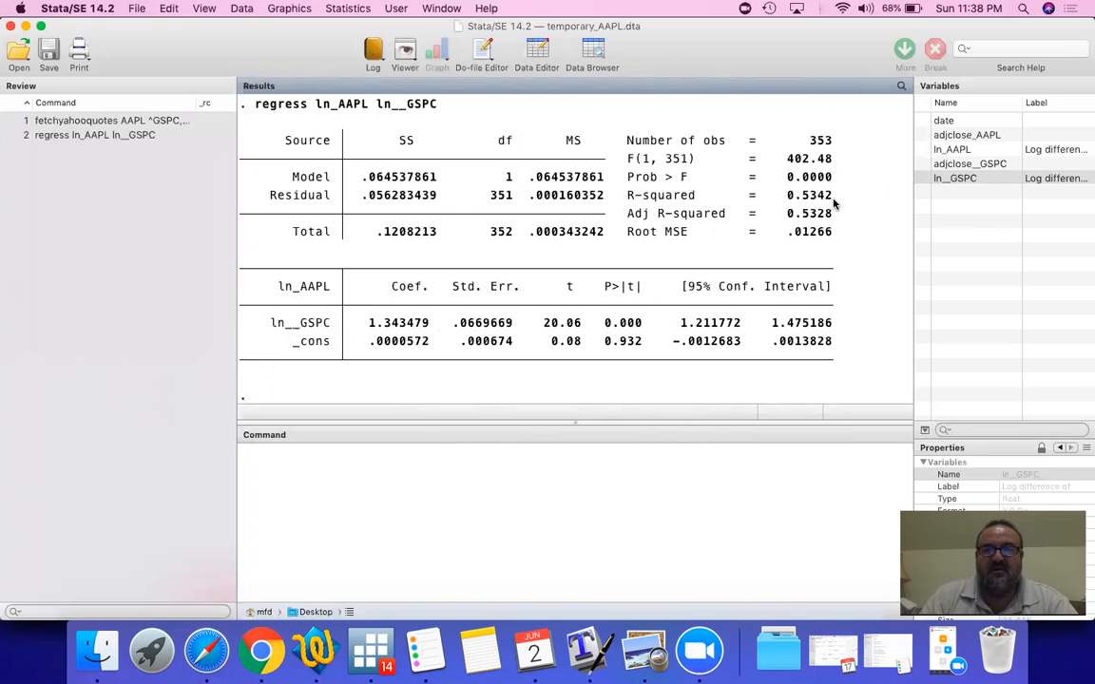
mouse_move(425, 277)
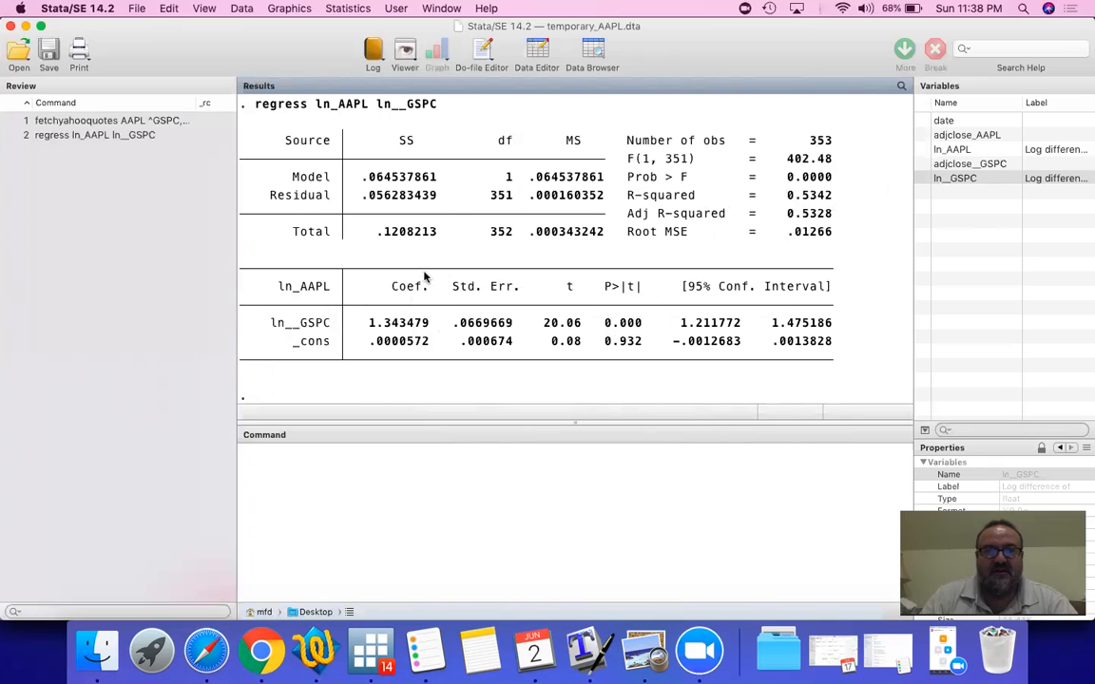
mouse_move(332, 293)
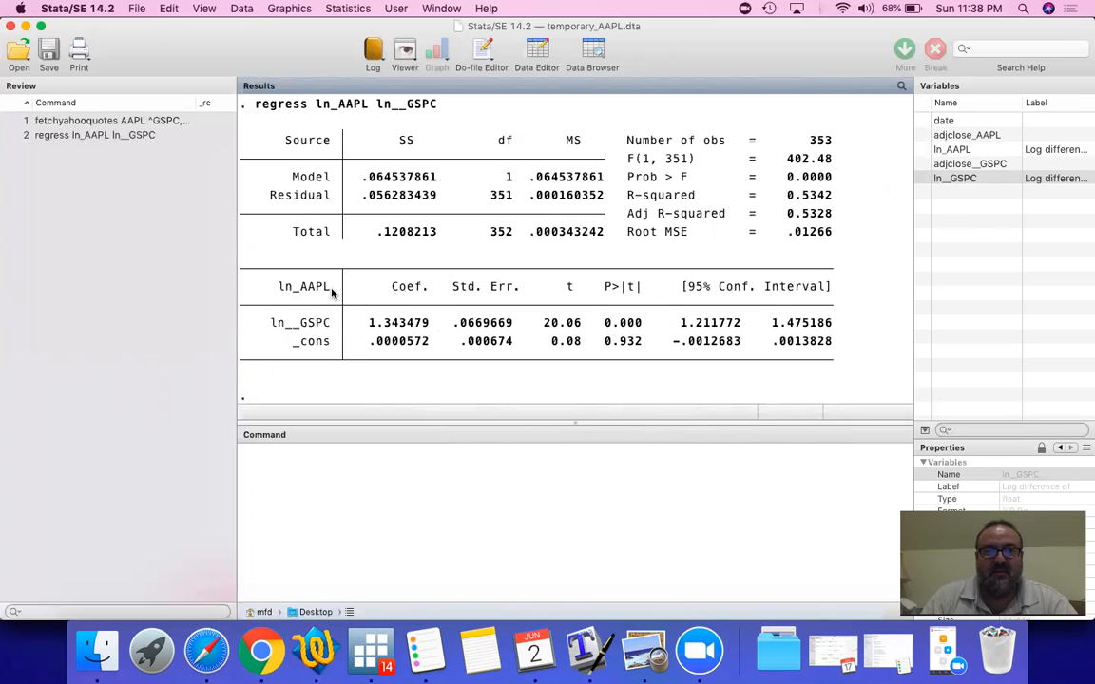
mouse_move(206, 179)
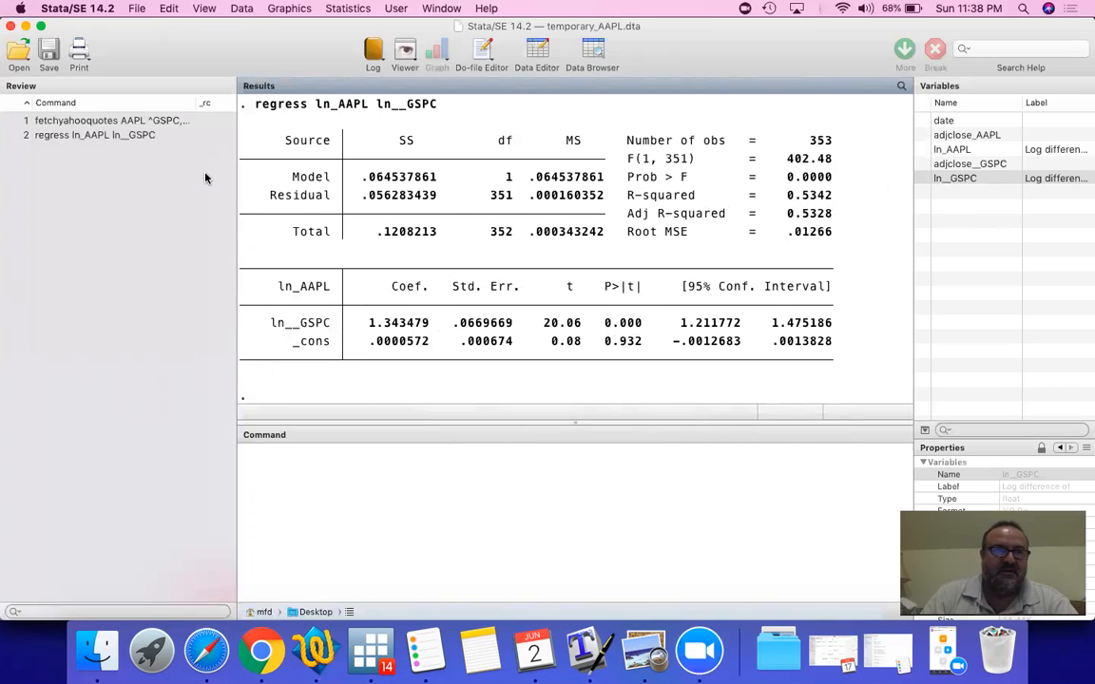
click(94, 135)
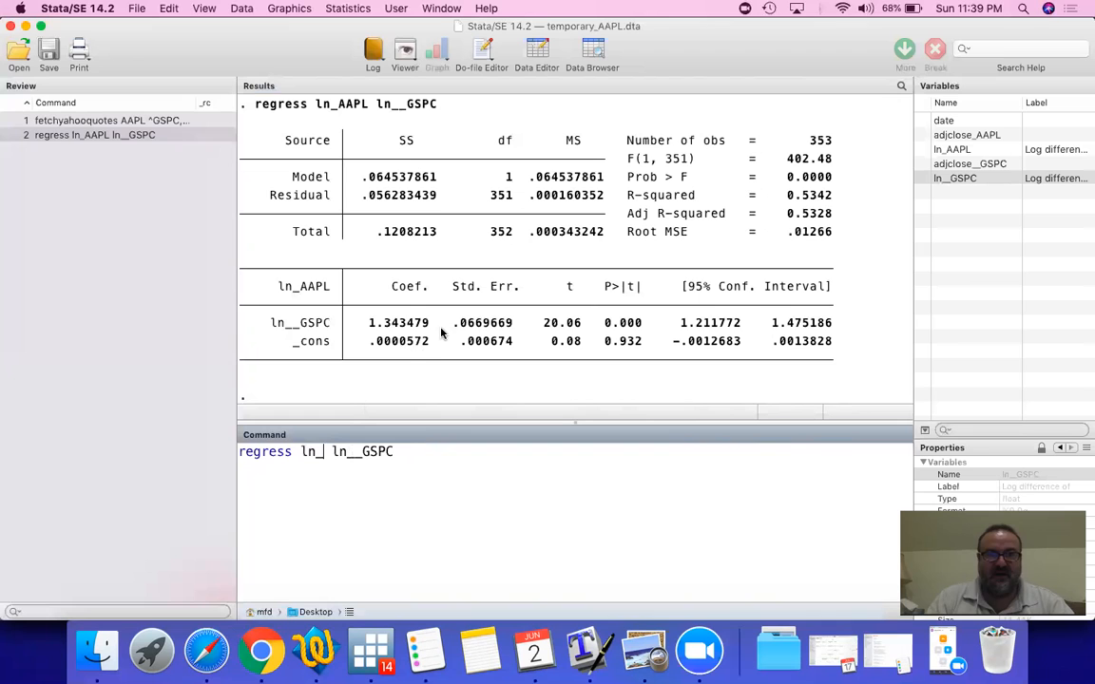
- Switch to Safari's Yahoo Finance Apple tab showing the 0.89 beta
click(205, 651)
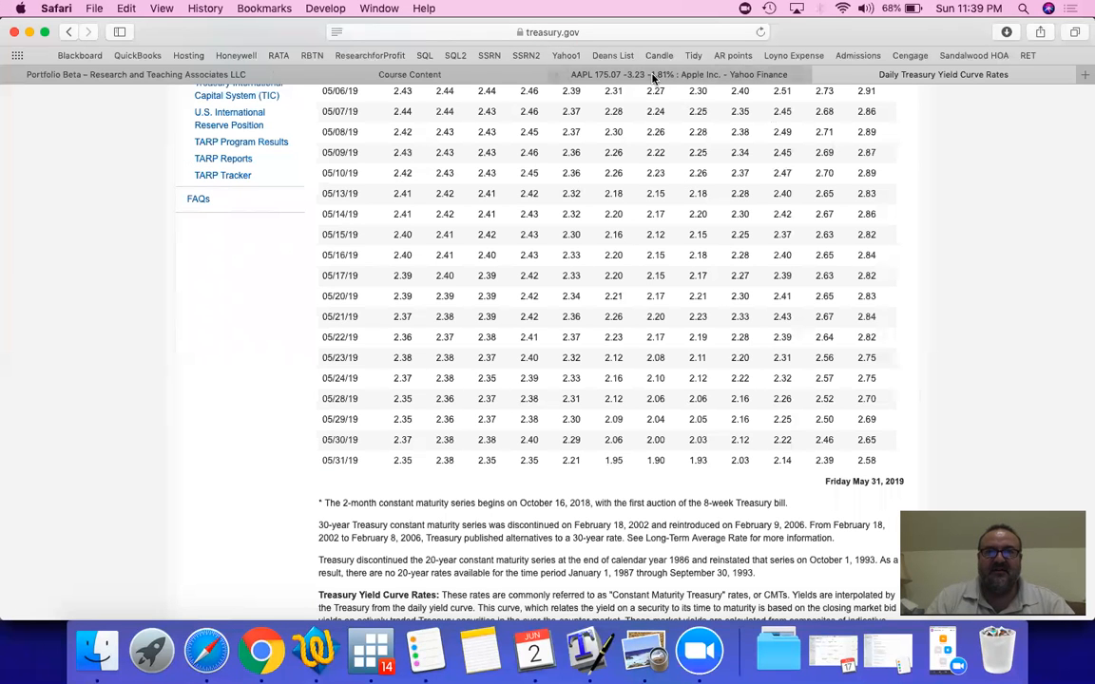
click(677, 74)
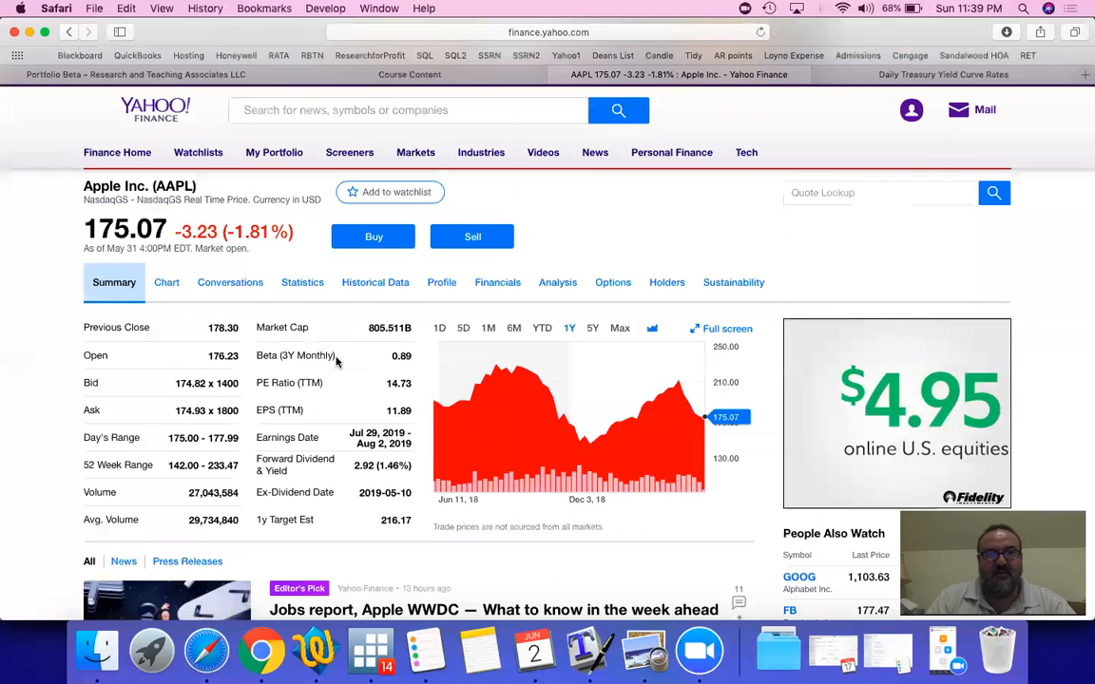
mouse_move(332, 356)
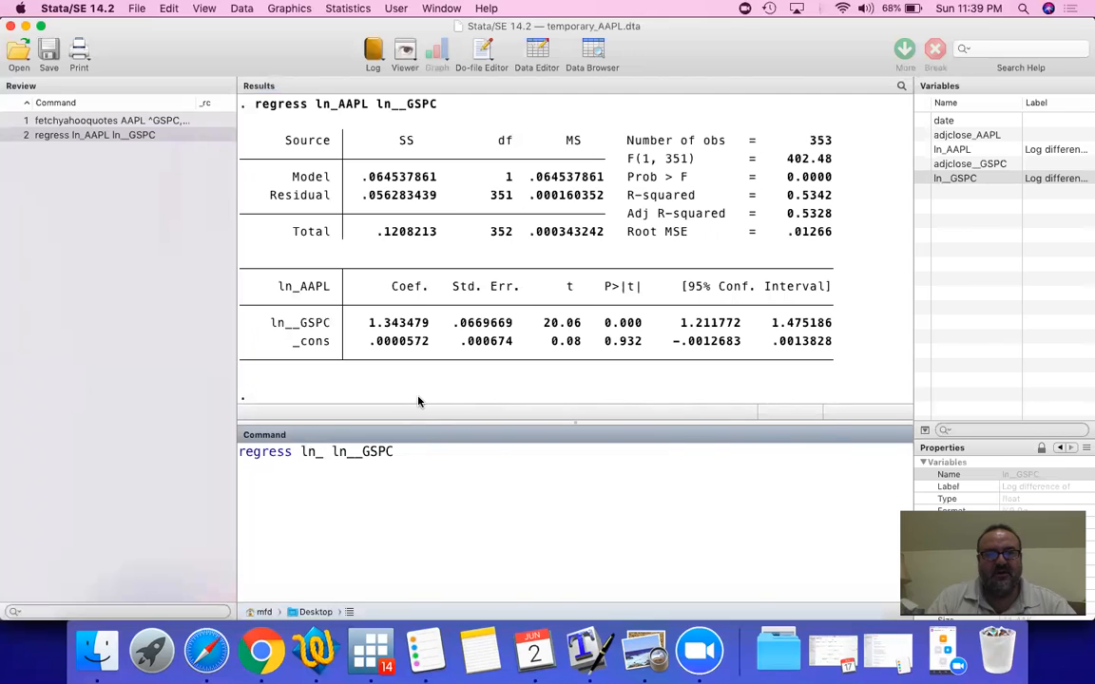
mouse_move(400, 333)
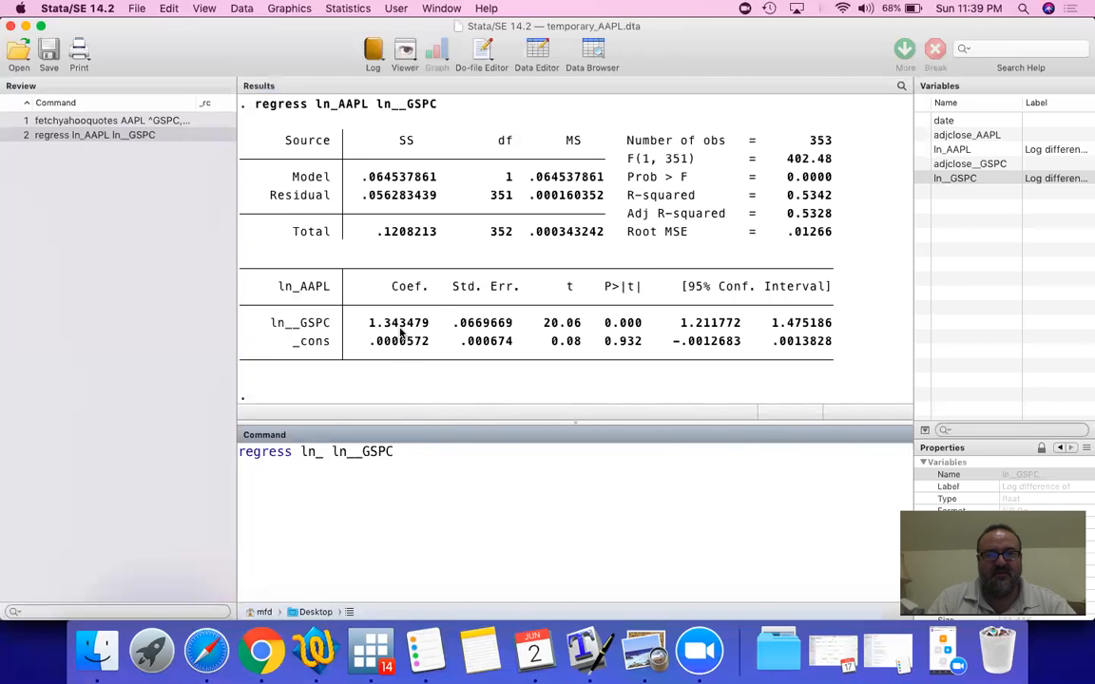
- Rerun the recalled fetchyahooquotes download with FB, AMZN and XOM added as tickers
text(F)
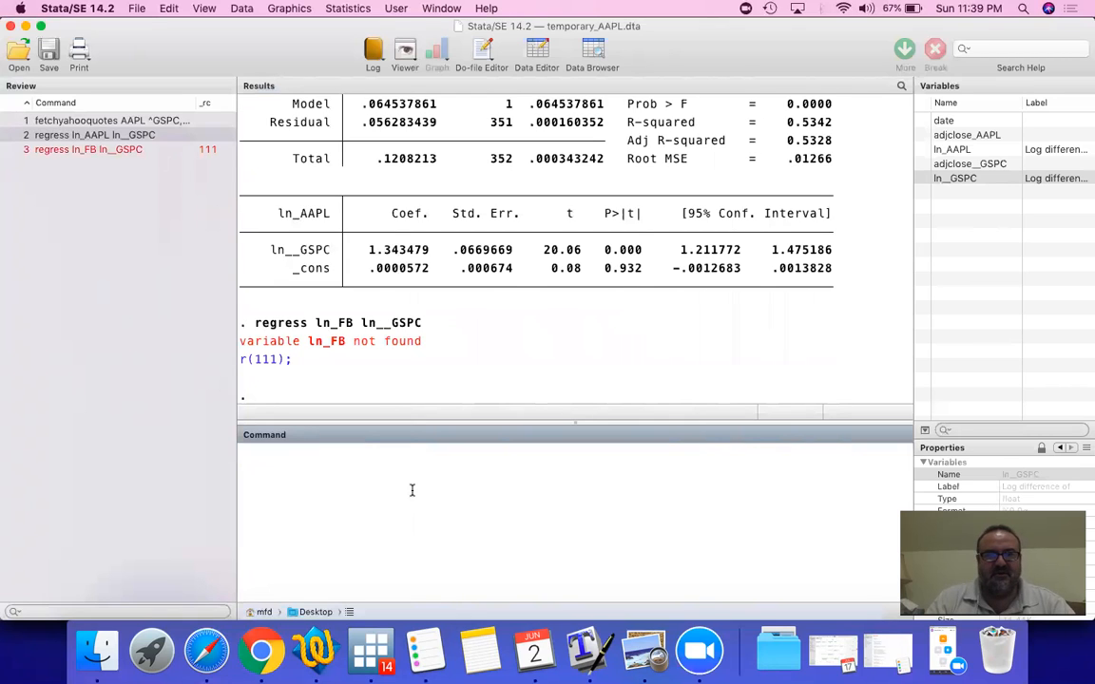
click(110, 120)
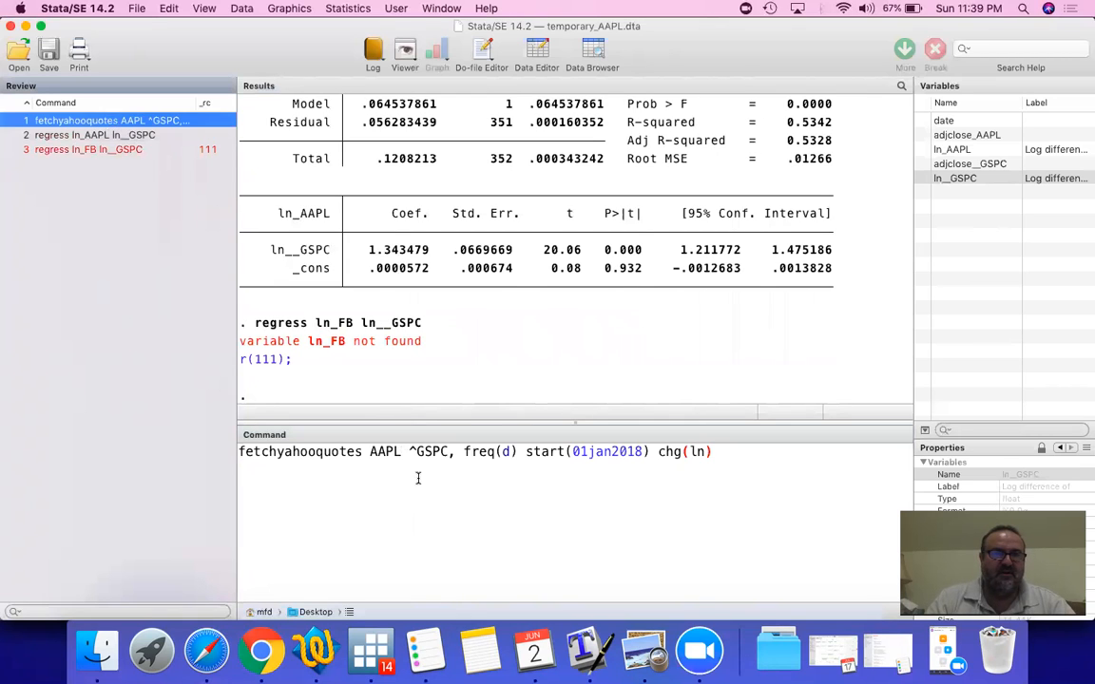
text(FB)
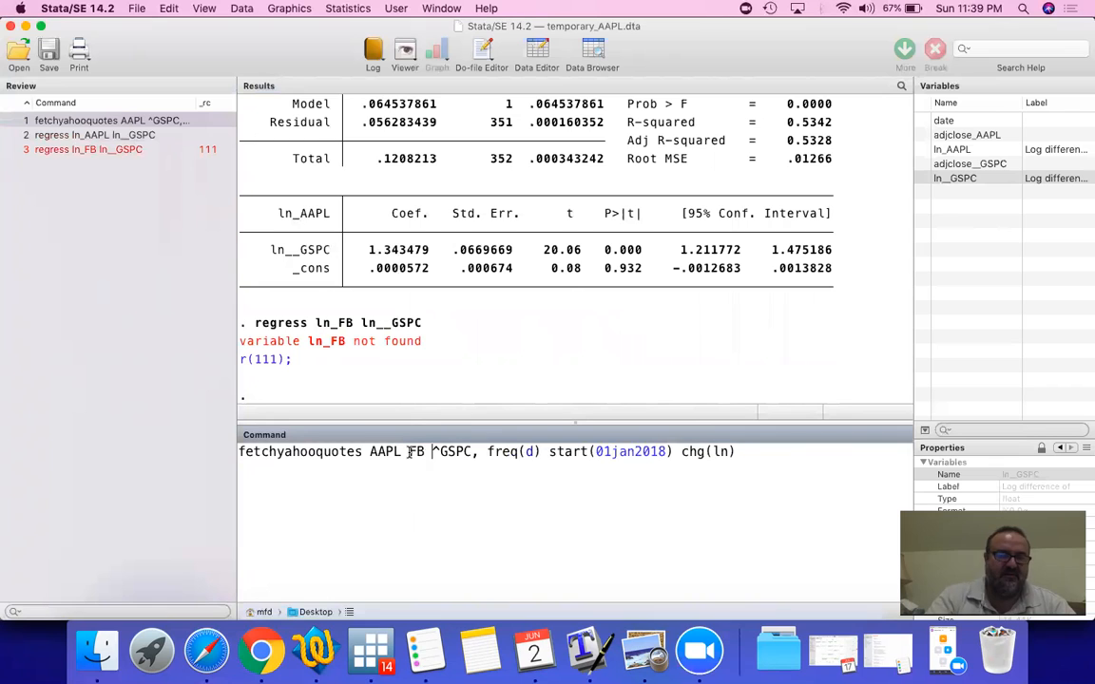
text(AMZN)
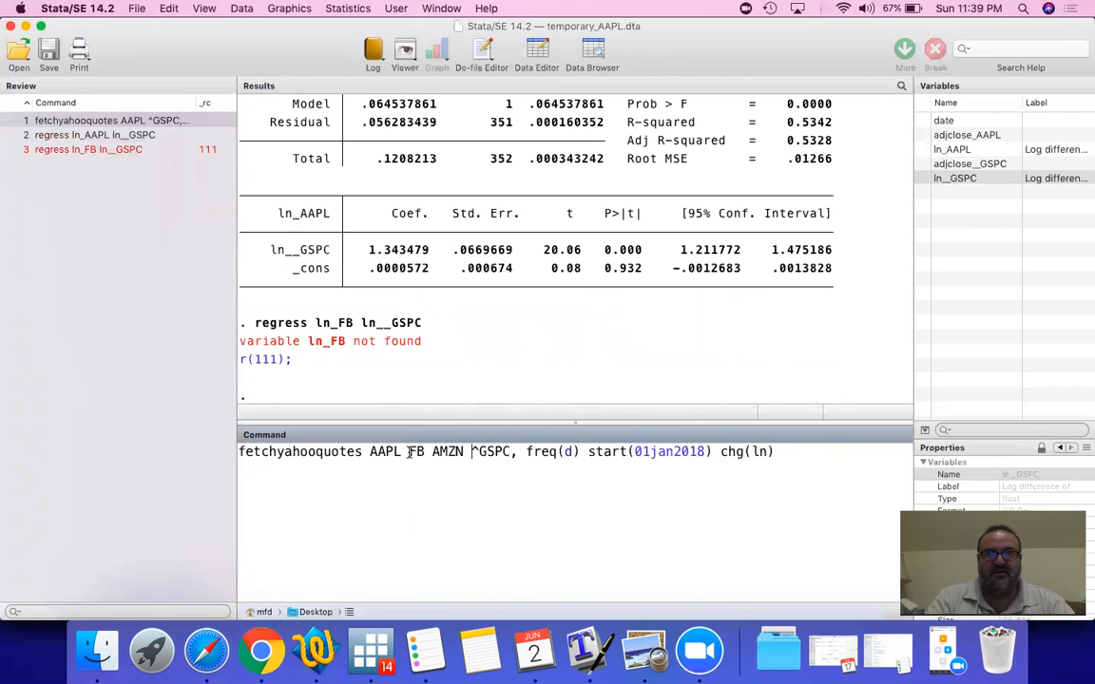
text( XOM)
key(Return)
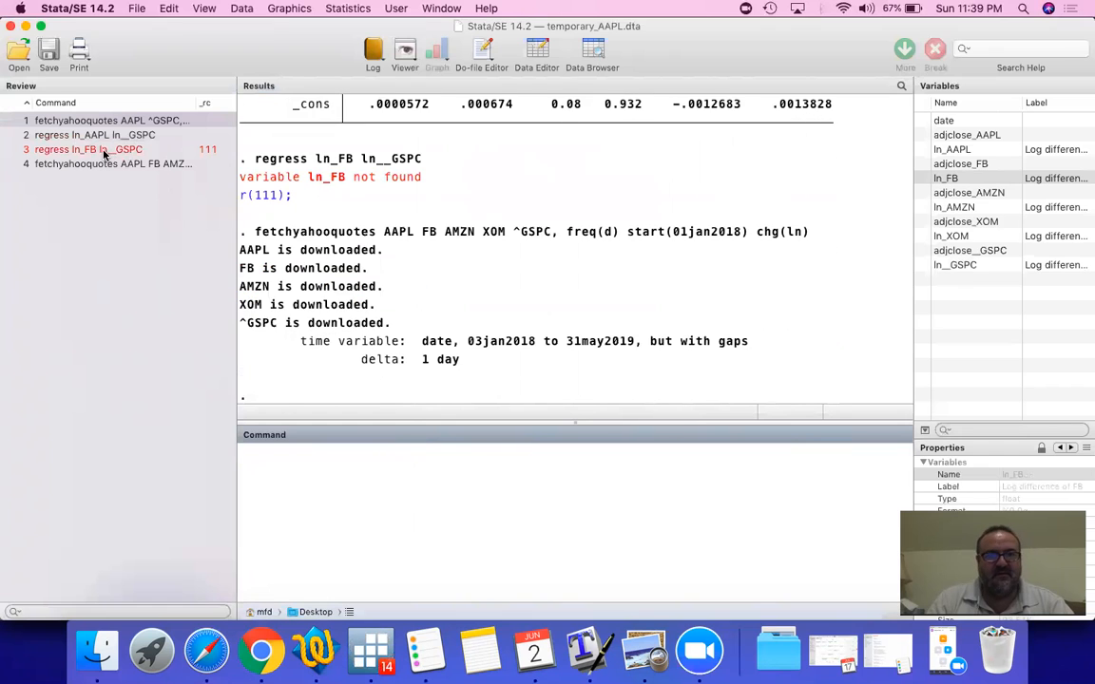
- Rerun regress ln_FB ln__GSPC from Review, giving beta 1.267 and R-squared 0.300
double_click(88, 150)
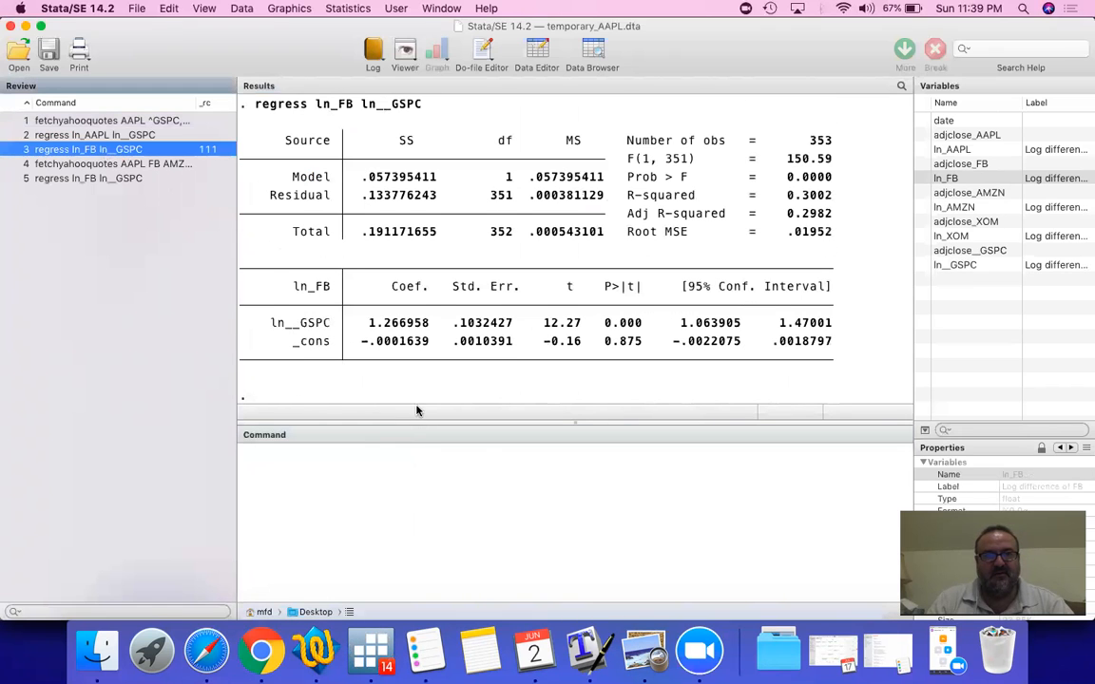
mouse_move(378, 329)
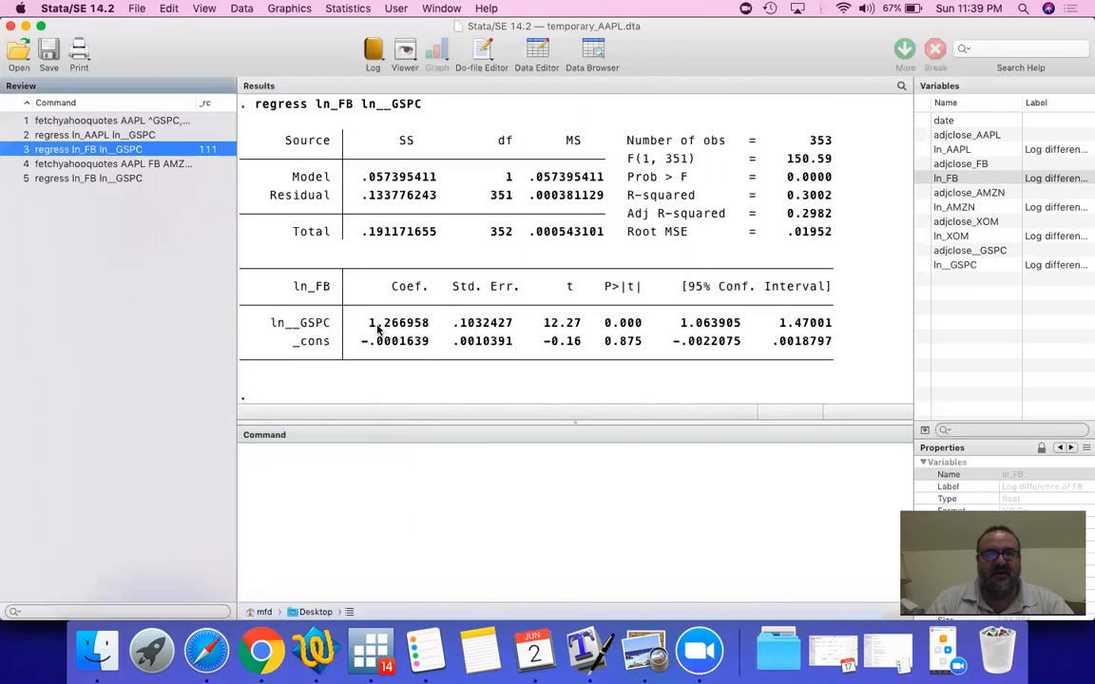
mouse_move(642, 325)
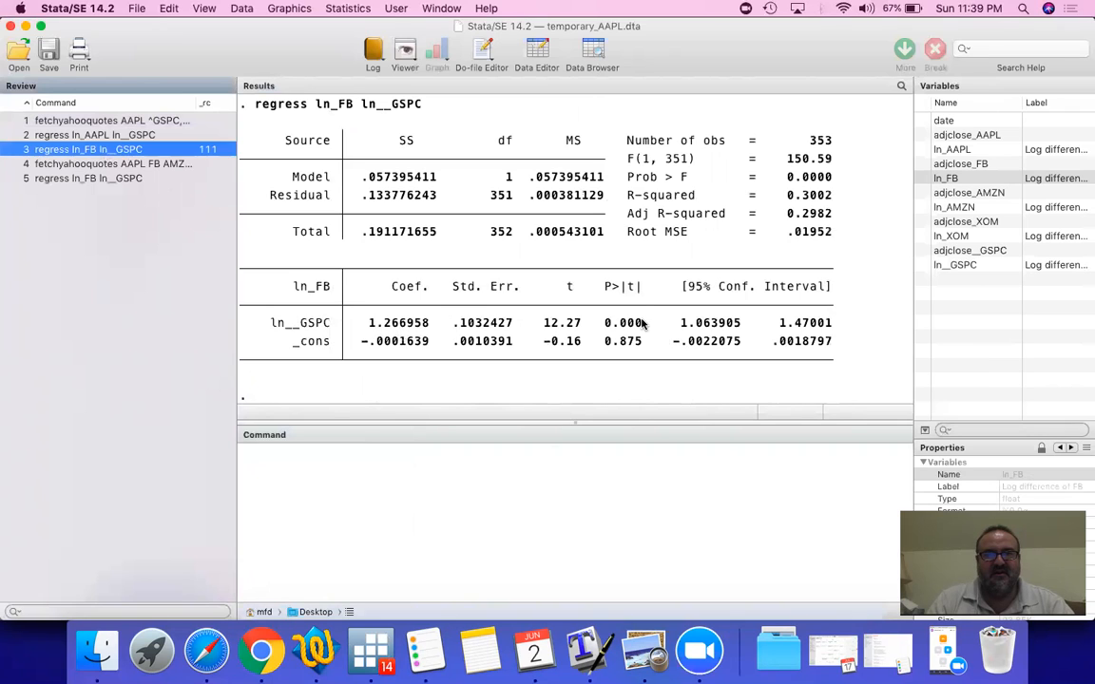
mouse_move(678, 237)
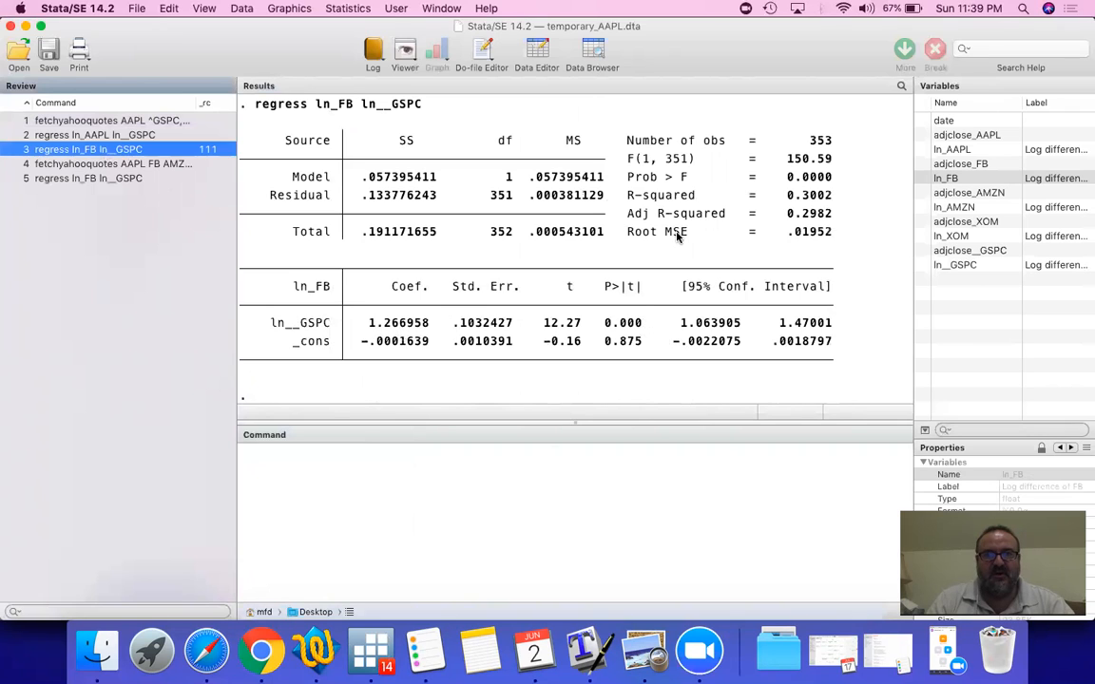
mouse_move(830, 202)
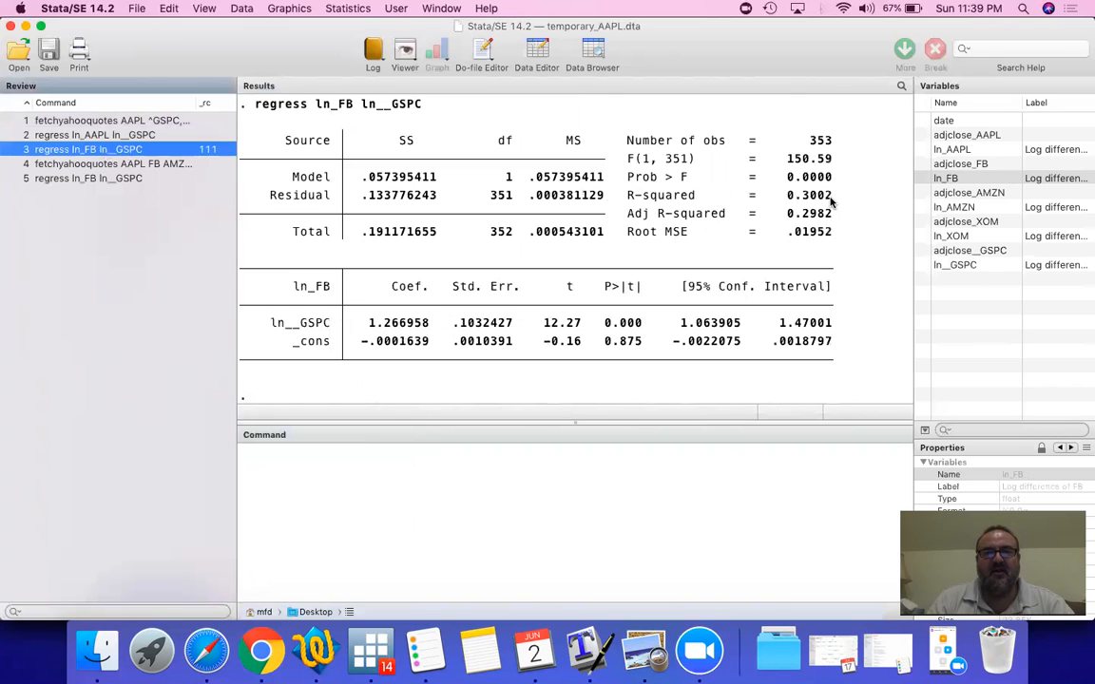
mouse_move(209, 178)
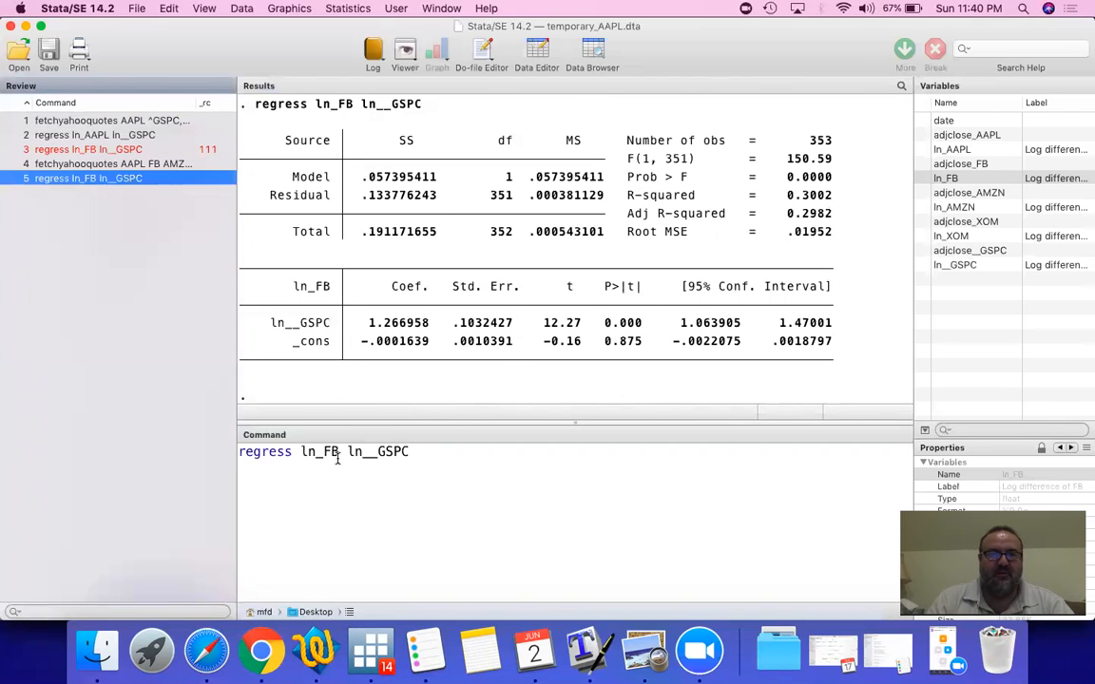
- Run 'regress ln_AMZN ln__GSPC' and briefly highlight Amazon's 1.60655 beta coefficient
key(backspace)
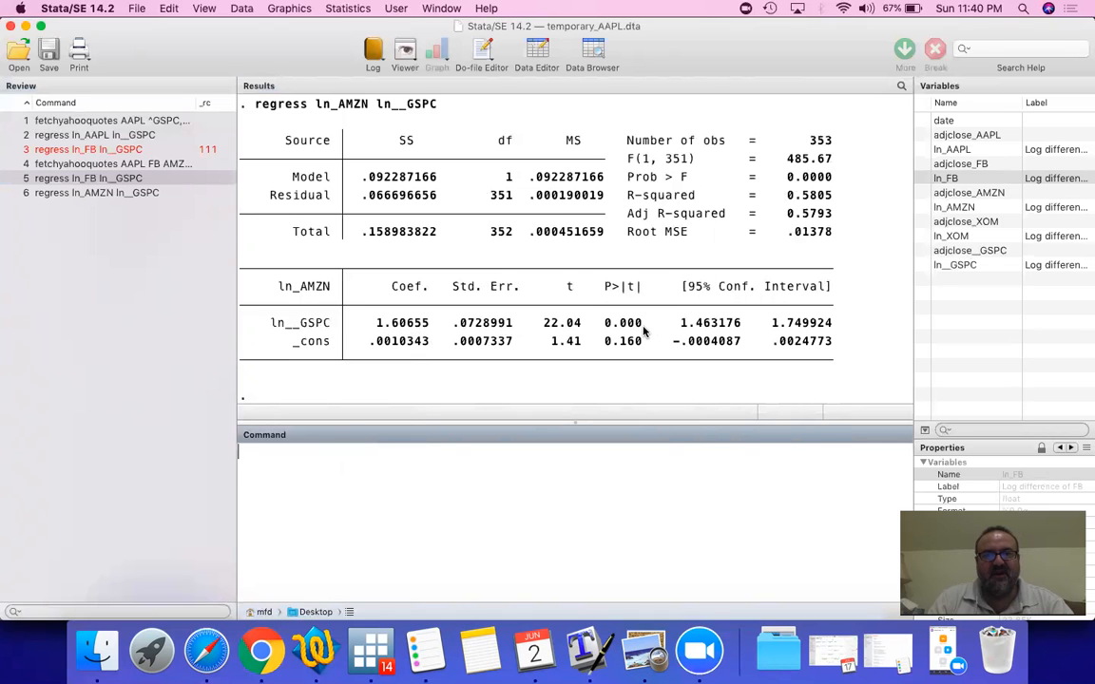
mouse_move(751, 214)
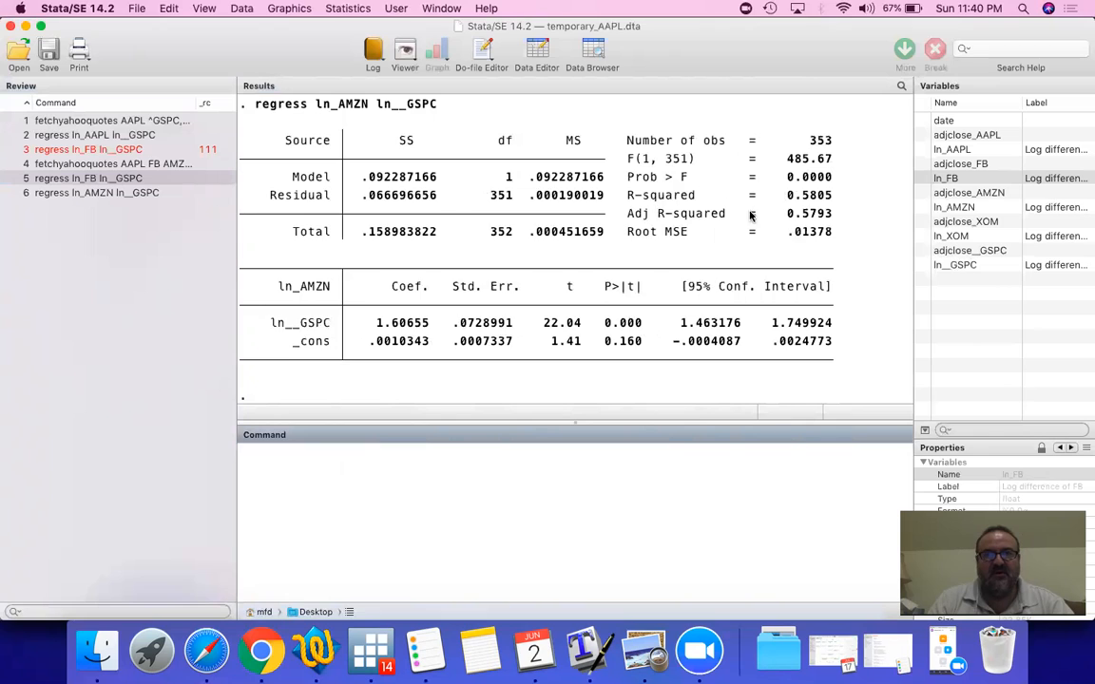
mouse_move(828, 213)
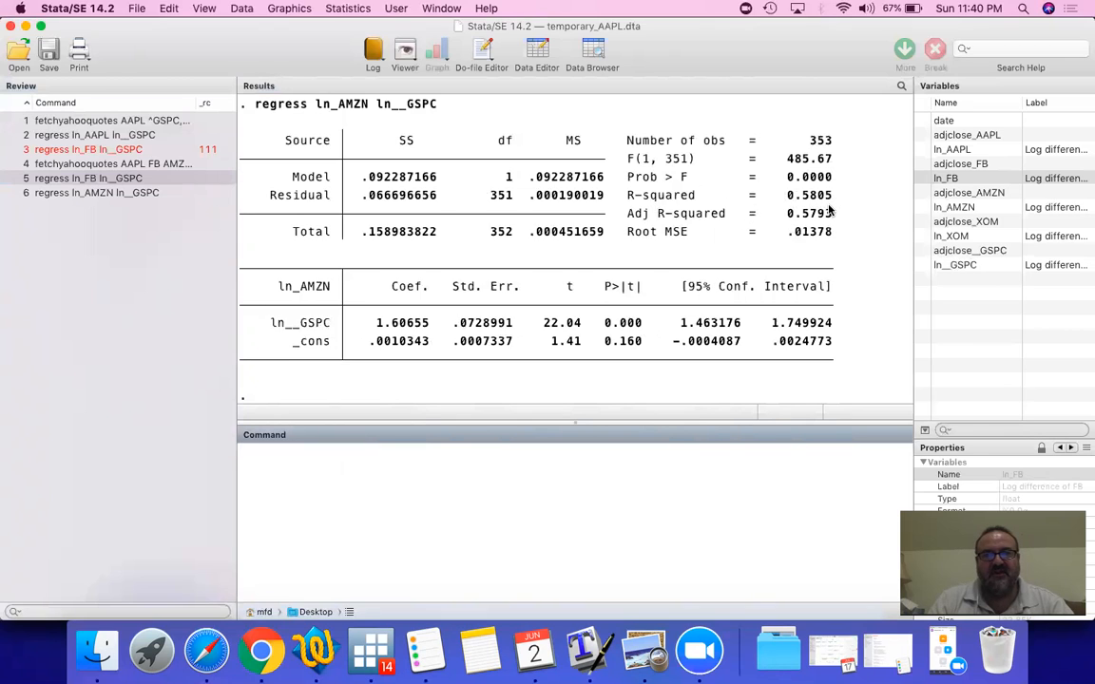
mouse_move(432, 334)
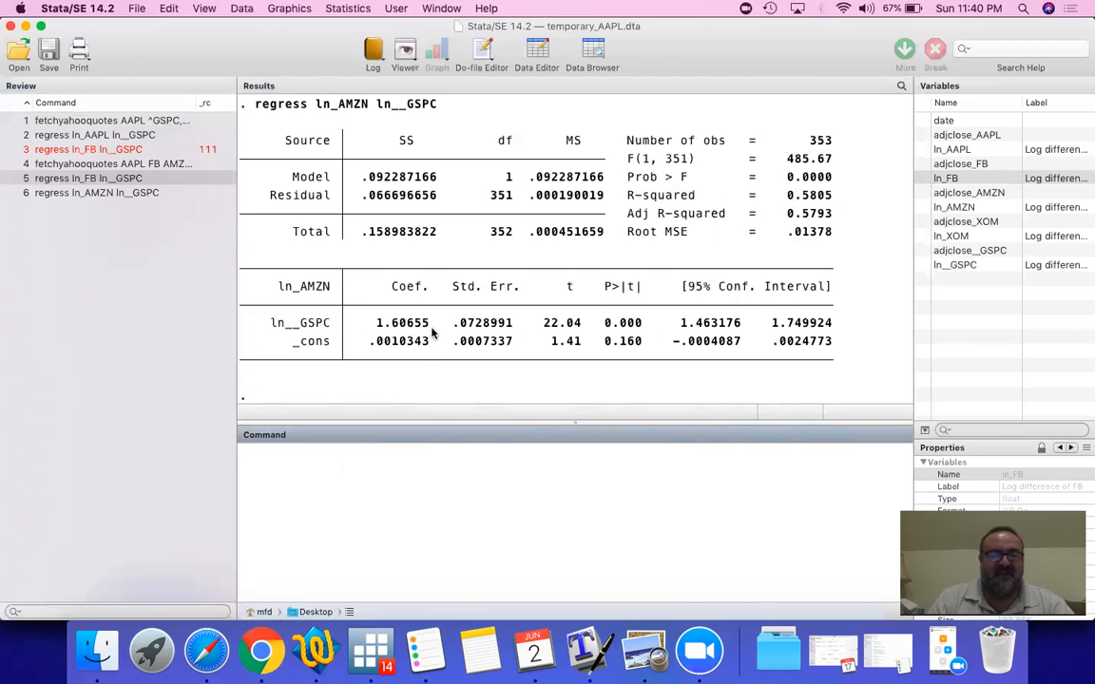
double_click(402, 322)
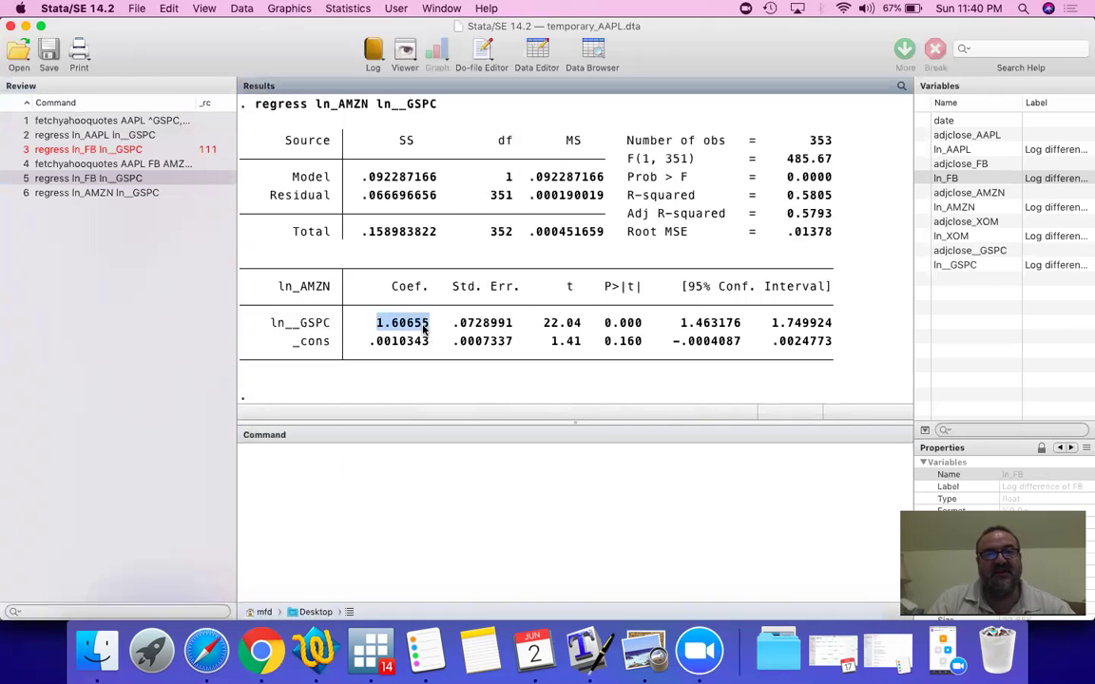
mouse_move(433, 332)
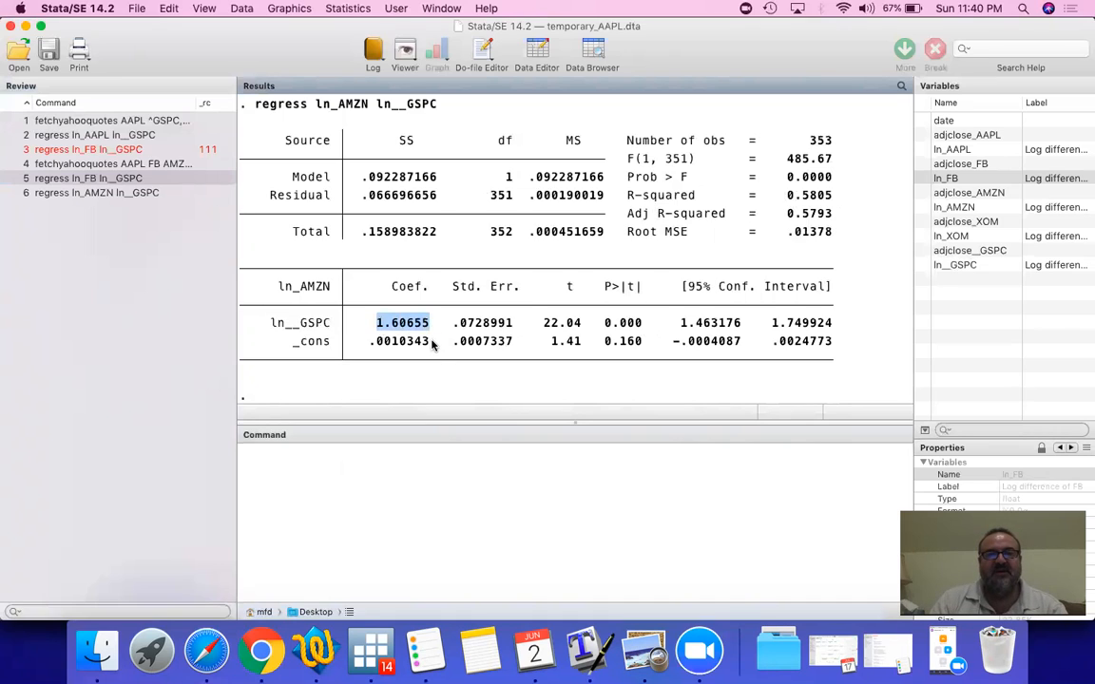
click(338, 323)
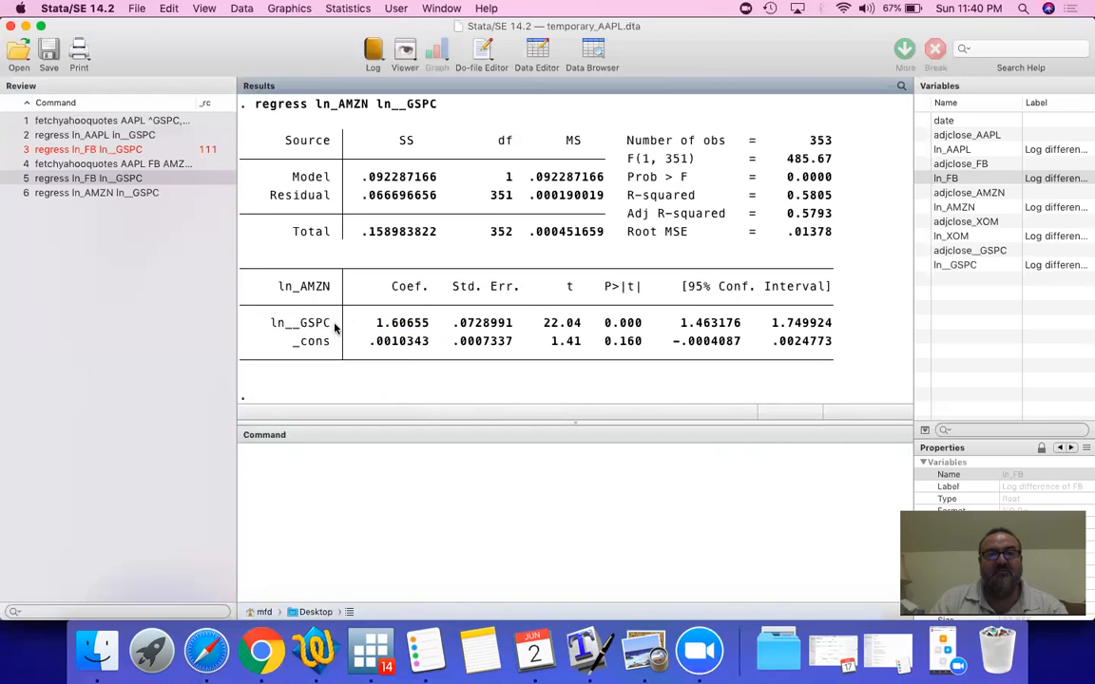
mouse_move(331, 328)
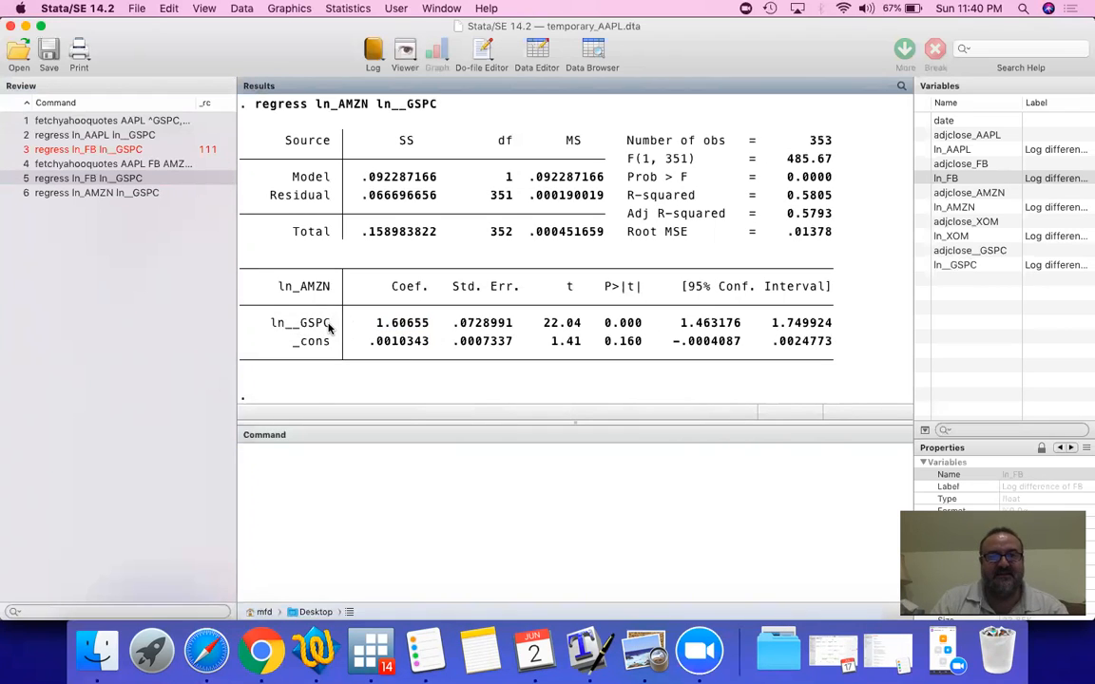
mouse_move(323, 338)
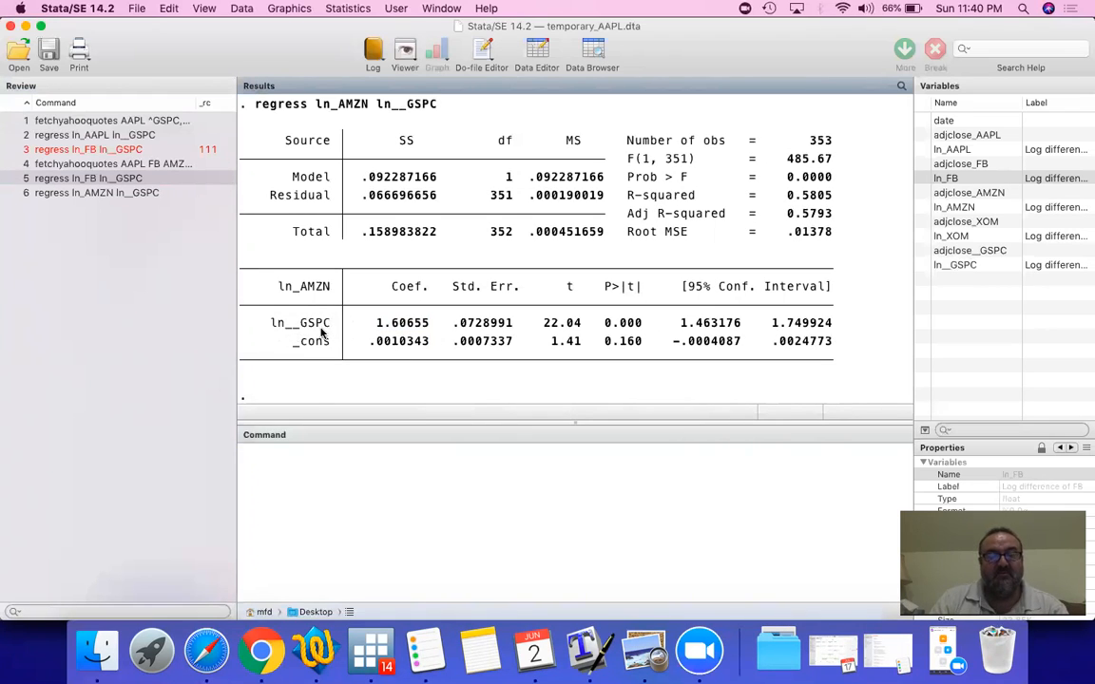
mouse_move(337, 302)
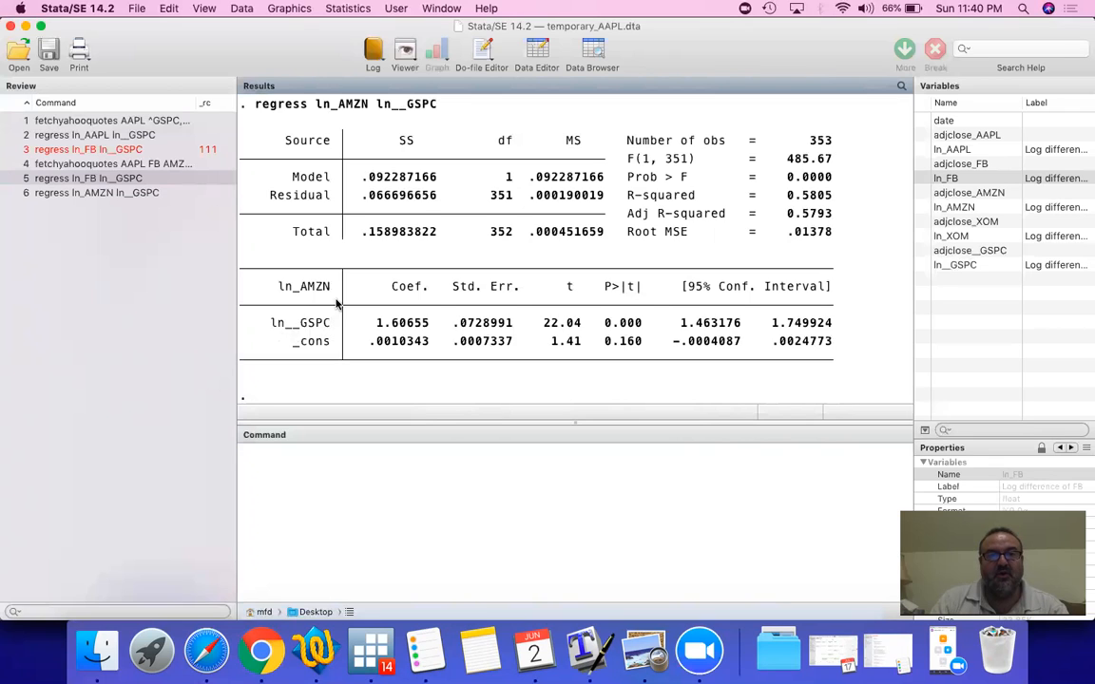
mouse_move(333, 299)
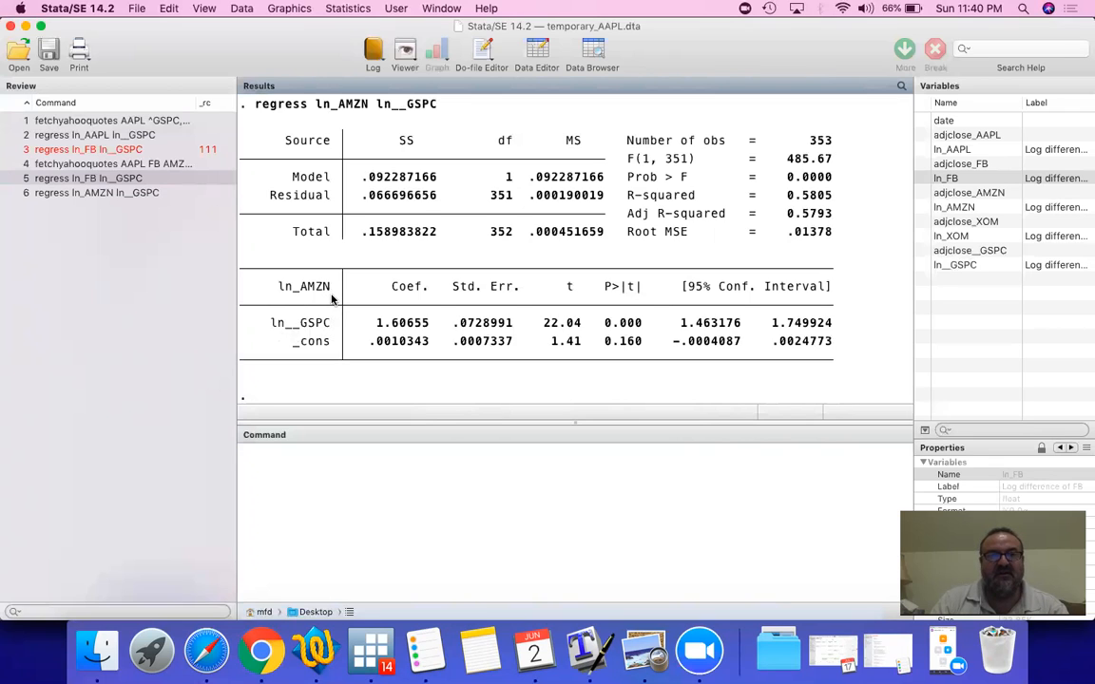
mouse_move(378, 335)
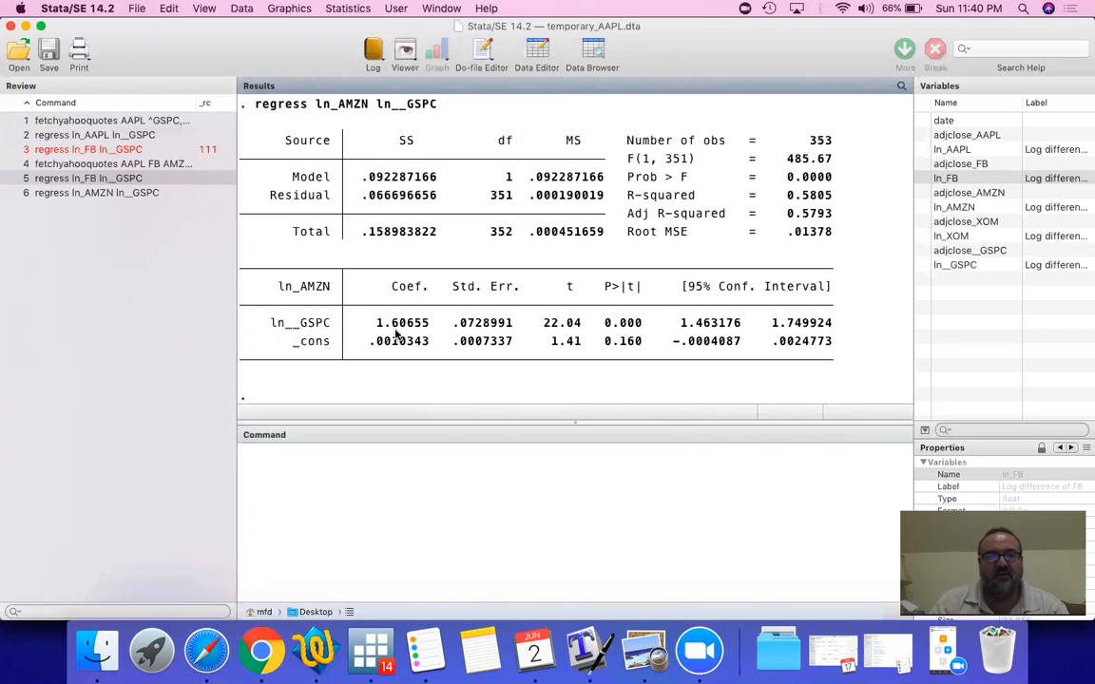
mouse_move(401, 350)
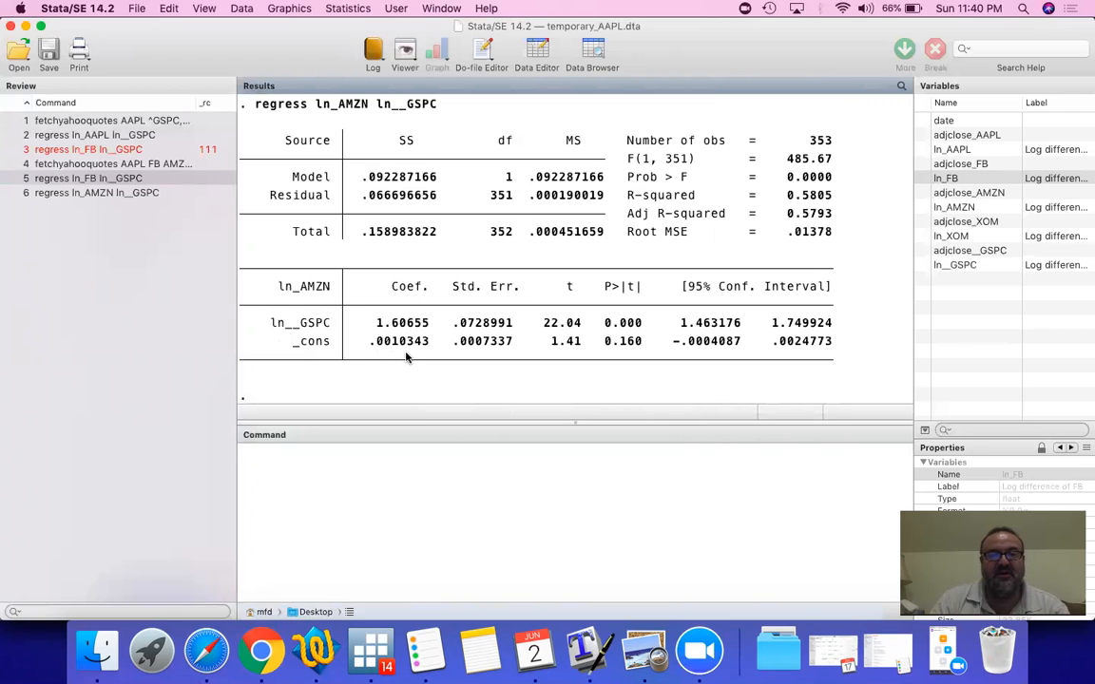
mouse_move(644, 650)
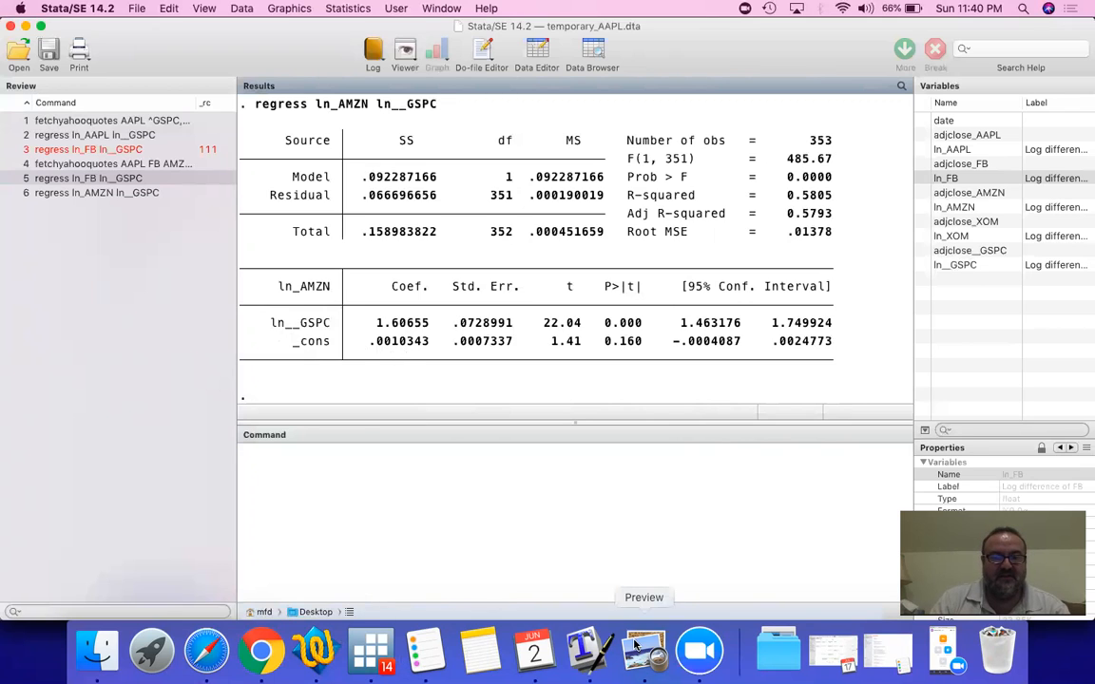
click(644, 651)
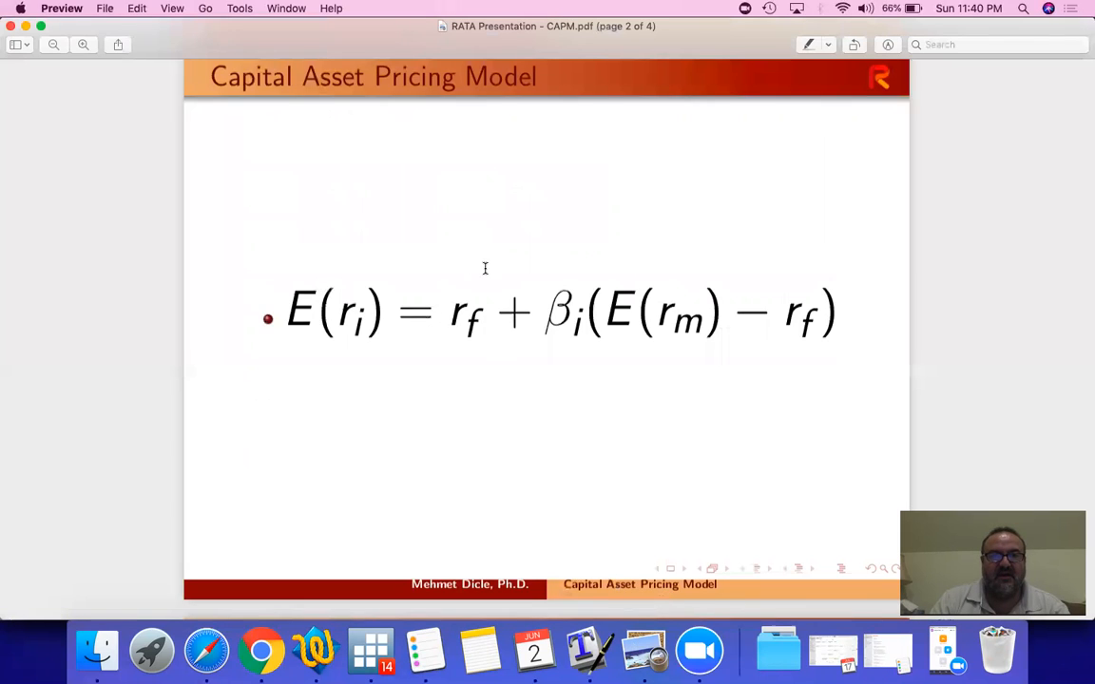
mouse_move(481, 325)
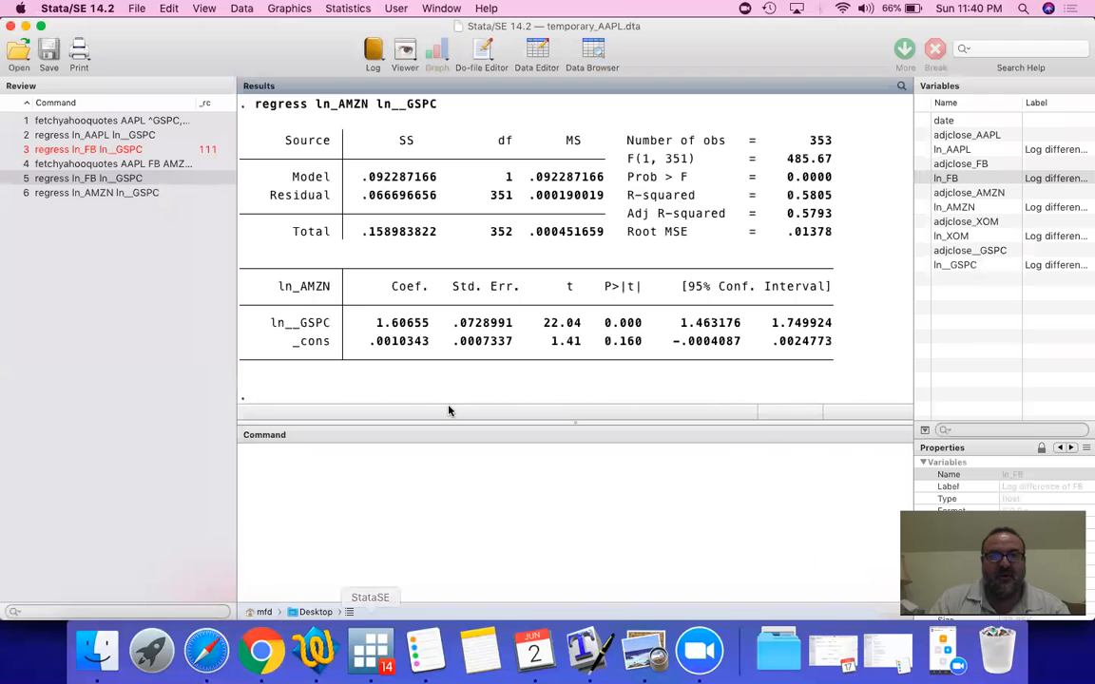
mouse_move(399, 333)
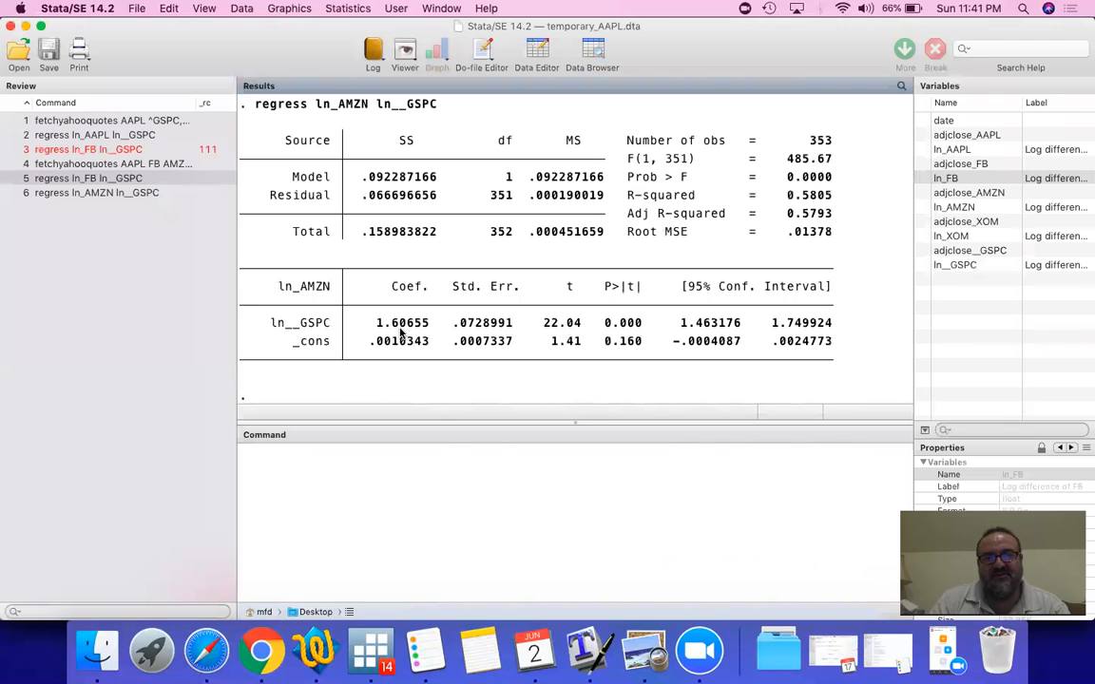
mouse_move(333, 295)
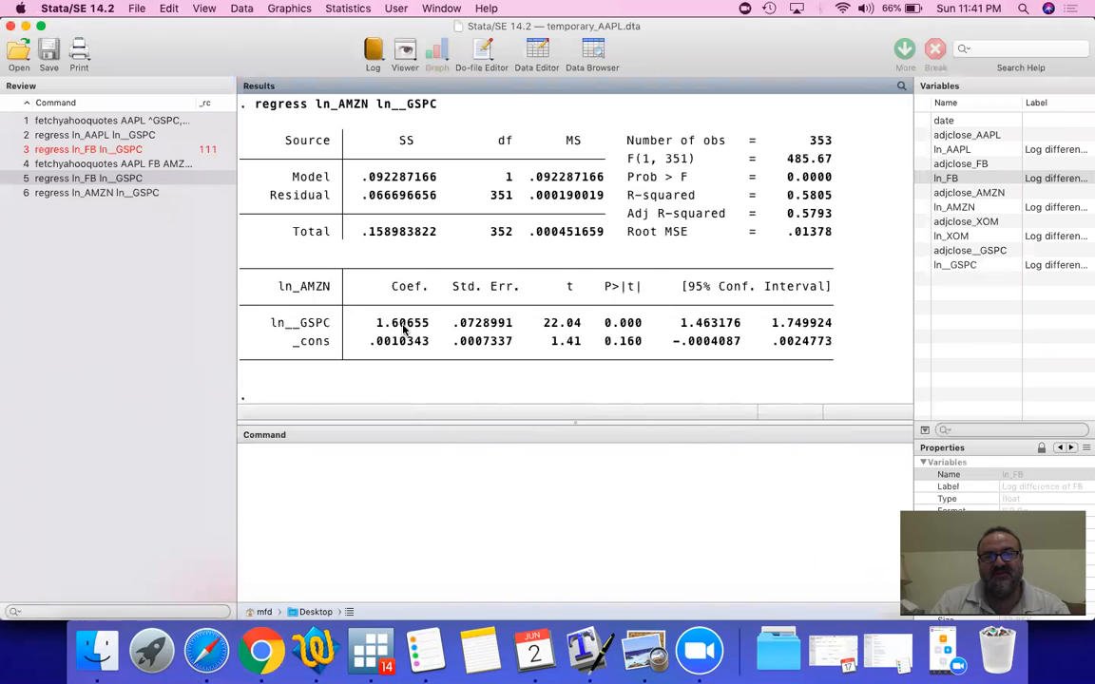
mouse_move(418, 349)
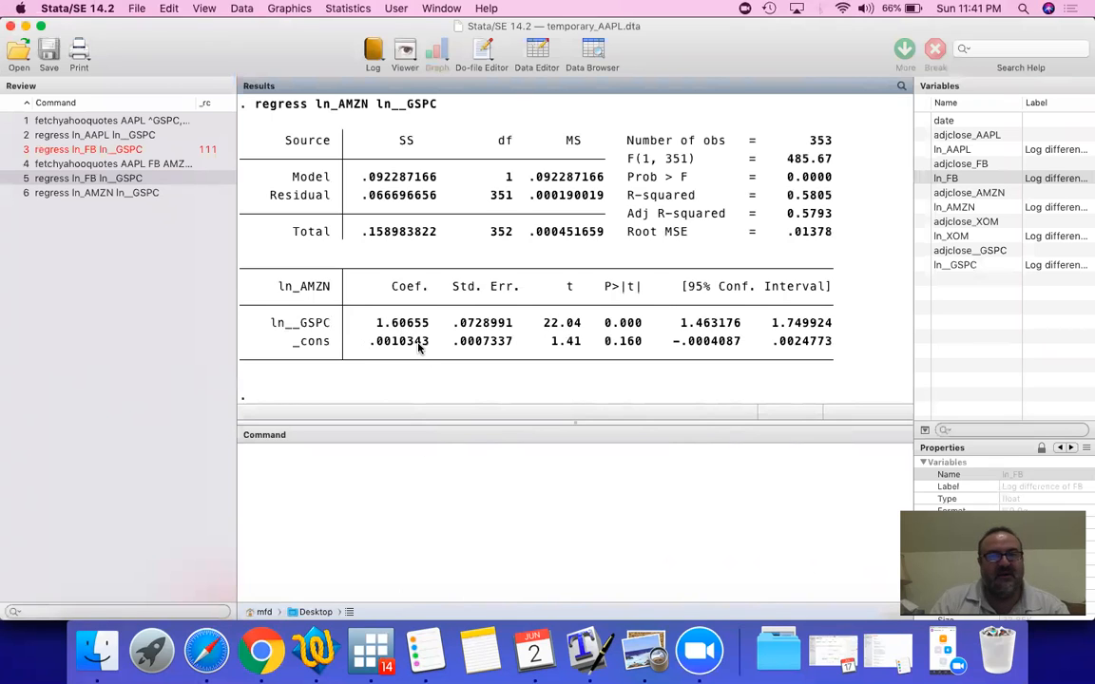
mouse_move(390, 350)
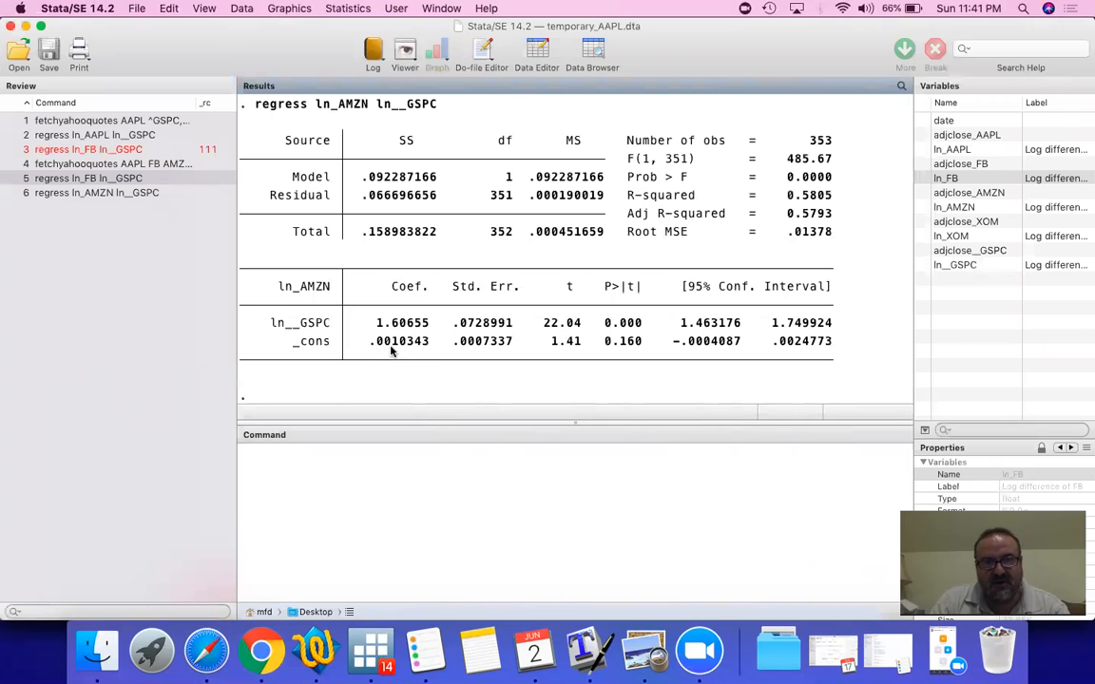
mouse_move(428, 345)
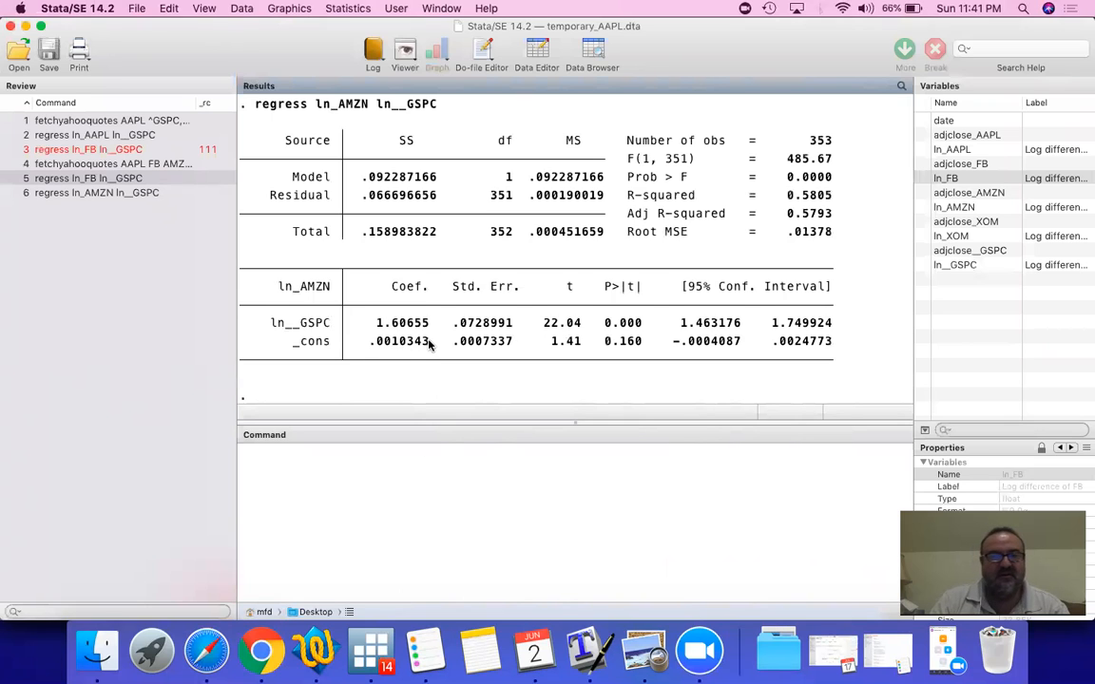
mouse_move(335, 328)
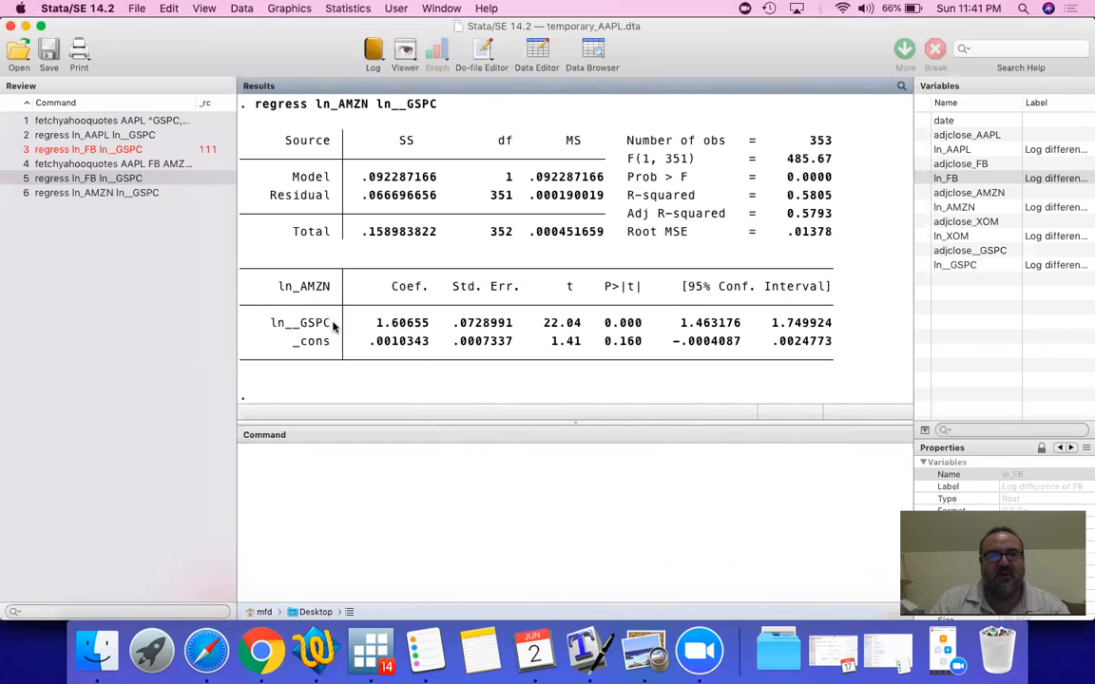
mouse_move(332, 293)
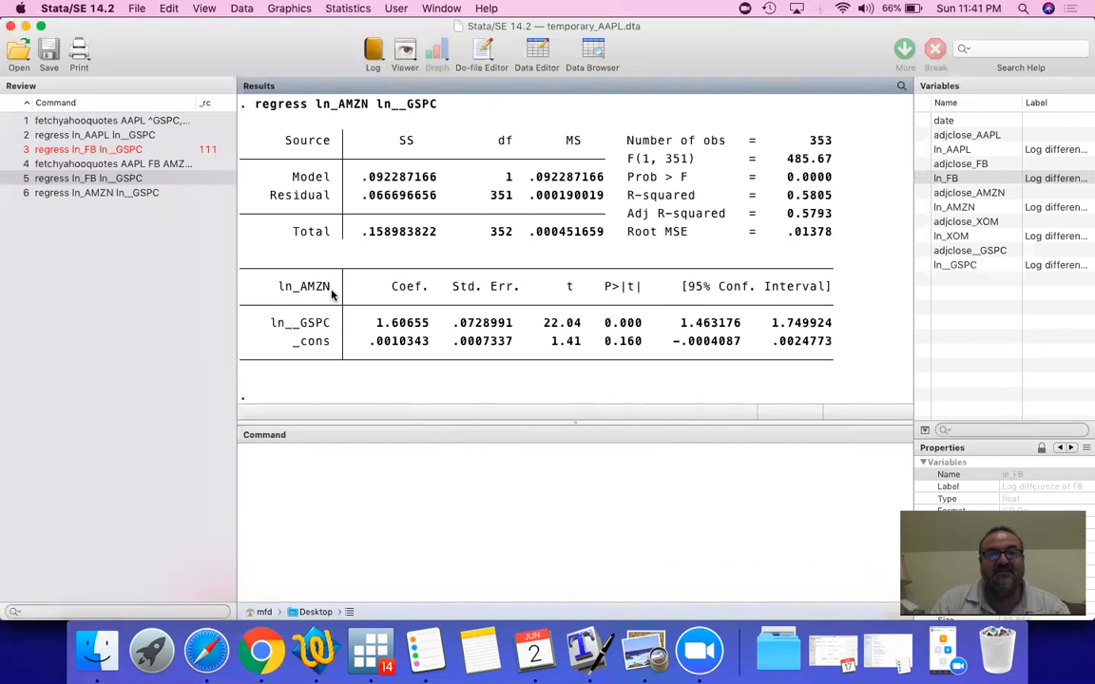
mouse_move(413, 332)
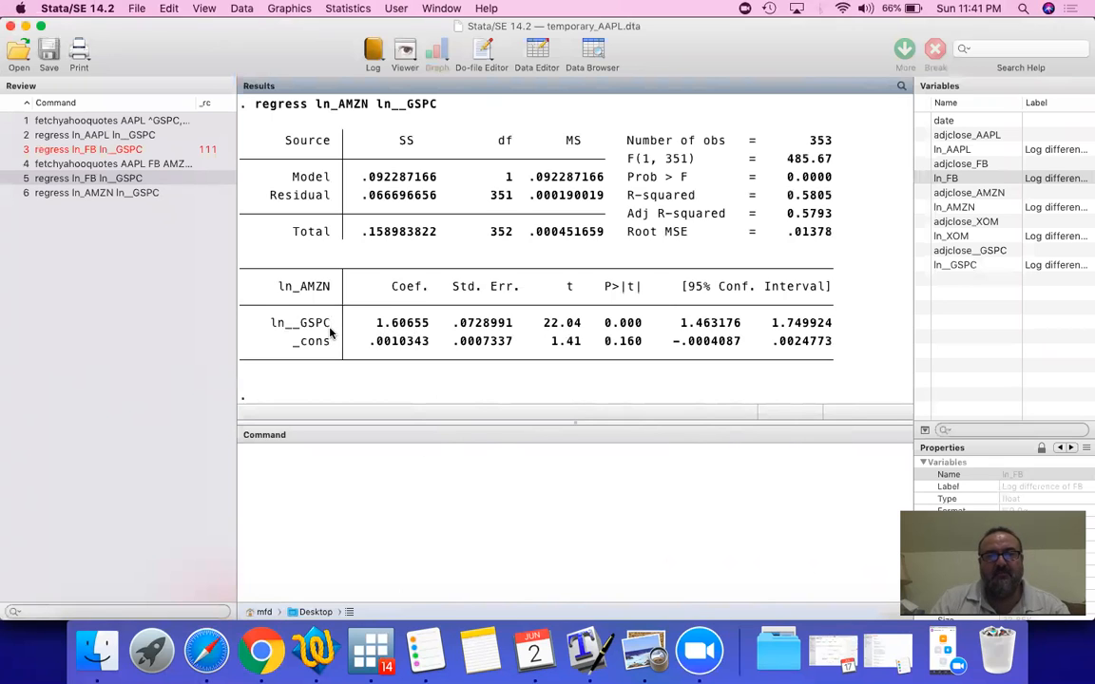
mouse_move(331, 375)
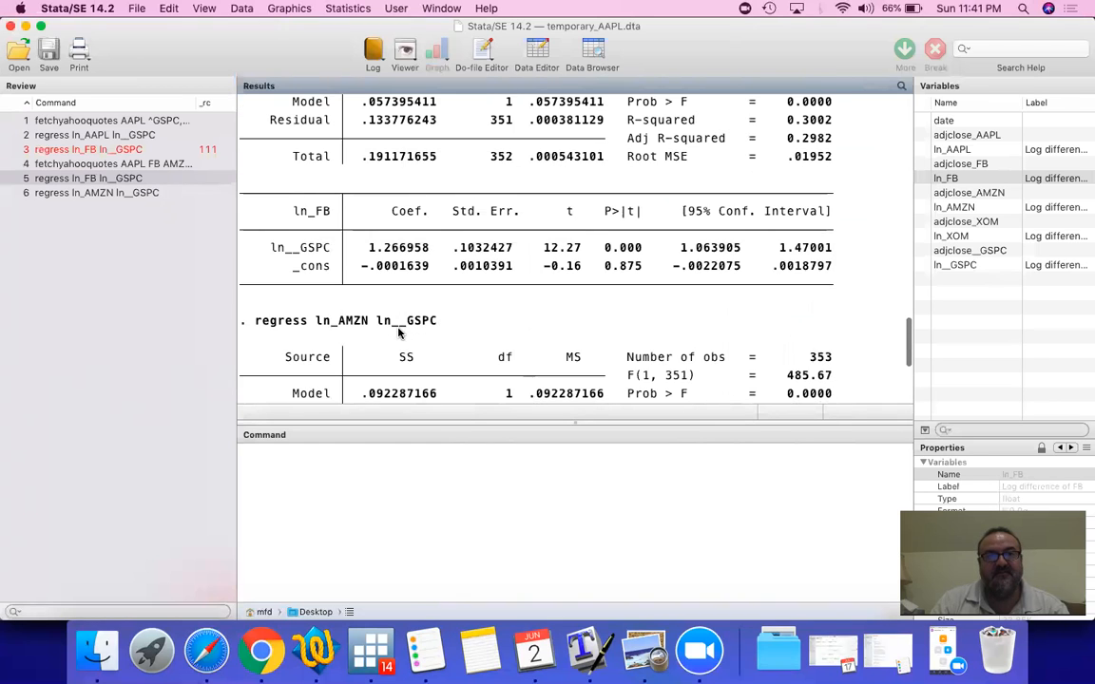
scroll(up, 3)
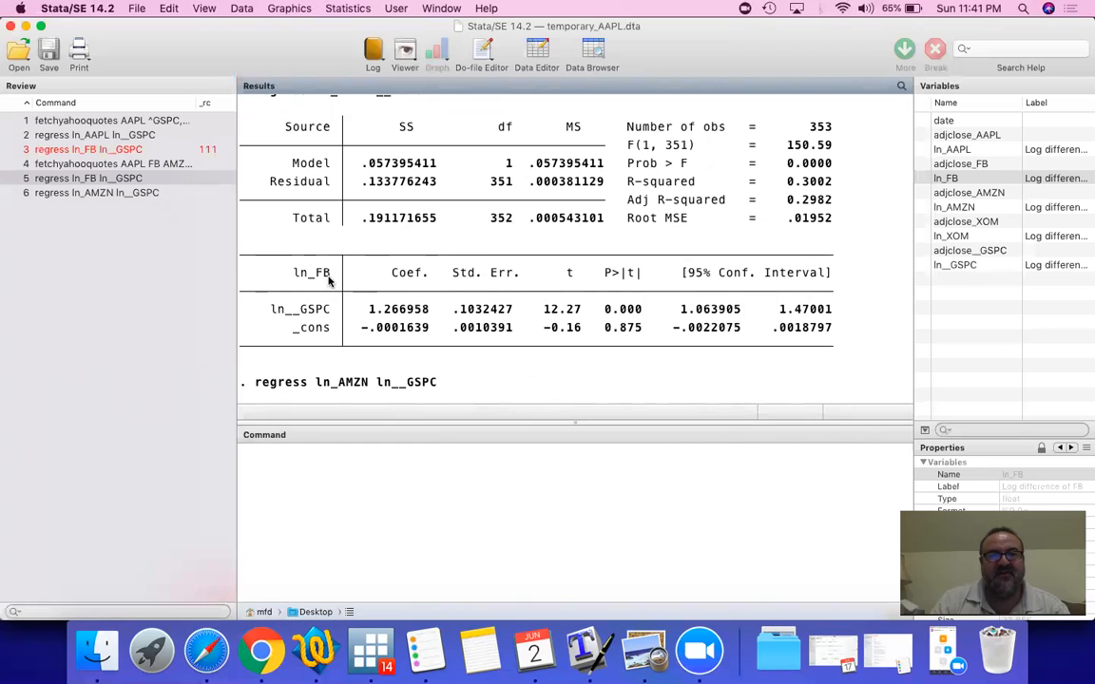
mouse_move(387, 323)
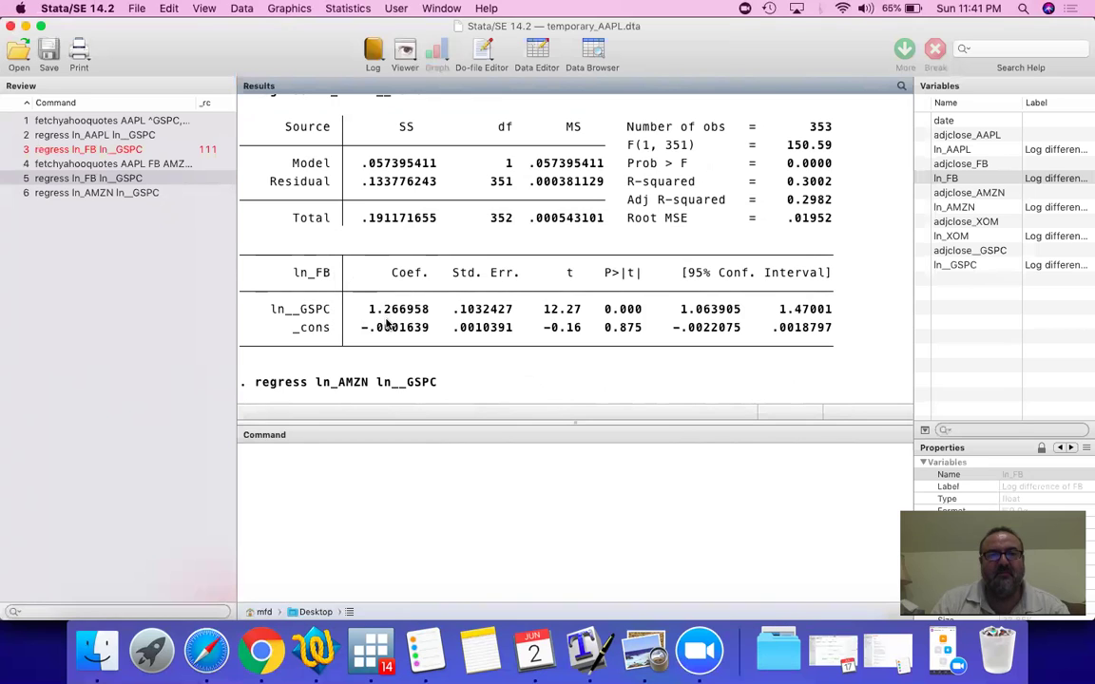
mouse_move(341, 313)
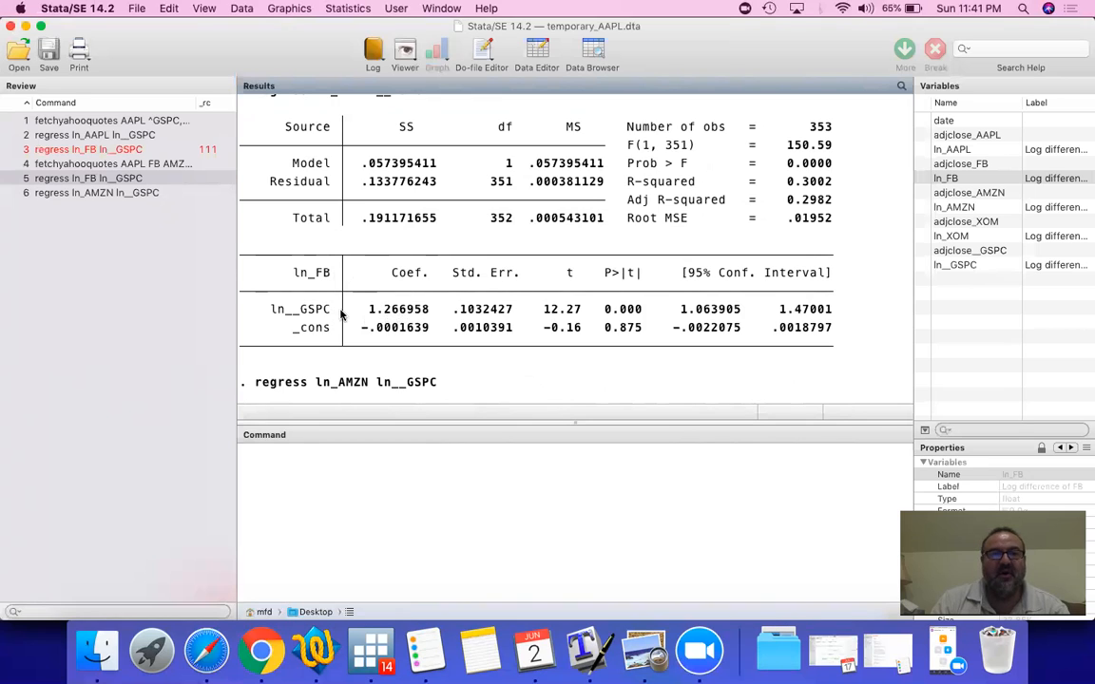
mouse_move(333, 281)
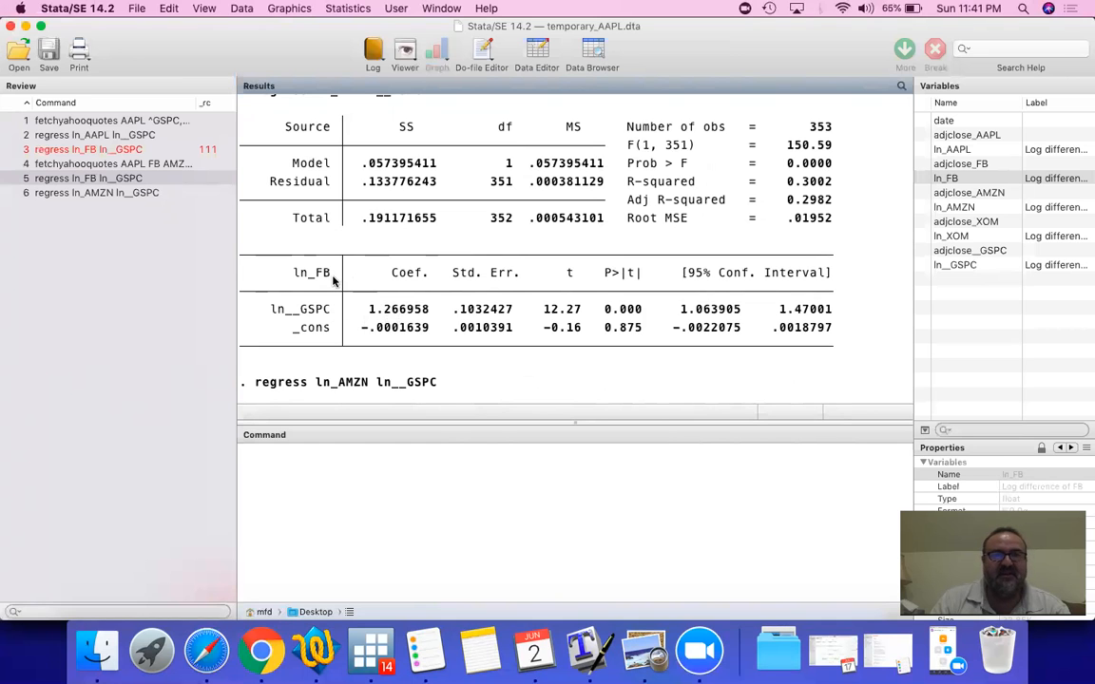
scroll(up, 3)
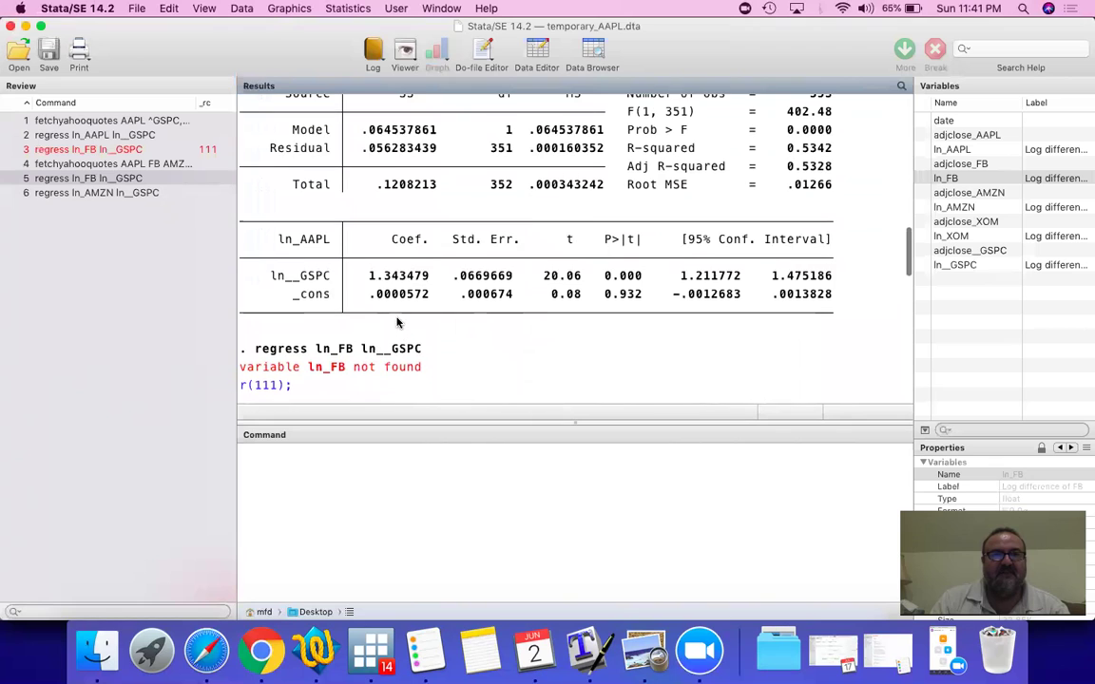
mouse_move(403, 283)
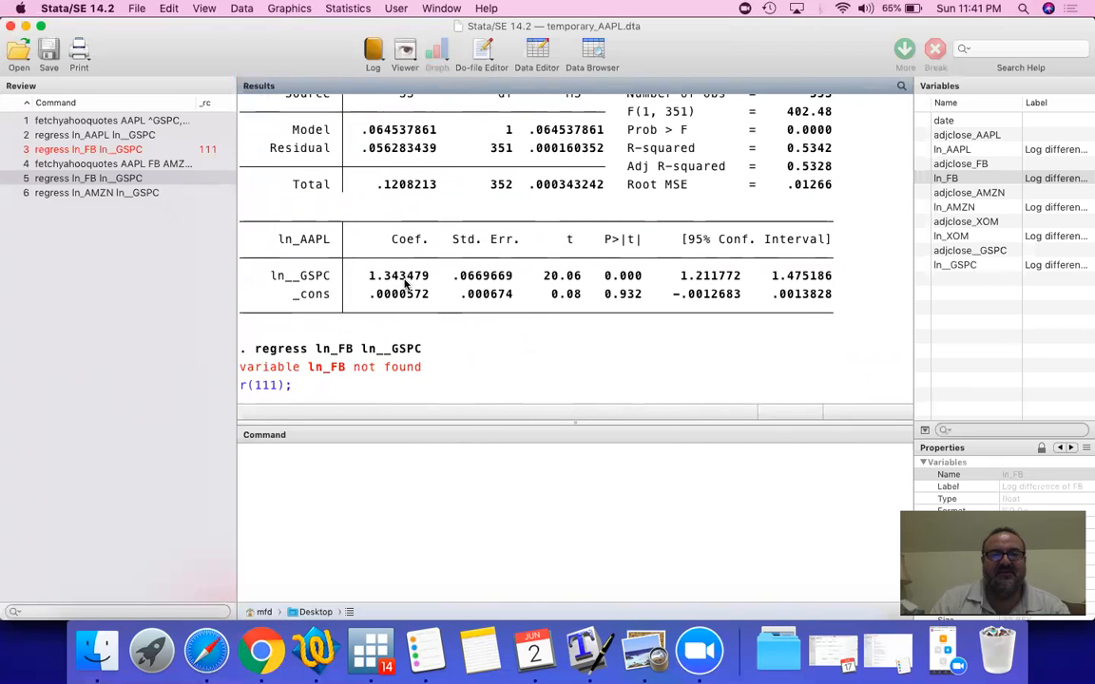
scroll(down, 3)
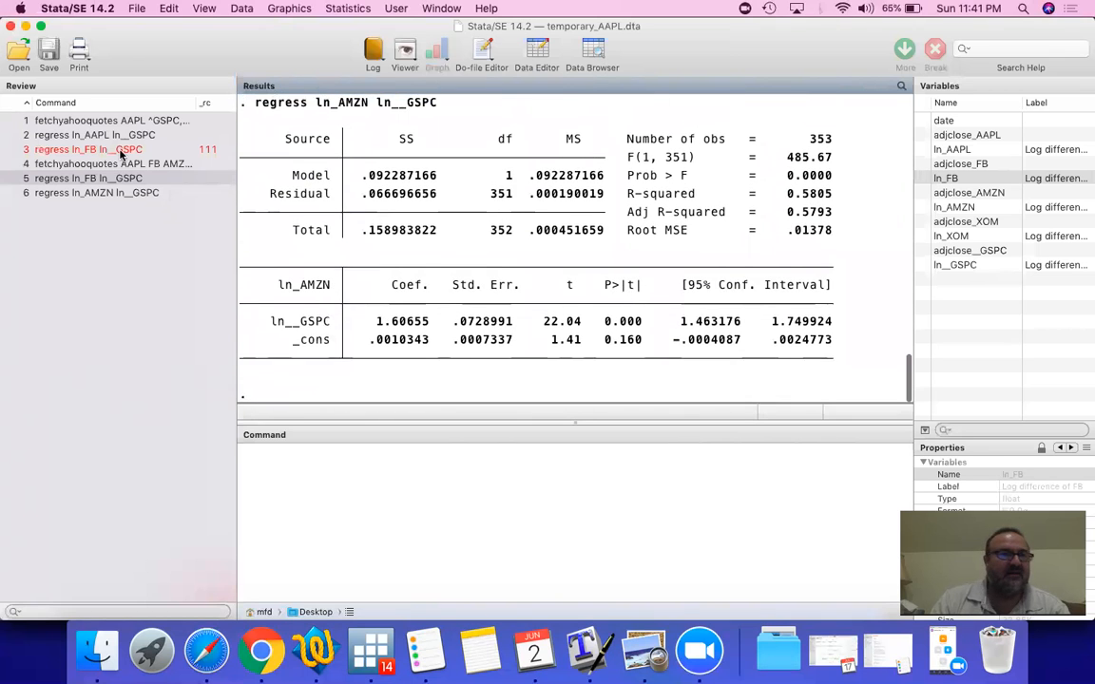
- Fetch SHY and ^GSPC quotes, then run 'regress ln_SHY ln__GSPC', giving beta -0.026
click(111, 120)
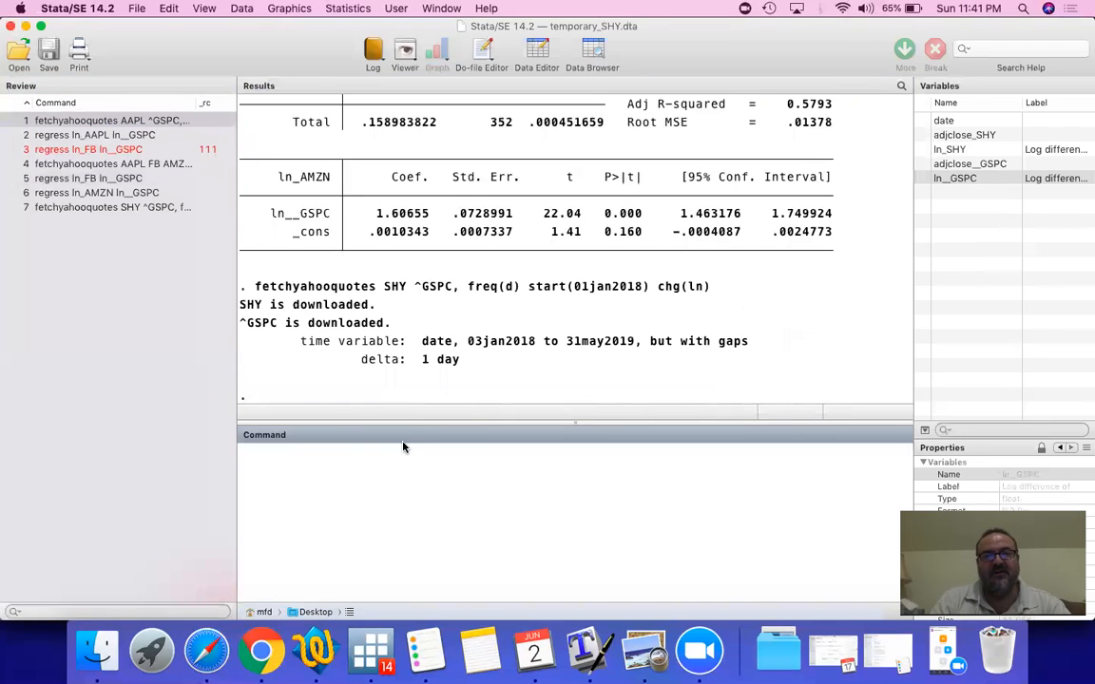
click(95, 192)
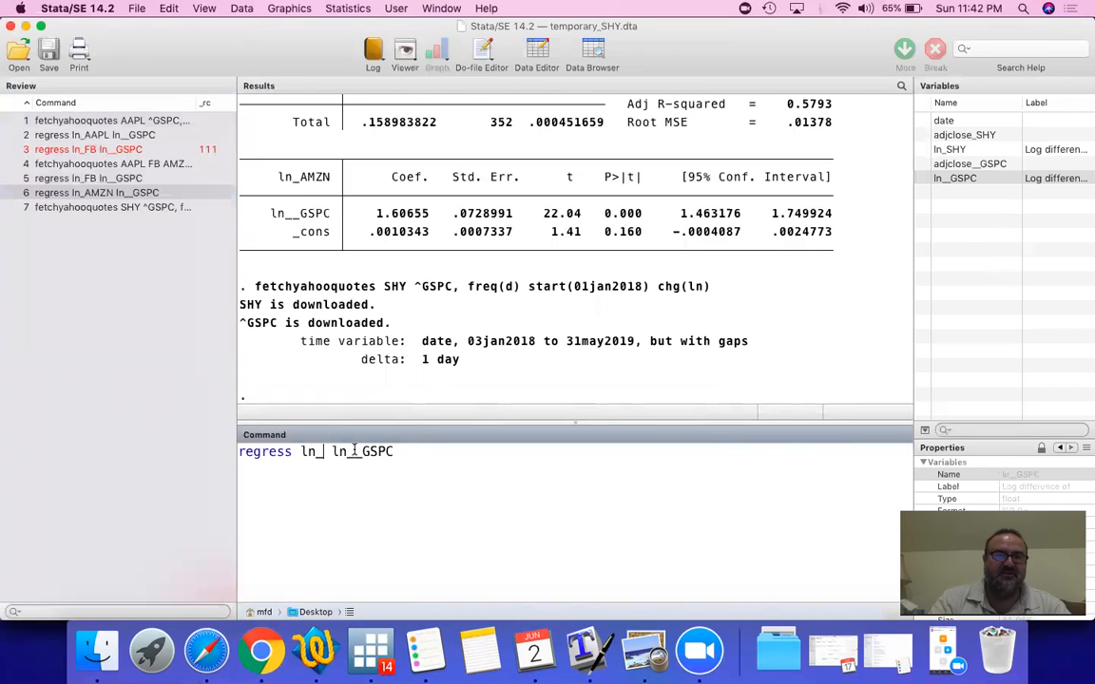
key(return)
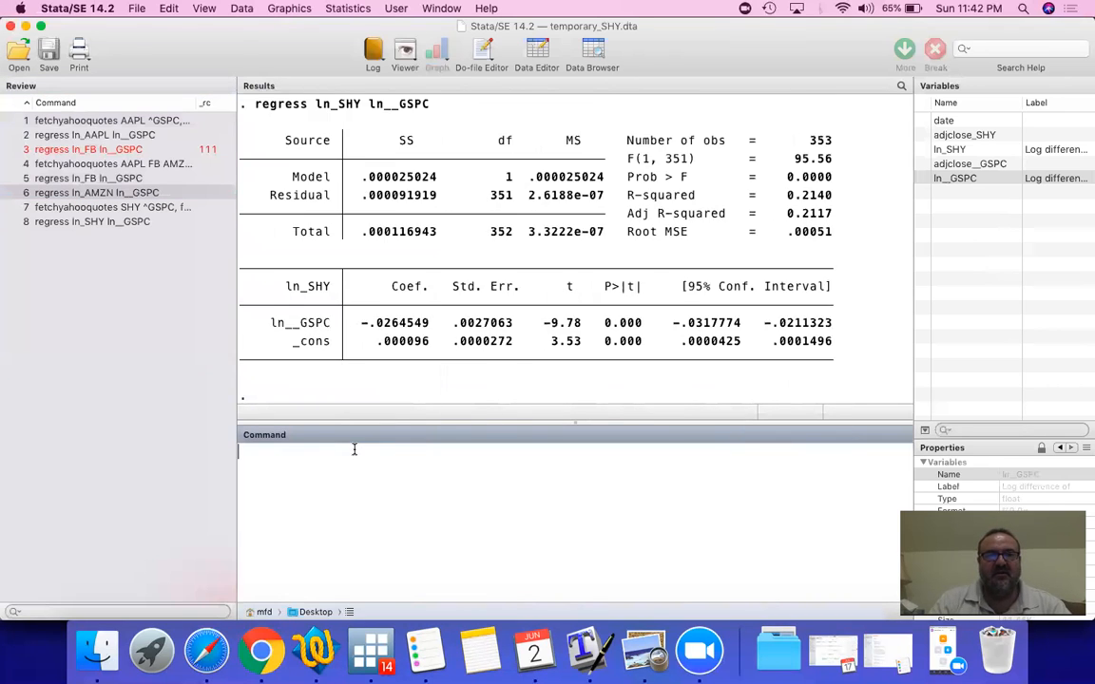
mouse_move(412, 335)
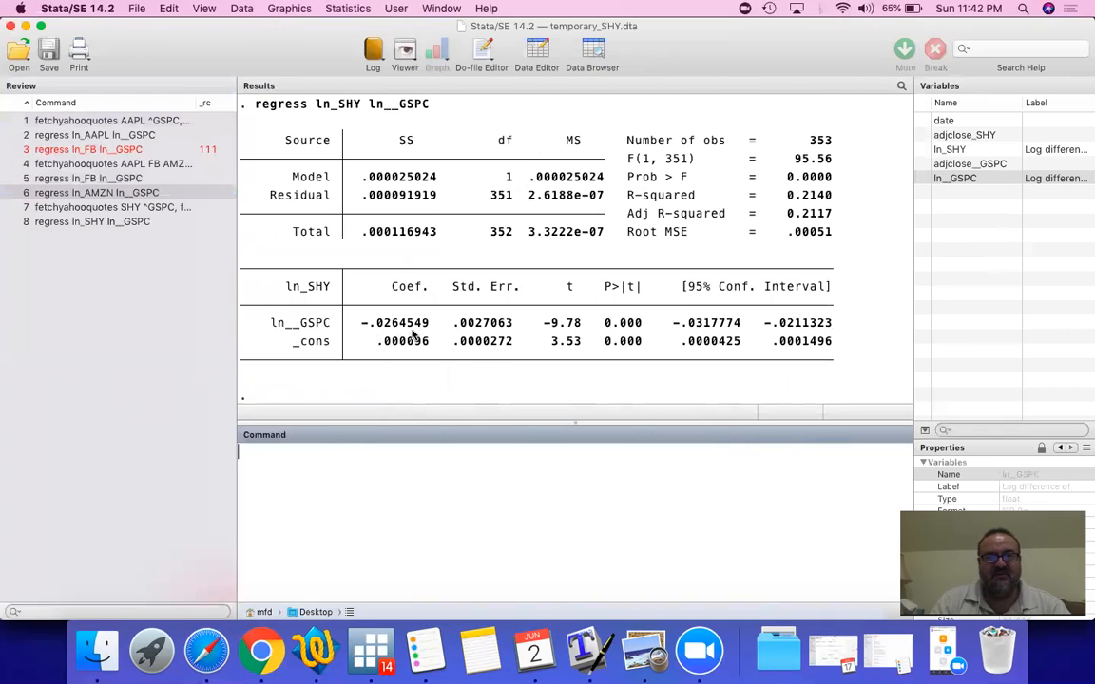
mouse_move(390, 331)
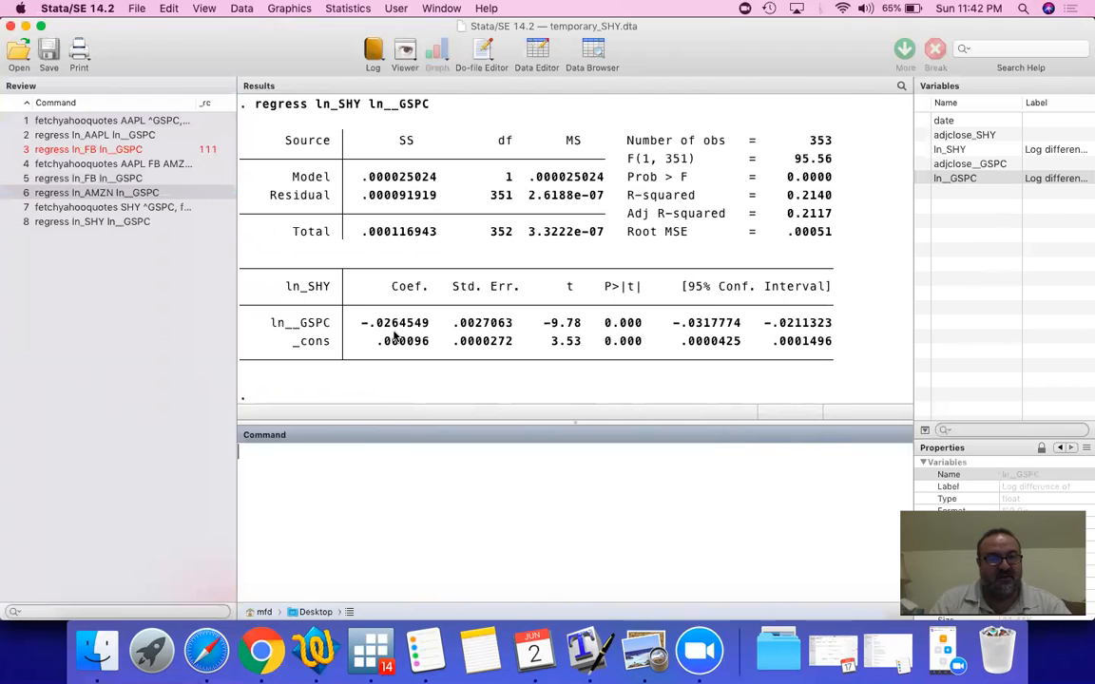
mouse_move(645, 328)
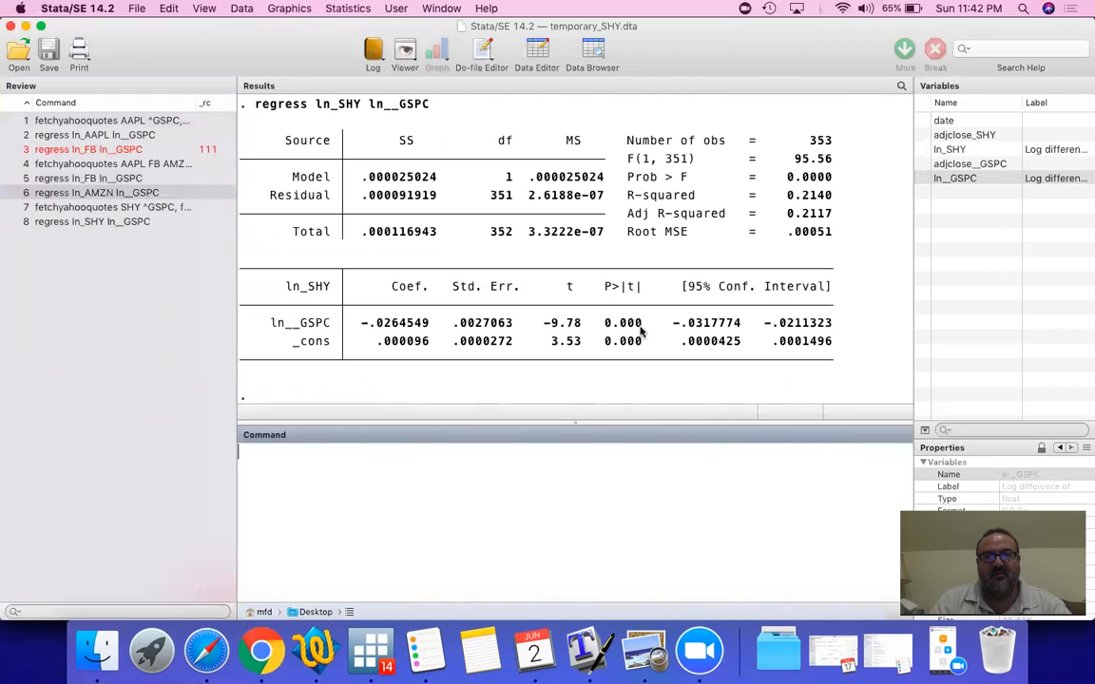
mouse_move(694, 197)
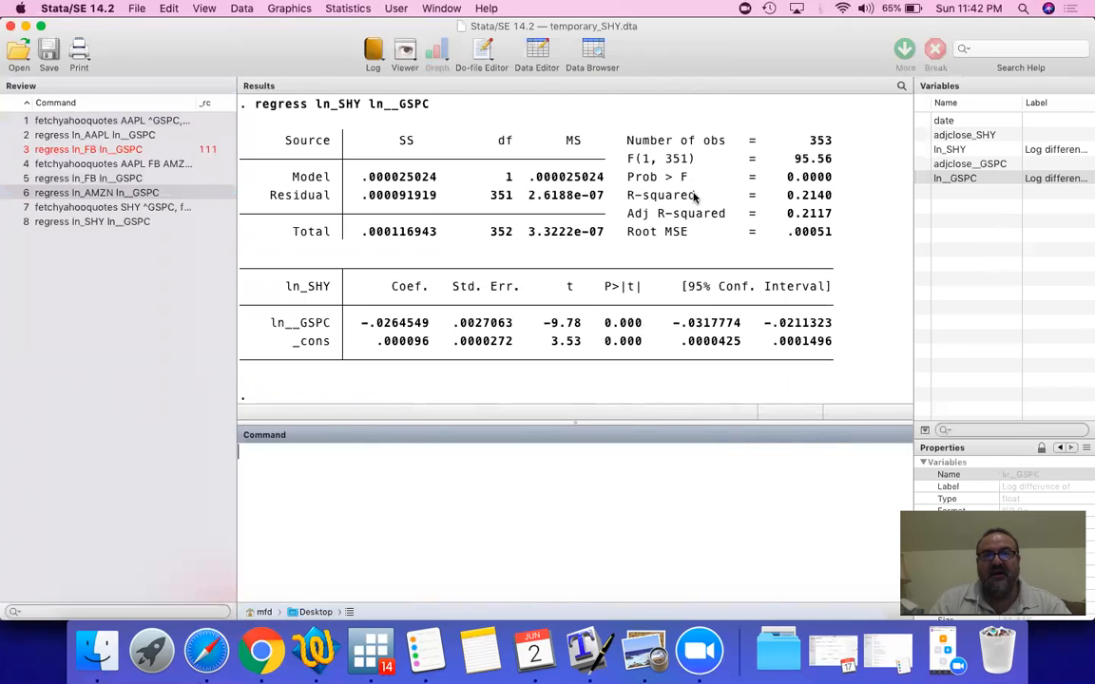
mouse_move(817, 206)
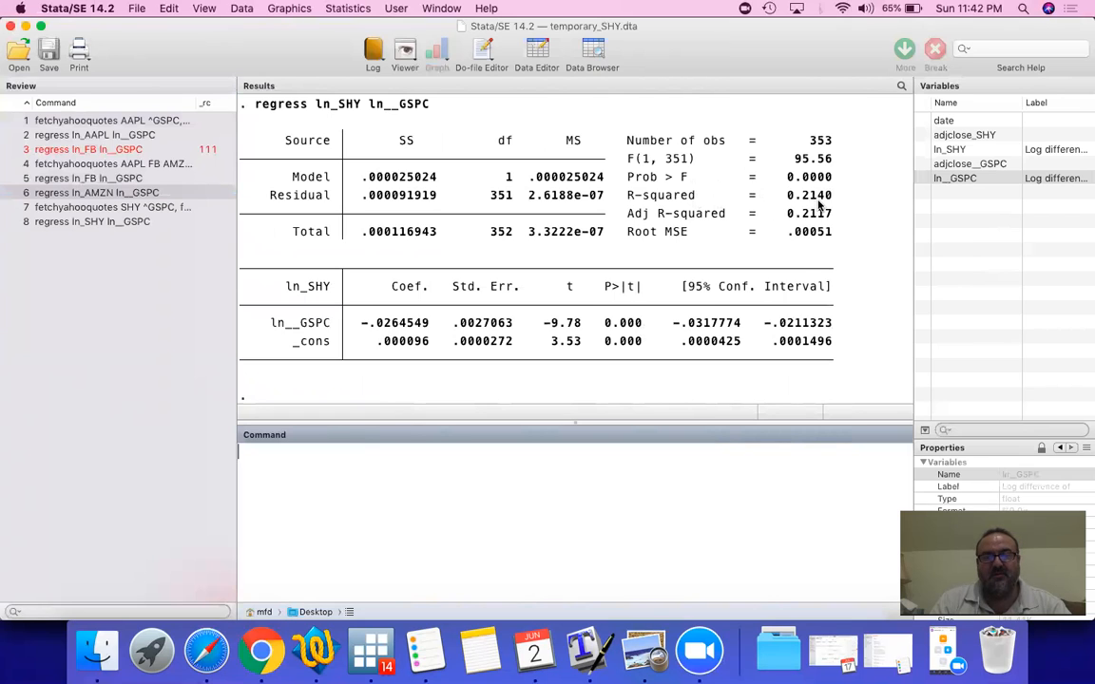
mouse_move(334, 324)
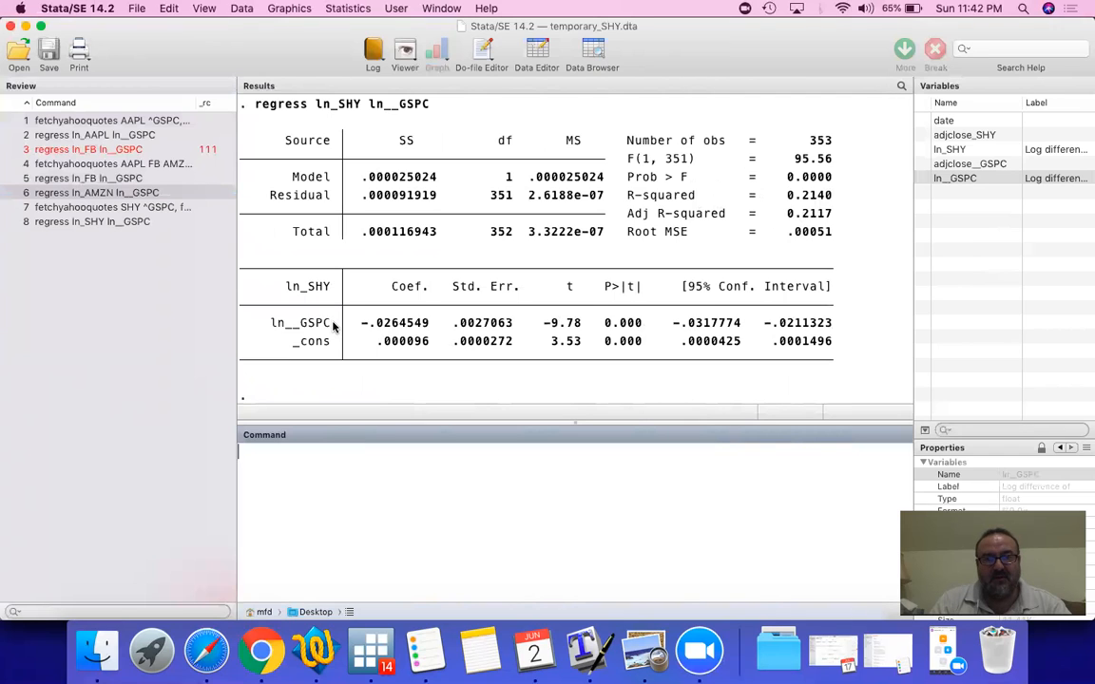
mouse_move(380, 326)
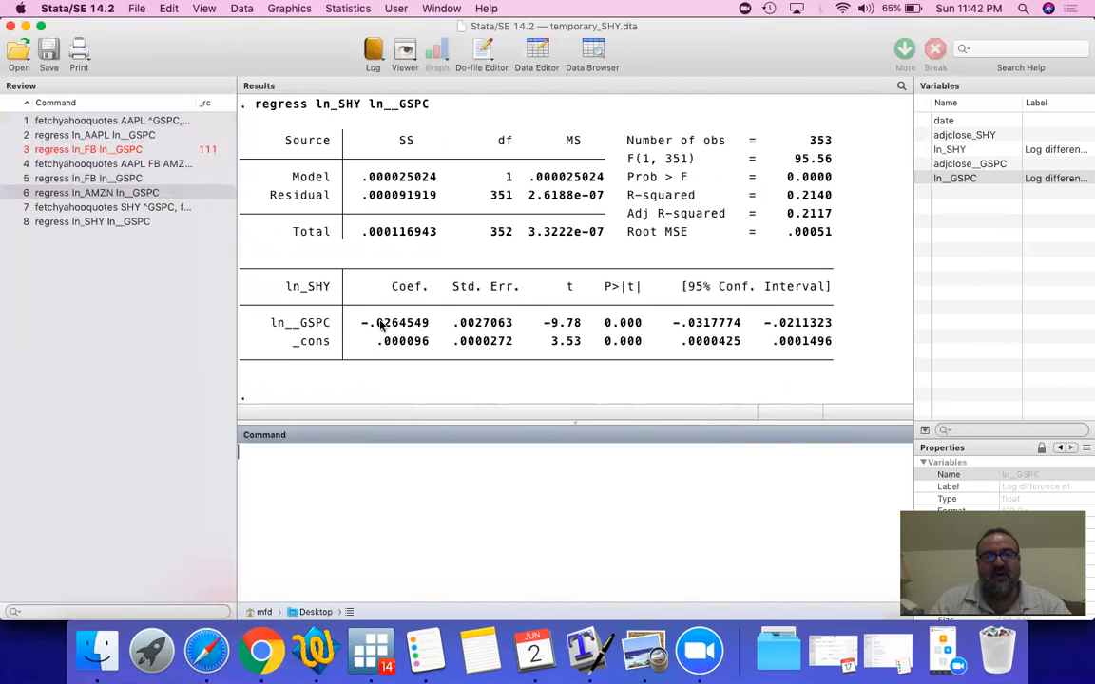
mouse_move(388, 331)
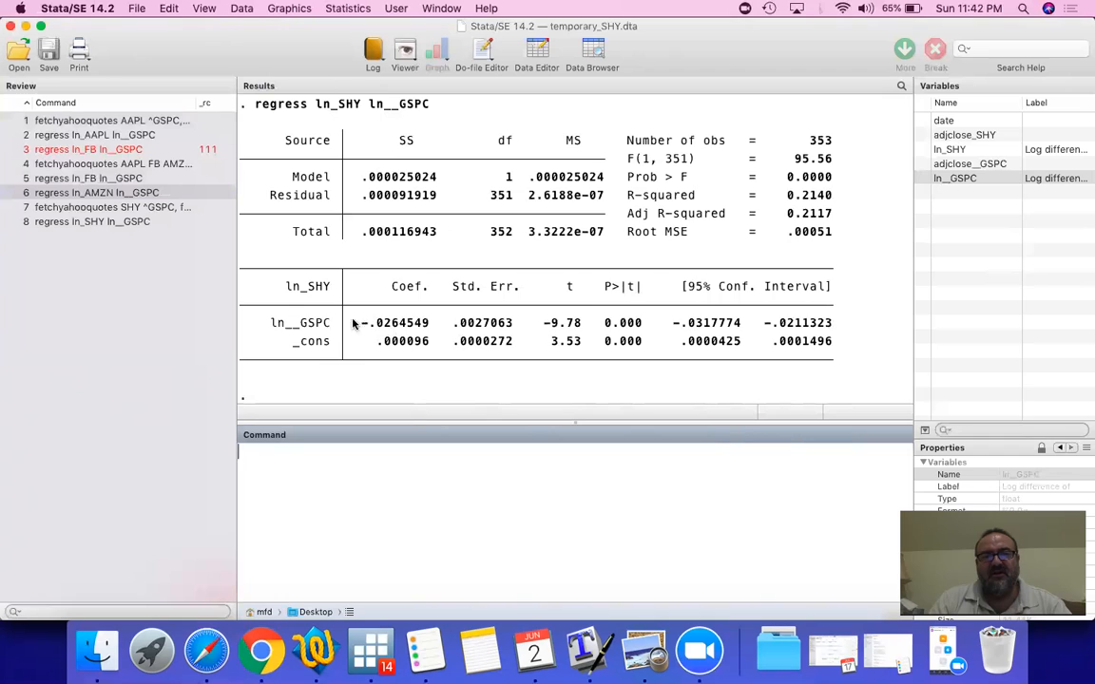
mouse_move(359, 335)
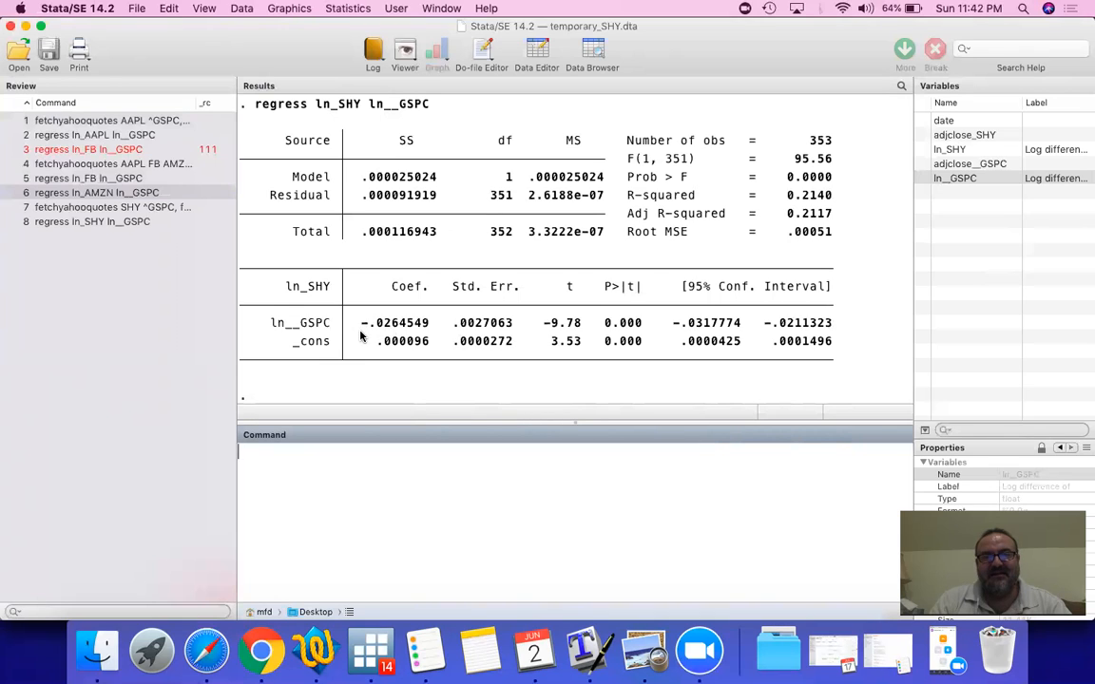
mouse_move(335, 325)
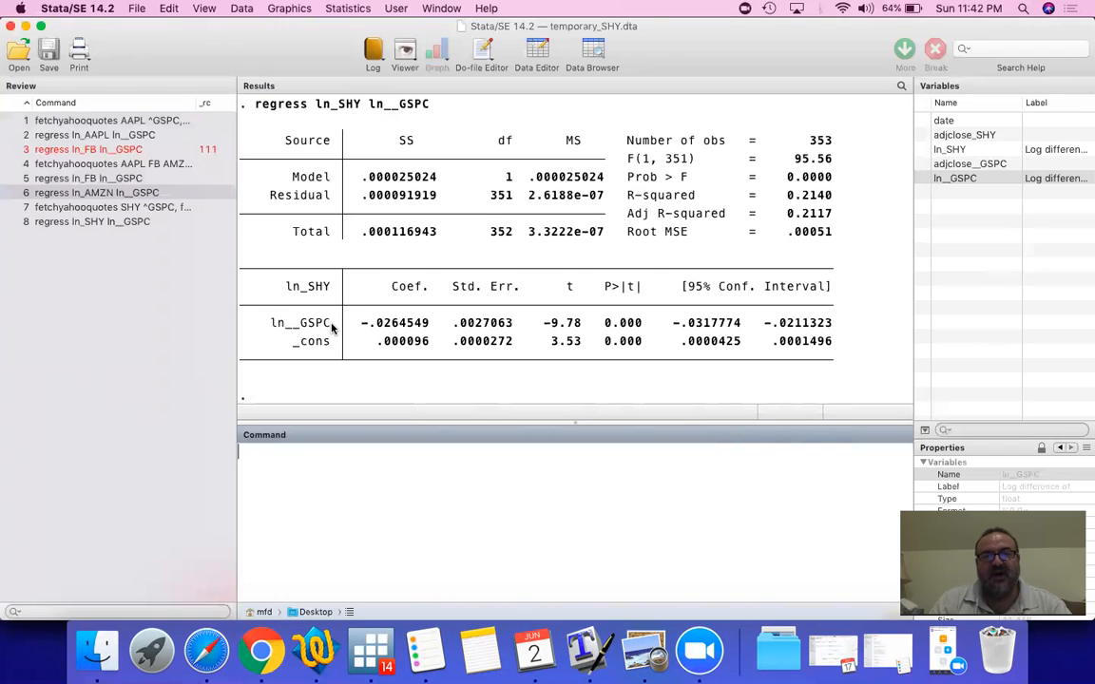
mouse_move(333, 293)
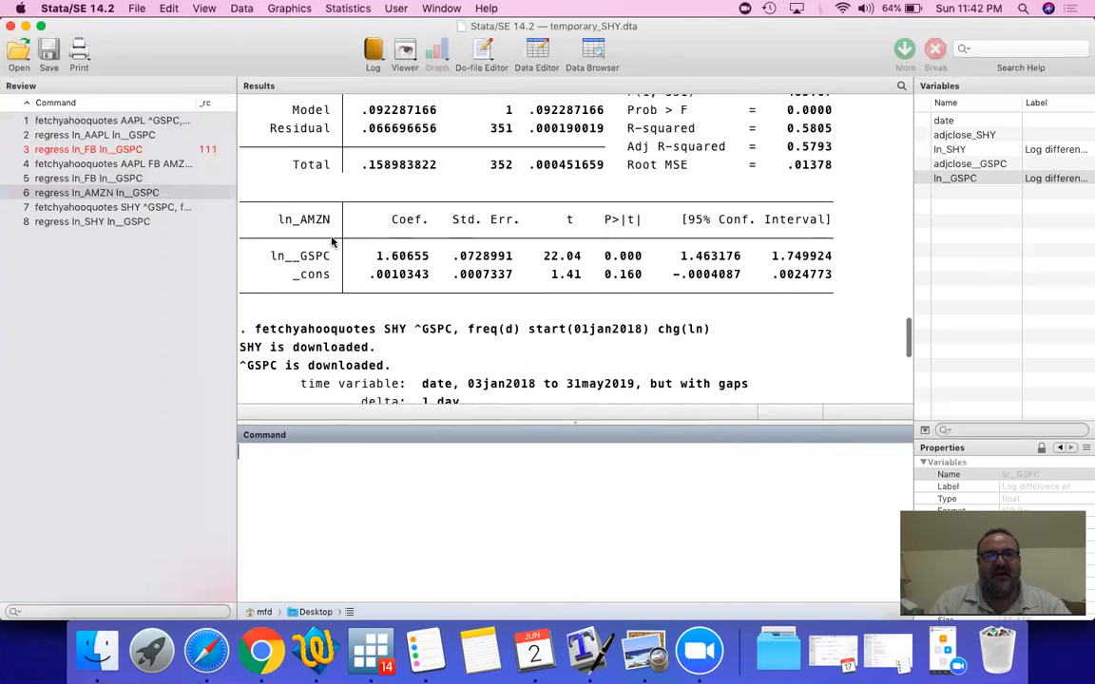
mouse_move(330, 259)
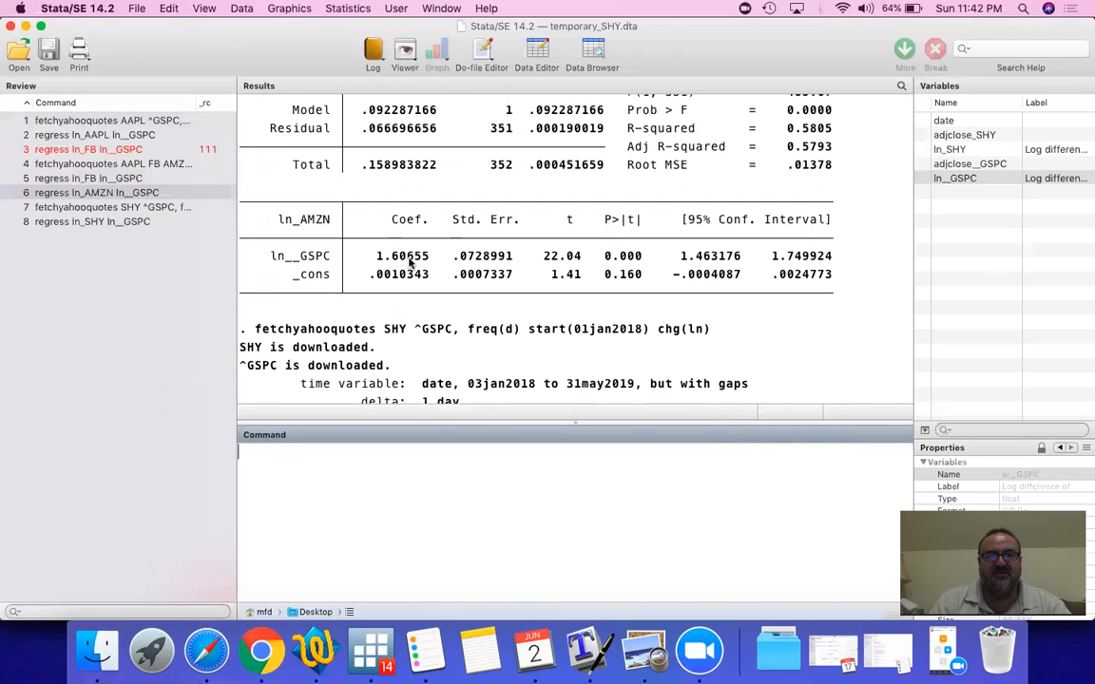
mouse_move(337, 264)
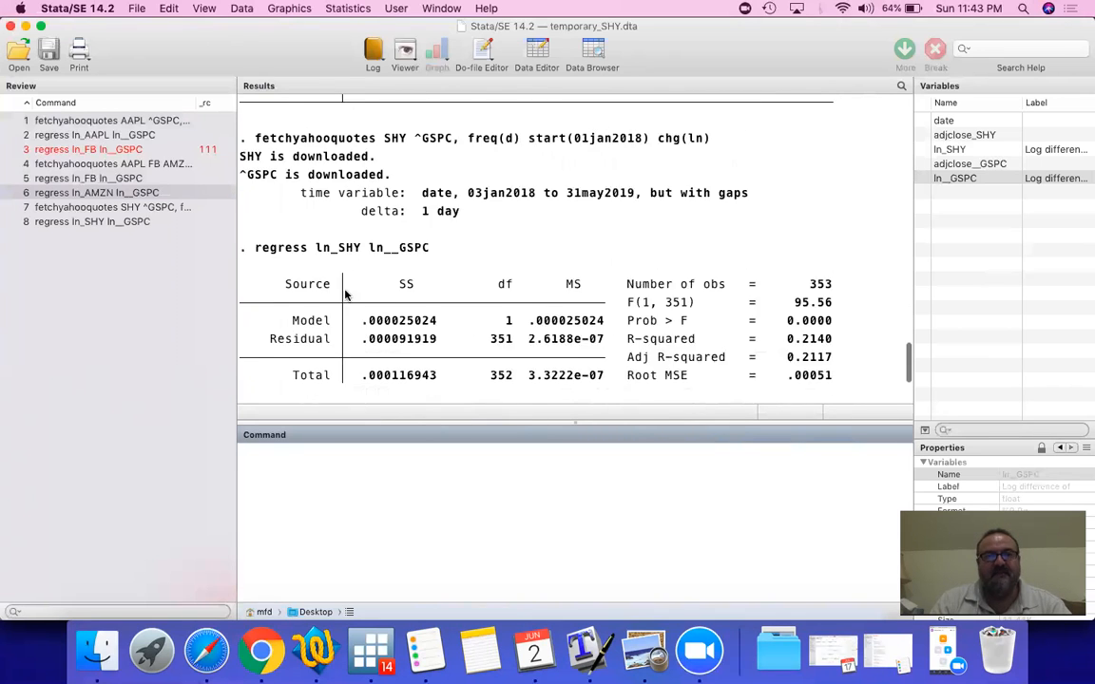
scroll(down, 3)
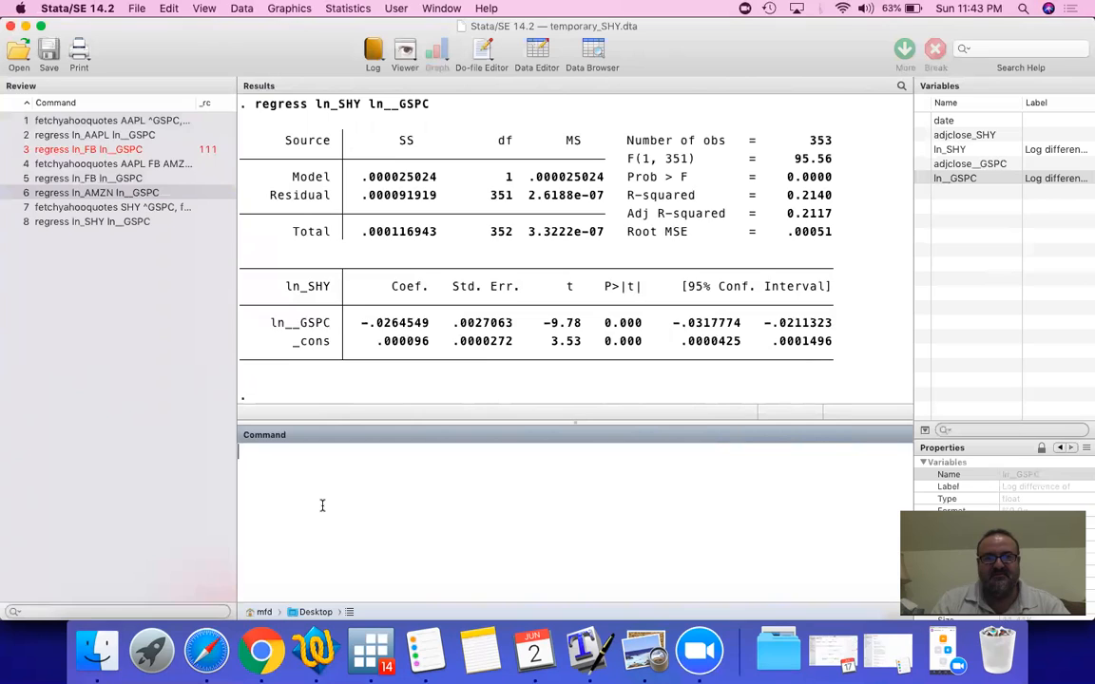
mouse_move(378, 330)
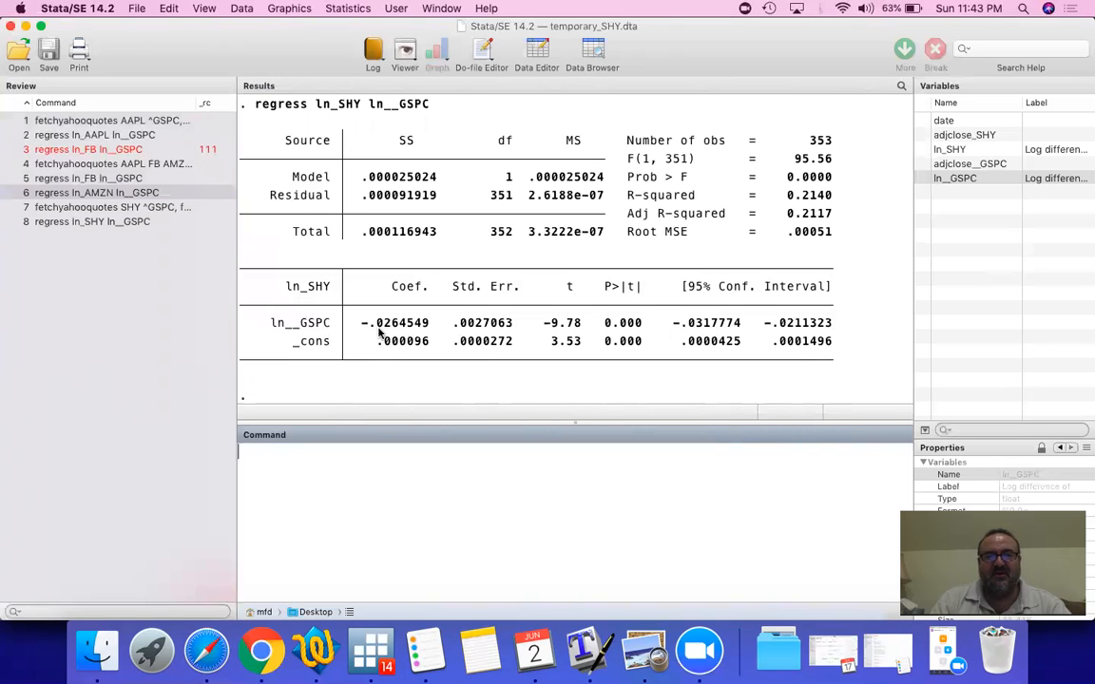
mouse_move(329, 293)
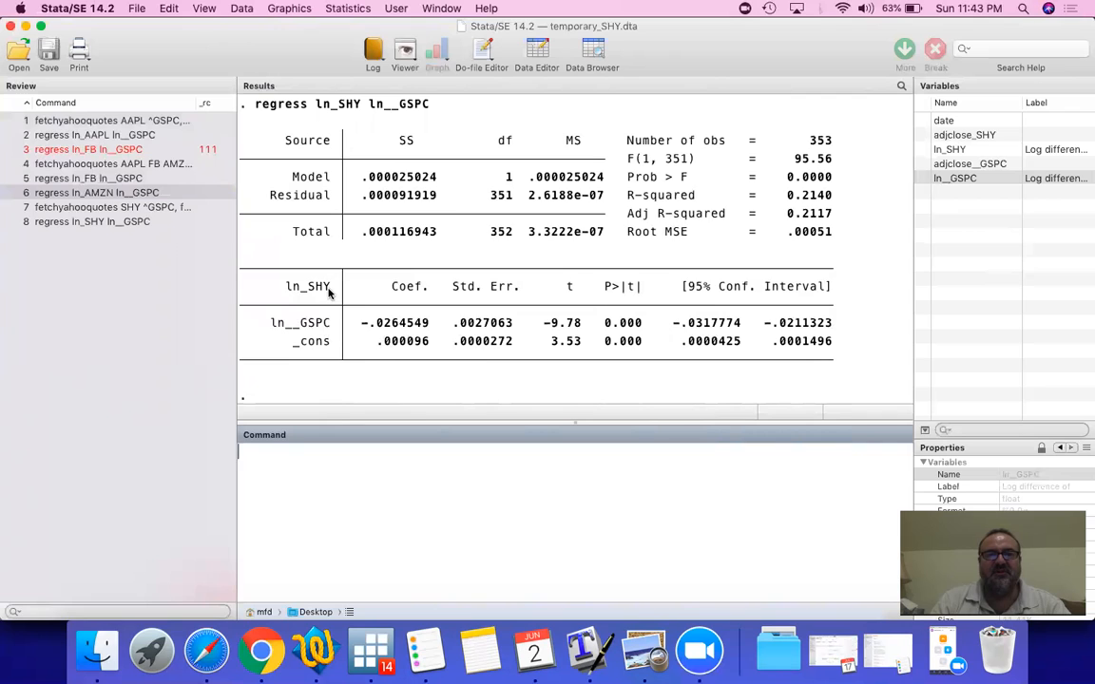